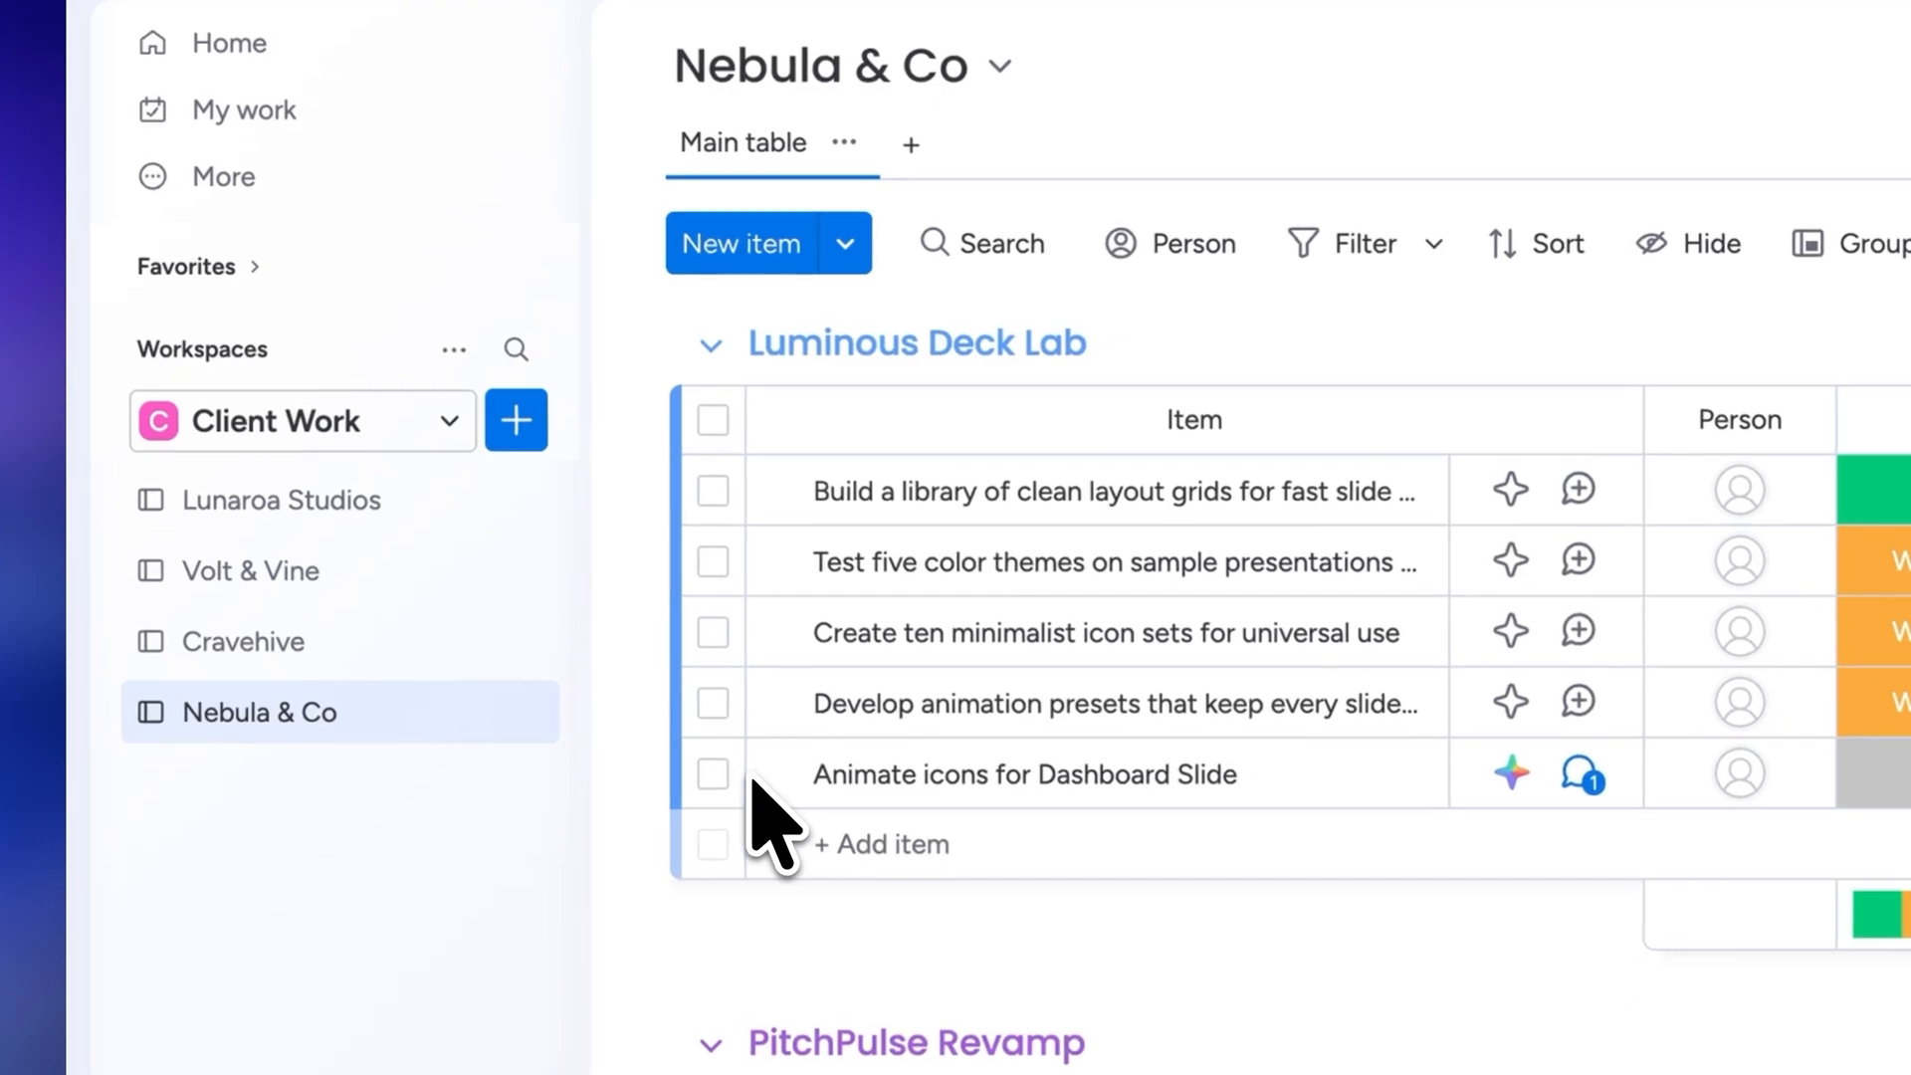
{"action": "mouse_move", "coordinate": [363, 567]}
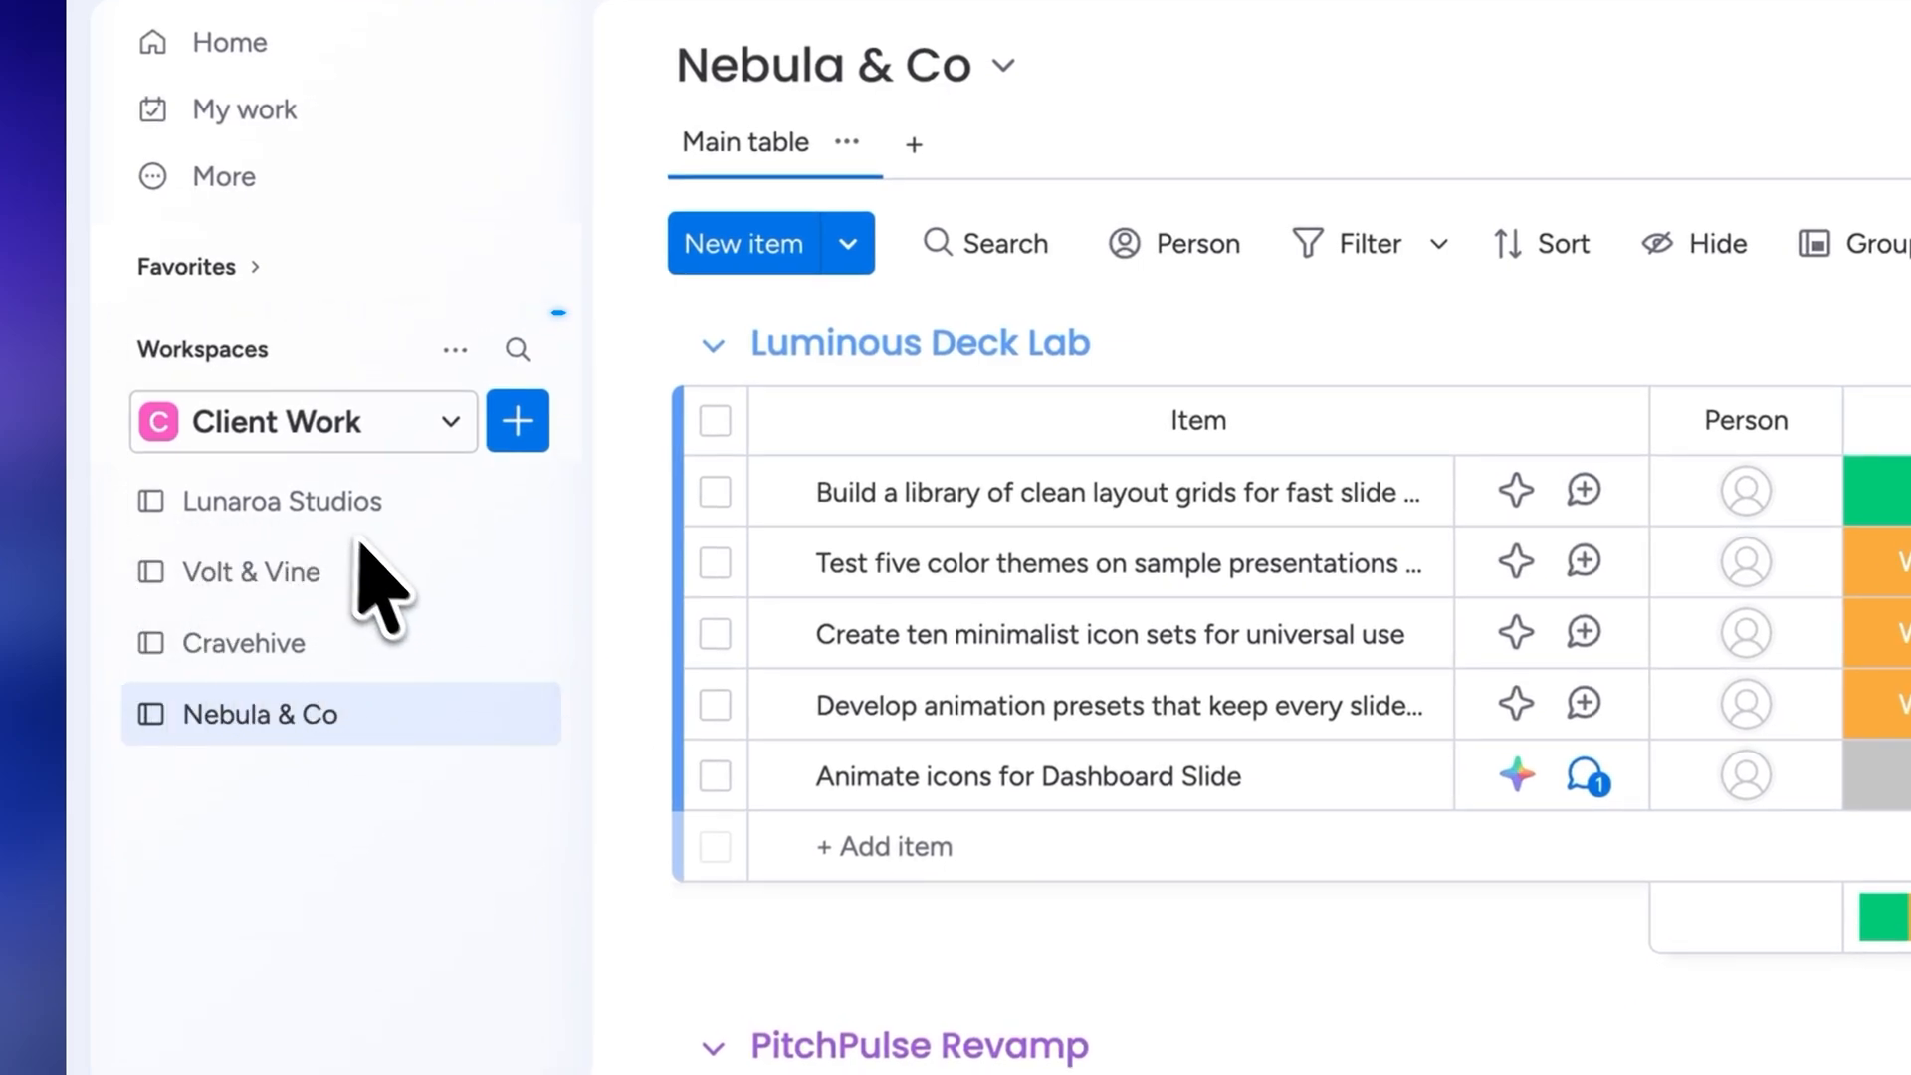
{"action": "mouse_move", "coordinate": [417, 701]}
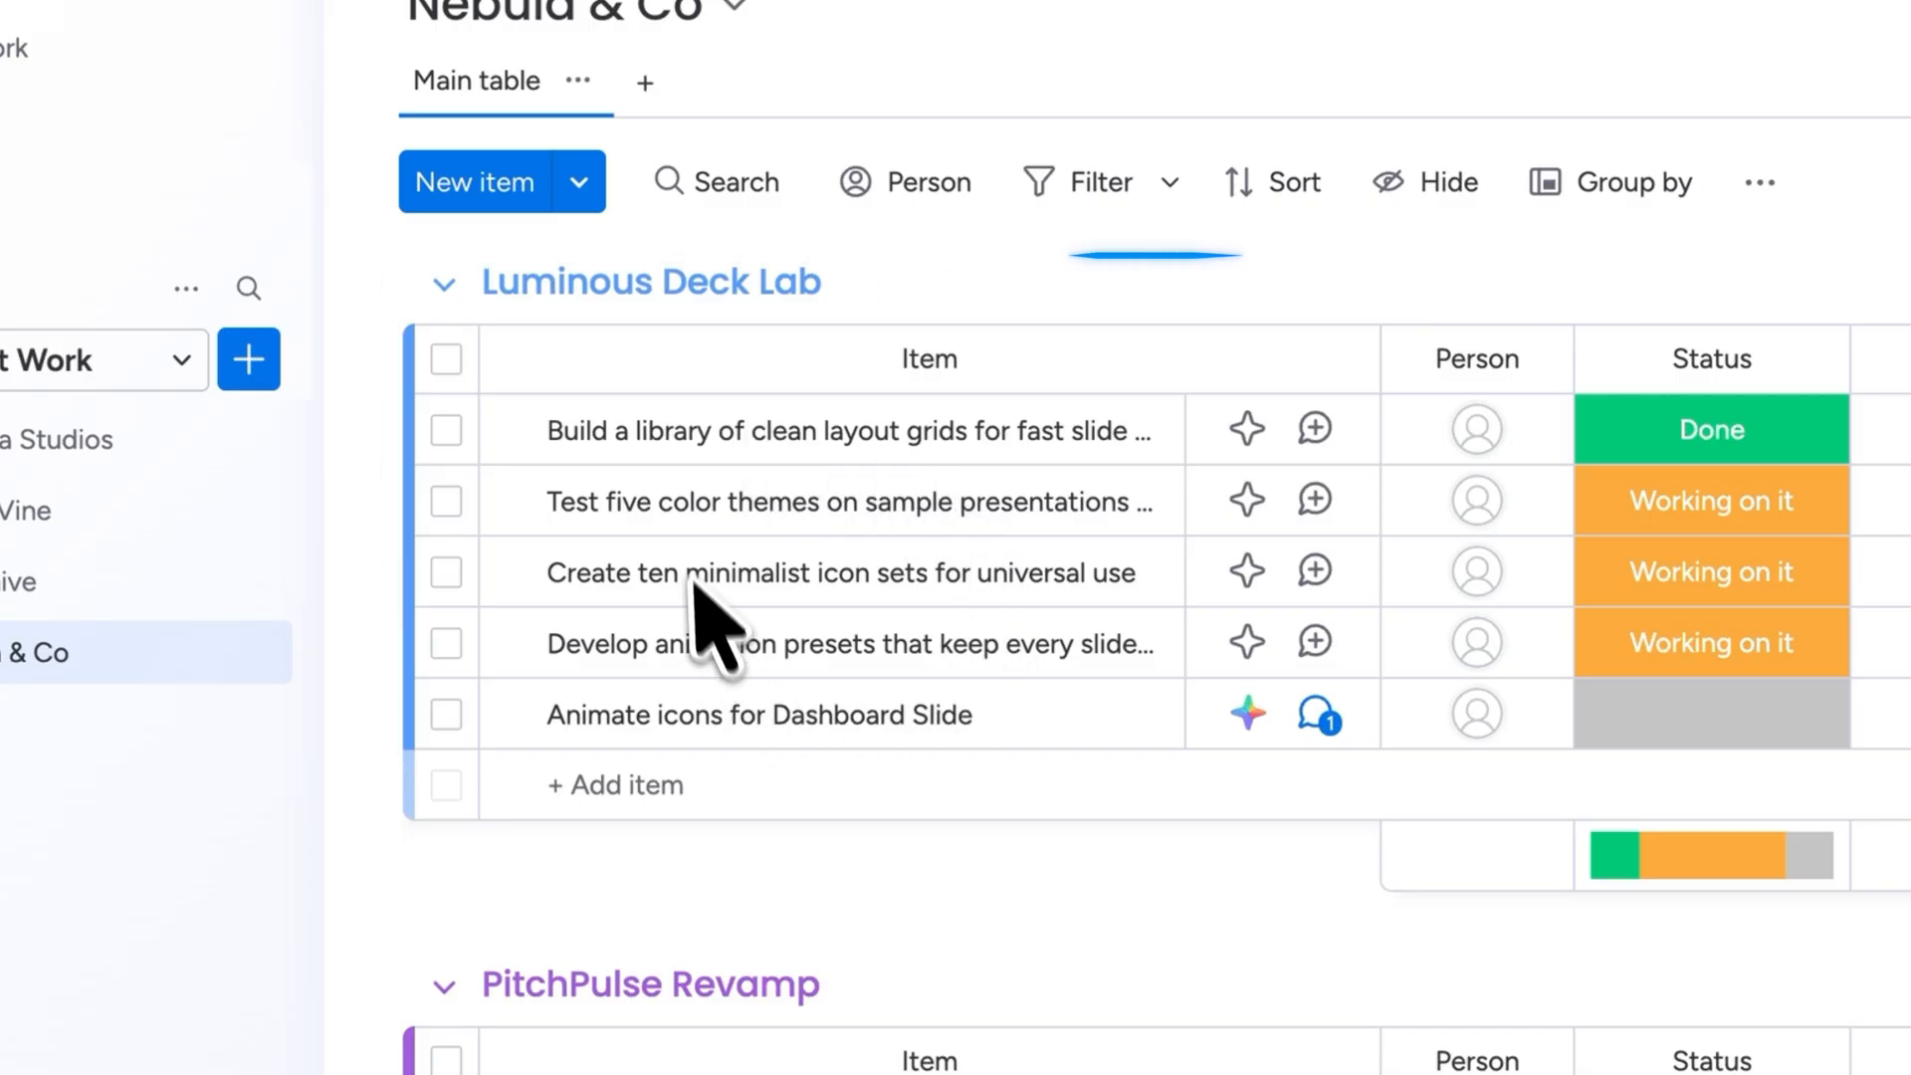
{"action": "mouse_move", "coordinate": [679, 801]}
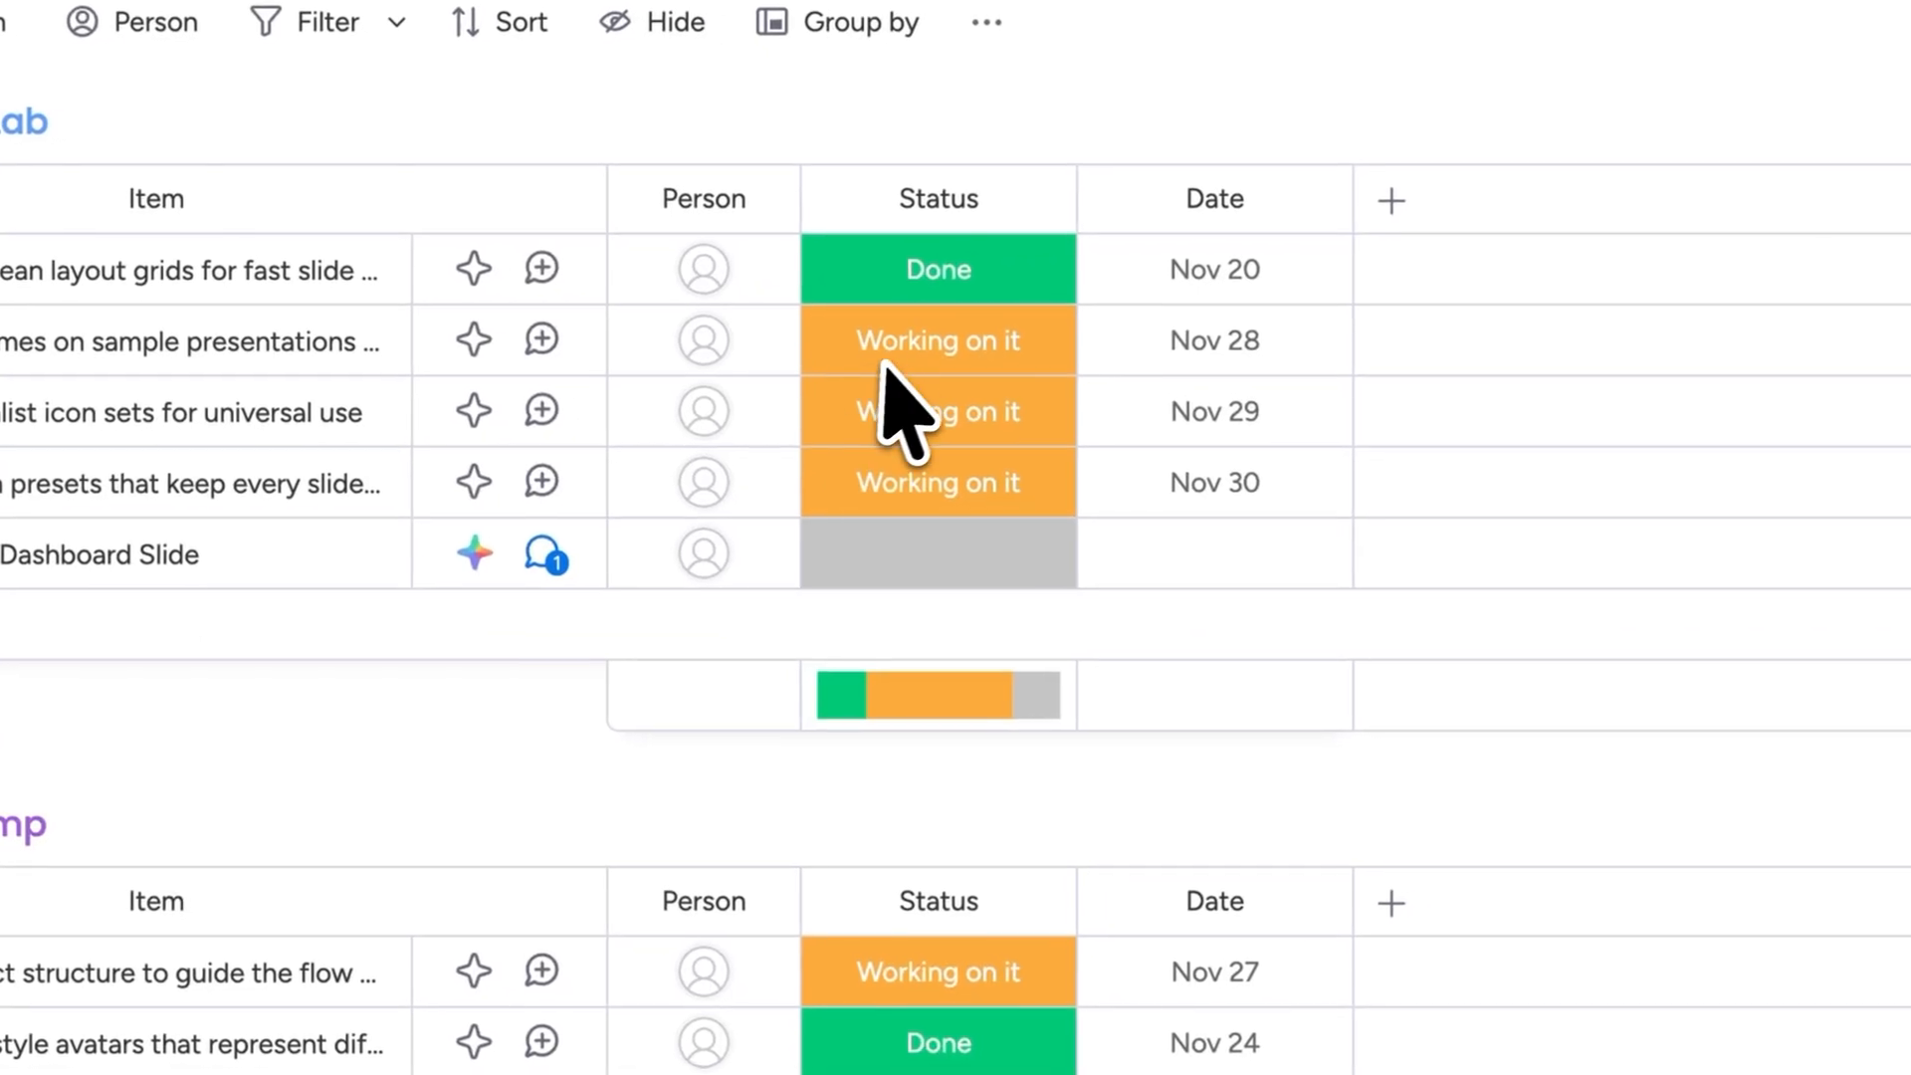
Step: Preview a task's Status labels, then open the assignee picker for Animate icons
{"action": "left_click", "coordinate": [937, 340]}
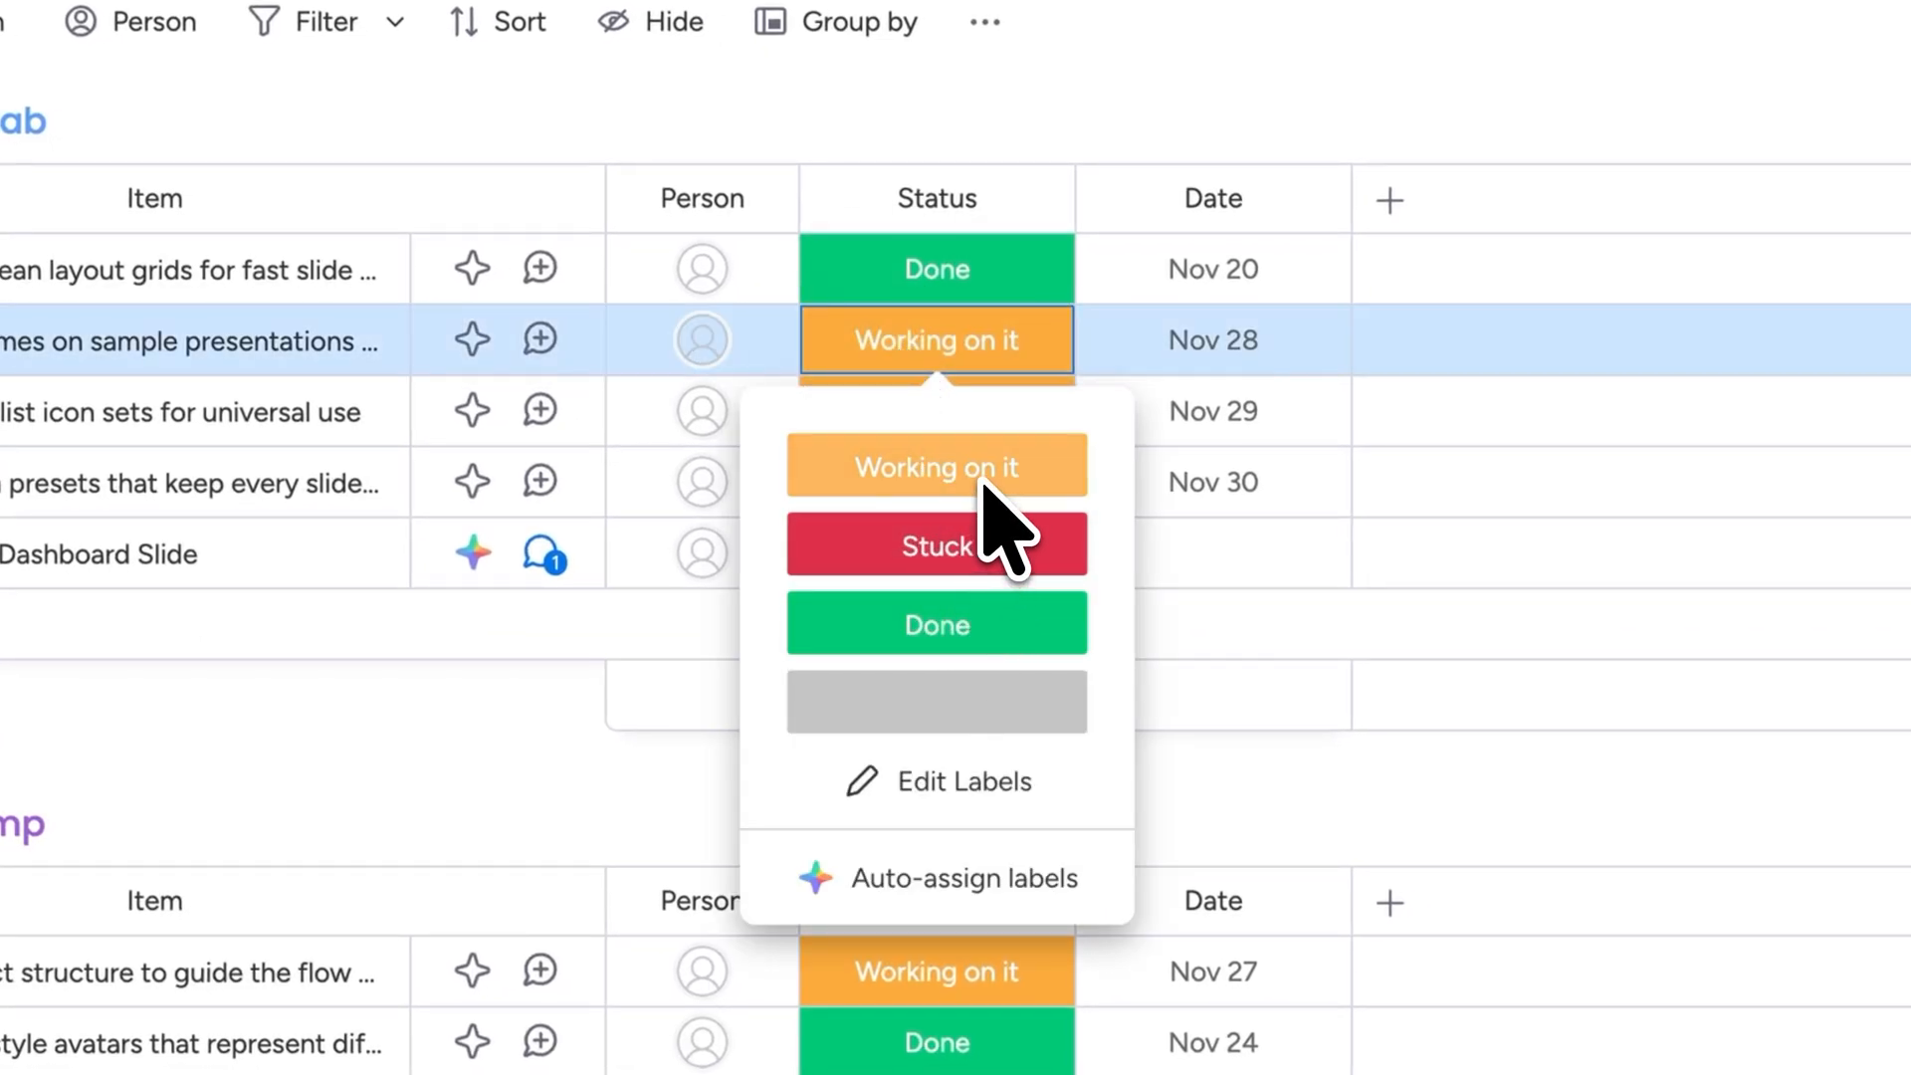
{"action": "mouse_move", "coordinate": [1001, 587]}
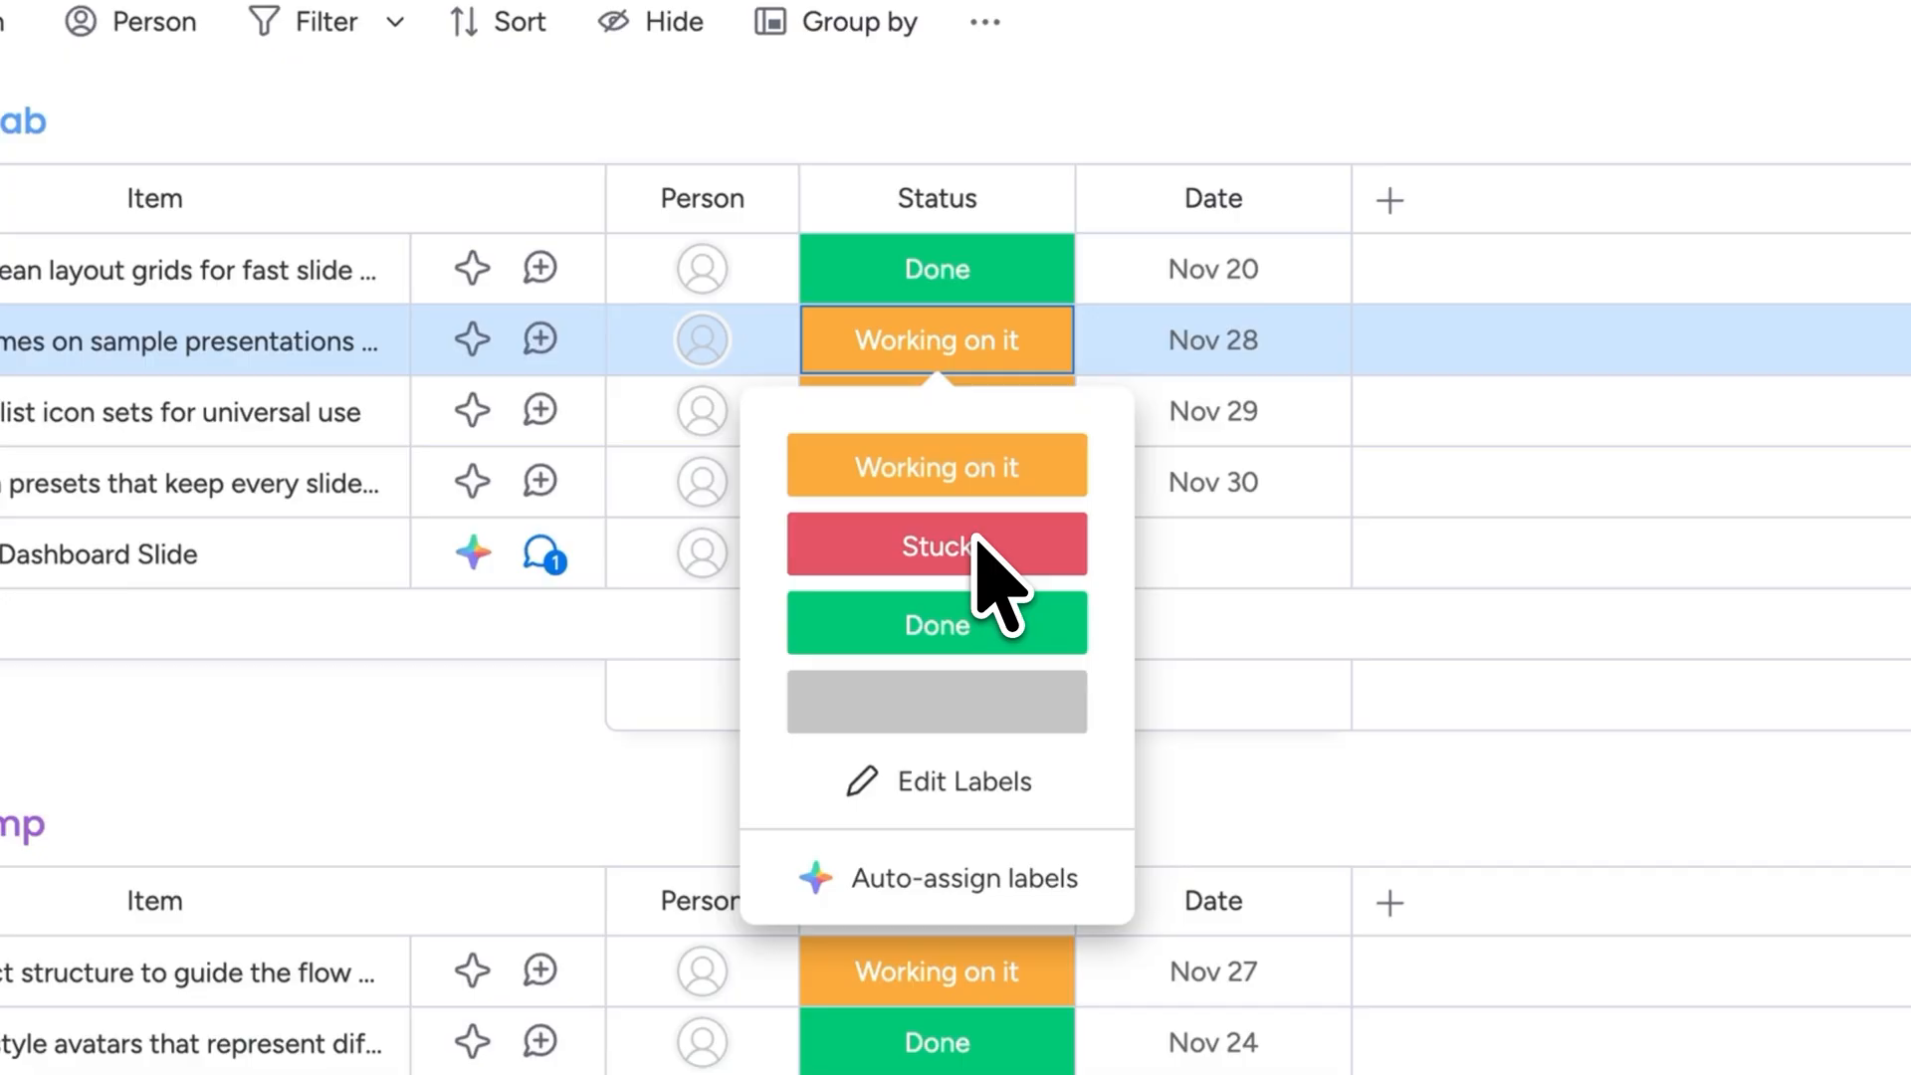
{"action": "mouse_move", "coordinate": [938, 782]}
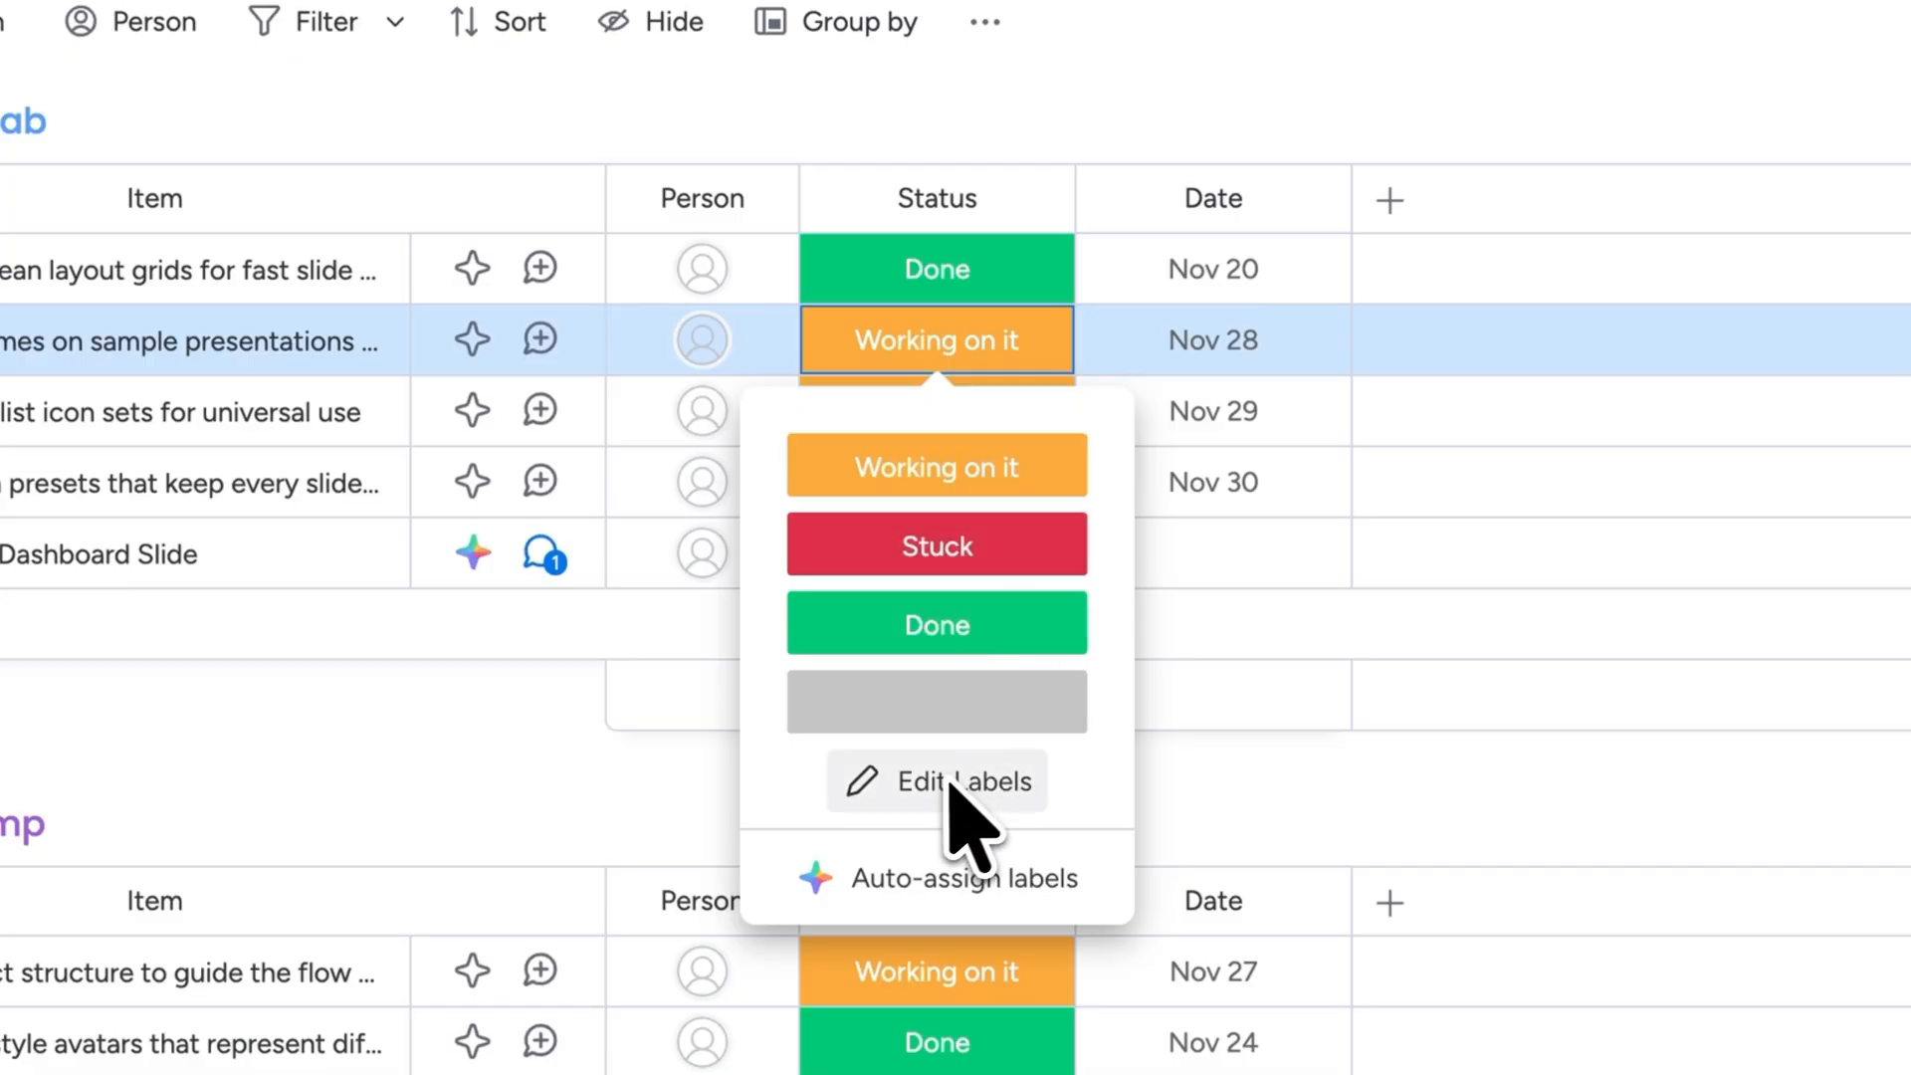
{"action": "mouse_move", "coordinate": [980, 860]}
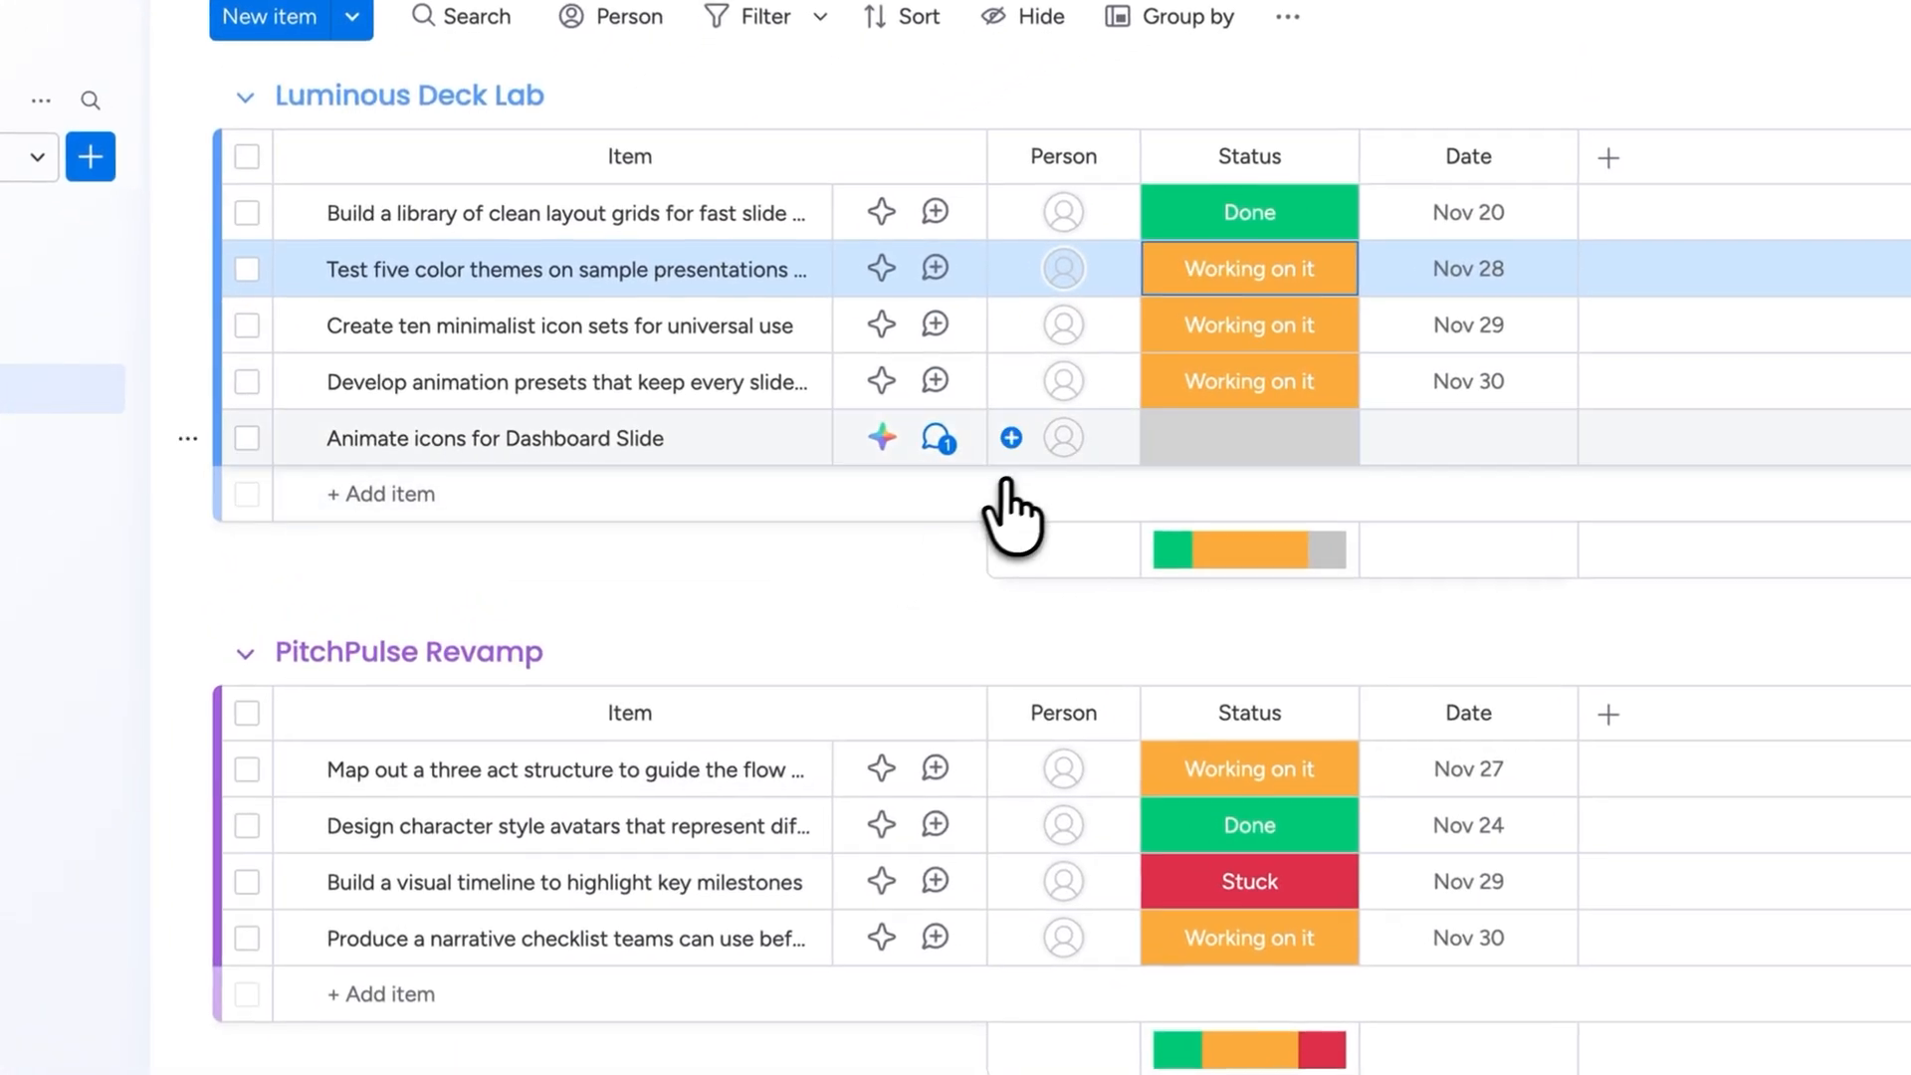
{"action": "left_click", "coordinate": [1065, 437]}
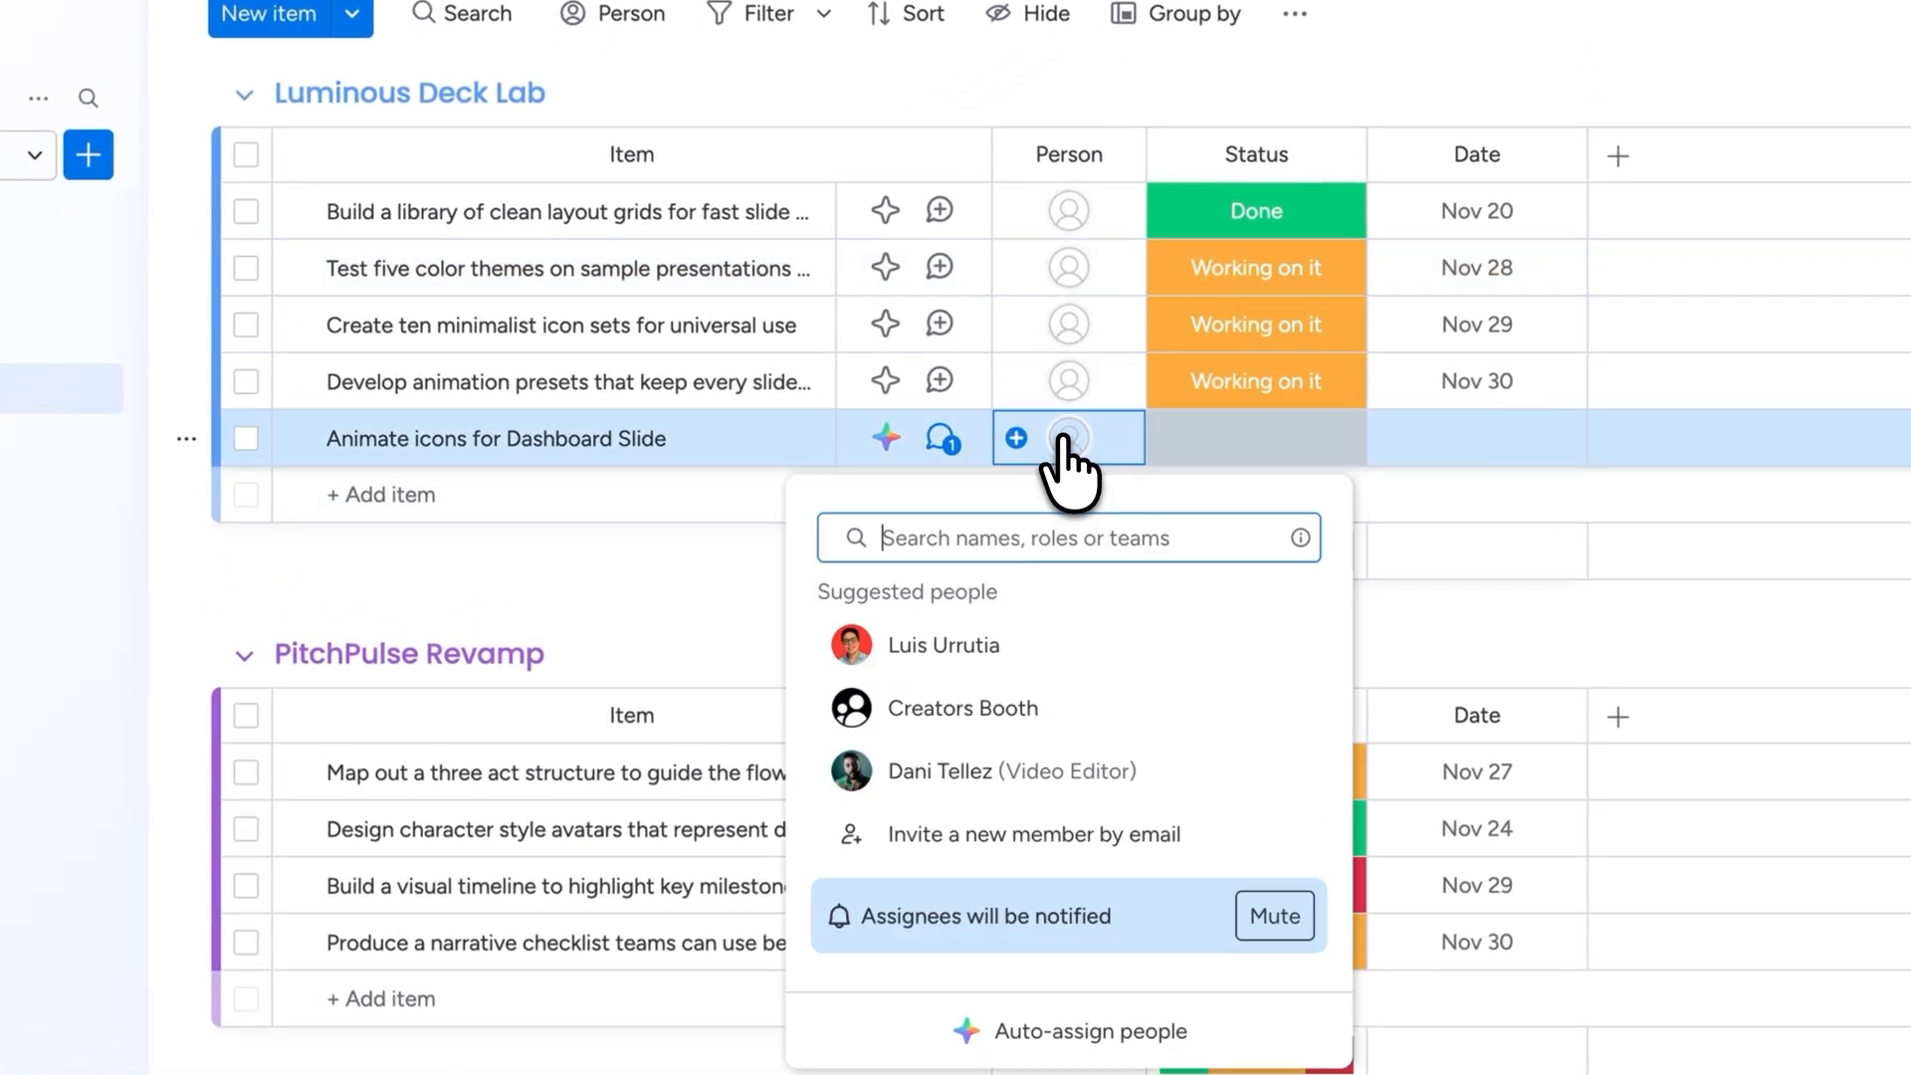
{"action": "mouse_move", "coordinate": [1021, 849]}
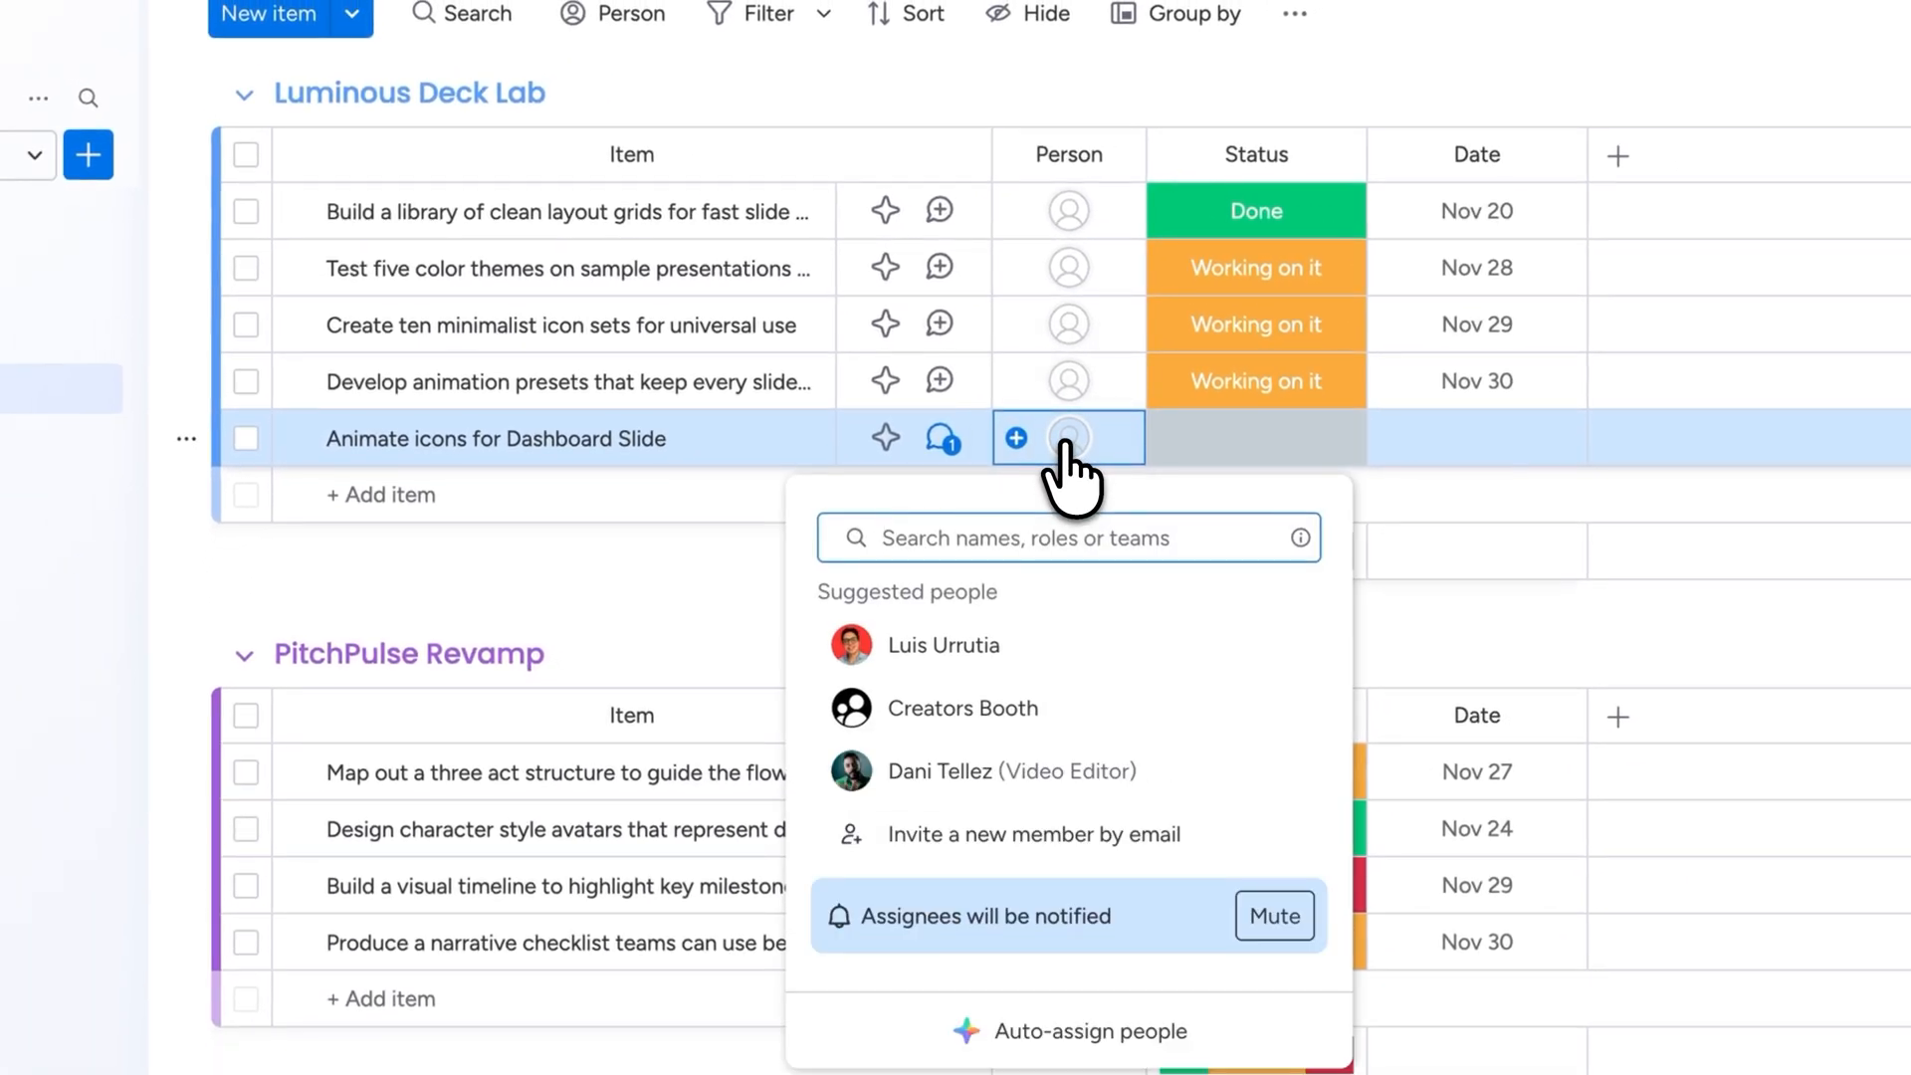
{"action": "mouse_move", "coordinate": [979, 804]}
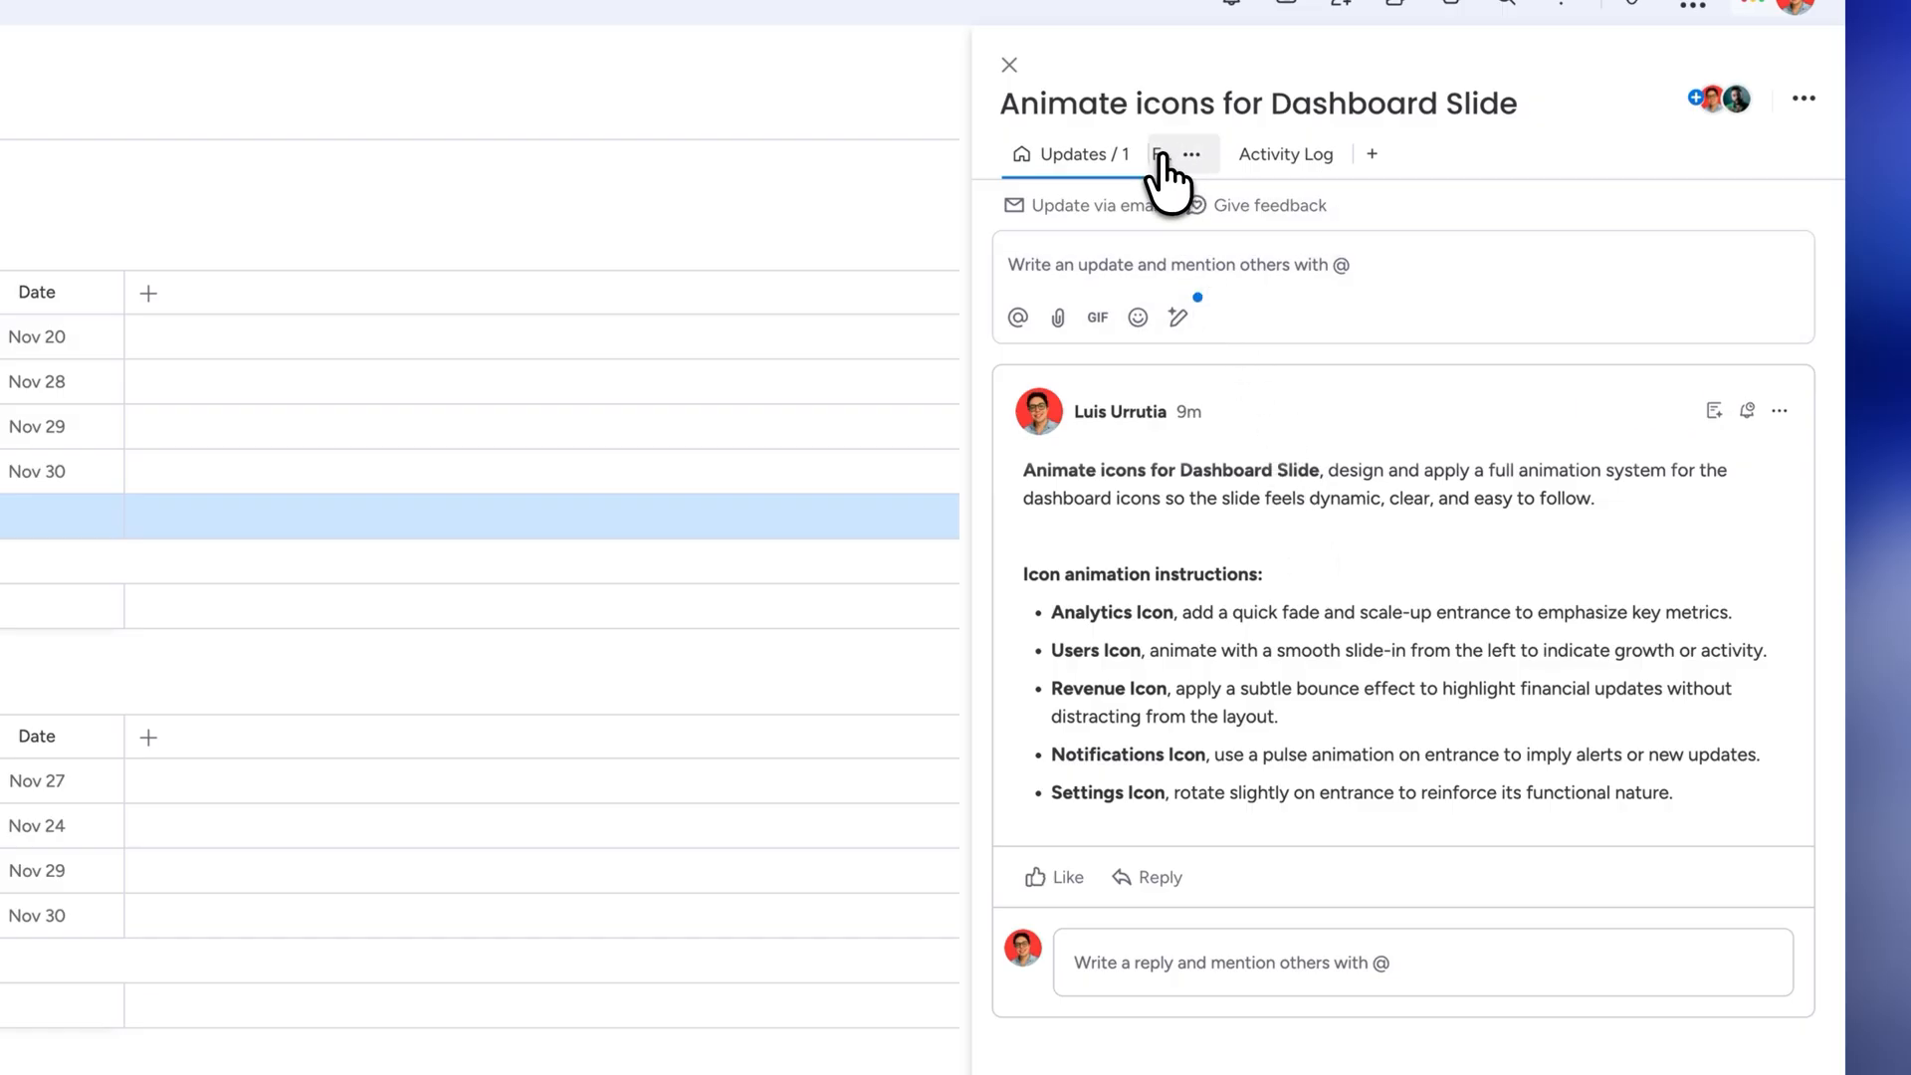
Step: Open the Animate icons for Dashboard Slide item to read its icon-animation update
{"action": "left_click", "coordinate": [1171, 154]}
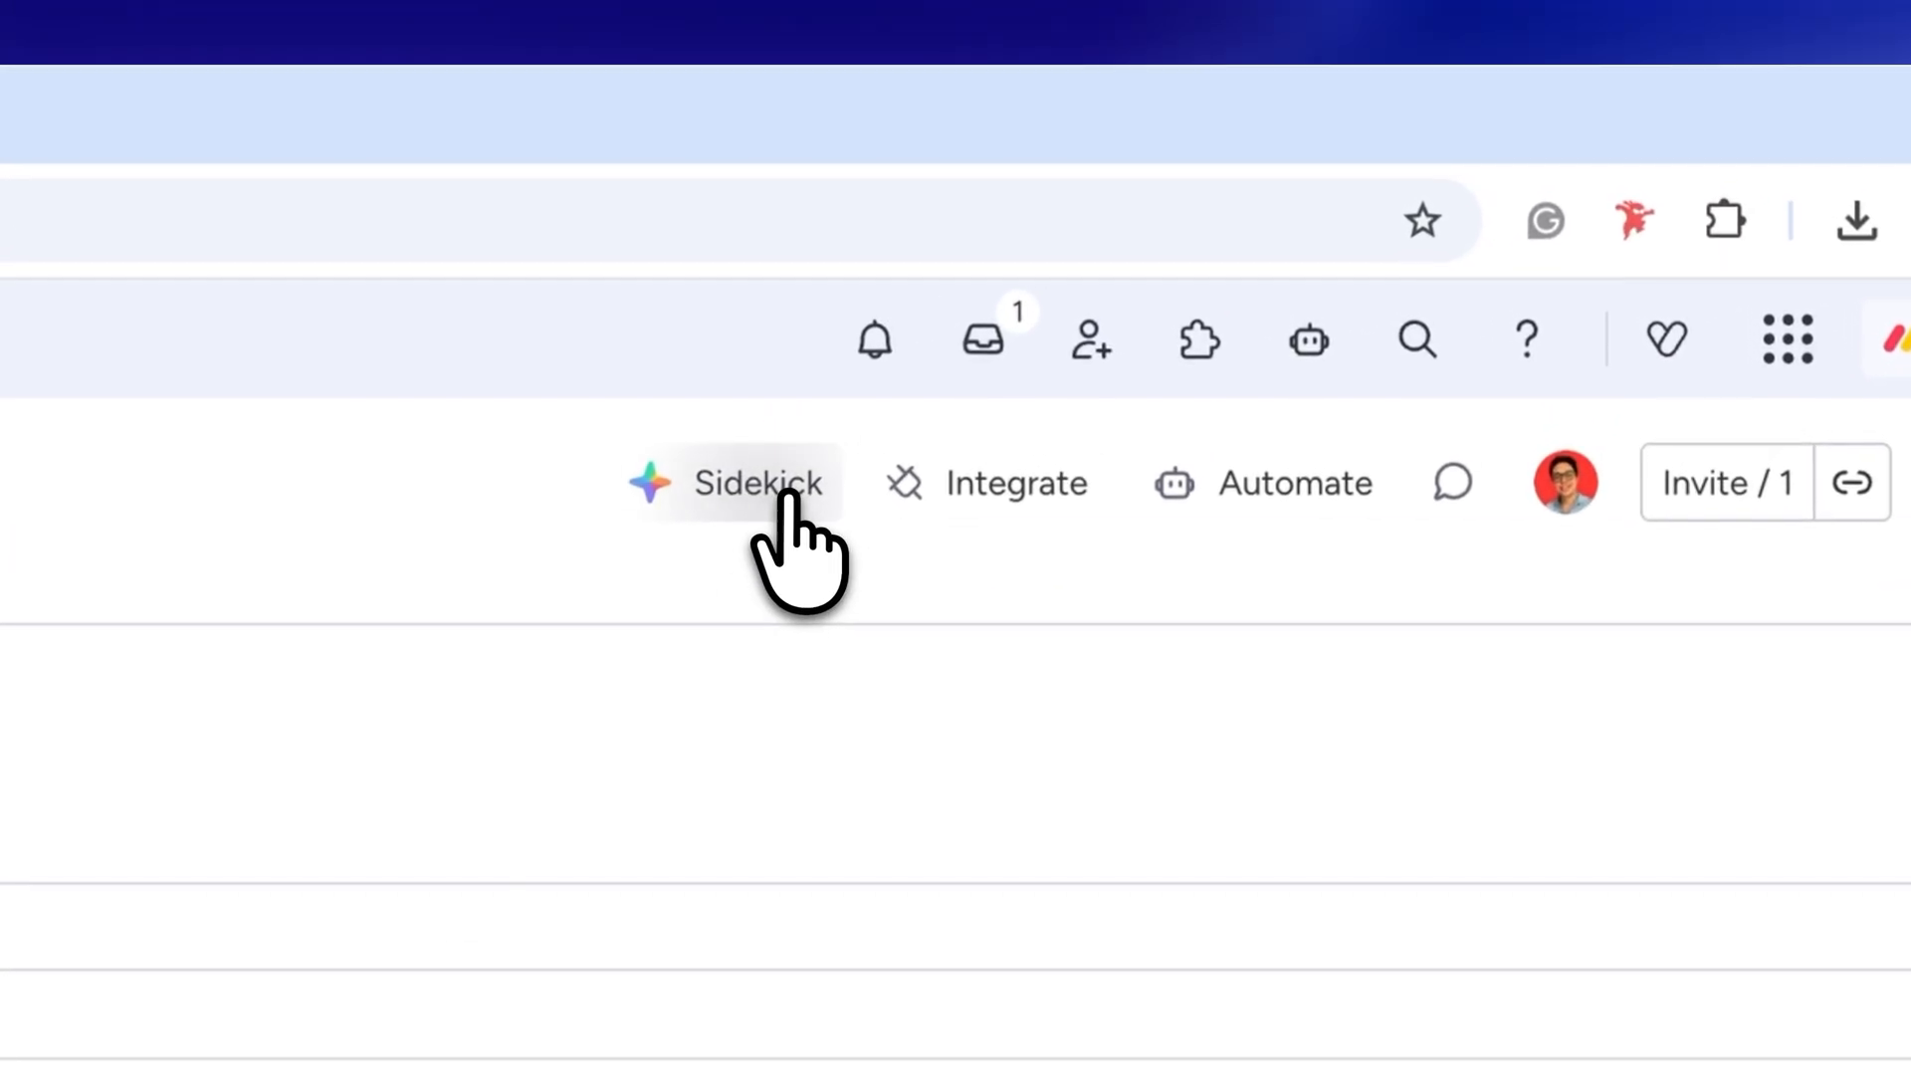
Step: Ask Sidekick which tasks are approaching their deadline
{"action": "left_click", "coordinate": [758, 484]}
{"action": "type", "text": "Tell me which tasks are approach"}
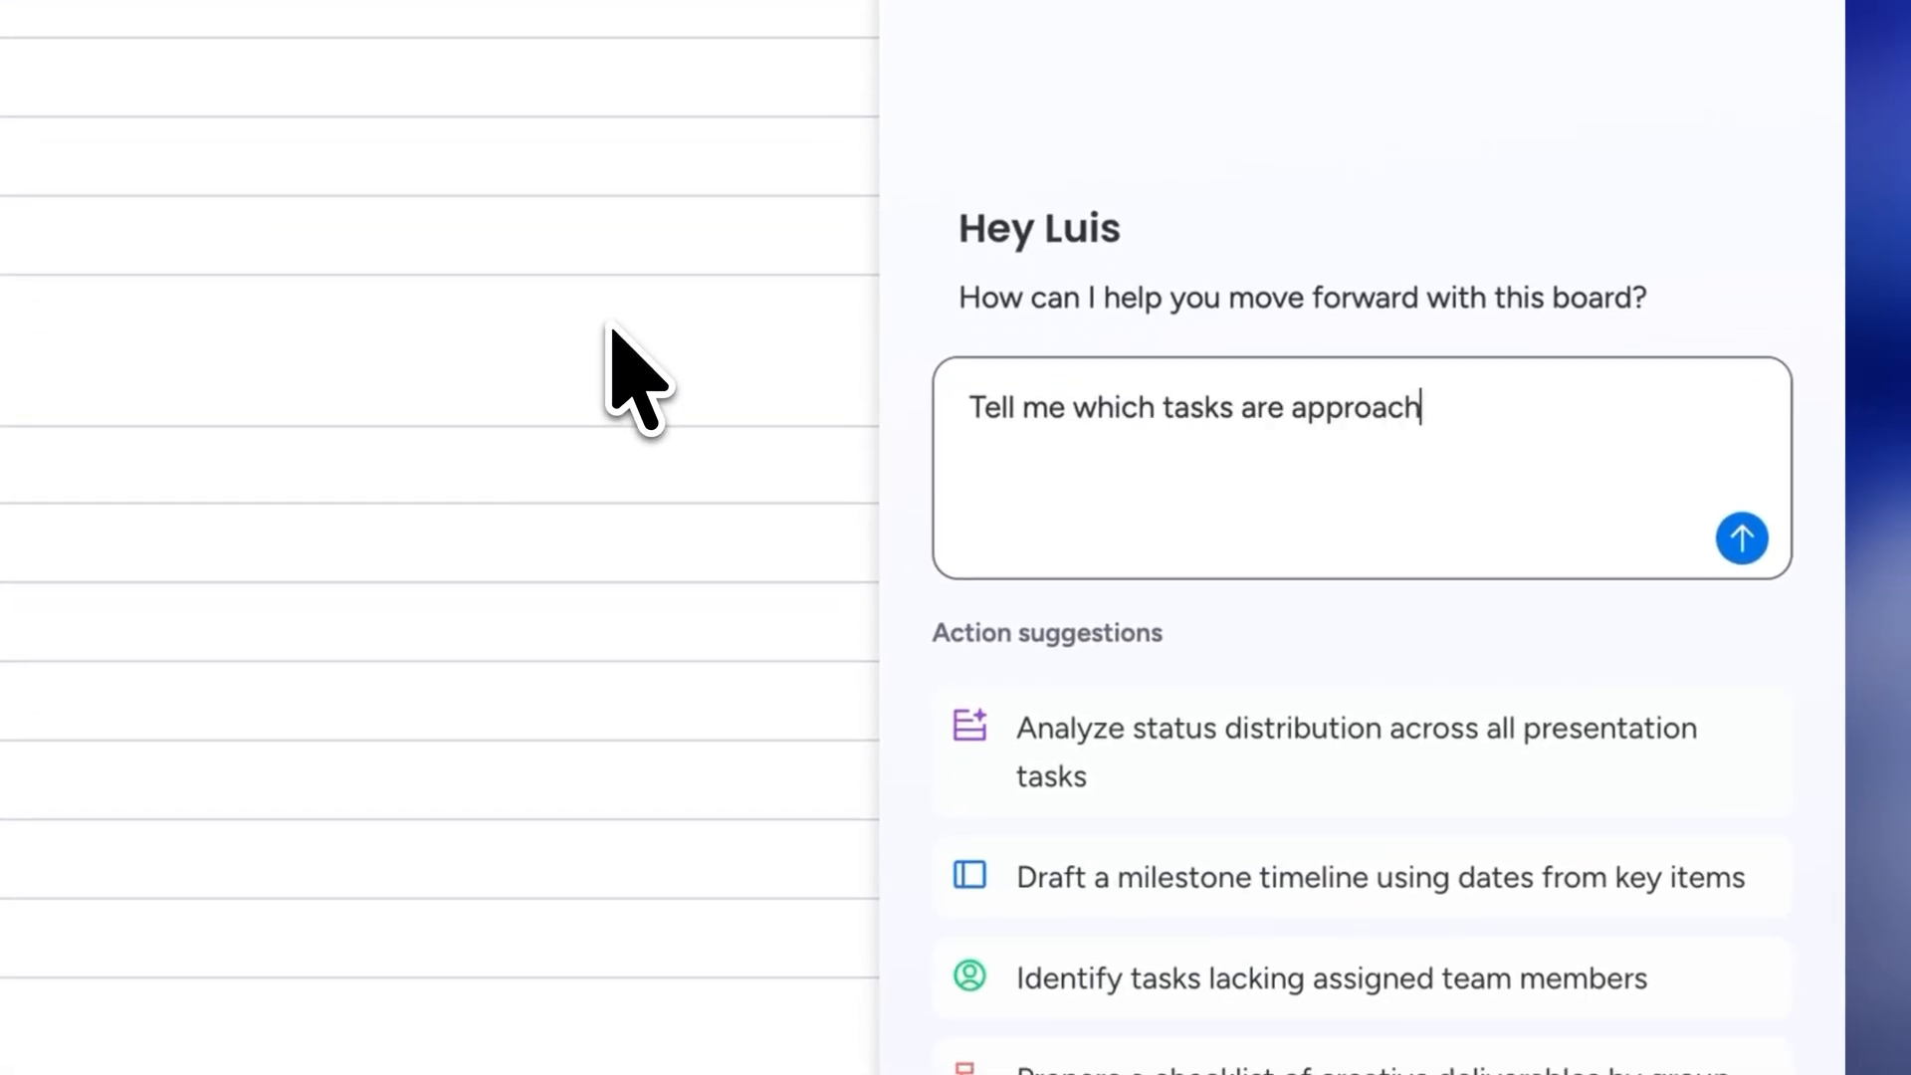
{"action": "type", "text": "ing their deadline"}
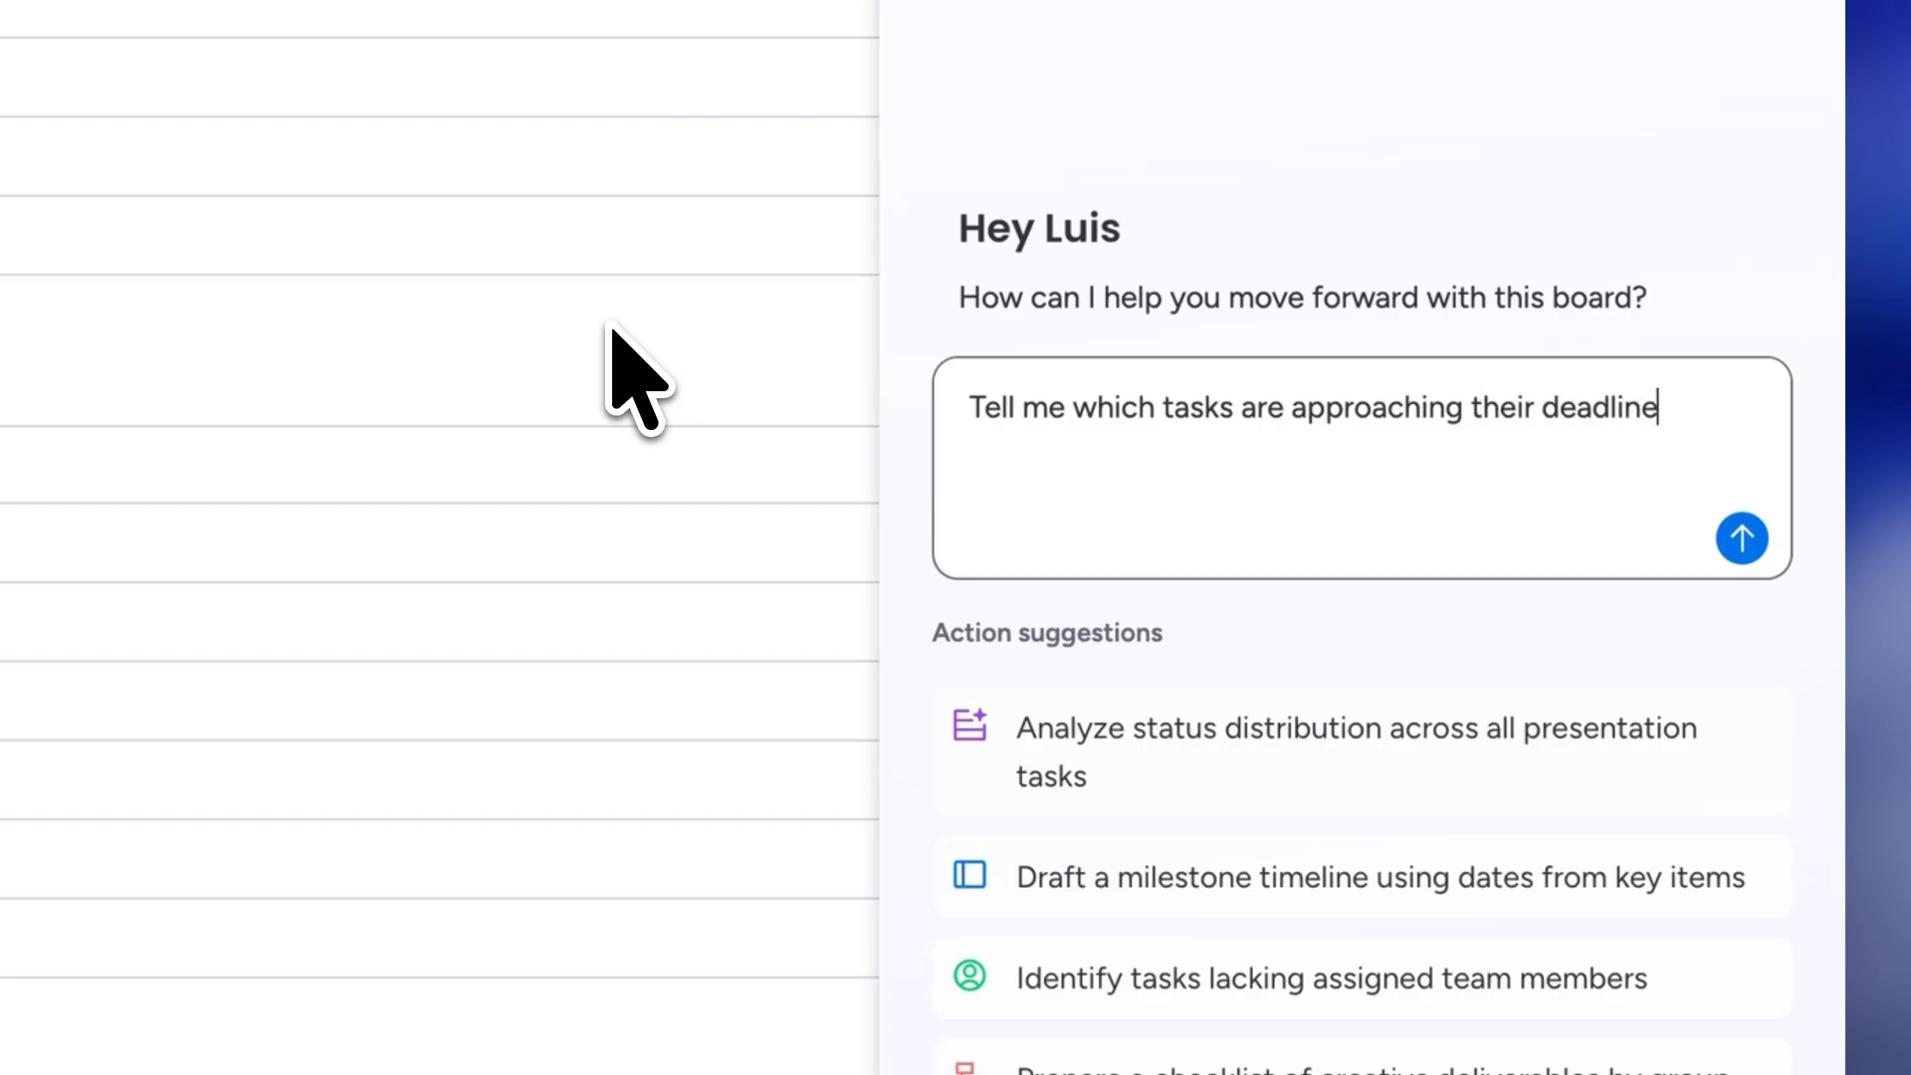
{"action": "left_click", "coordinate": [1743, 540]}
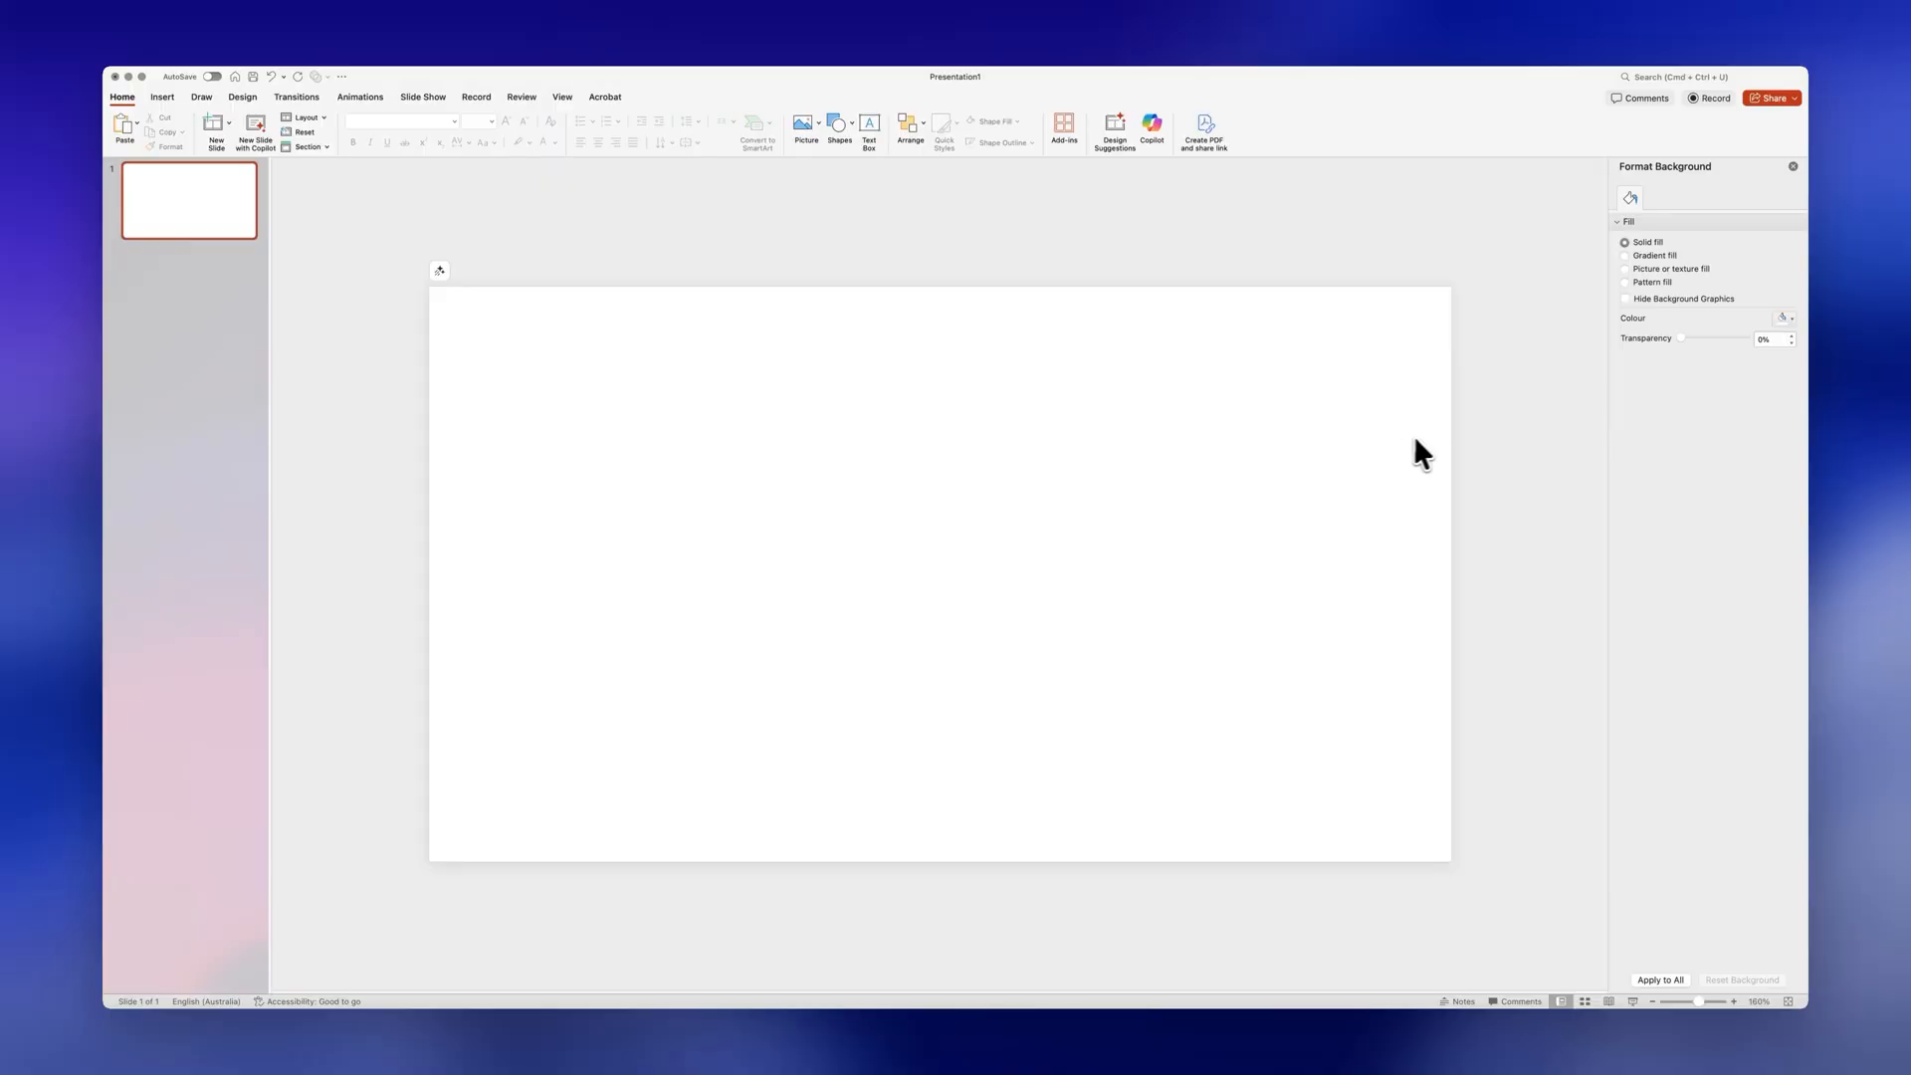
Step: Set the slide background to black and stretch the paper texture over the whole slide
{"action": "left_click", "coordinate": [1784, 317]}
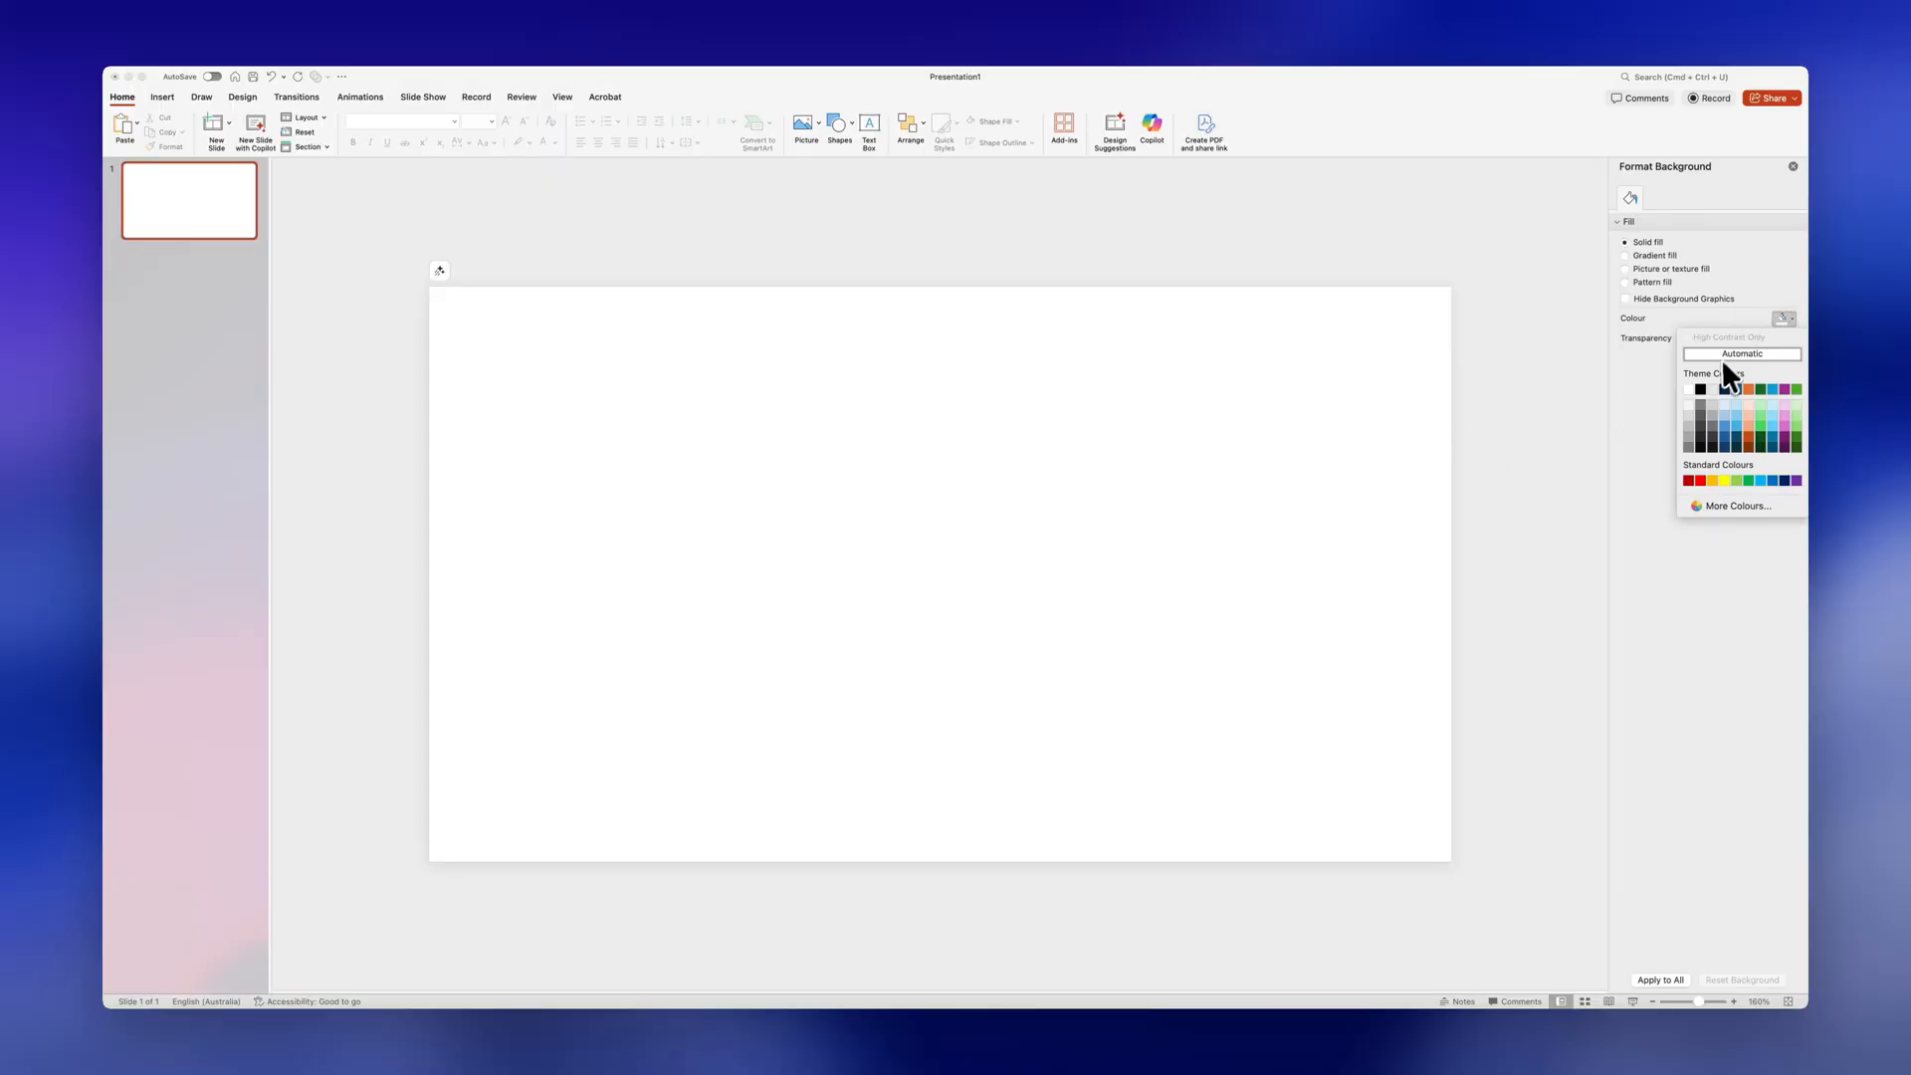
{"action": "left_click", "coordinate": [1699, 389]}
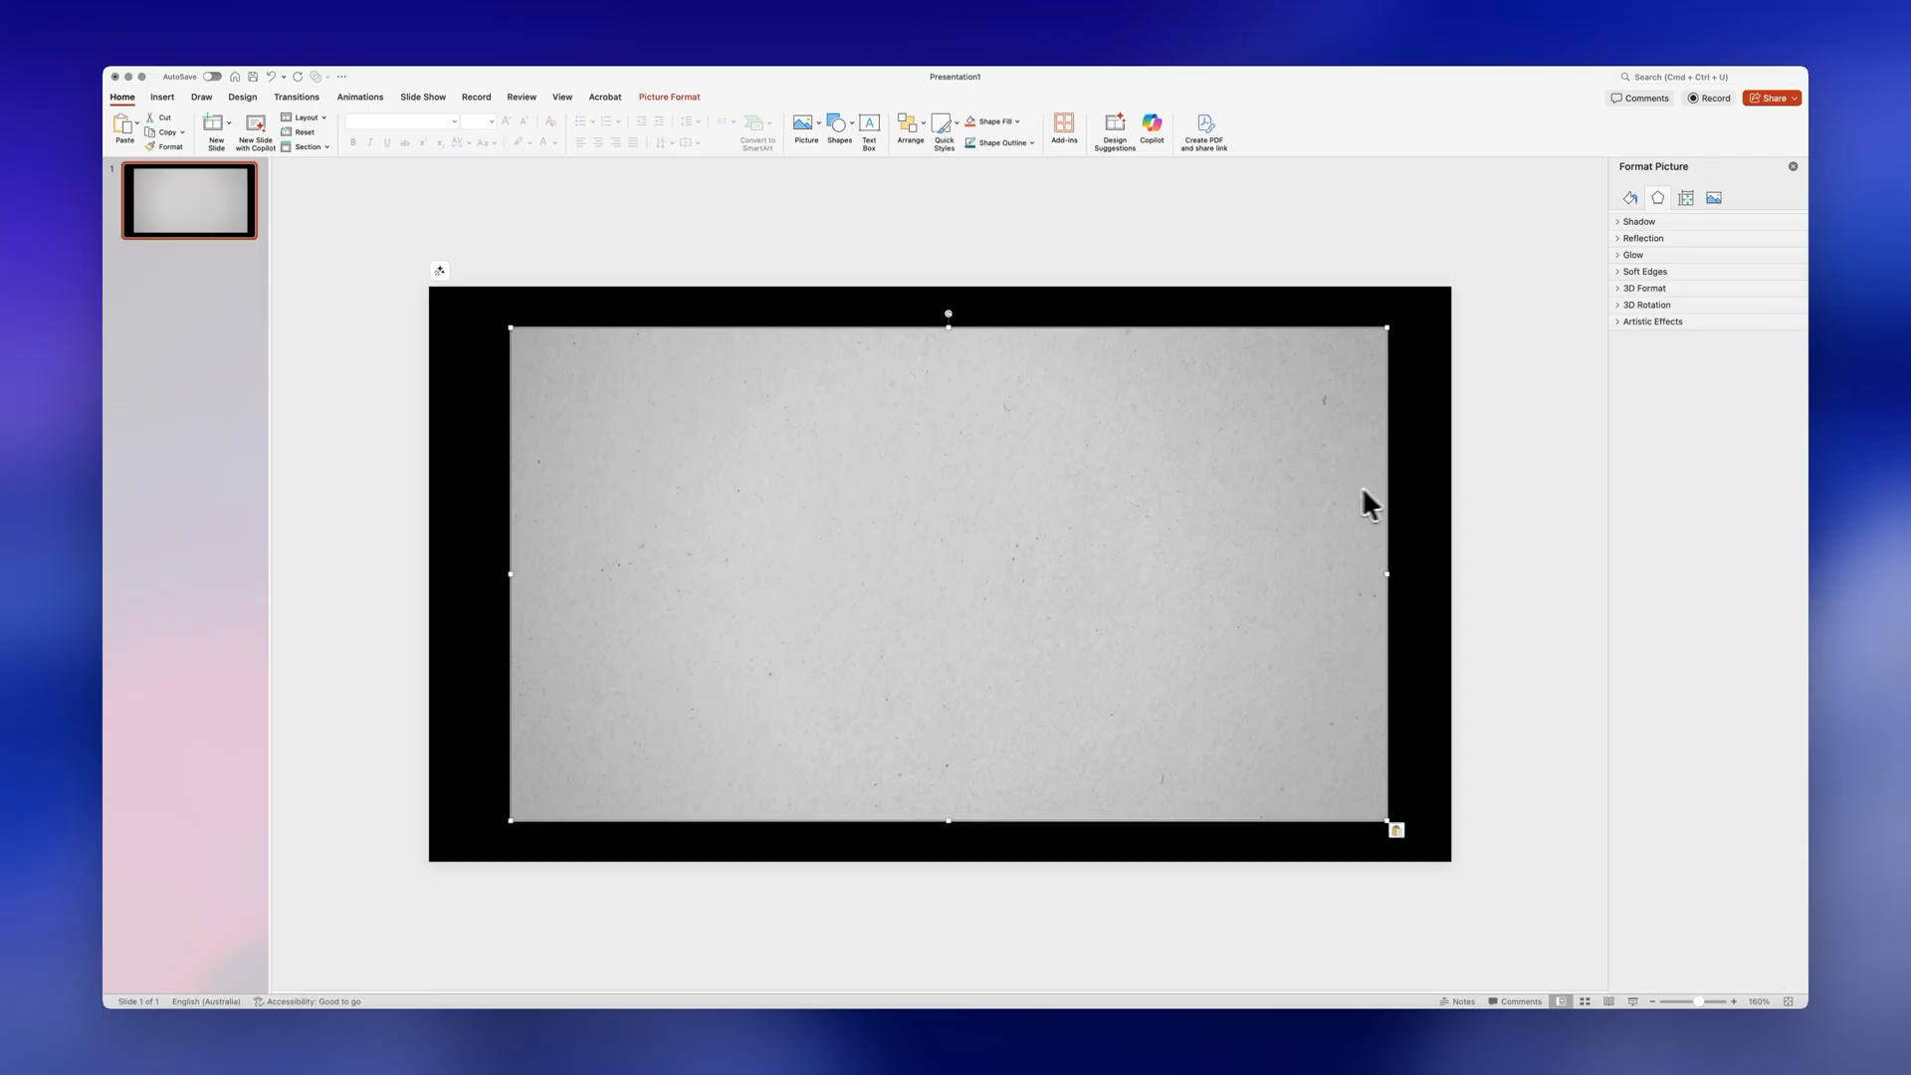
{"action": "left_click_drag", "start_coordinate": [1368, 504], "coordinate": [1017, 469]}
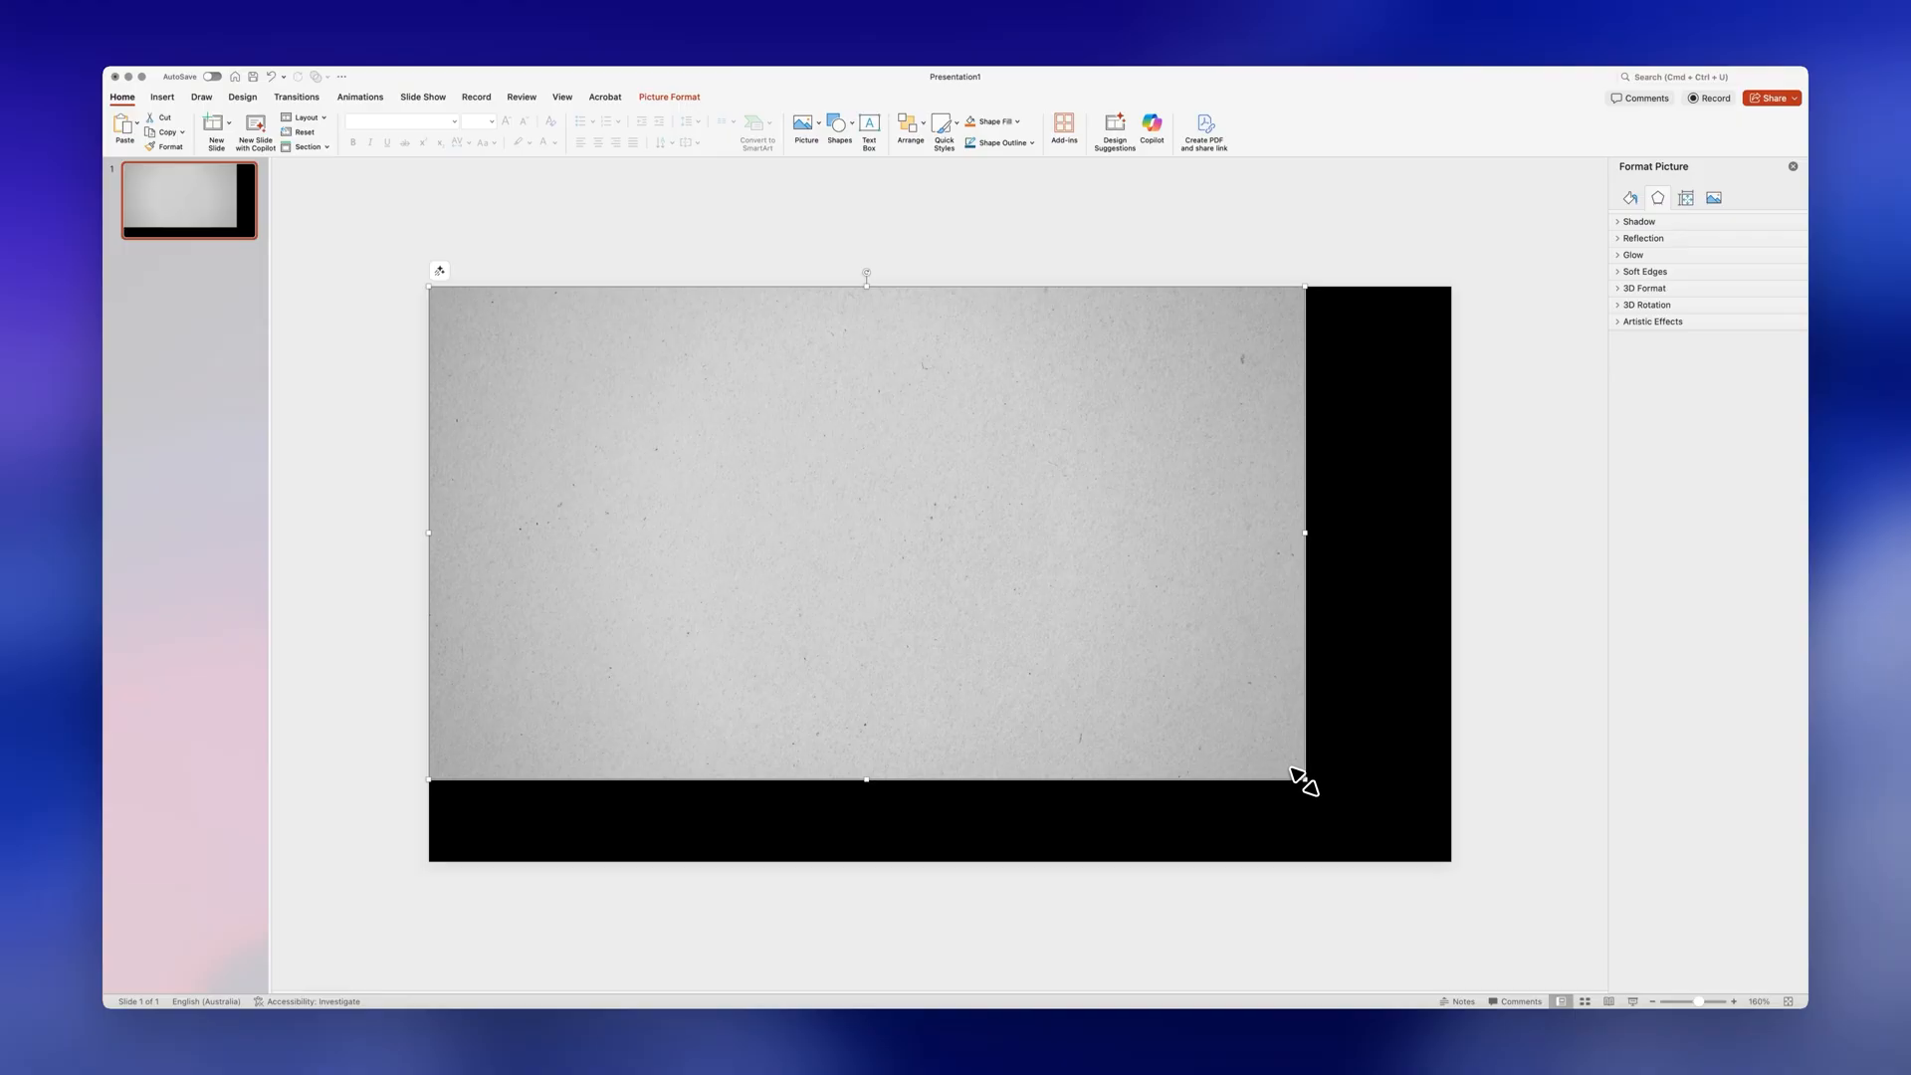
{"action": "left_click_drag", "start_coordinate": [1303, 781], "coordinate": [1449, 859]}
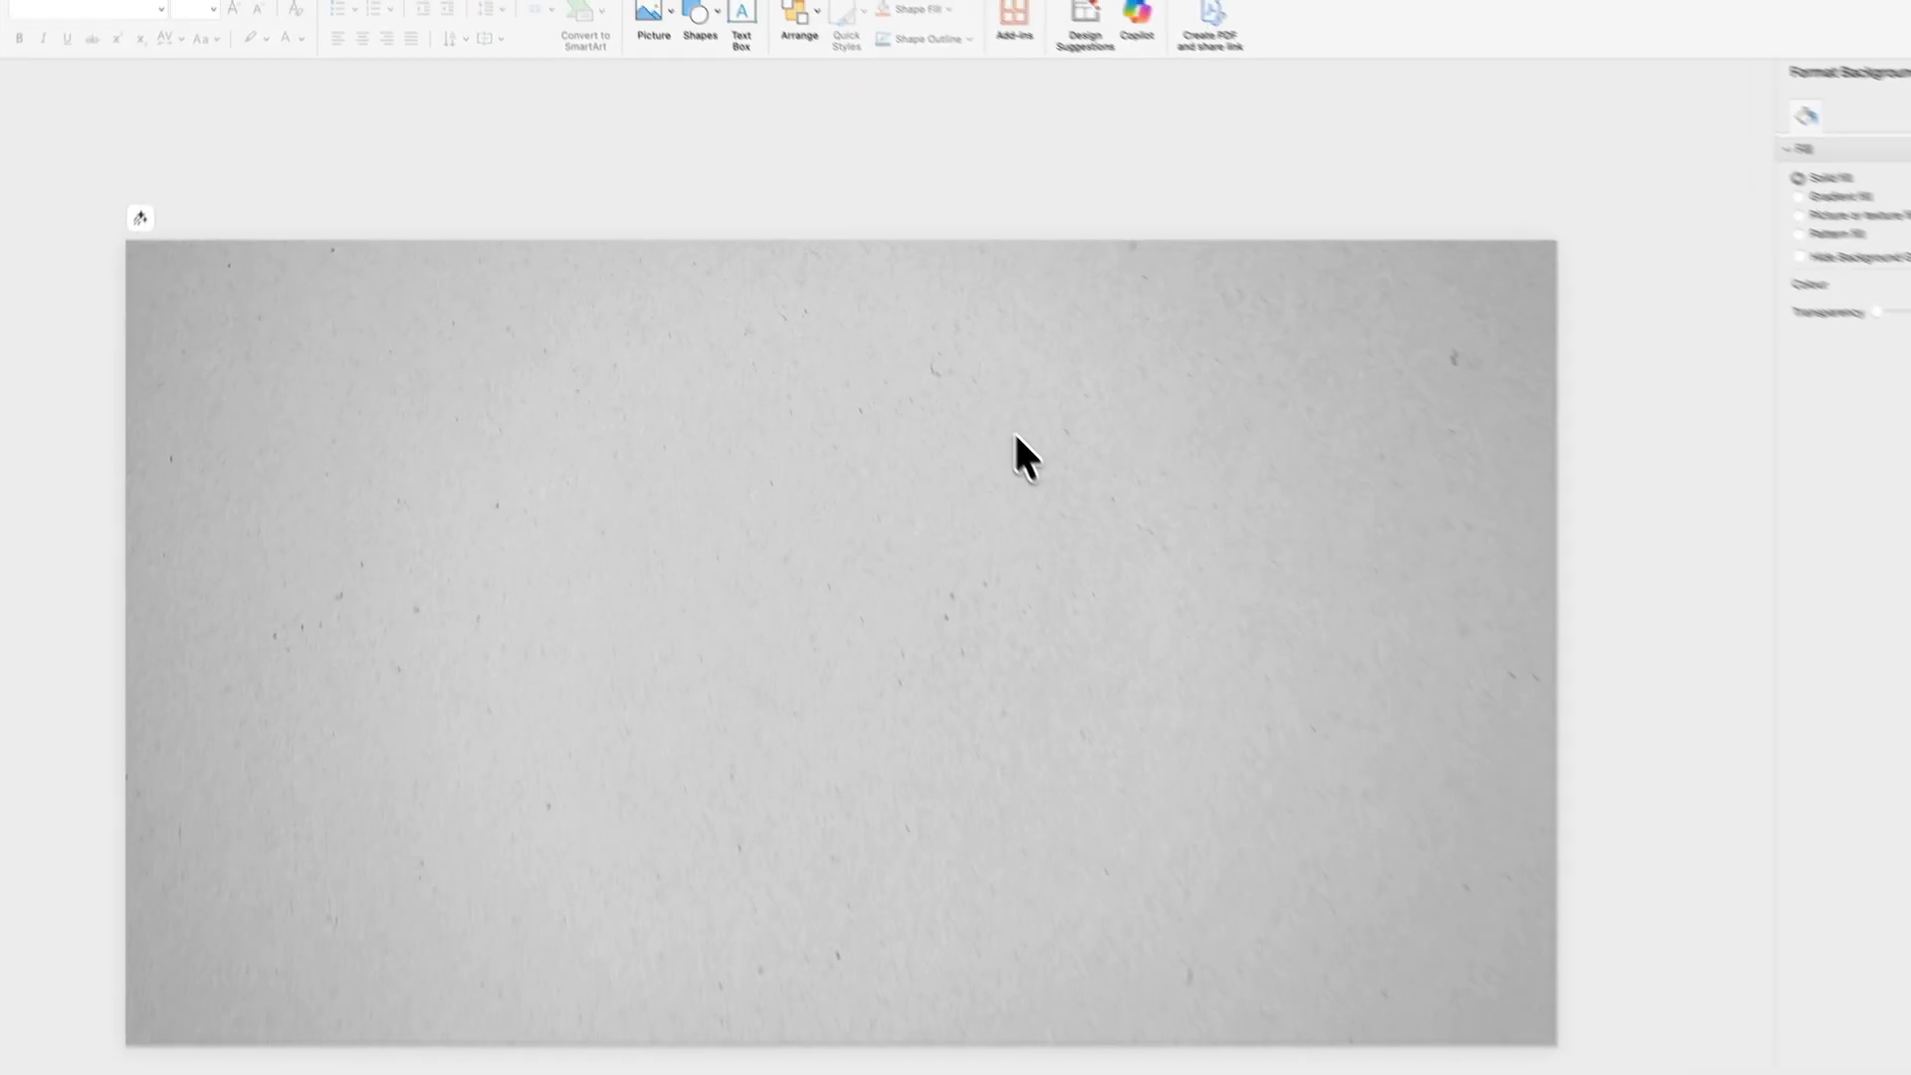
Step: Add a 'PowerPoint Daily' masthead text box across the top in Pinyon Script
{"action": "left_click_drag", "start_coordinate": [689, 509], "coordinate": [1114, 570]}
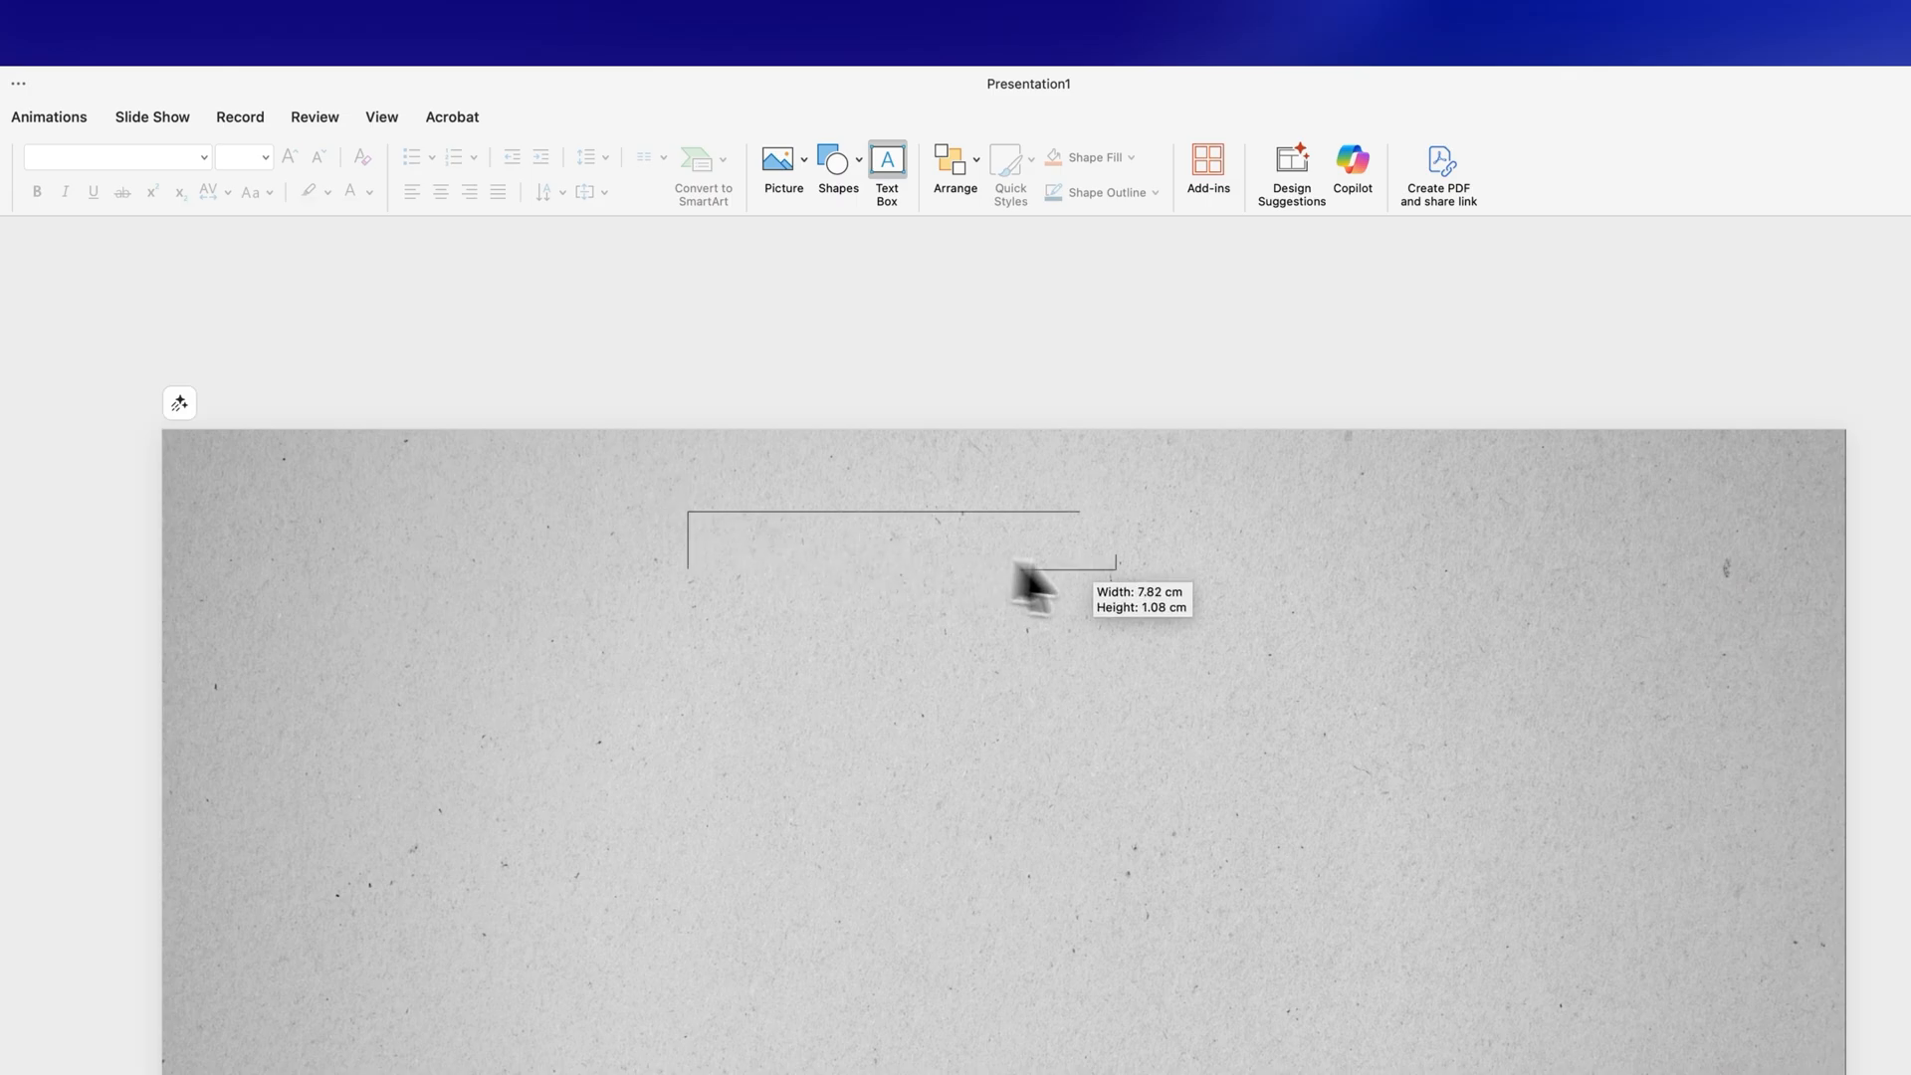
{"action": "left_click_drag", "start_coordinate": [688, 512], "coordinate": [1322, 580]}
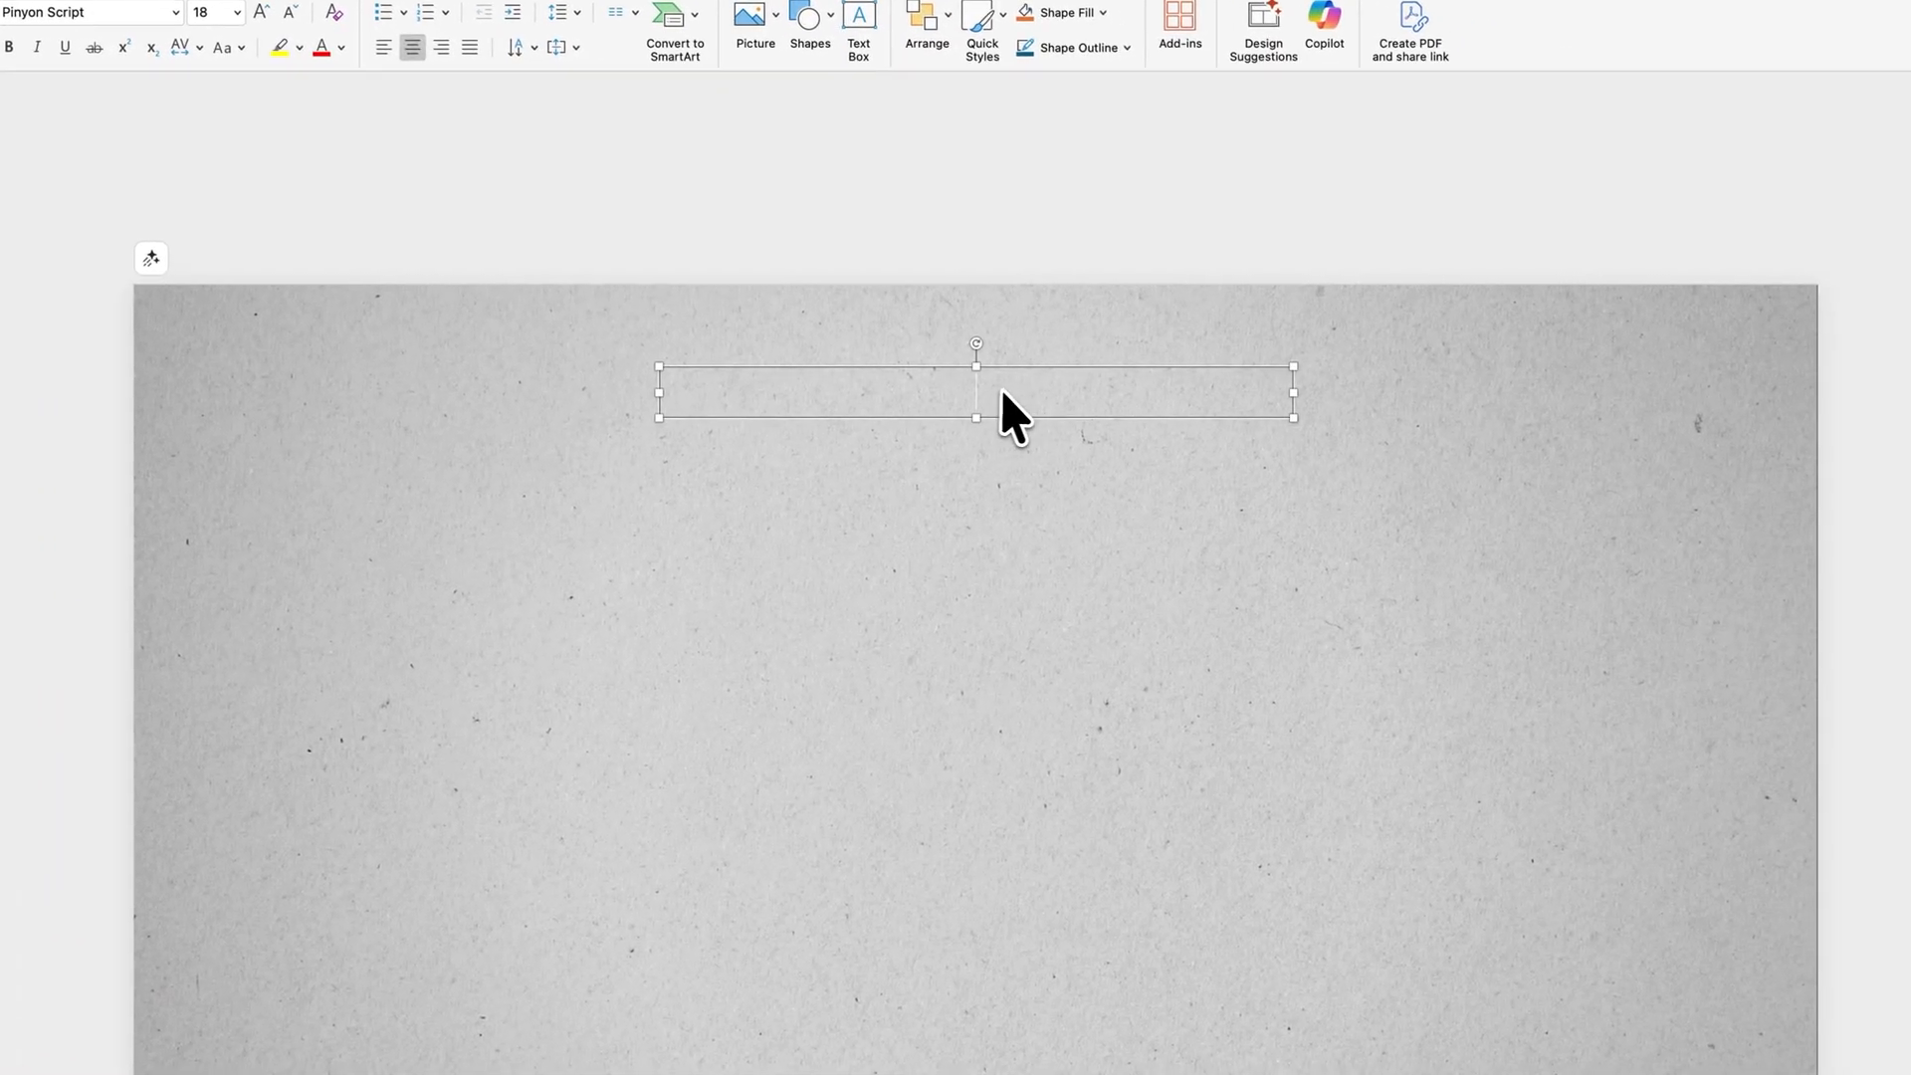
{"action": "type", "text": "PowerPoint Daily"}
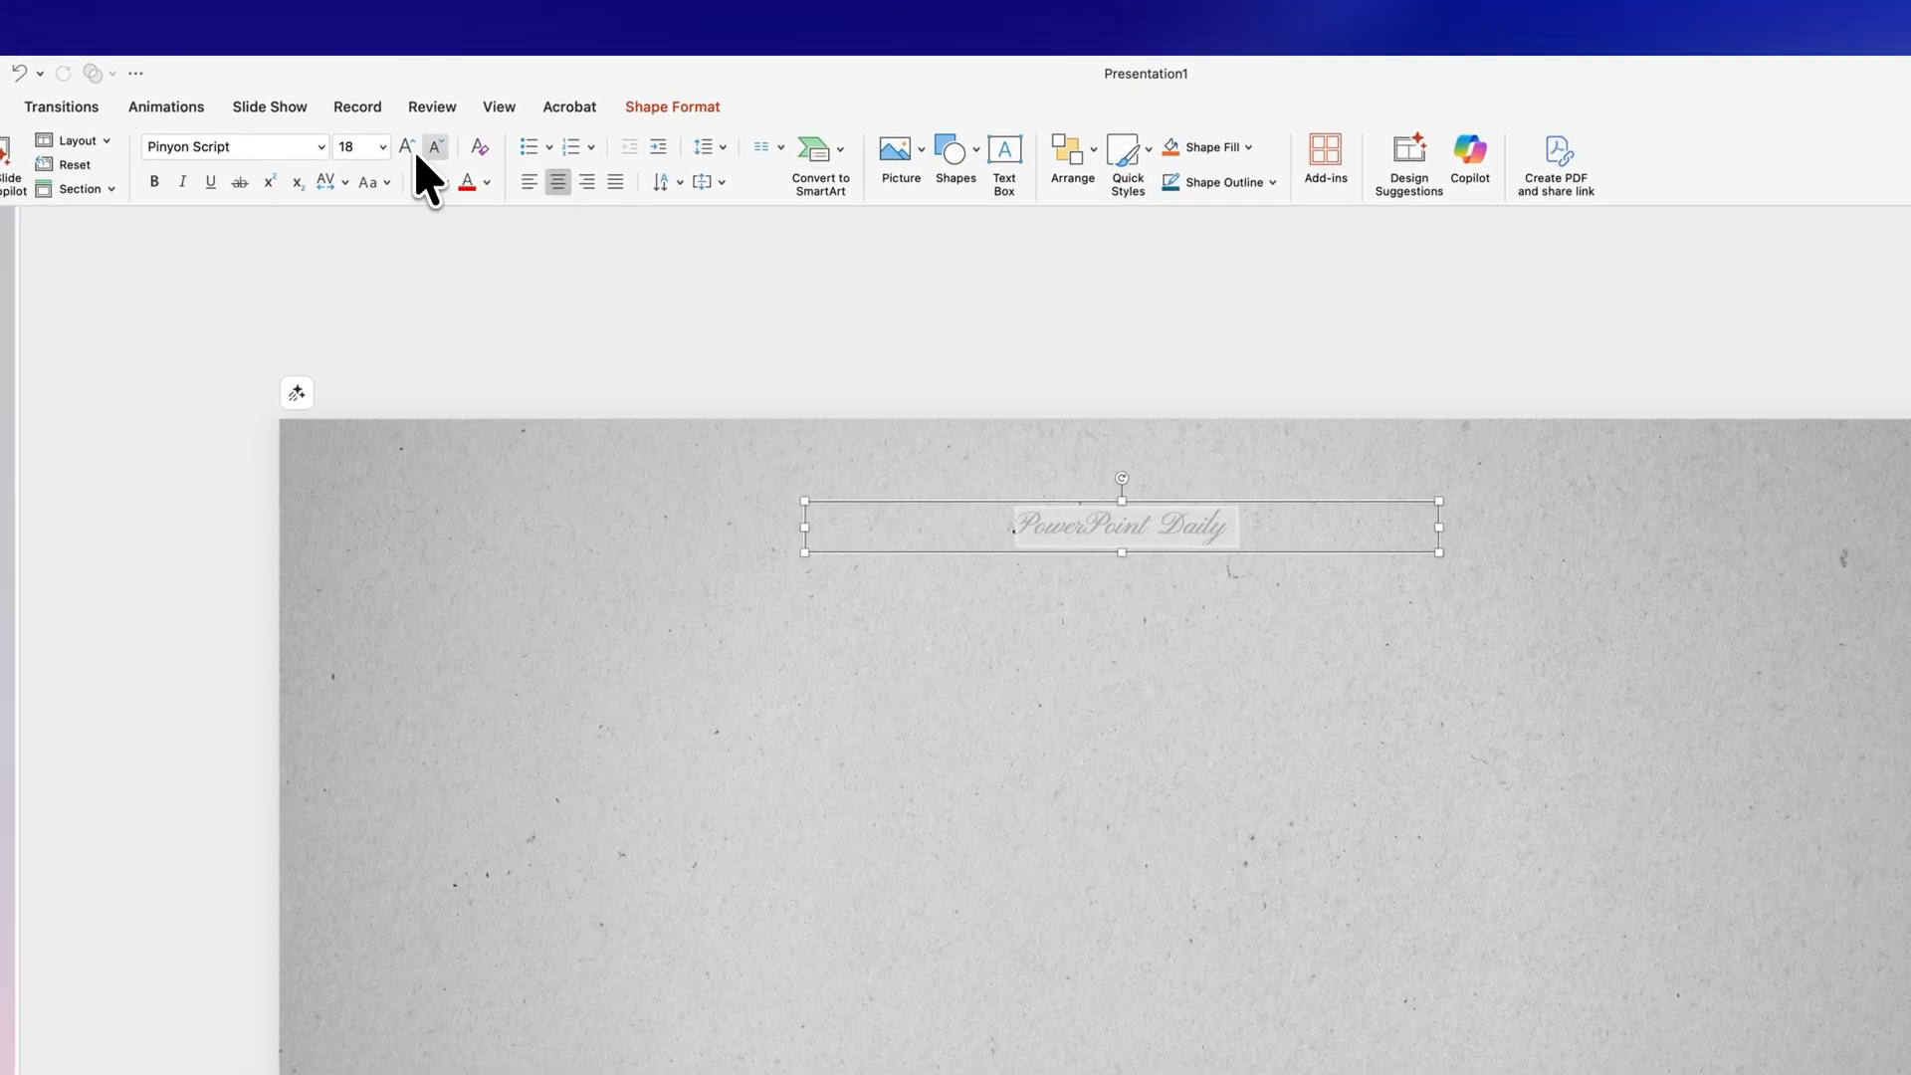
{"action": "left_click", "coordinate": [406, 146]}
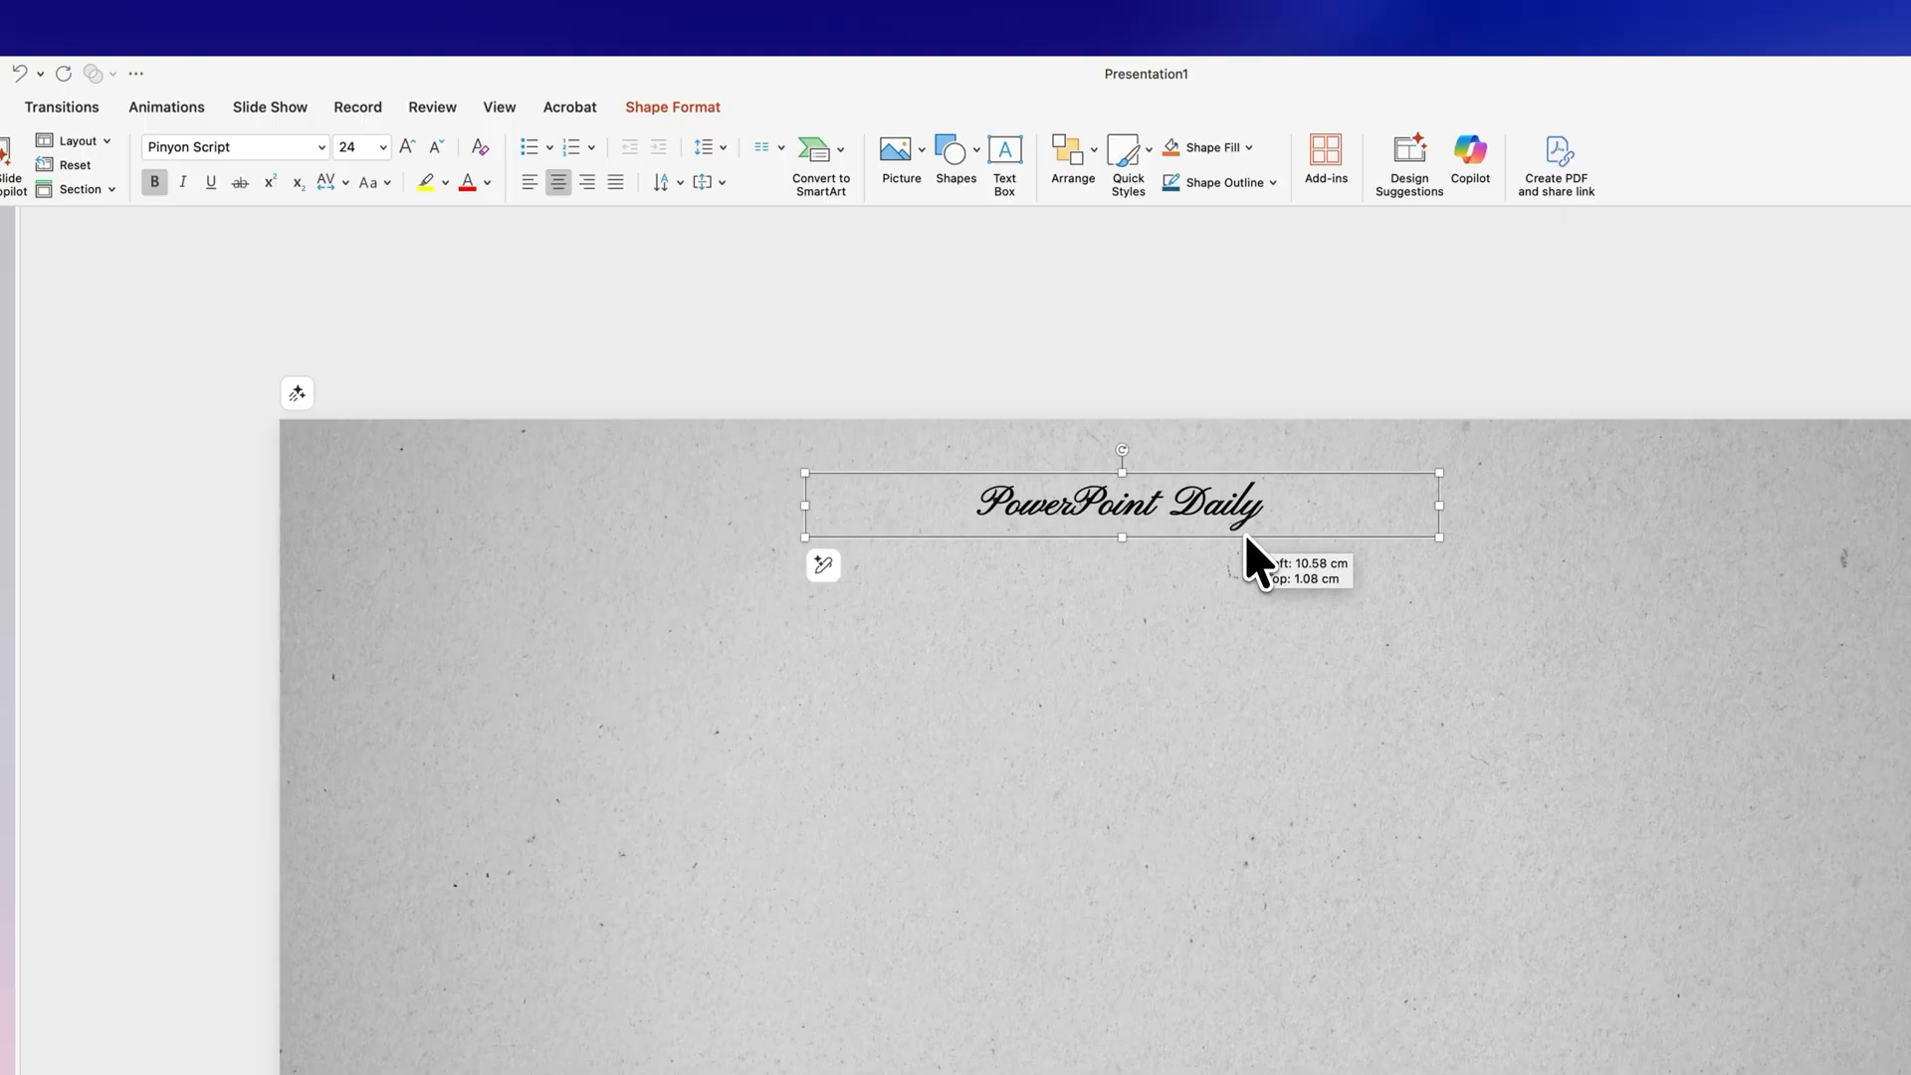
{"action": "left_click", "coordinate": [955, 157]}
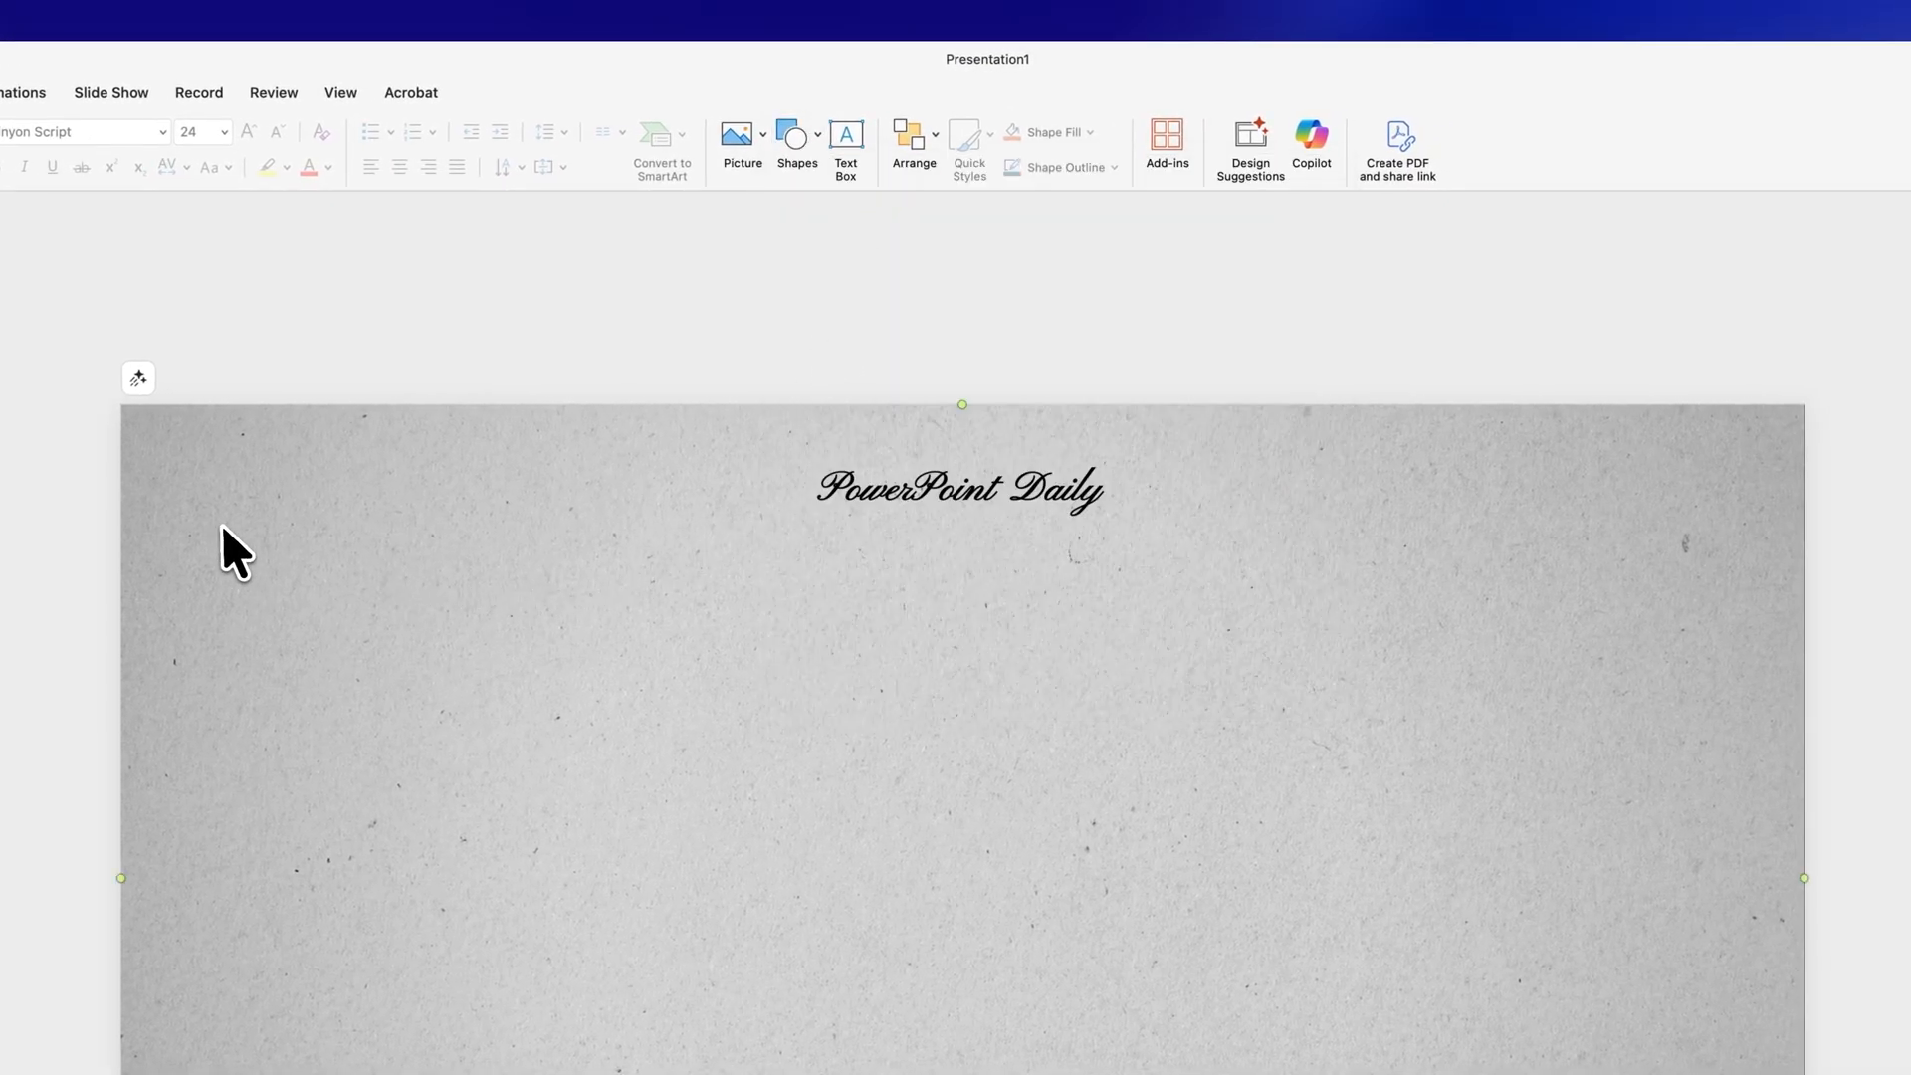
Step: Draw a horizontal rule under the masthead and a second rule lower down
{"action": "left_click_drag", "start_coordinate": [213, 521], "coordinate": [1700, 522]}
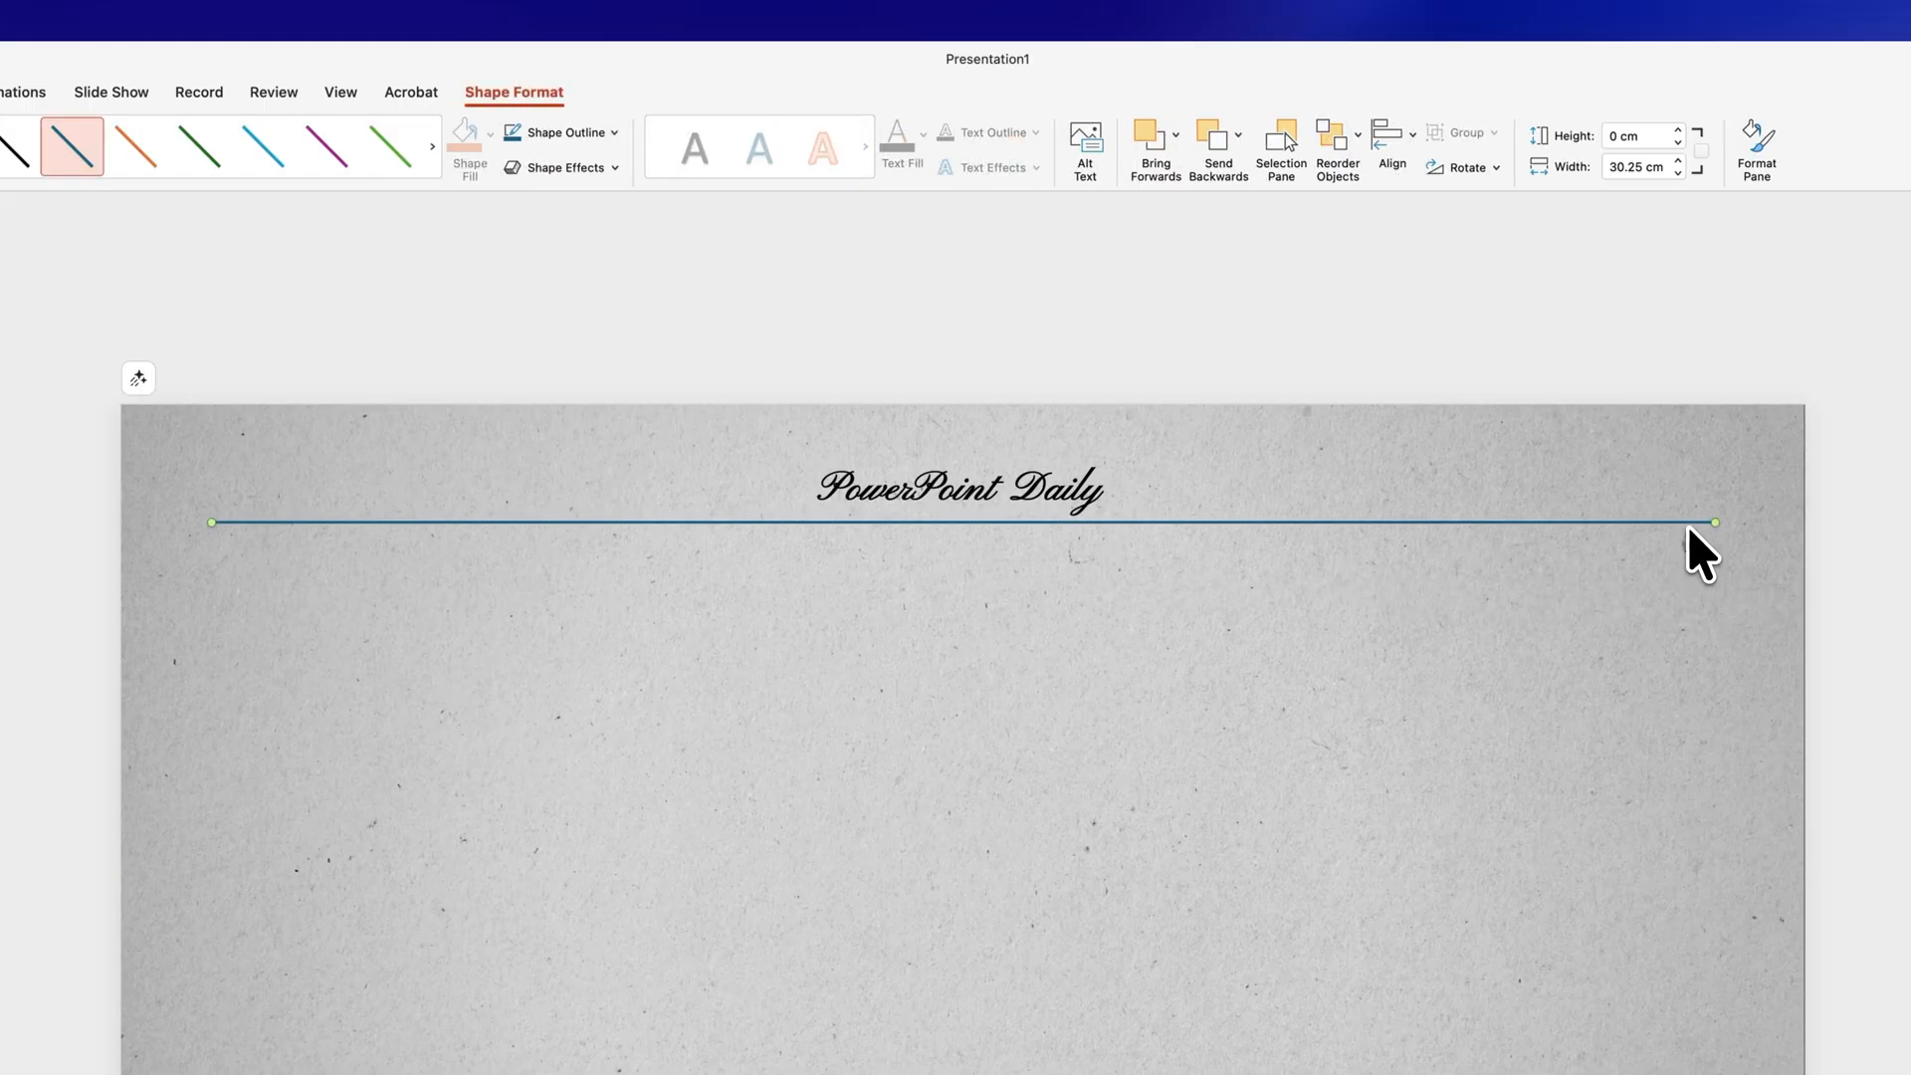
{"action": "left_click_drag", "start_coordinate": [1699, 521], "coordinate": [1688, 672]}
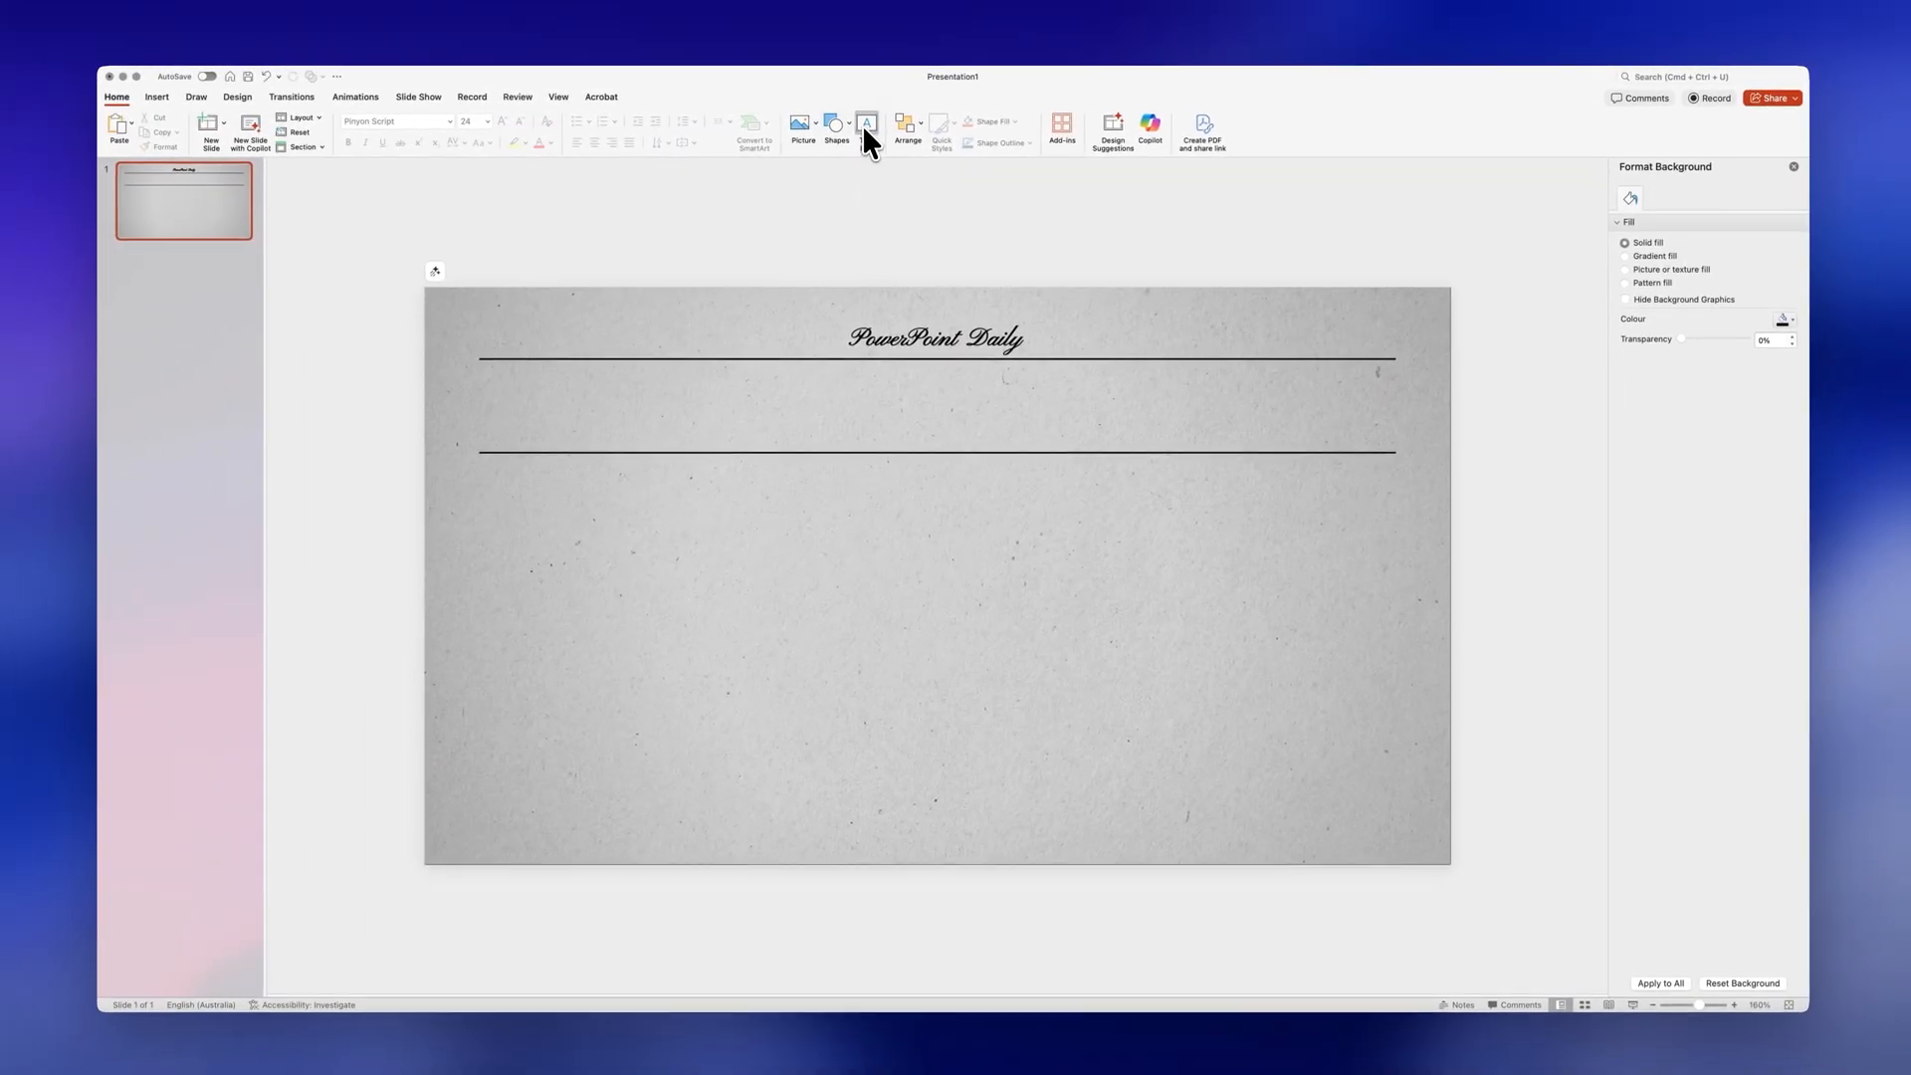
Step: Add the MAN WALKS ON THE MOON headline between the rules in Impact
{"action": "left_click_drag", "start_coordinate": [485, 370], "coordinate": [1386, 448]}
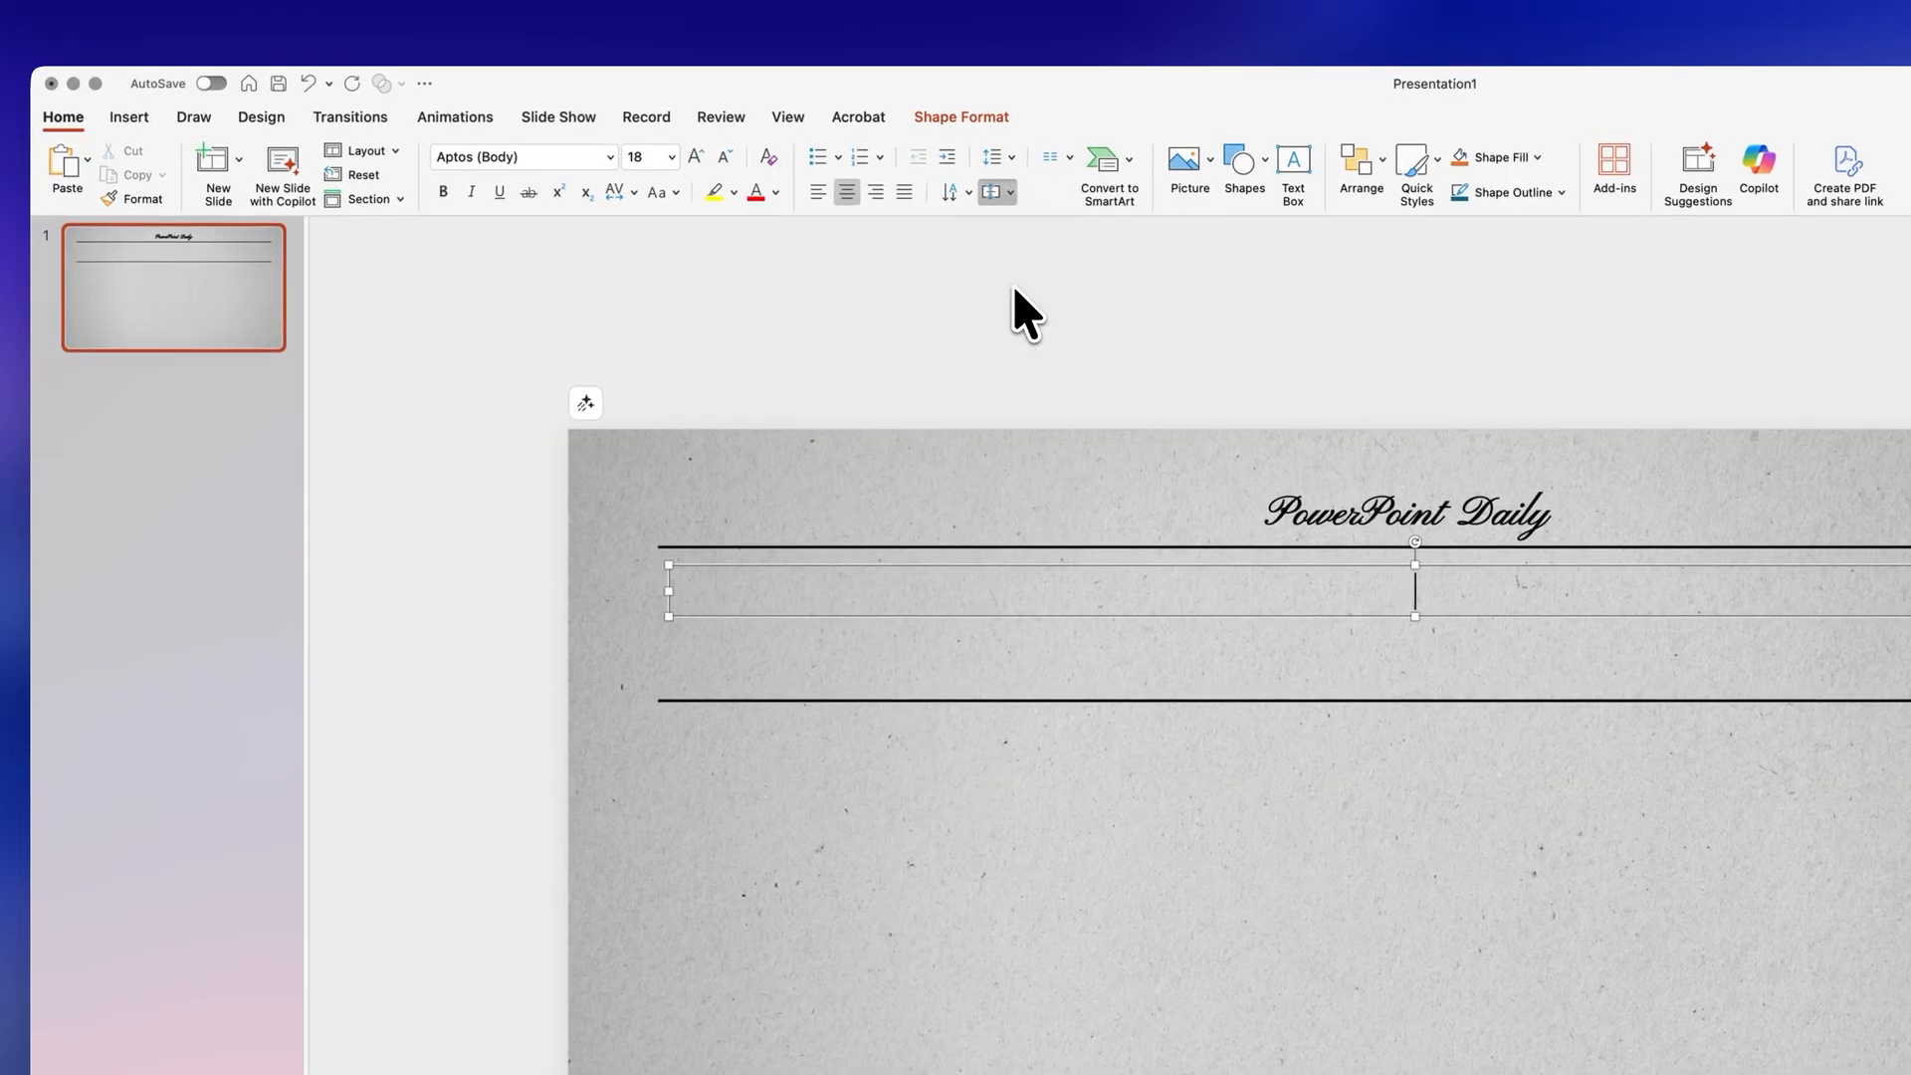
{"action": "type", "text": "Impact"}
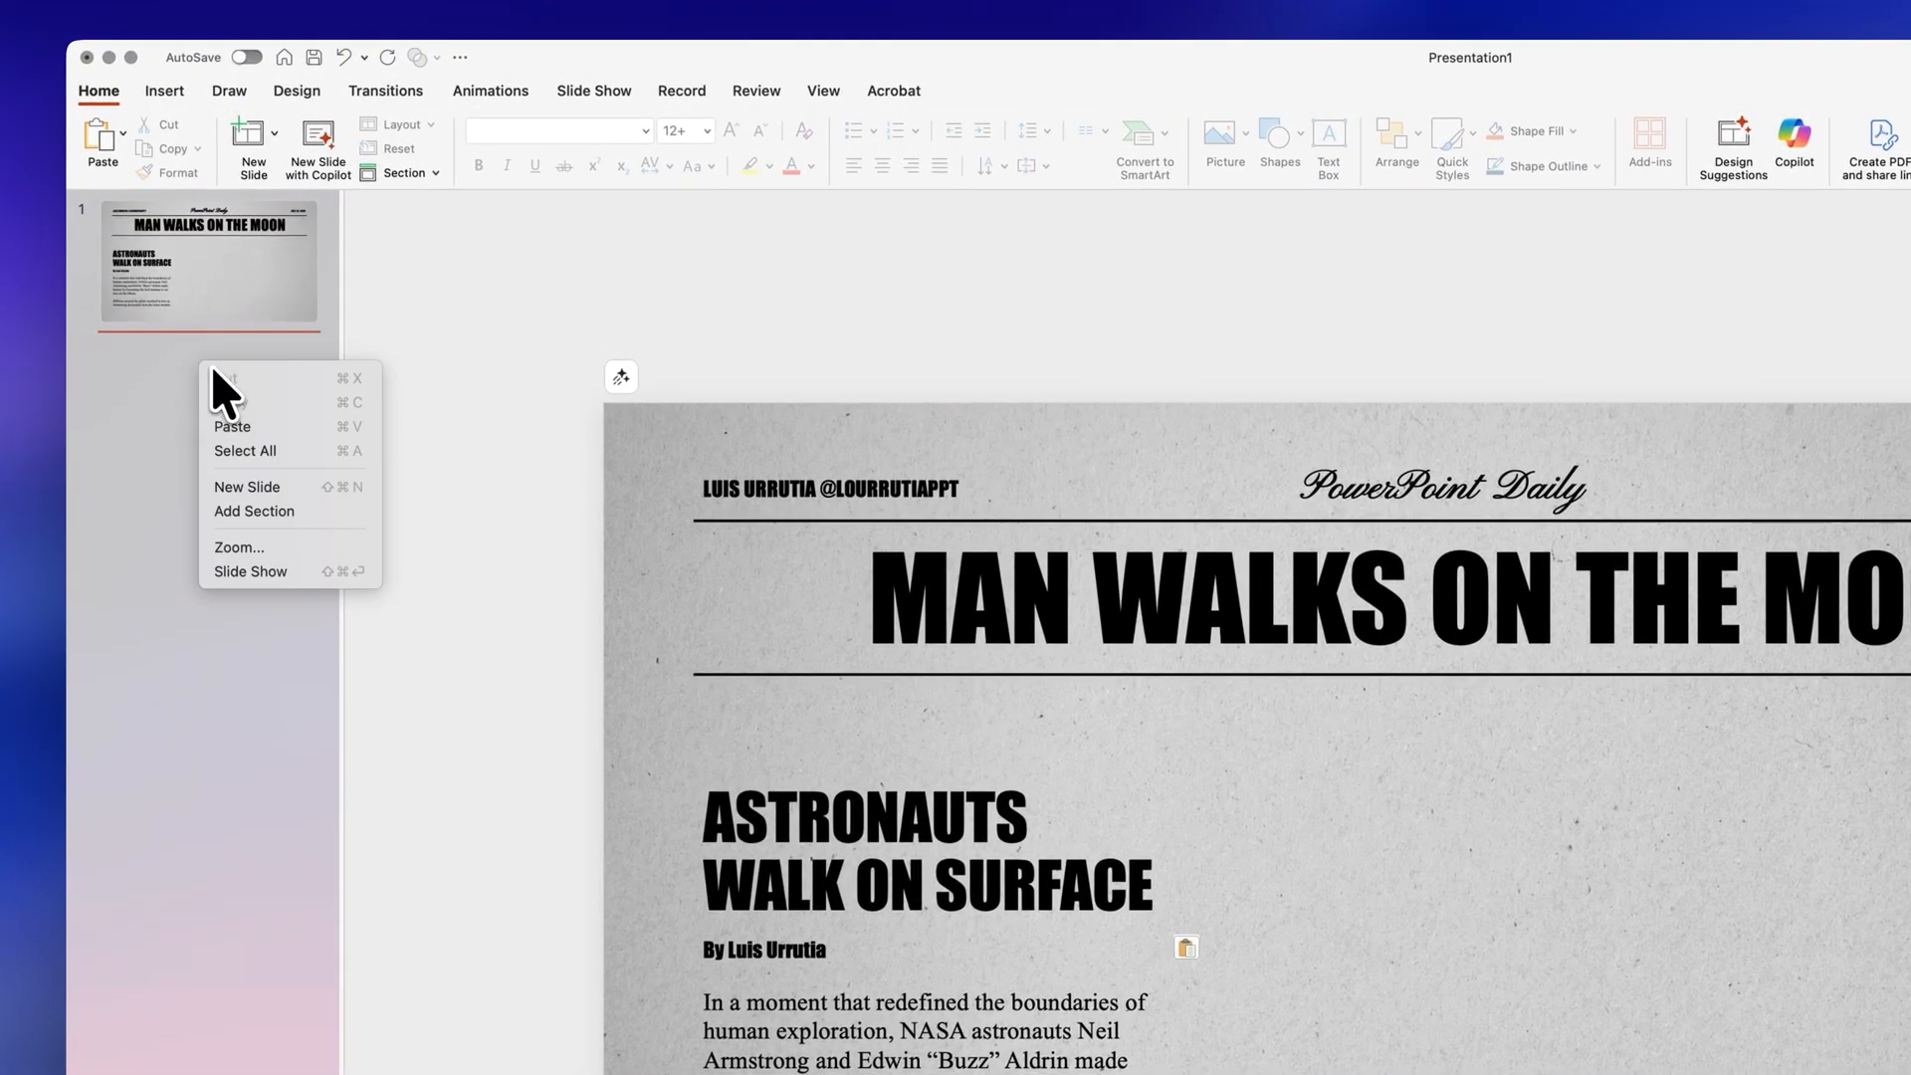
Step: Add a new second slide with a black background
{"action": "left_click", "coordinate": [247, 486]}
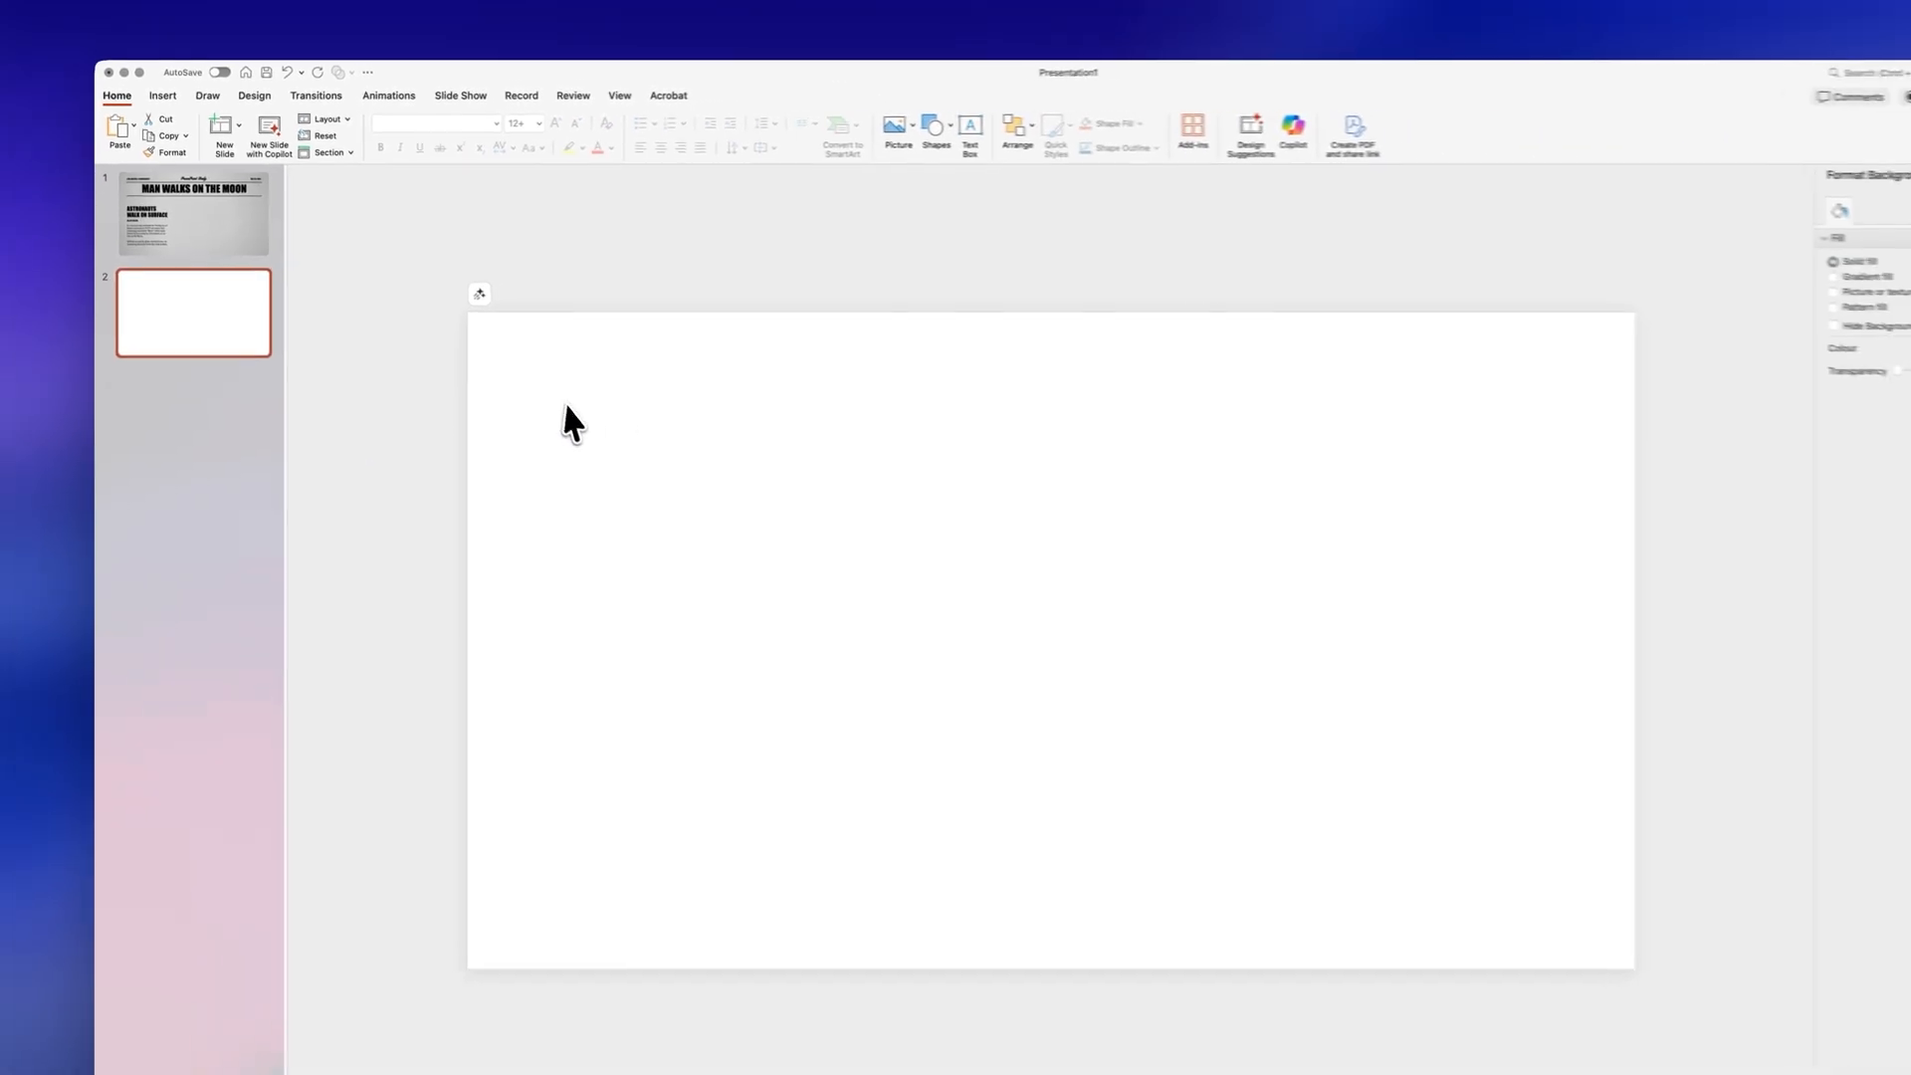
{"action": "left_click", "coordinate": [1783, 316]}
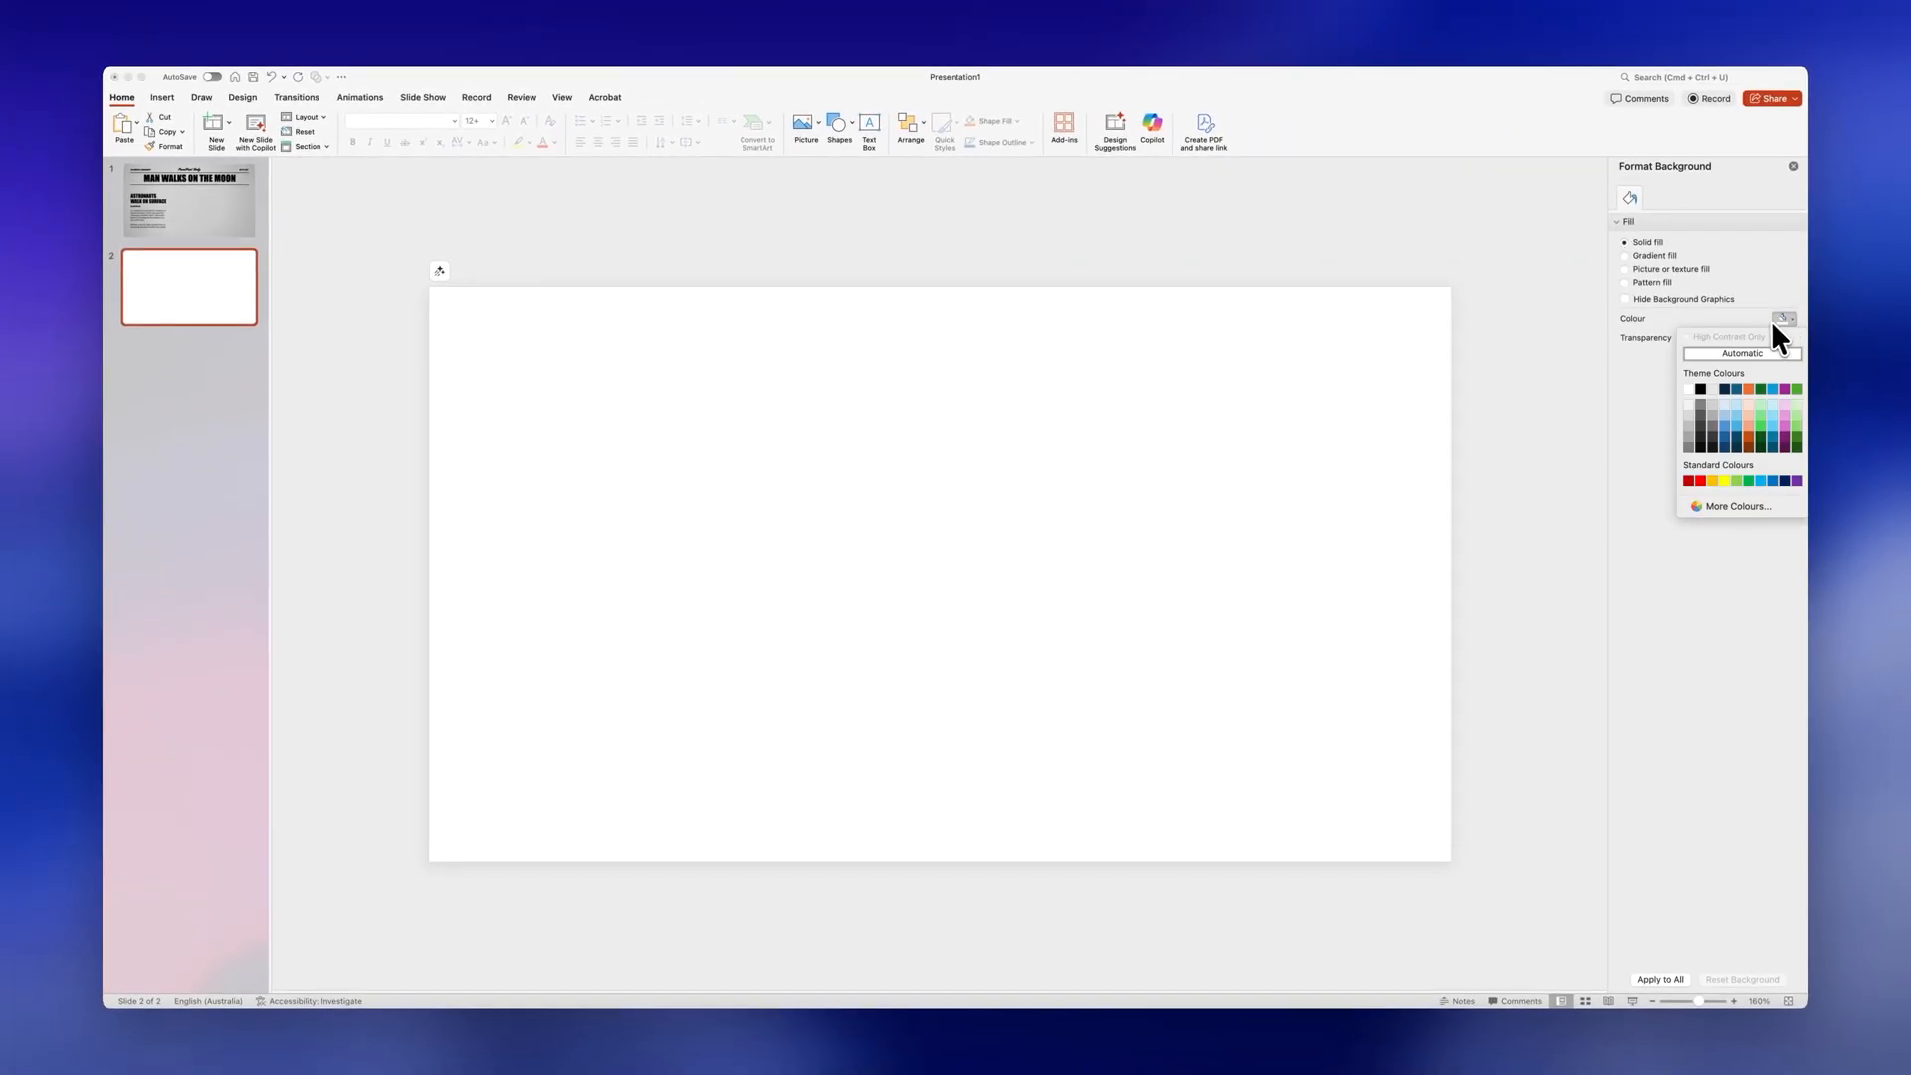
{"action": "left_click", "coordinate": [1700, 388]}
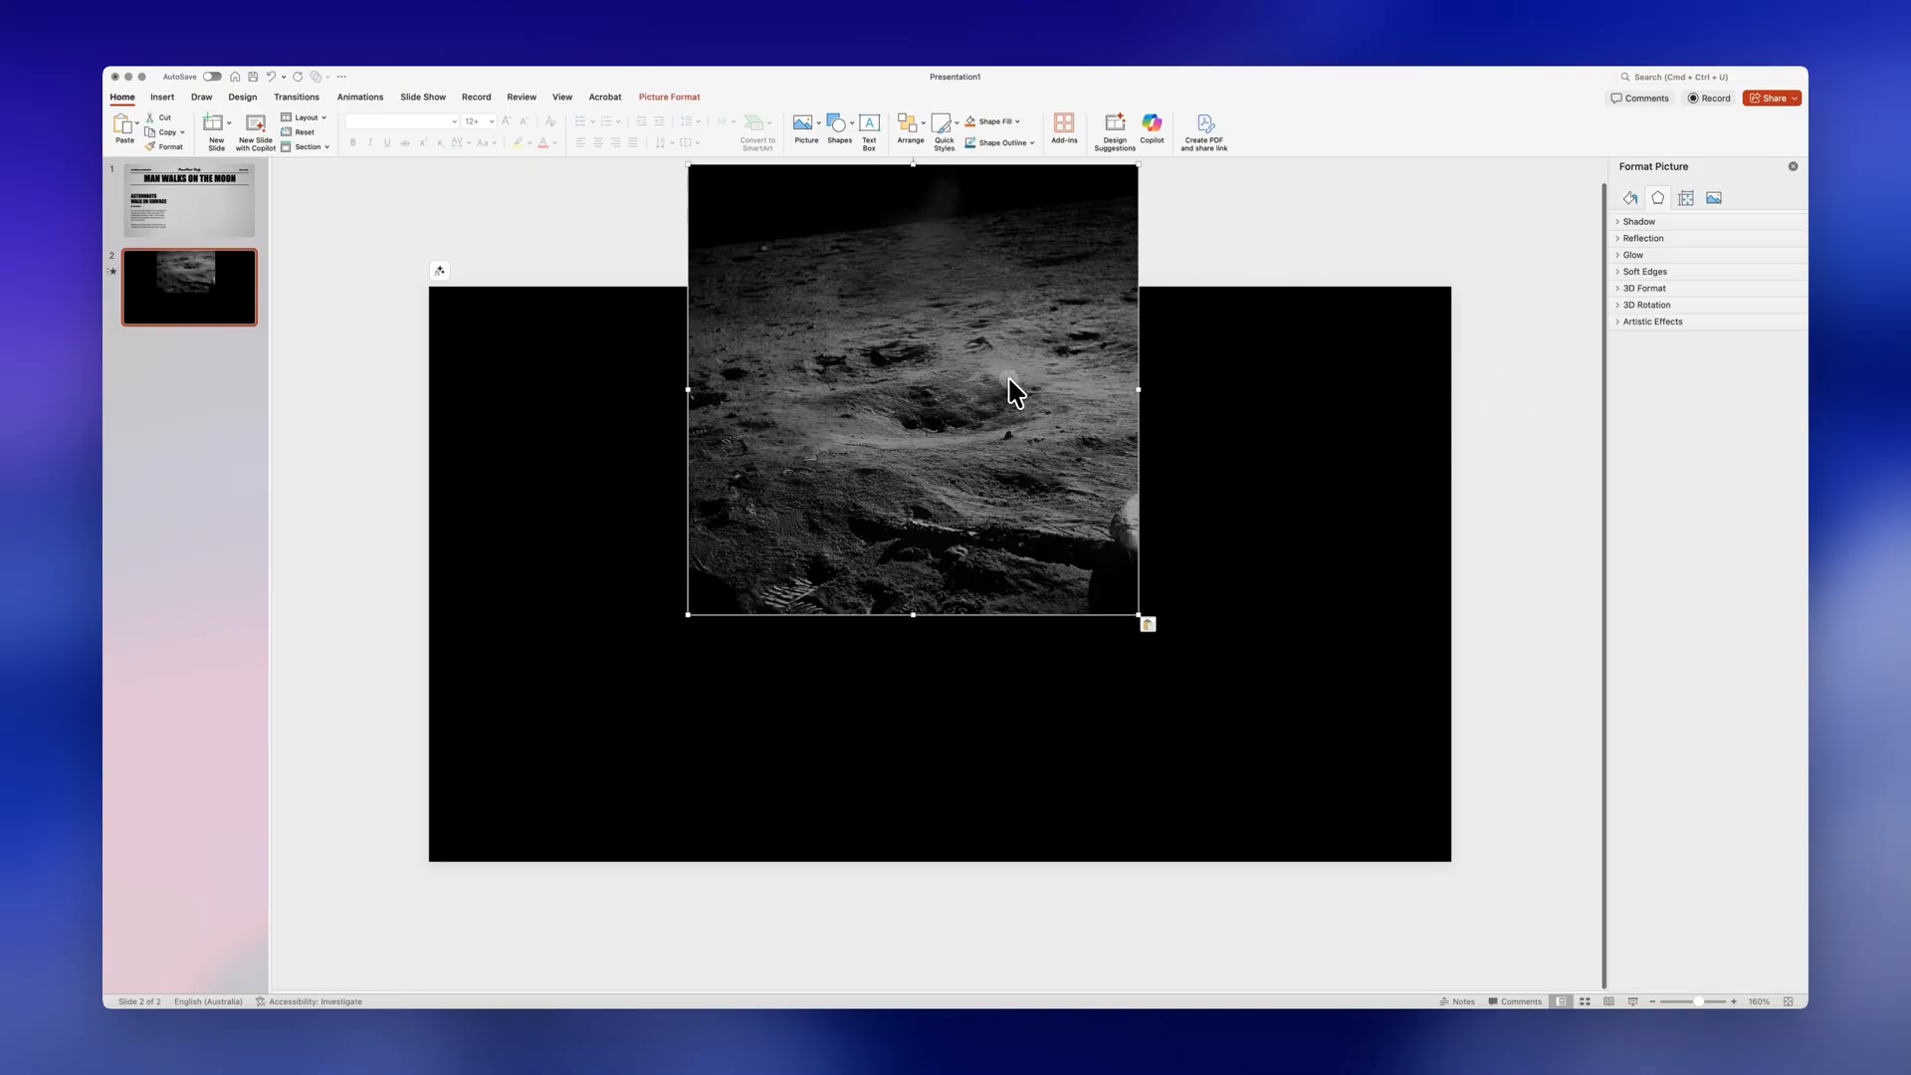
Step: Fit the lunar surface photo to the slide and stand the astronaut cutout on it
{"action": "left_click_drag", "start_coordinate": [1017, 390], "coordinate": [993, 576]}
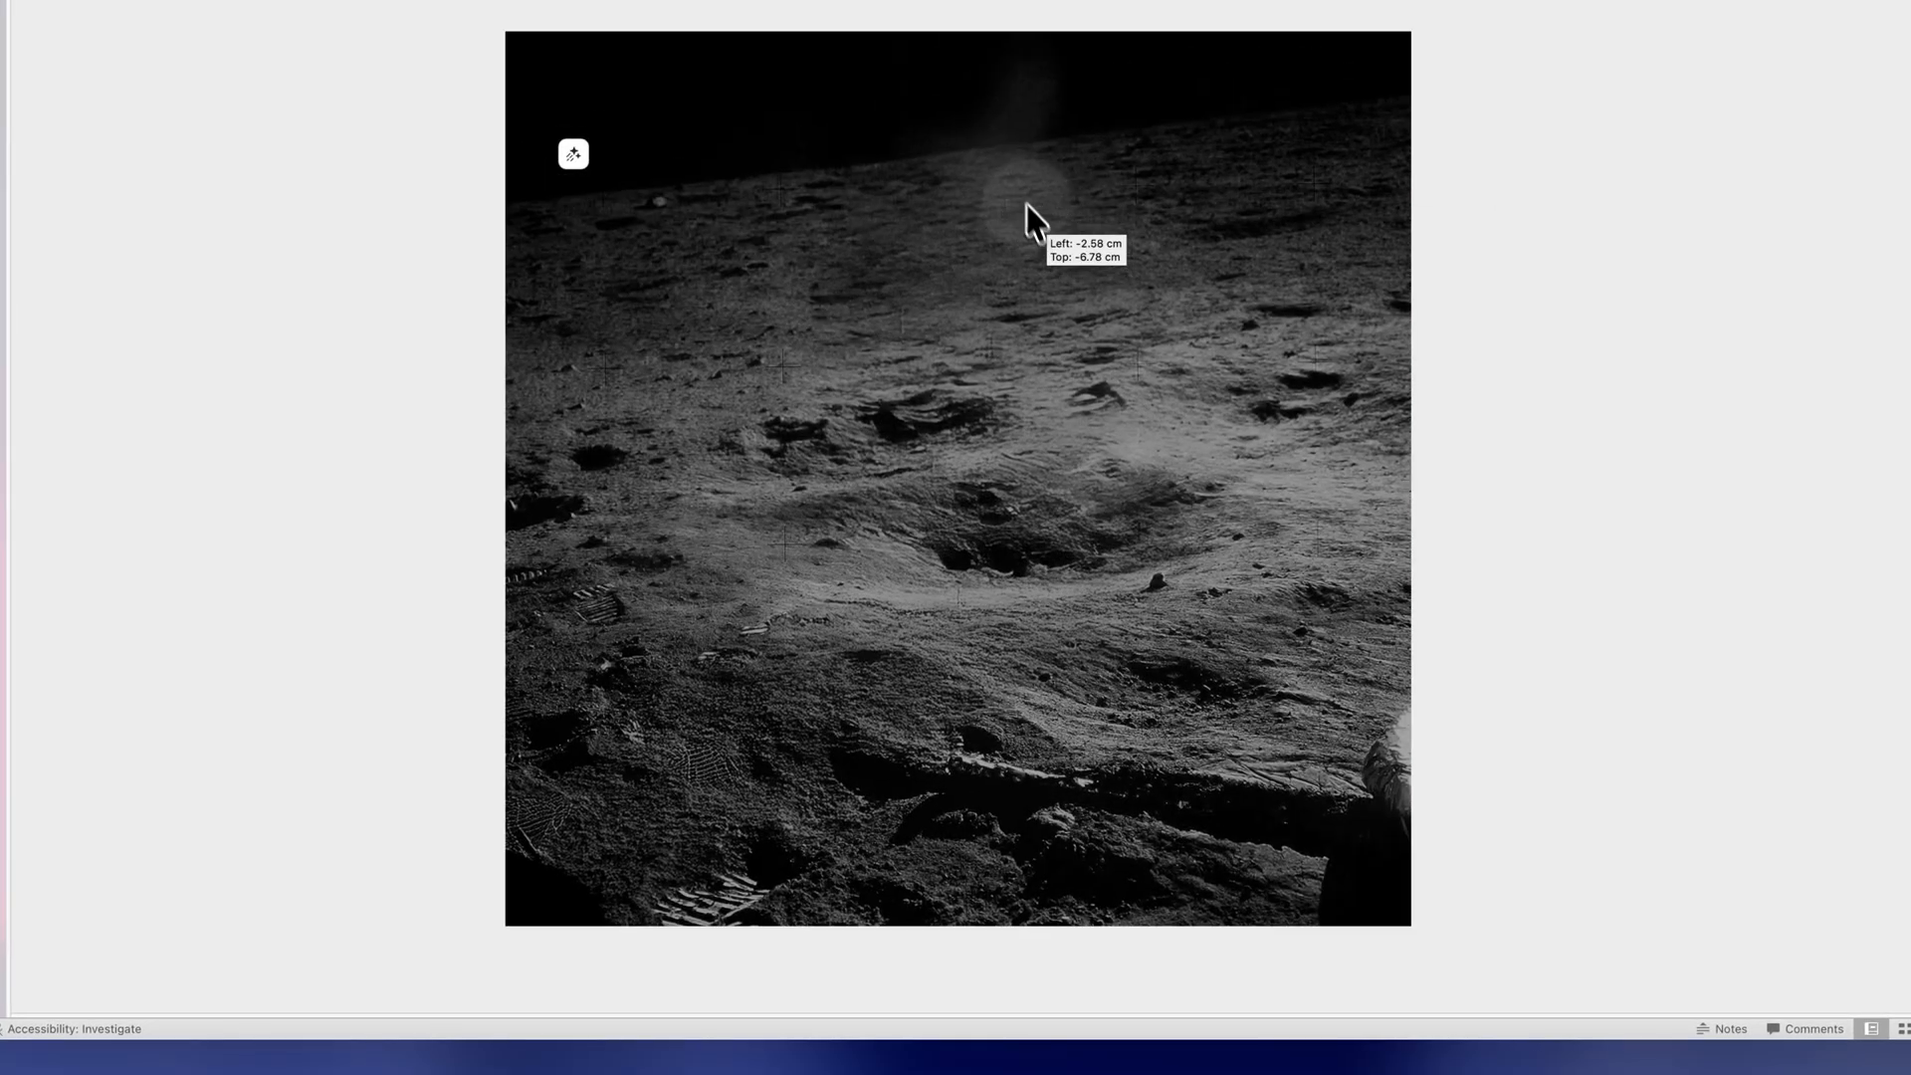
{"action": "left_click_drag", "start_coordinate": [1029, 219], "coordinate": [1102, 396]}
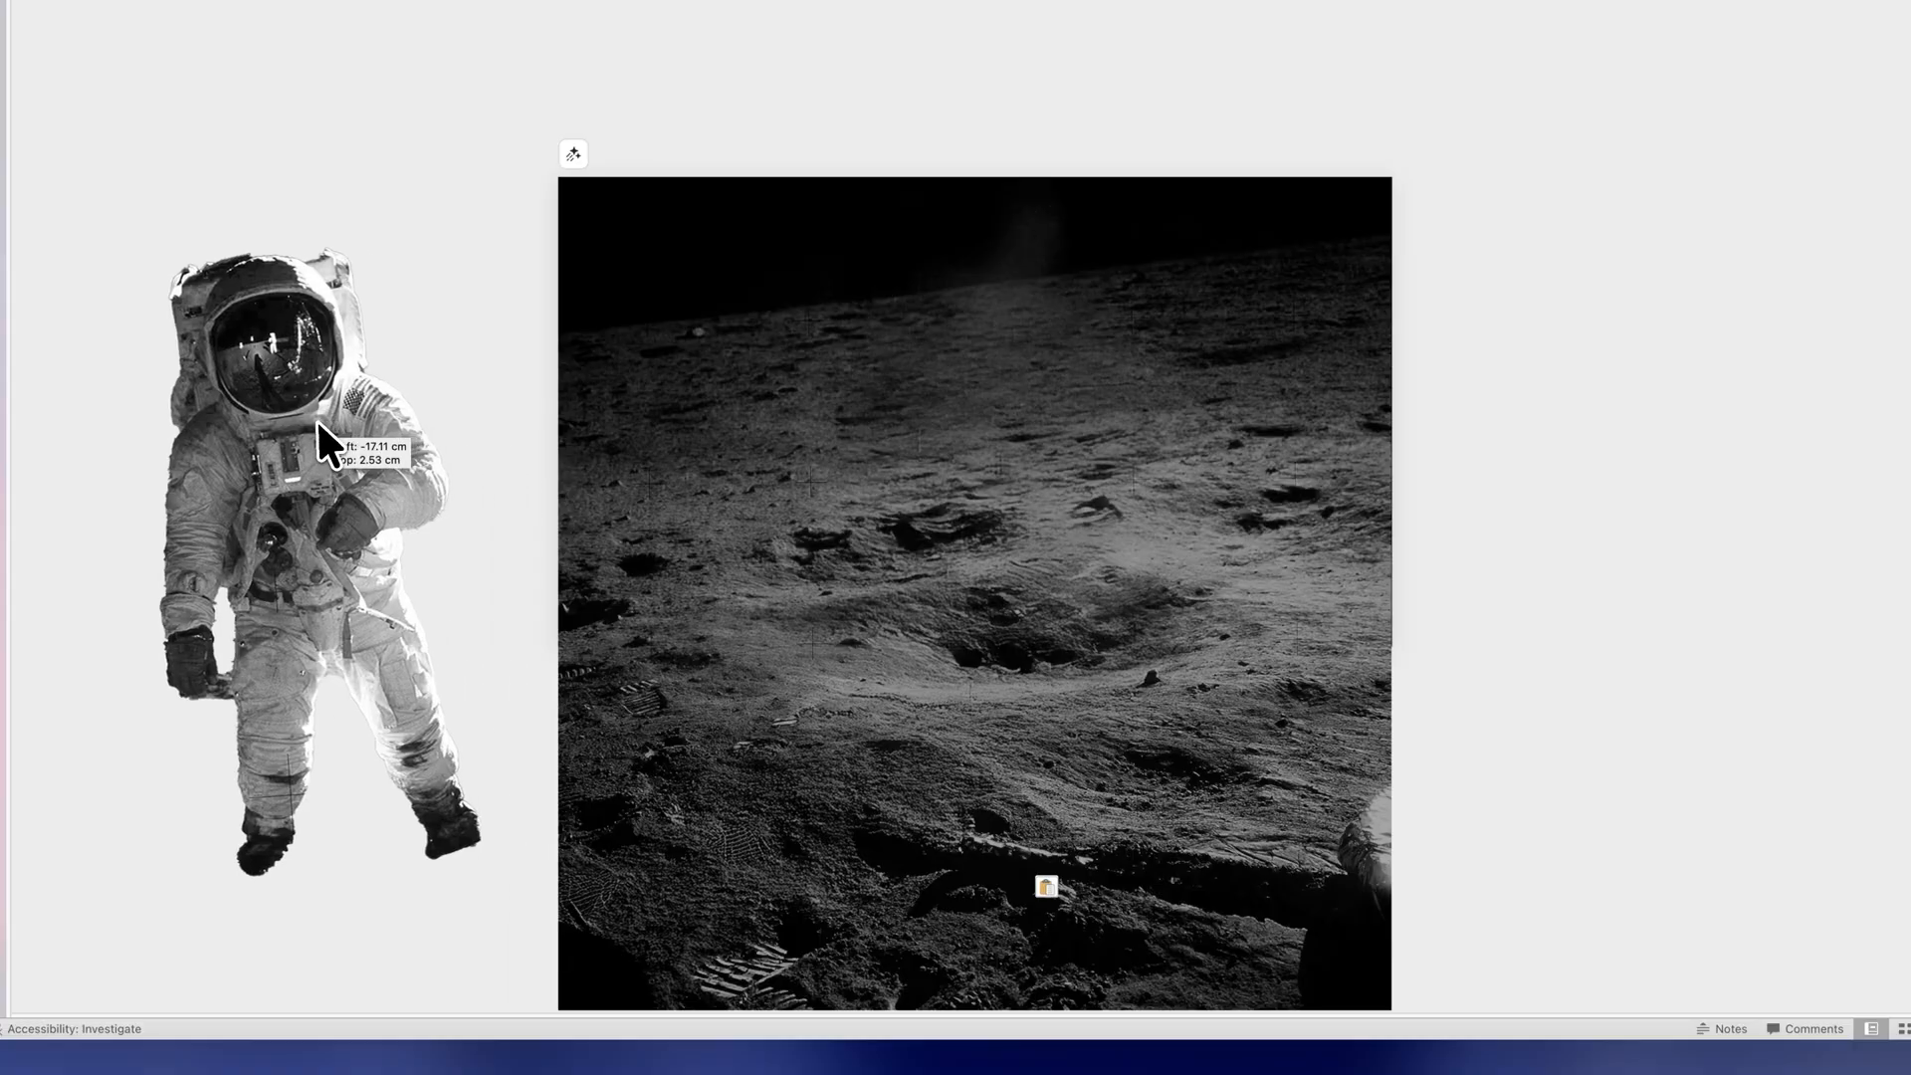
{"action": "left_click_drag", "start_coordinate": [323, 451], "coordinate": [865, 487]}
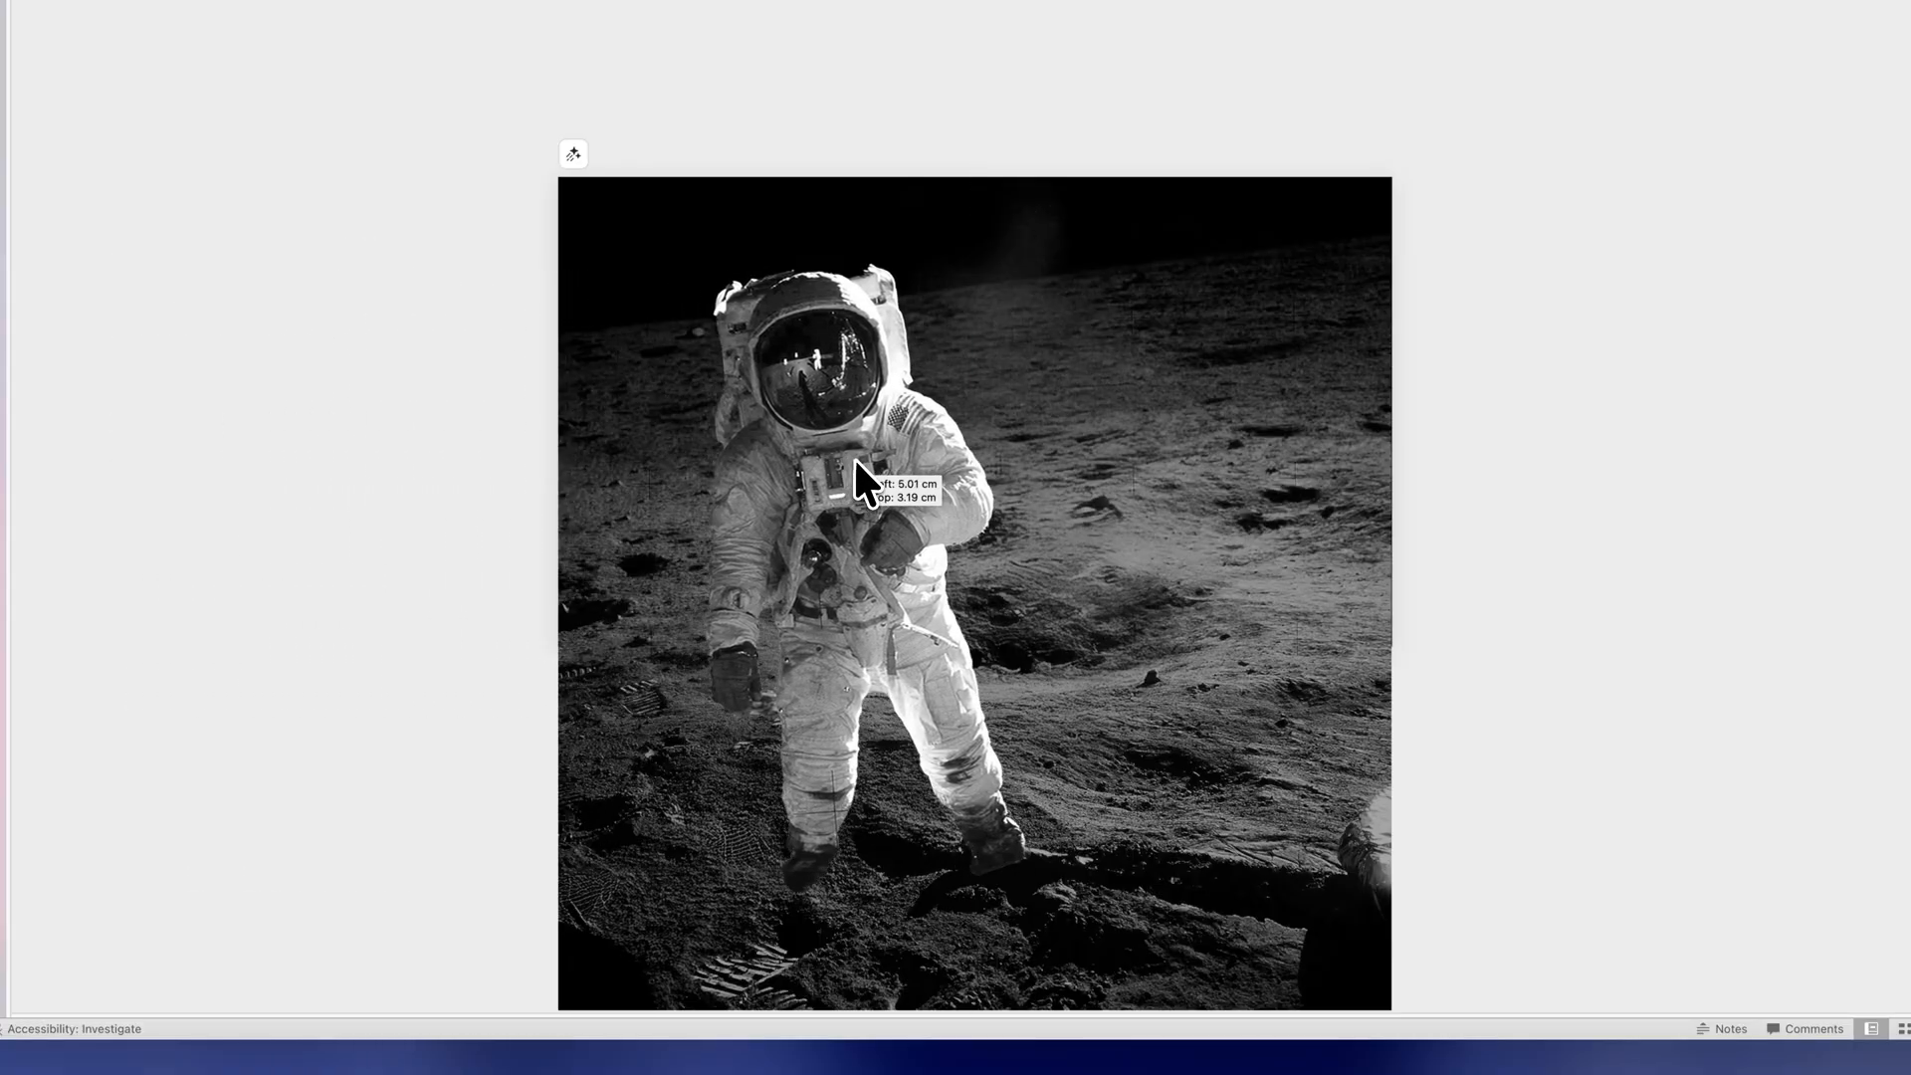
Step: Add the 'one small step for man' quote beside the astronaut on slide 2
{"action": "left_click", "coordinate": [856, 493]}
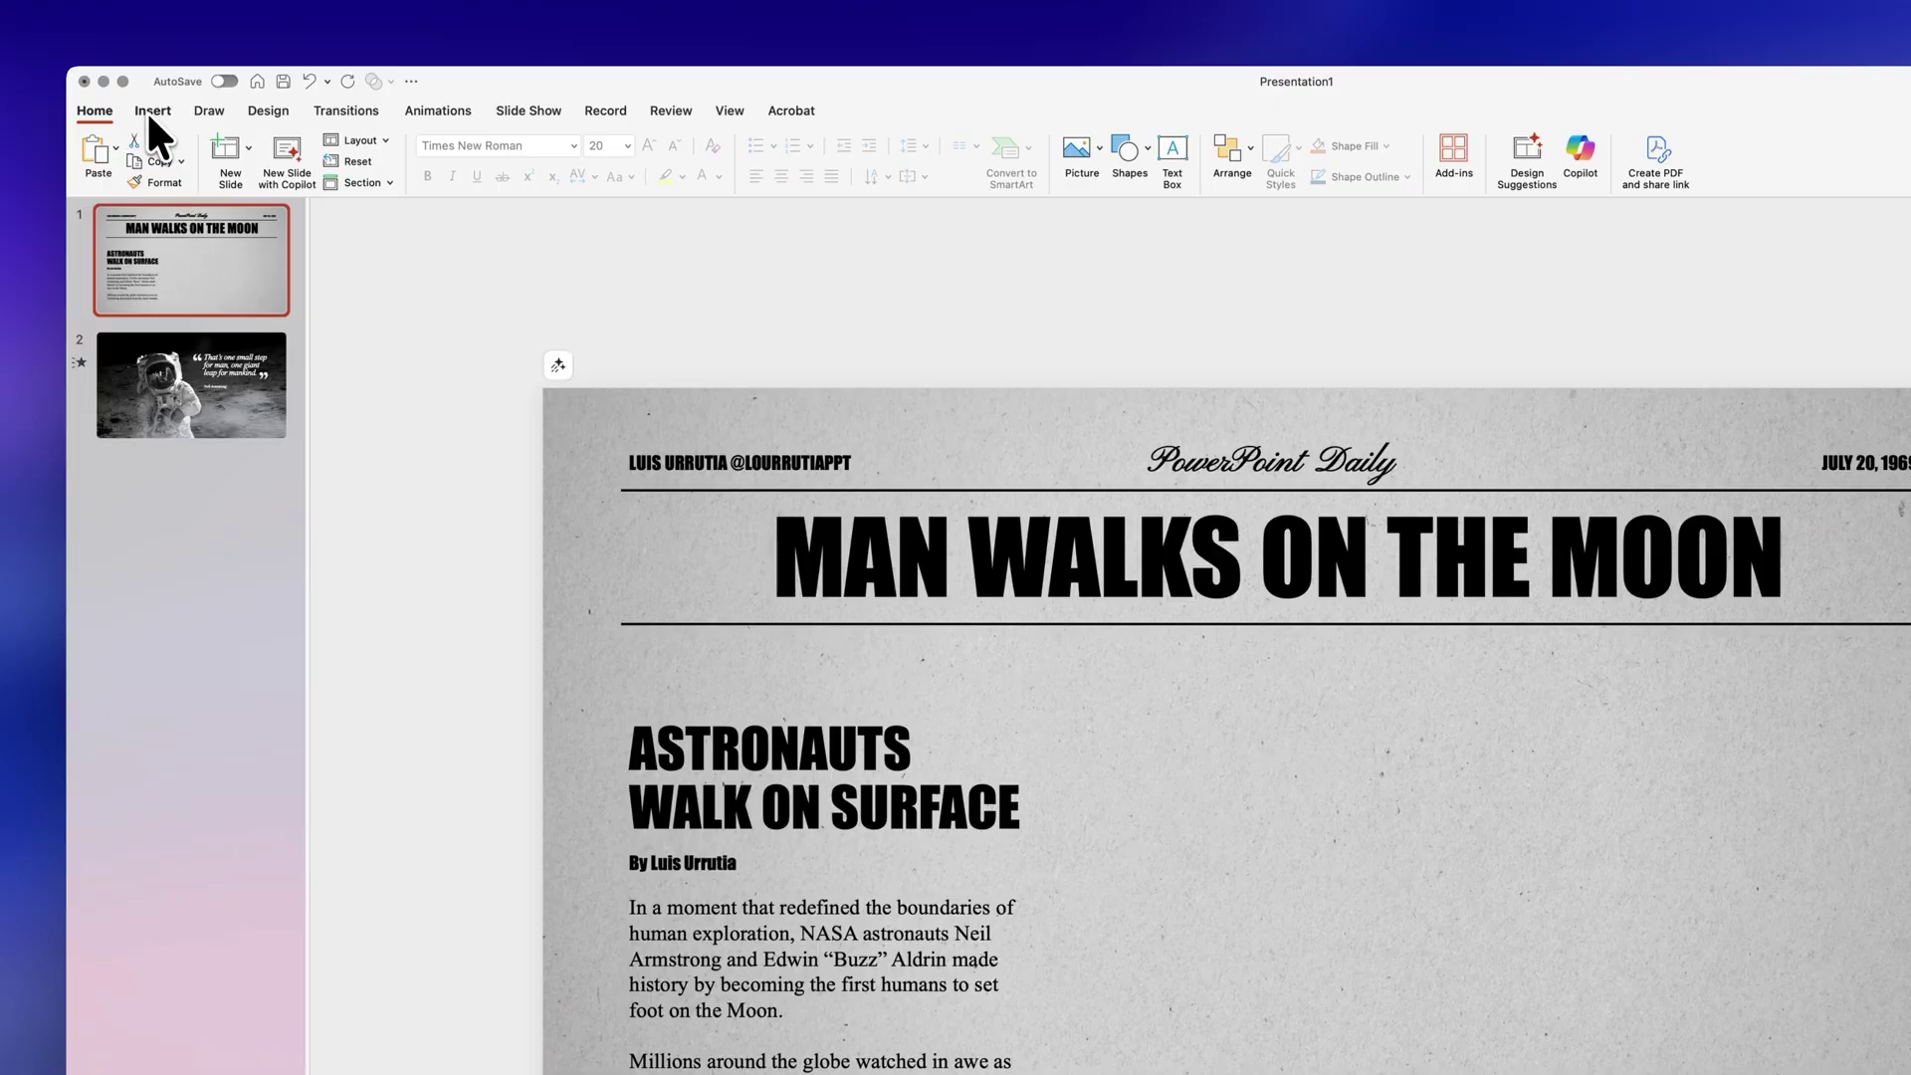
Step: Insert a Slide Zoom of the quote slide onto the front page
{"action": "left_click", "coordinate": [840, 147]}
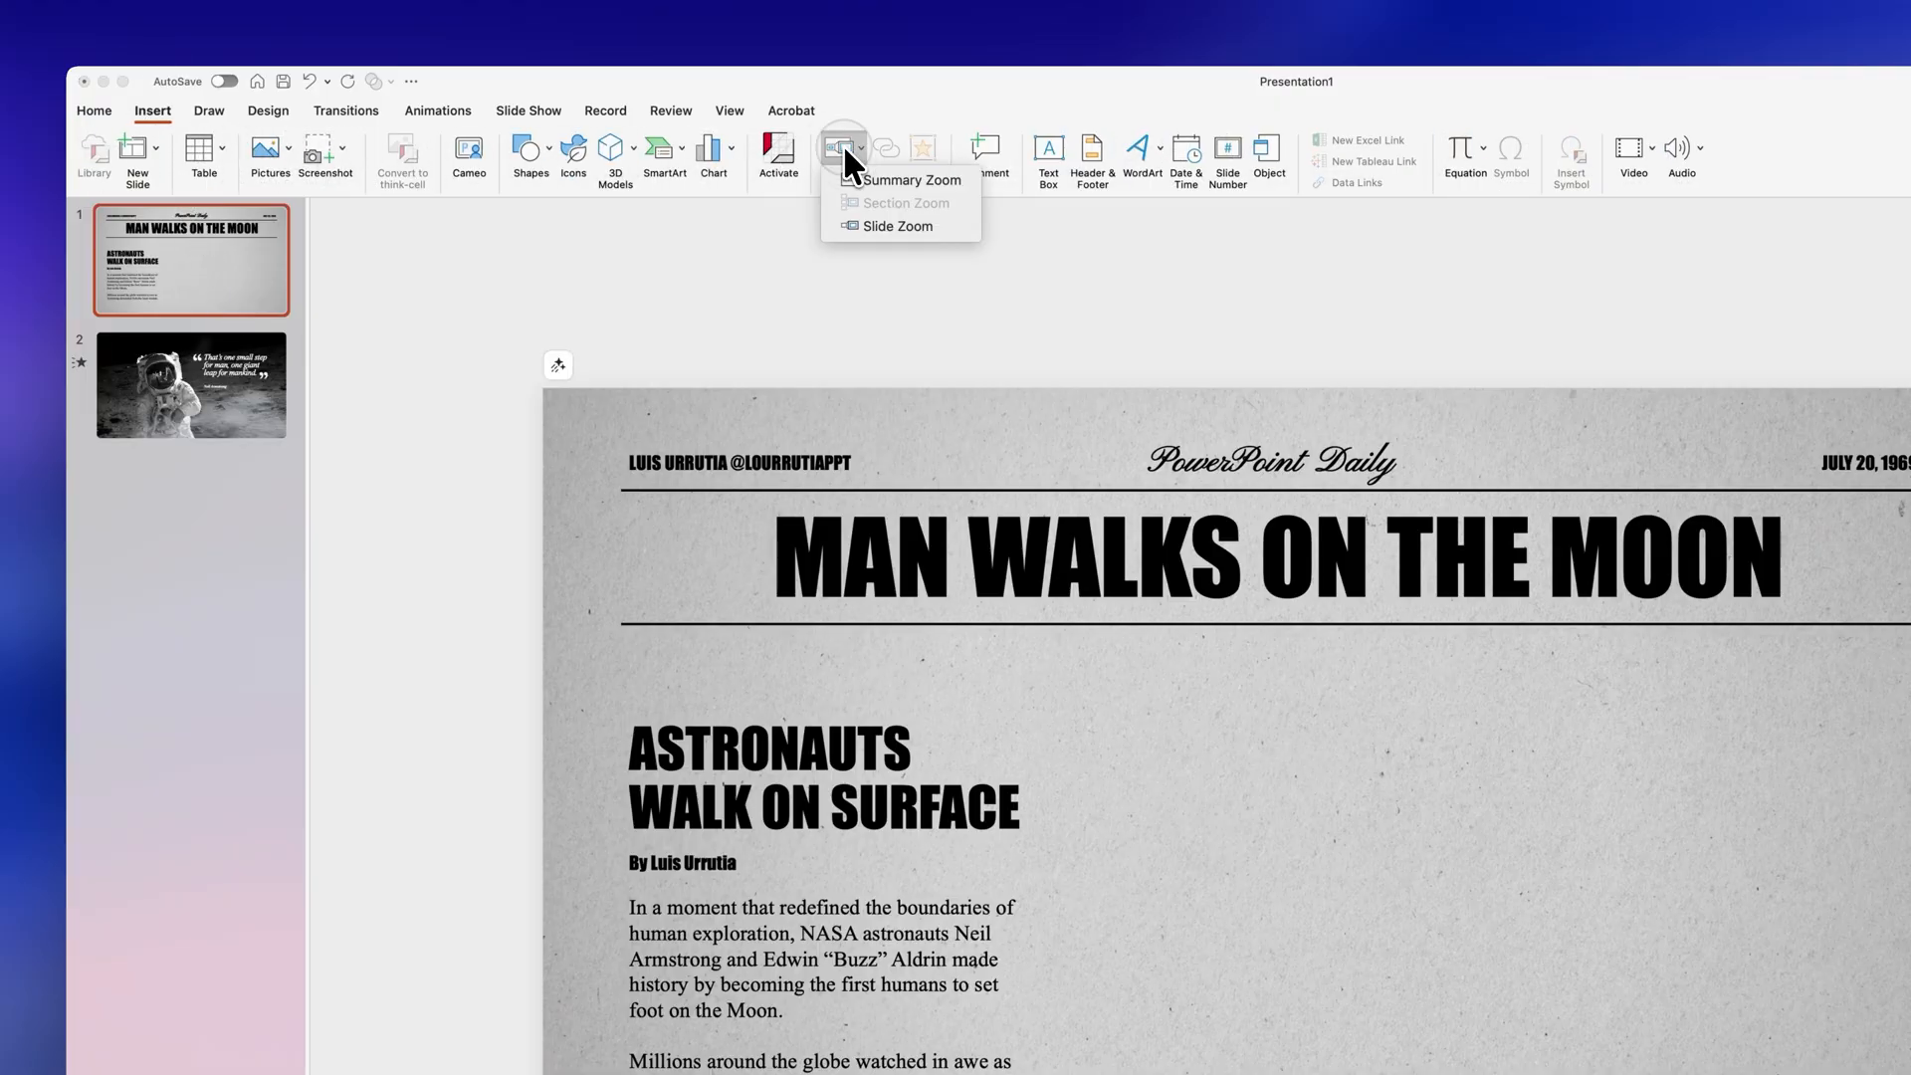
{"action": "left_click", "coordinate": [898, 226]}
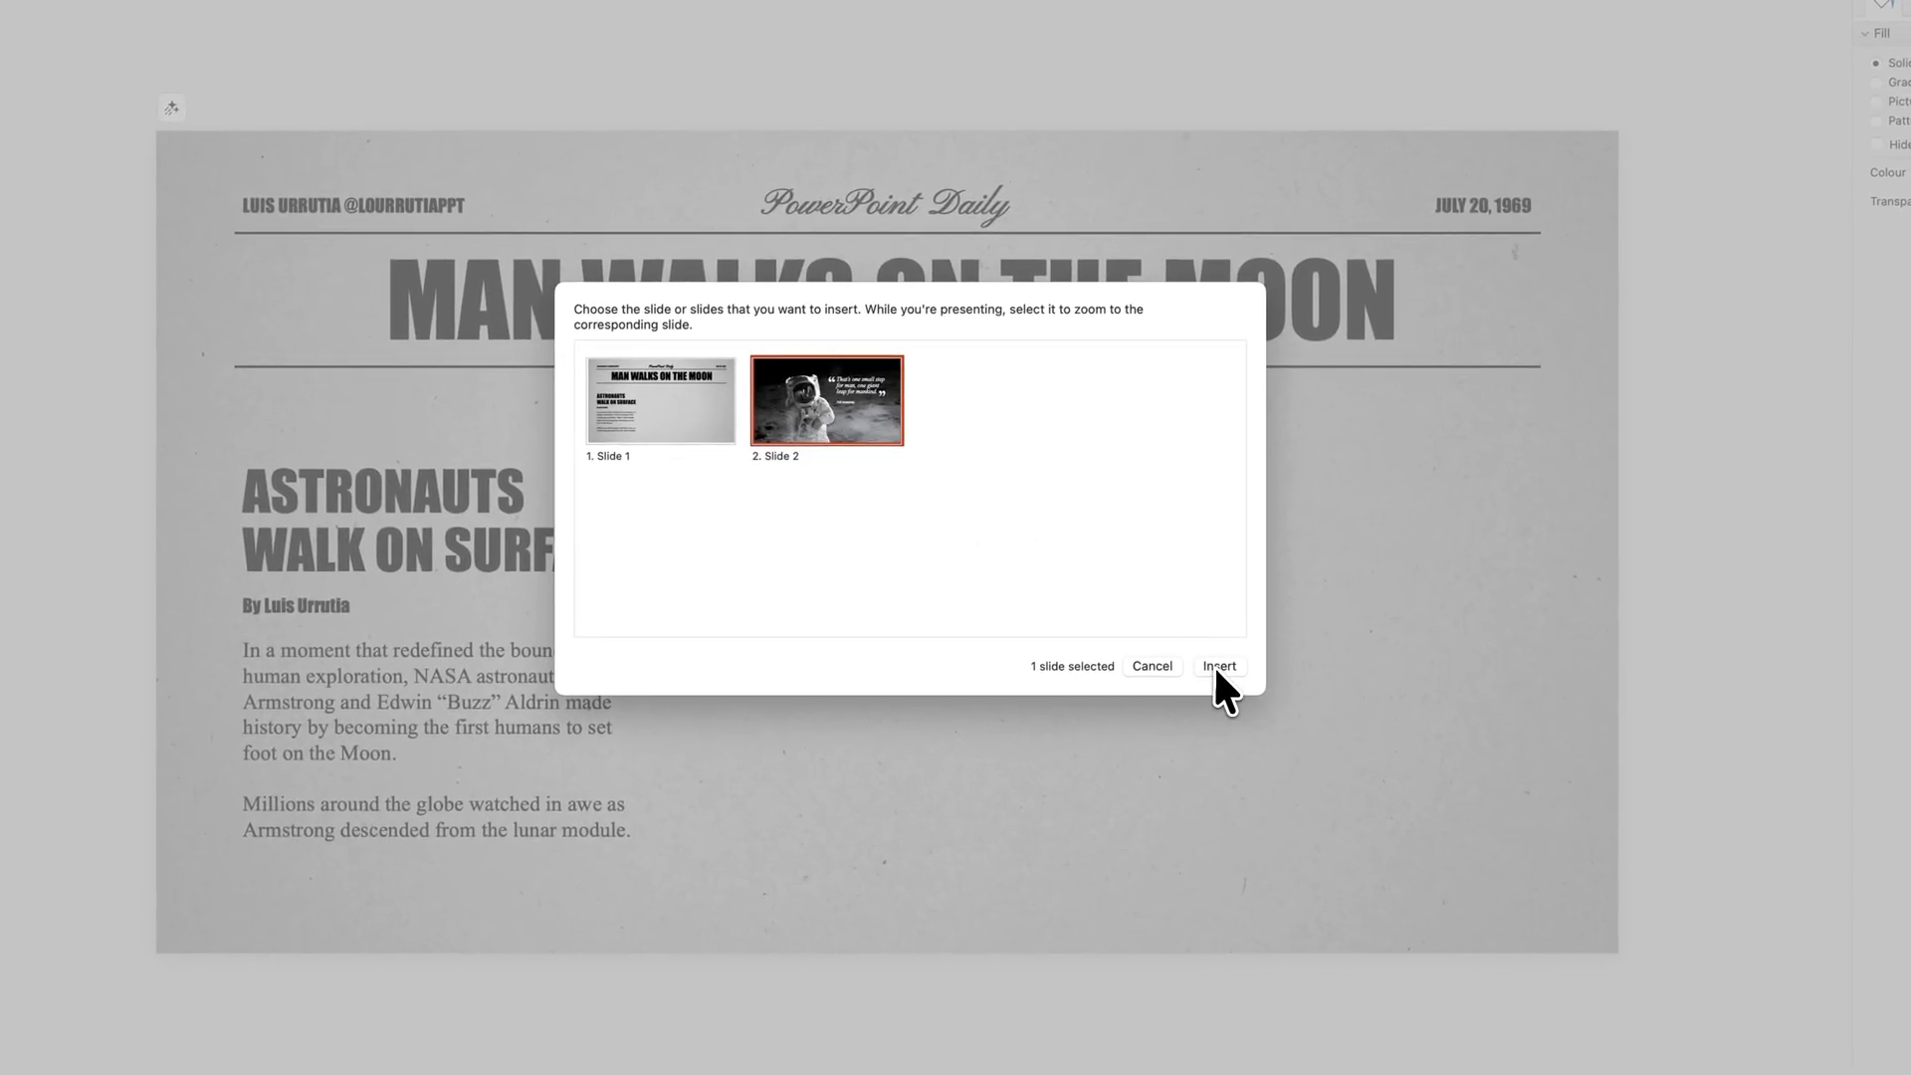
{"action": "left_click", "coordinate": [1219, 665]}
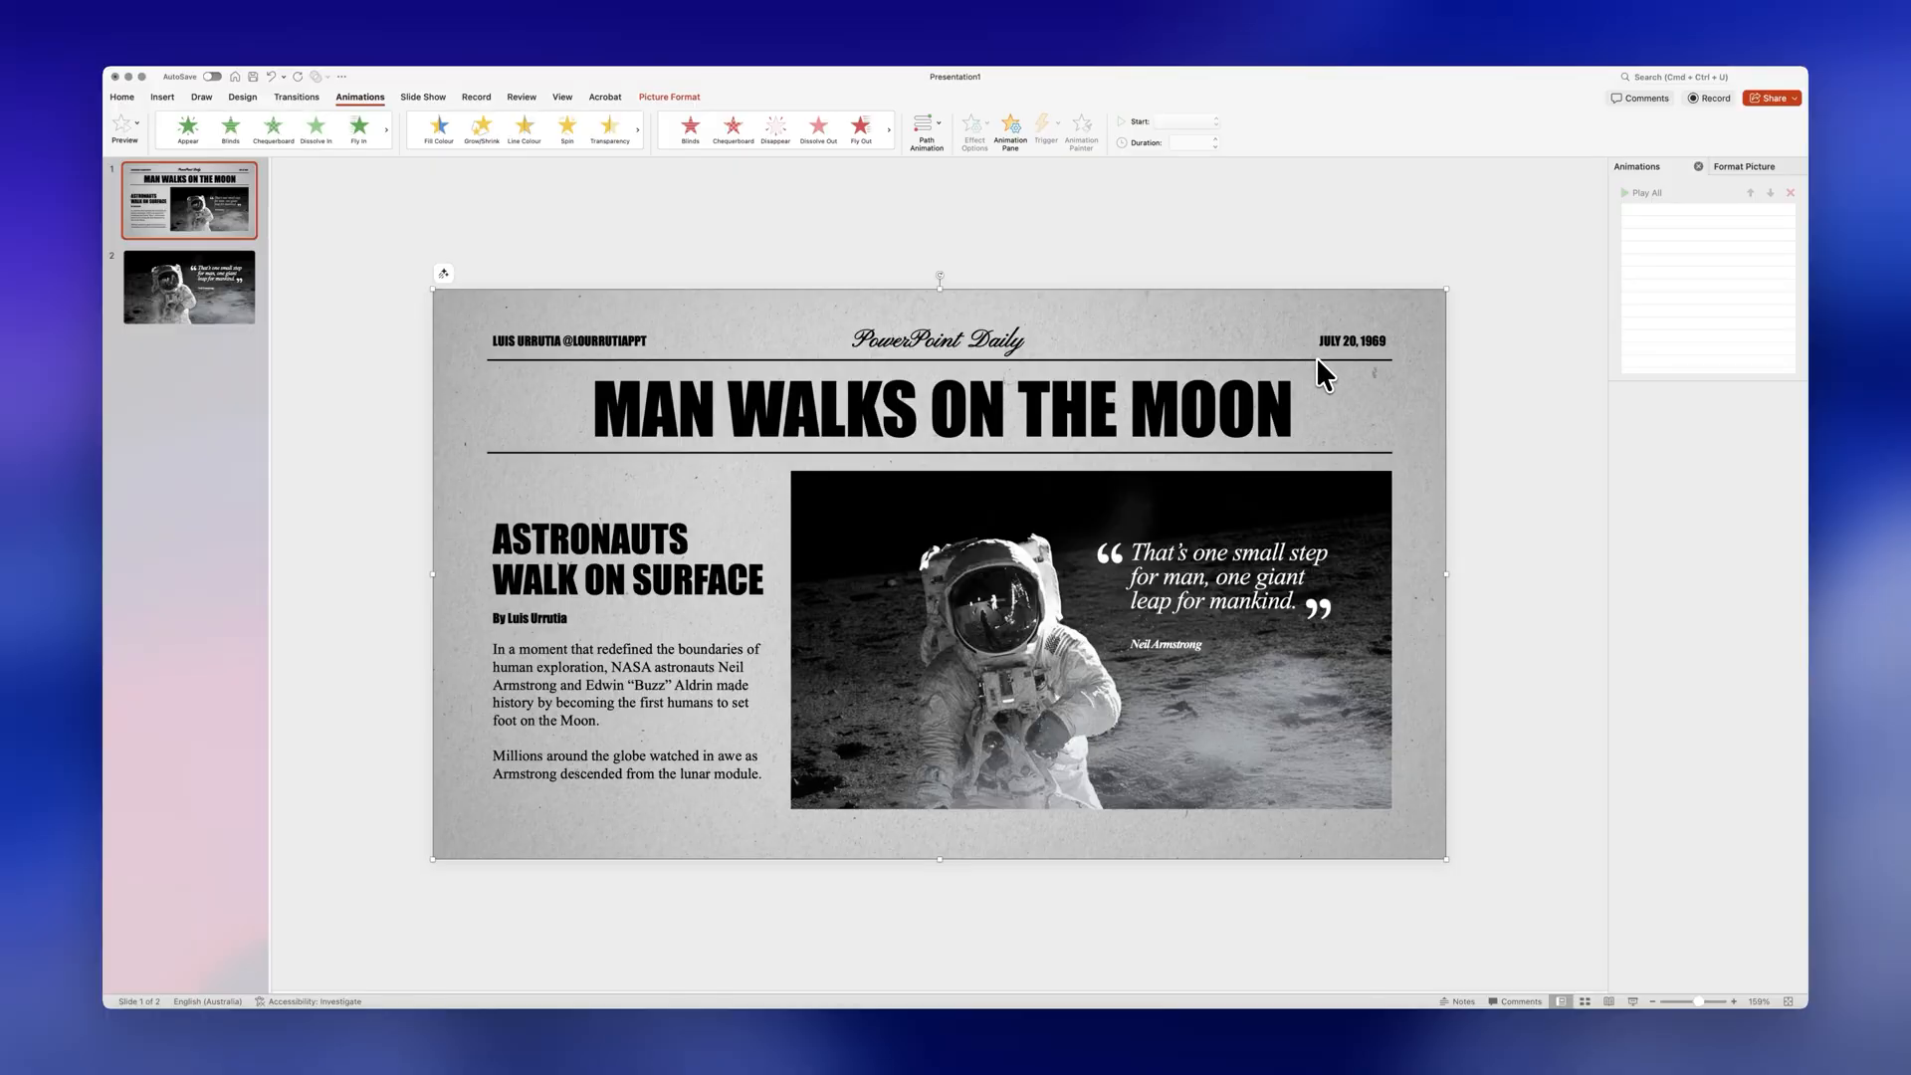
Step: Copy the PowerPoint Daily masthead and headline to slide 2, group them, and retype 'TIMELINE OF EVENTS'
{"action": "left_click", "coordinate": [1047, 353]}
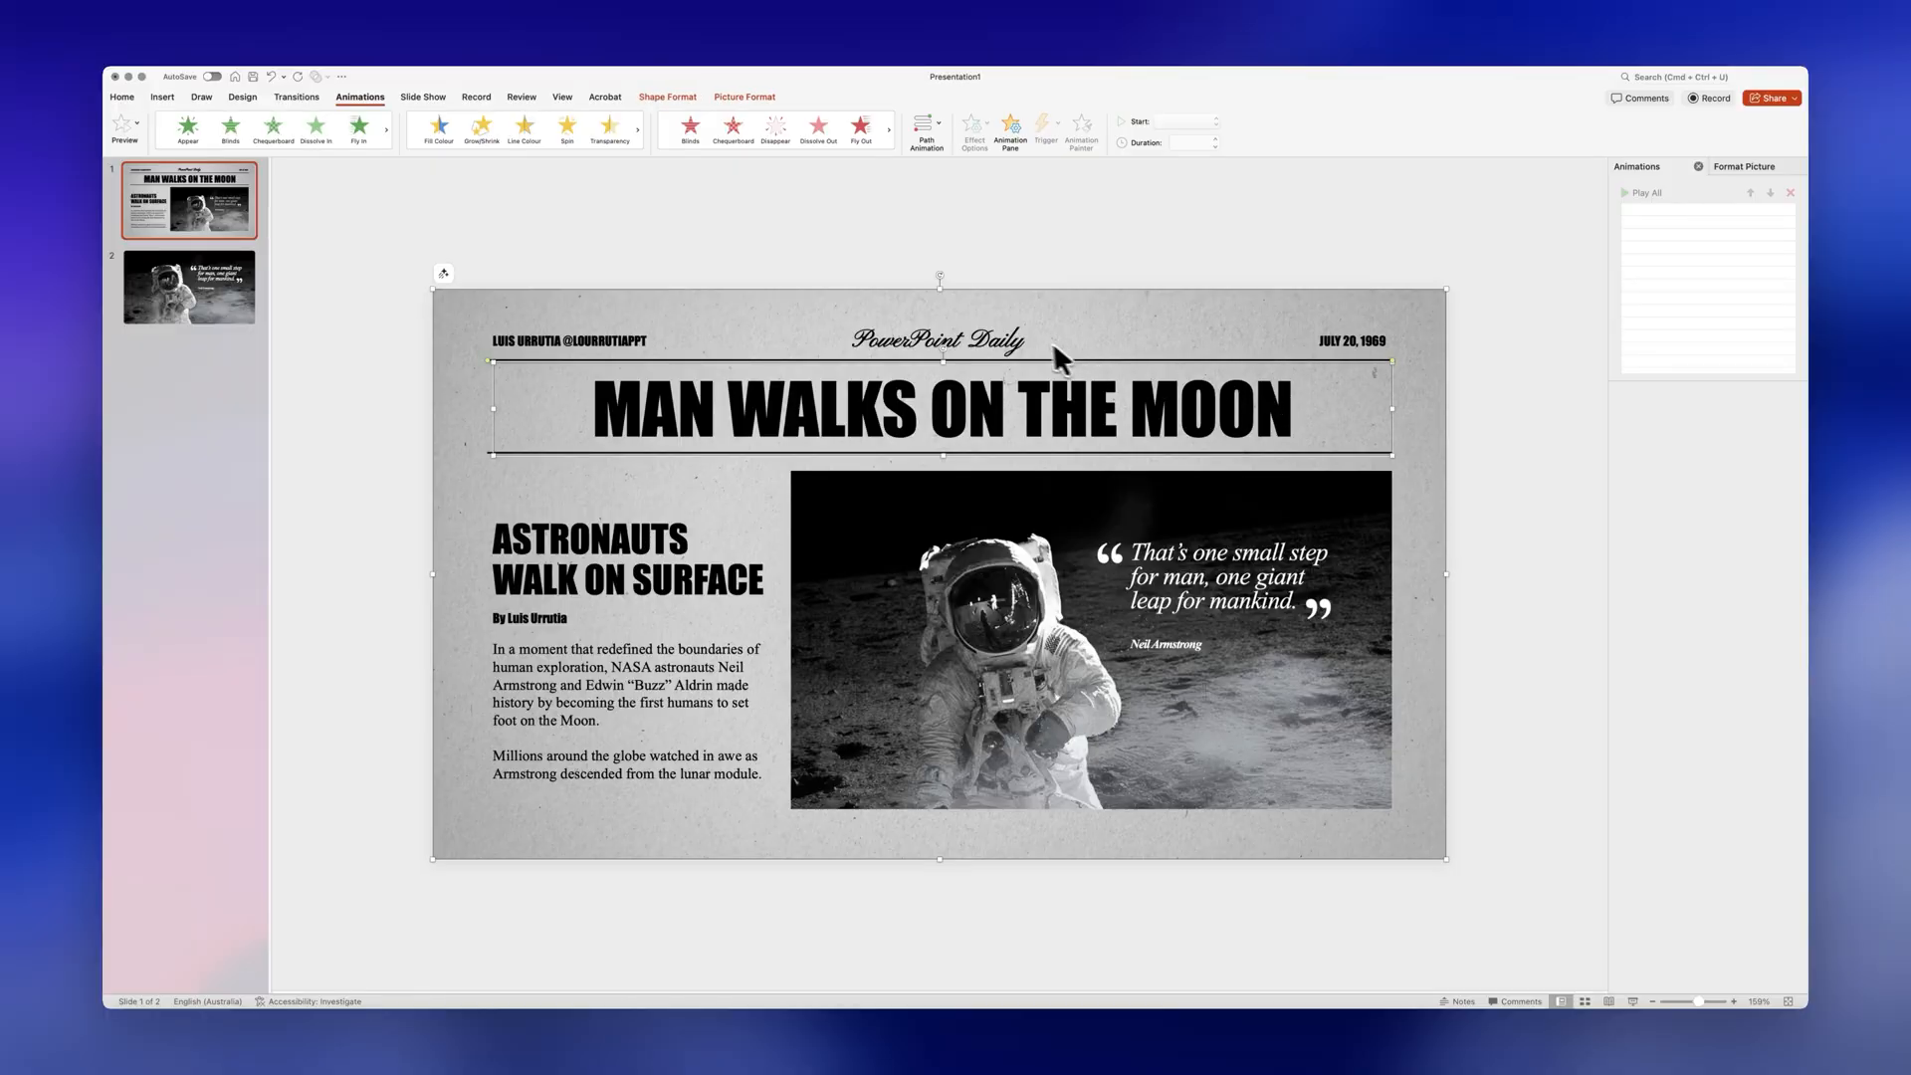
{"action": "left_click", "coordinate": [996, 339]}
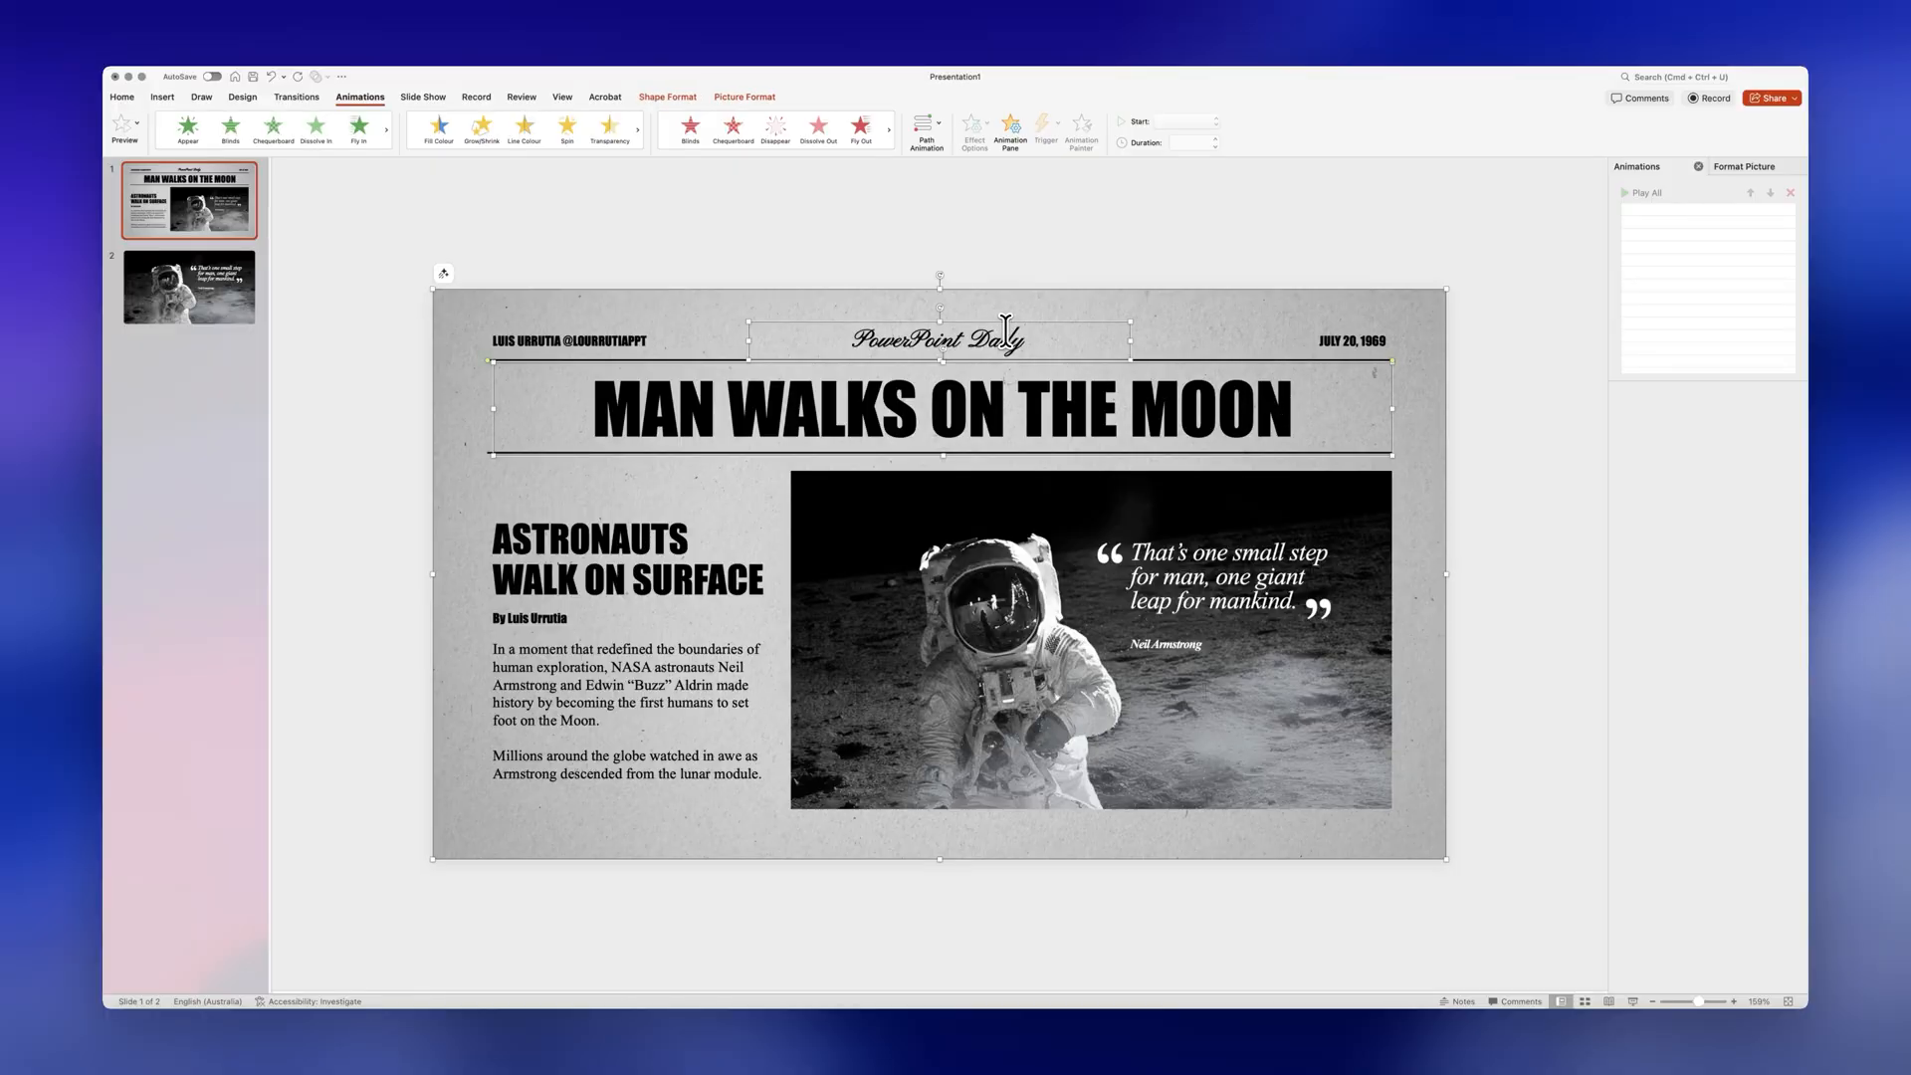
{"action": "left_click", "coordinate": [189, 289]}
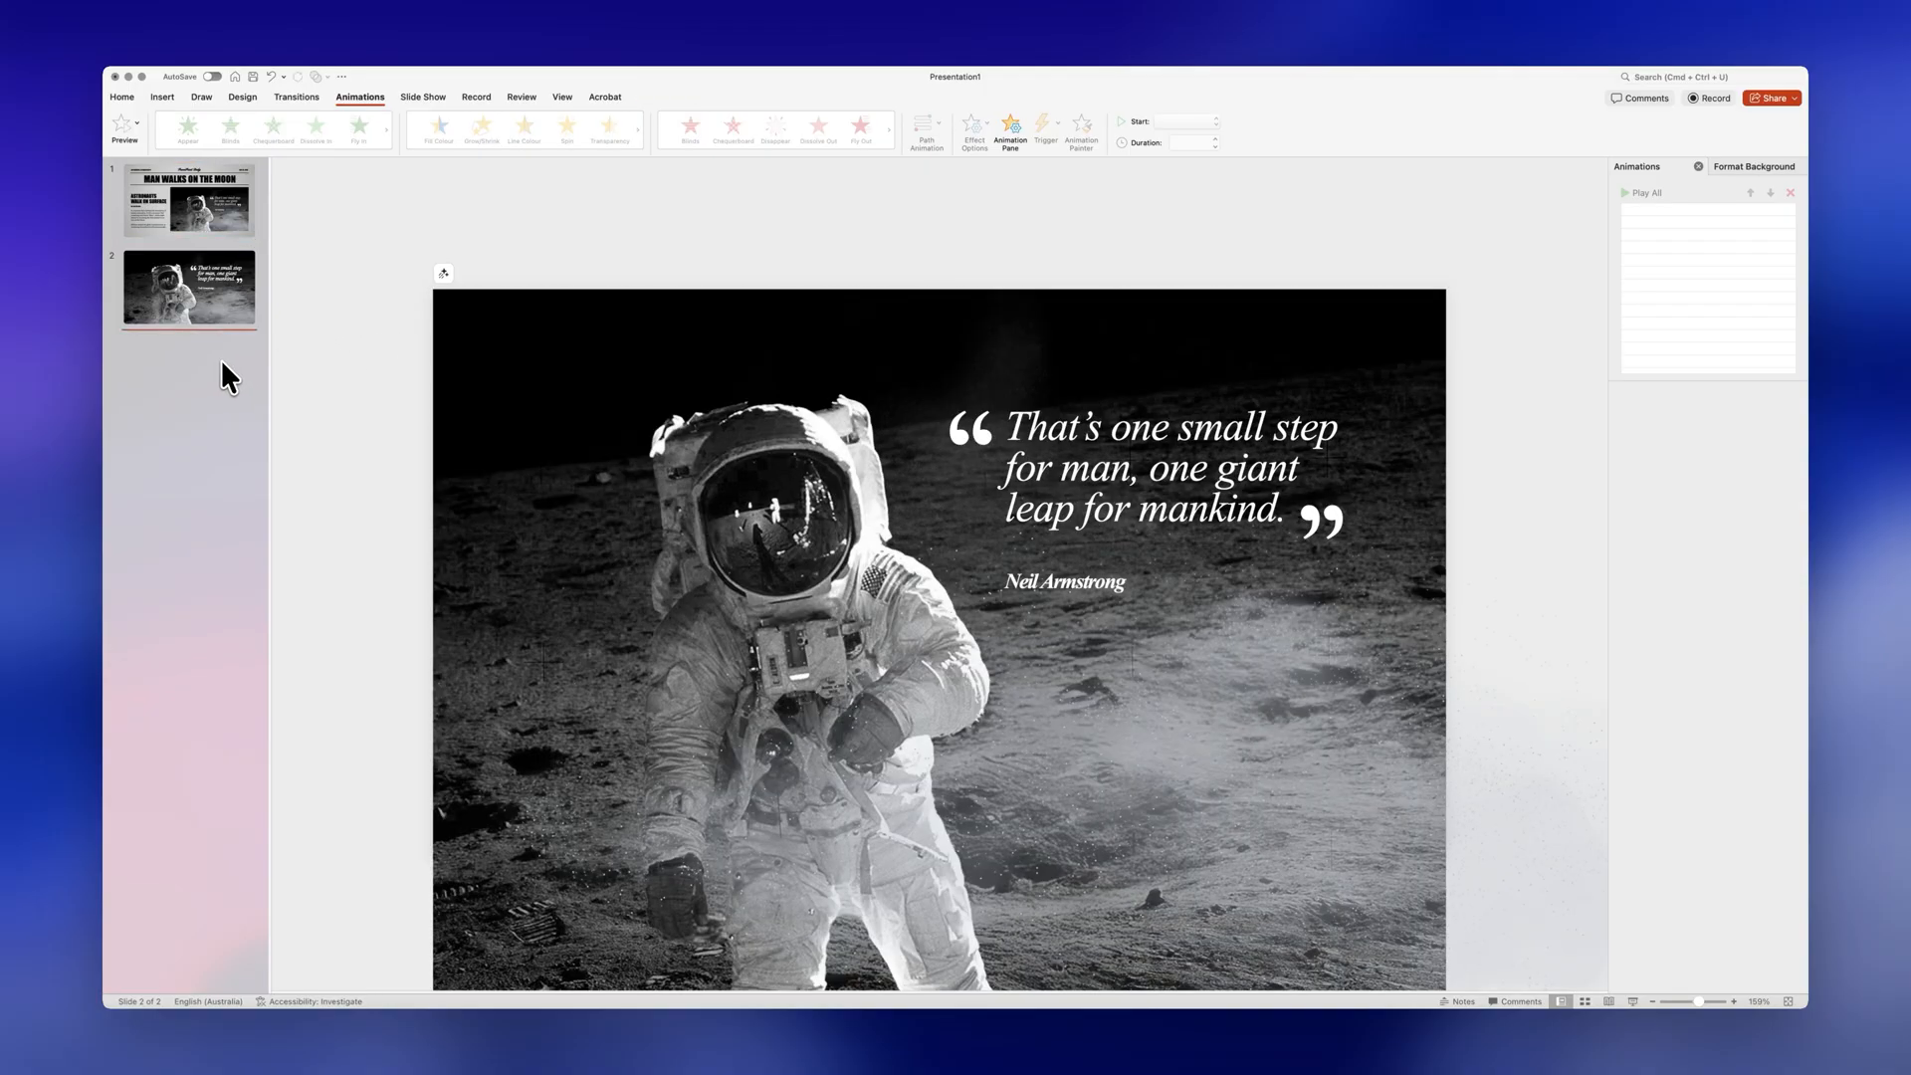
{"action": "left_click", "coordinate": [196, 295]}
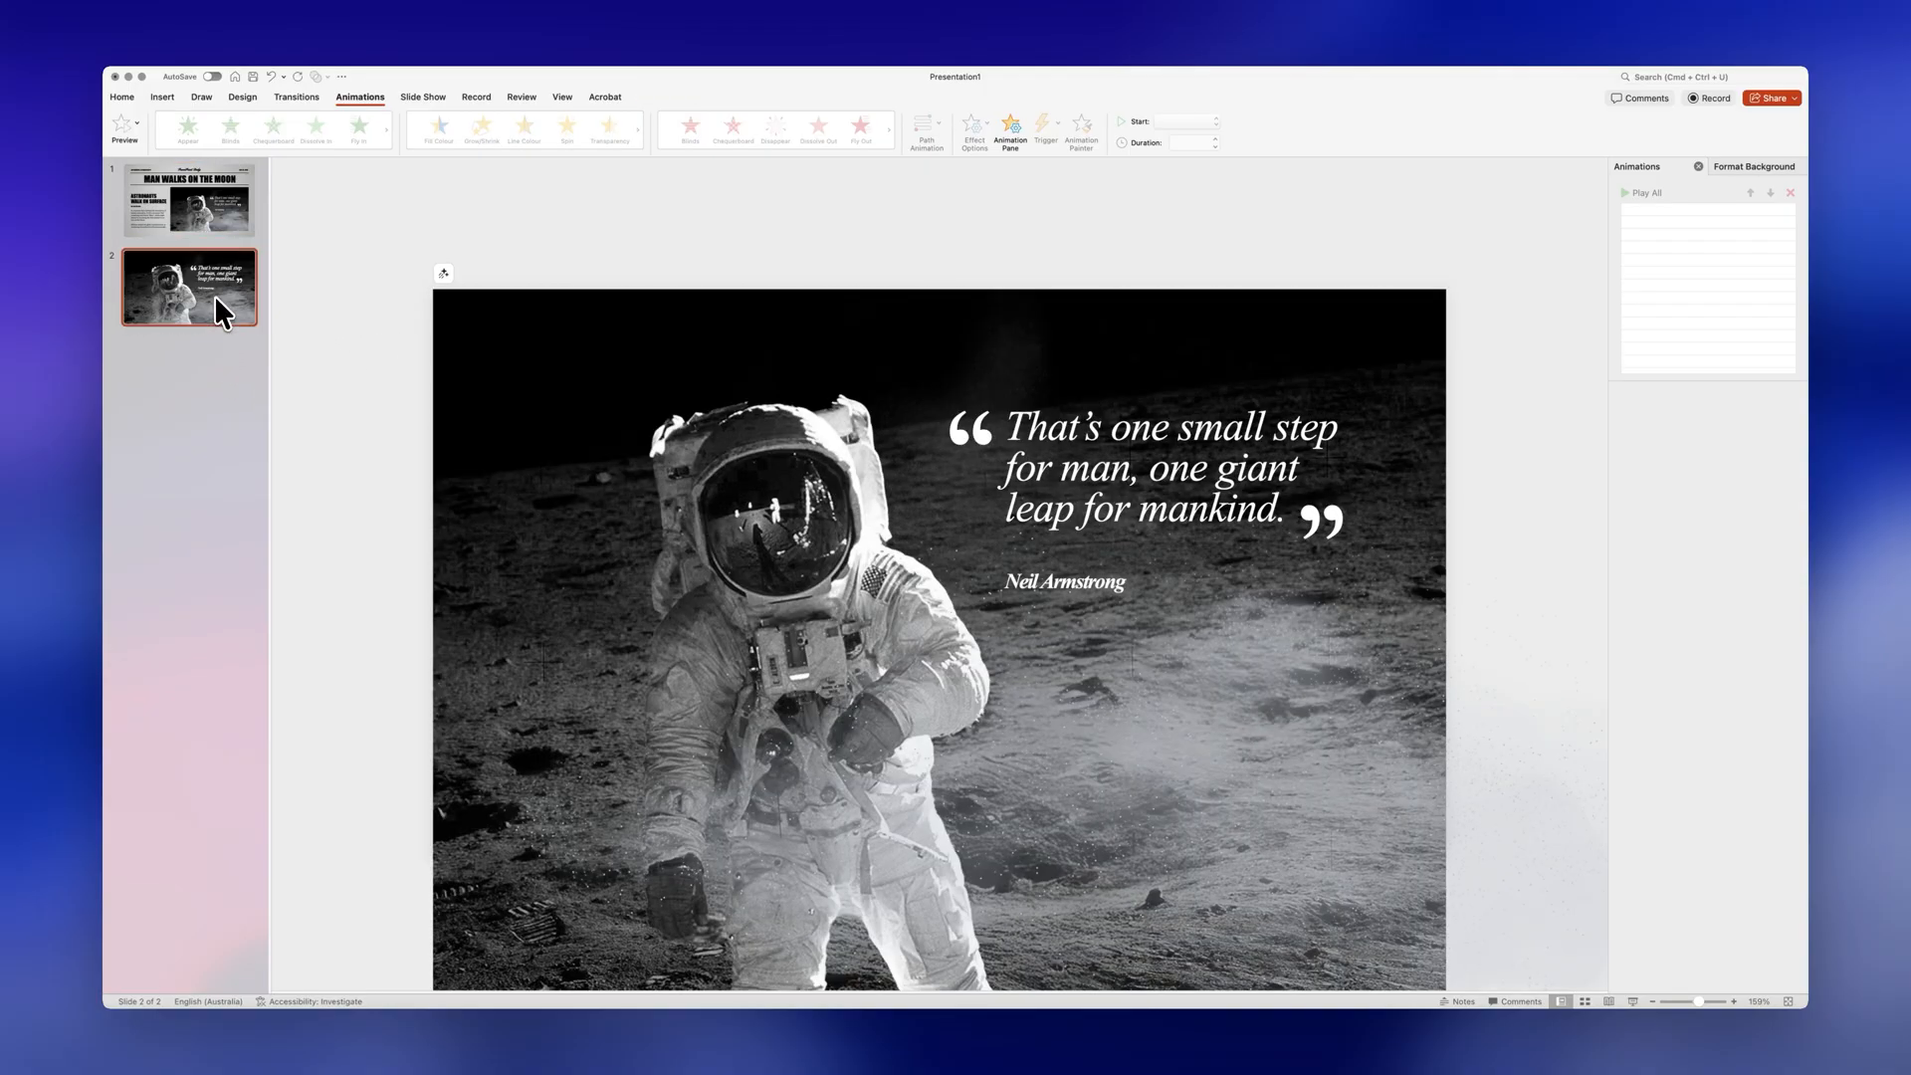
{"action": "mouse_move", "coordinate": [629, 257]}
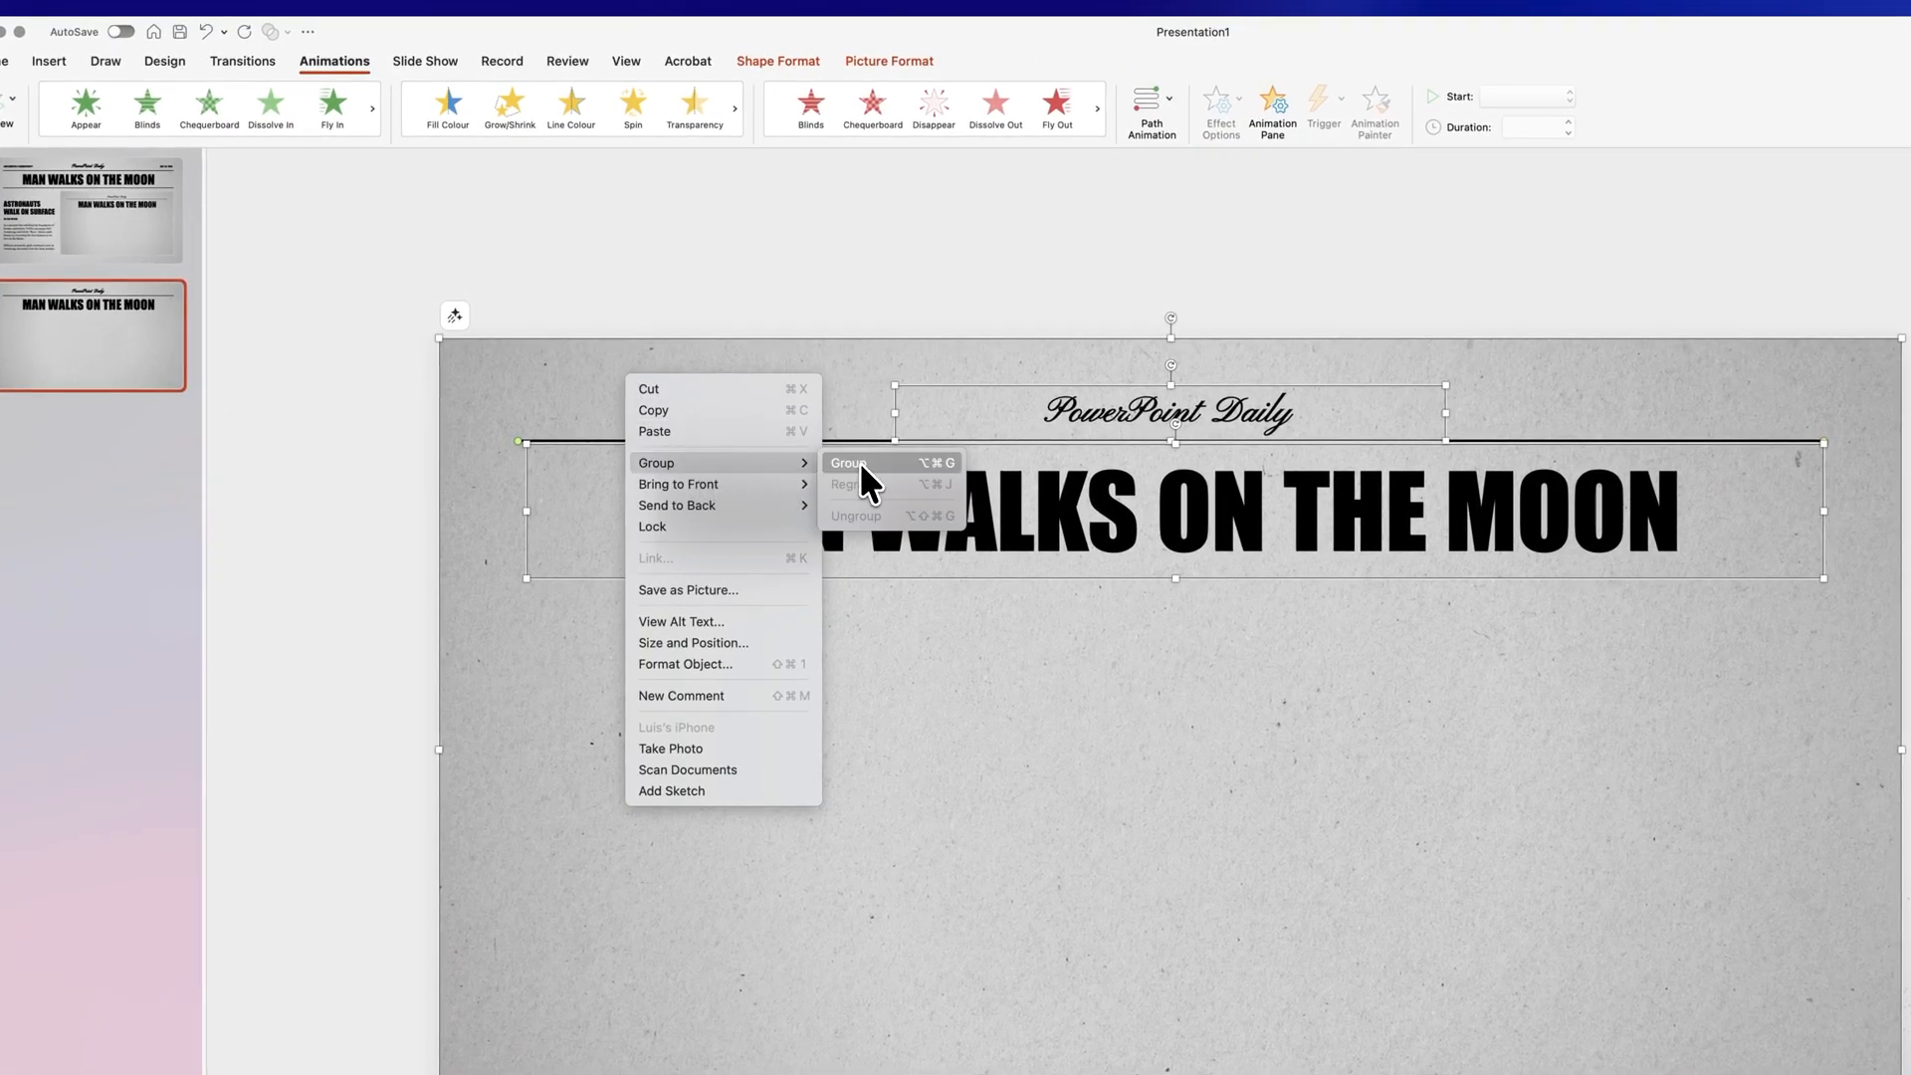
{"action": "left_click", "coordinate": [848, 462]}
{"action": "type", "text": "TIMELINE OF E"}
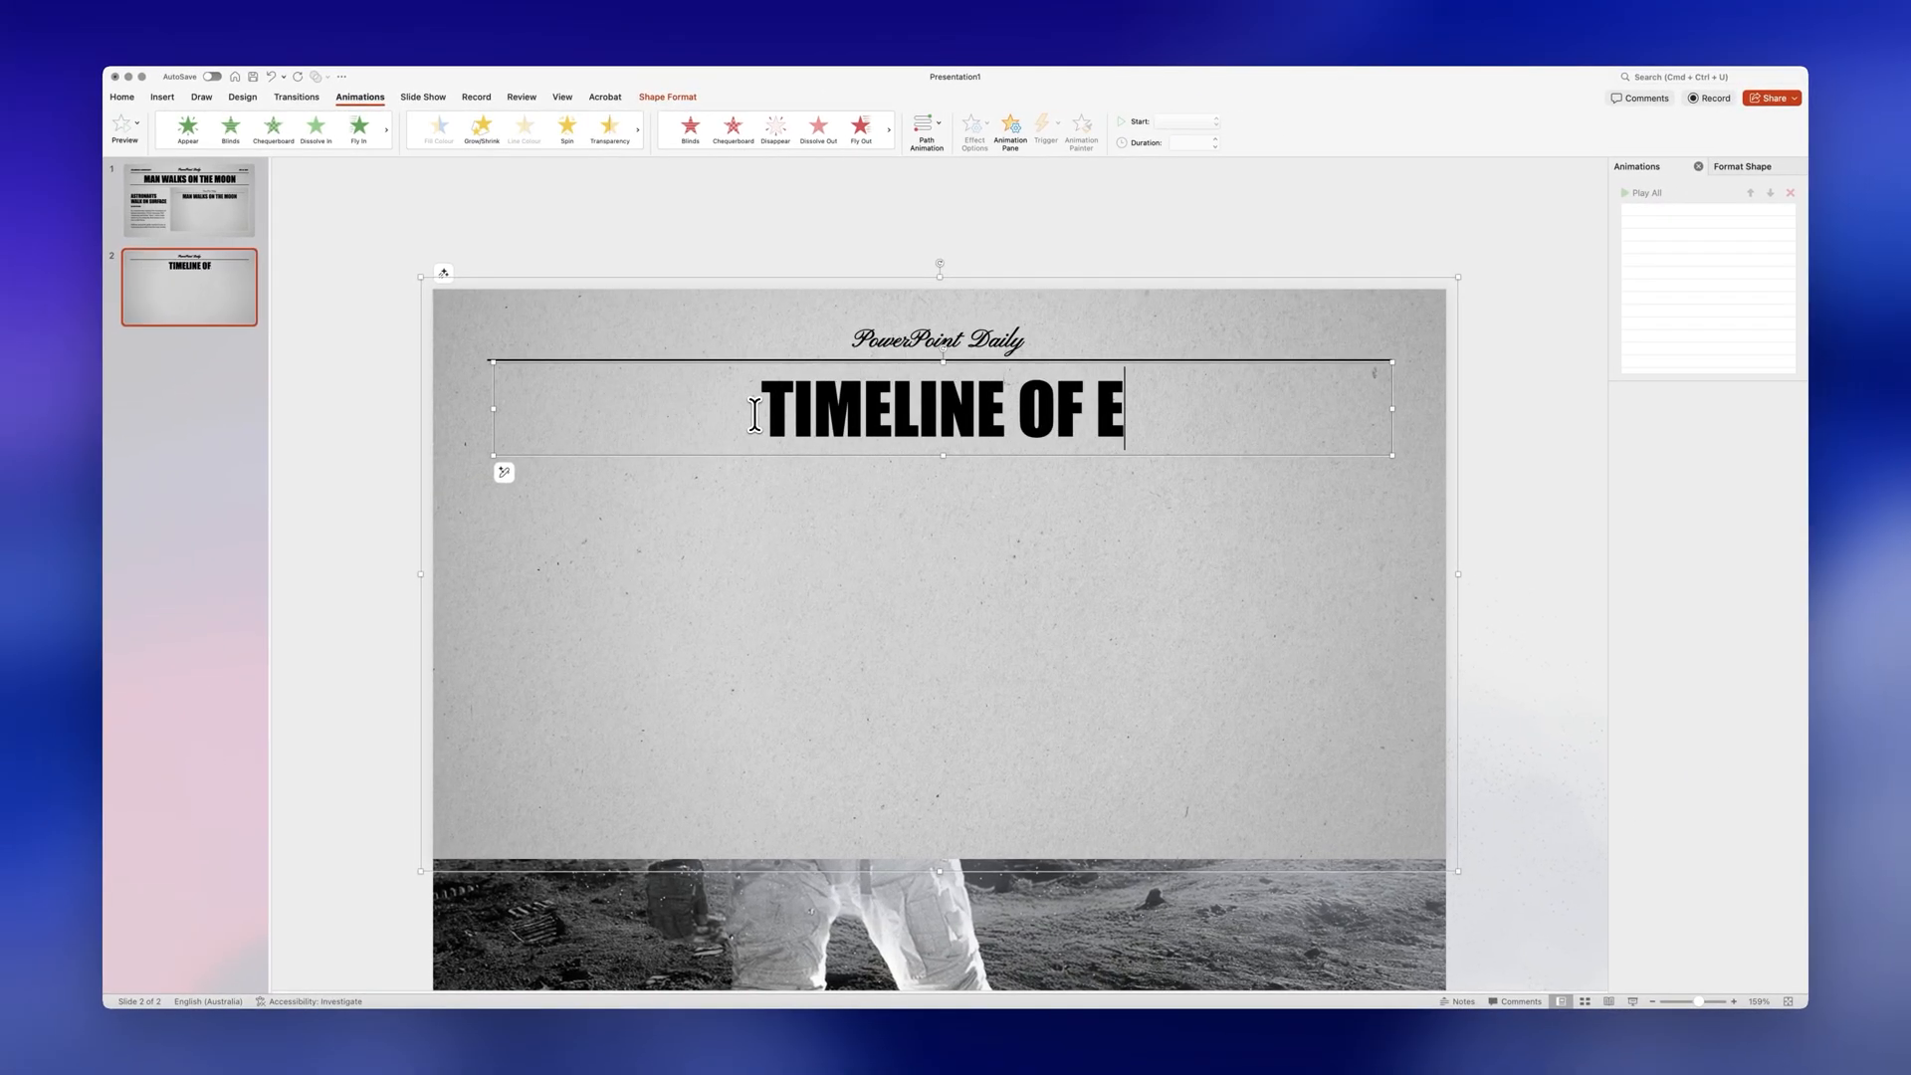
{"action": "type", "text": "VENTS"}
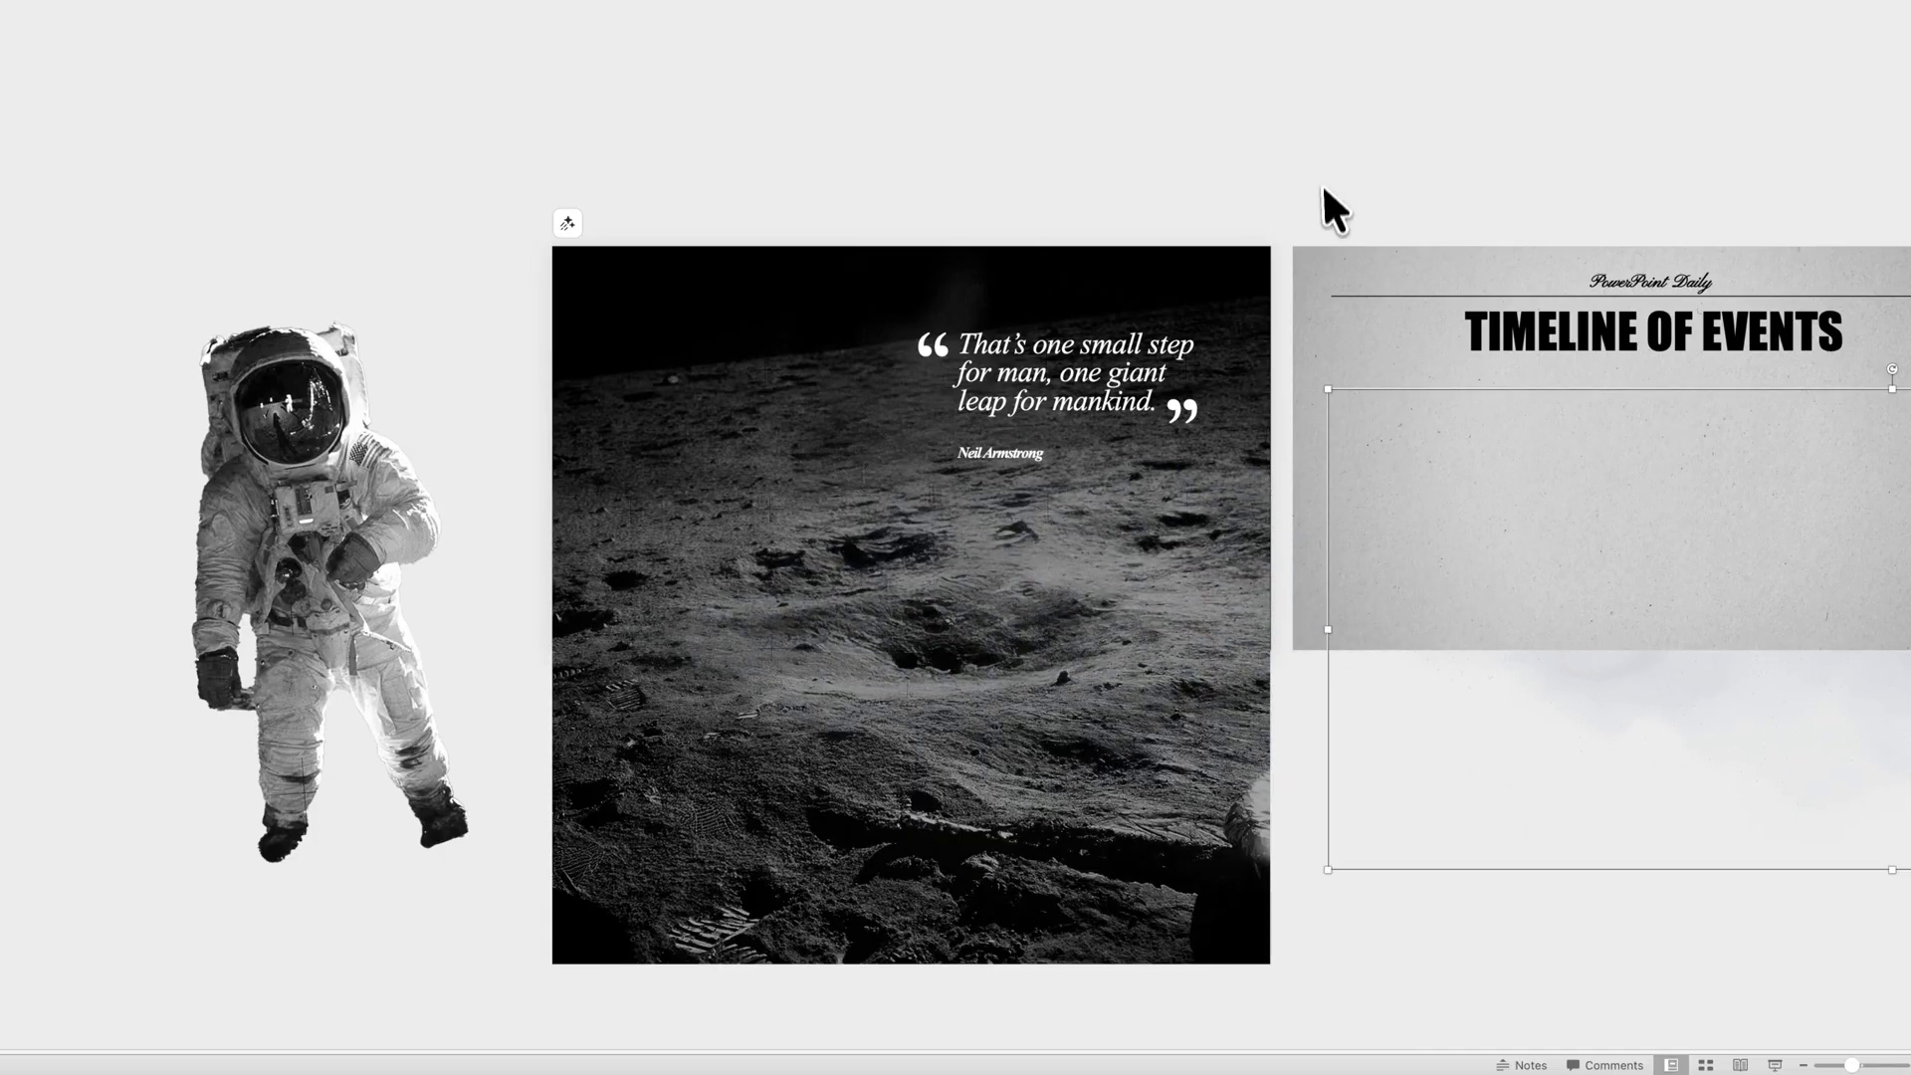
Step: Drag the Neil Armstrong quote onto the moon photo and place the Timeline slide beneath it
{"action": "left_click", "coordinate": [1058, 356]}
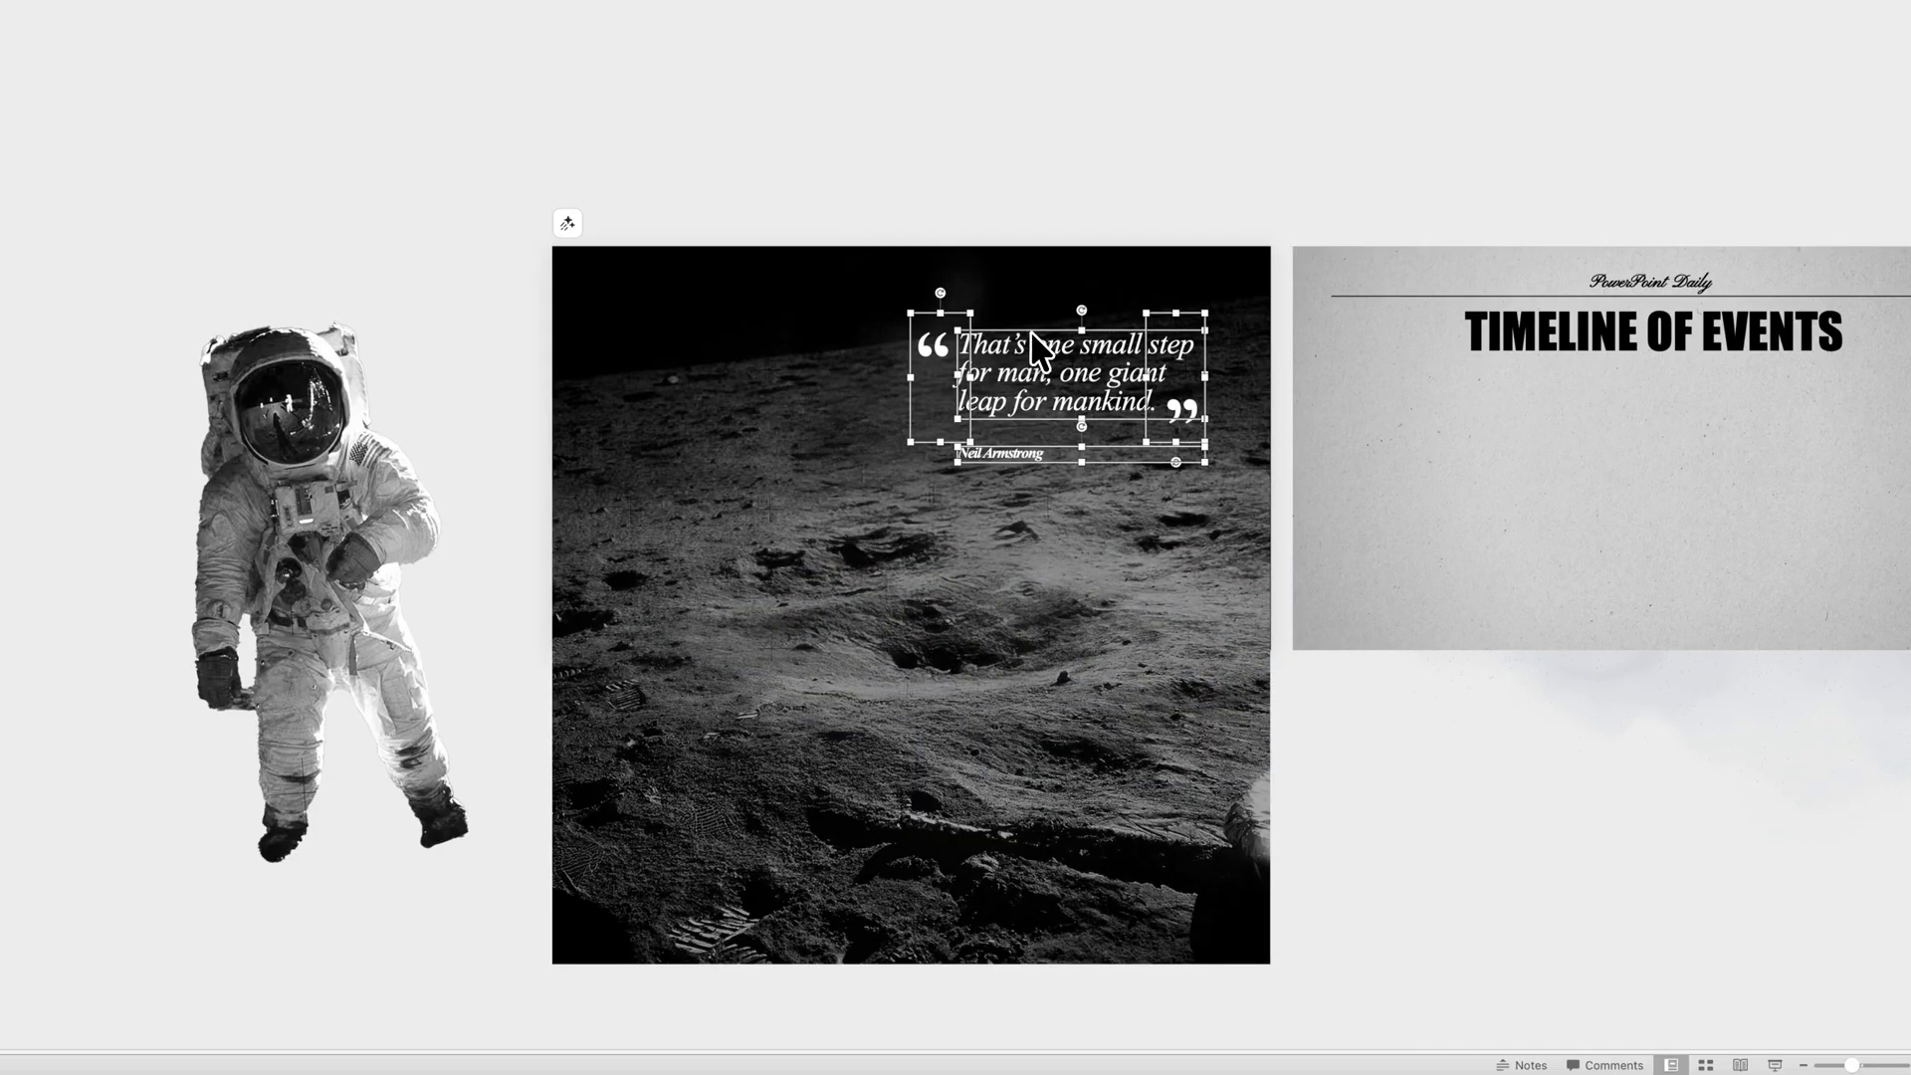
{"action": "left_click_drag", "start_coordinate": [1080, 378], "coordinate": [1080, 109]}
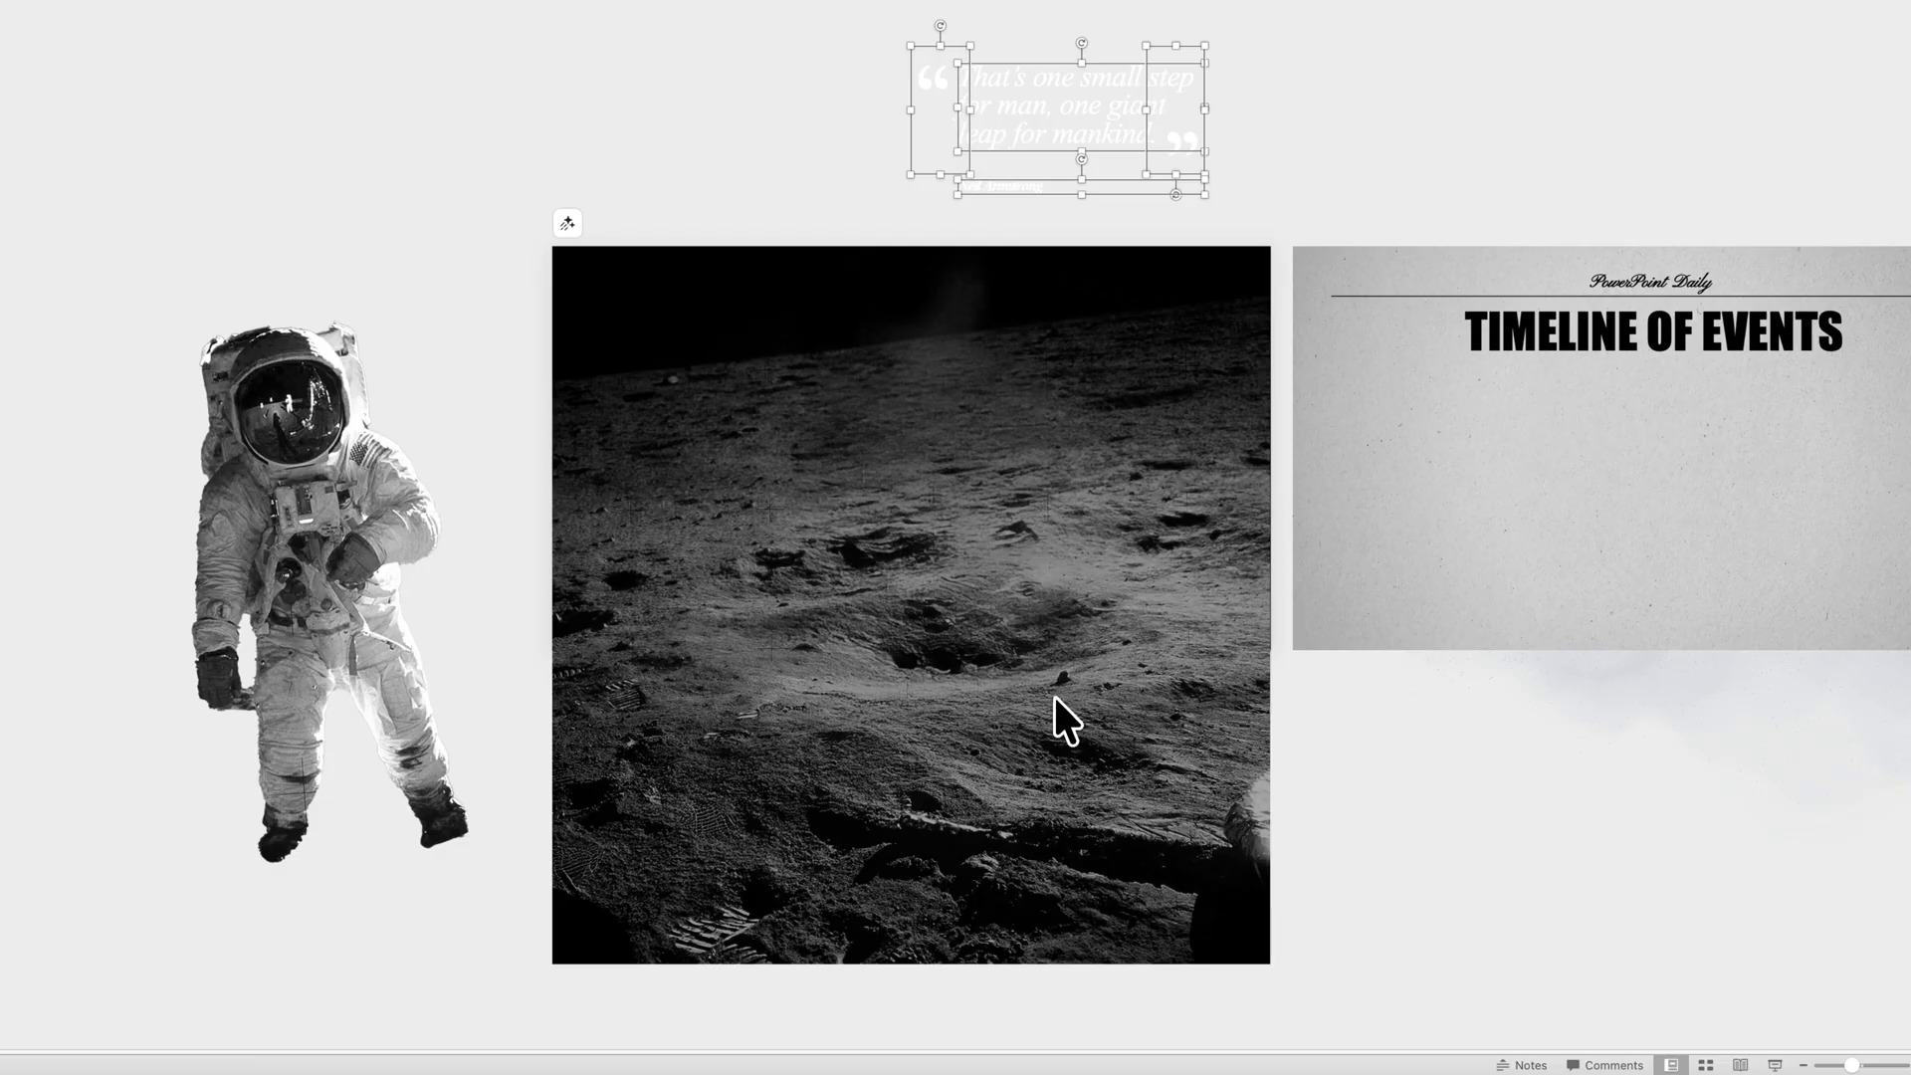
{"action": "left_click_drag", "start_coordinate": [1060, 110], "coordinate": [1066, 439]}
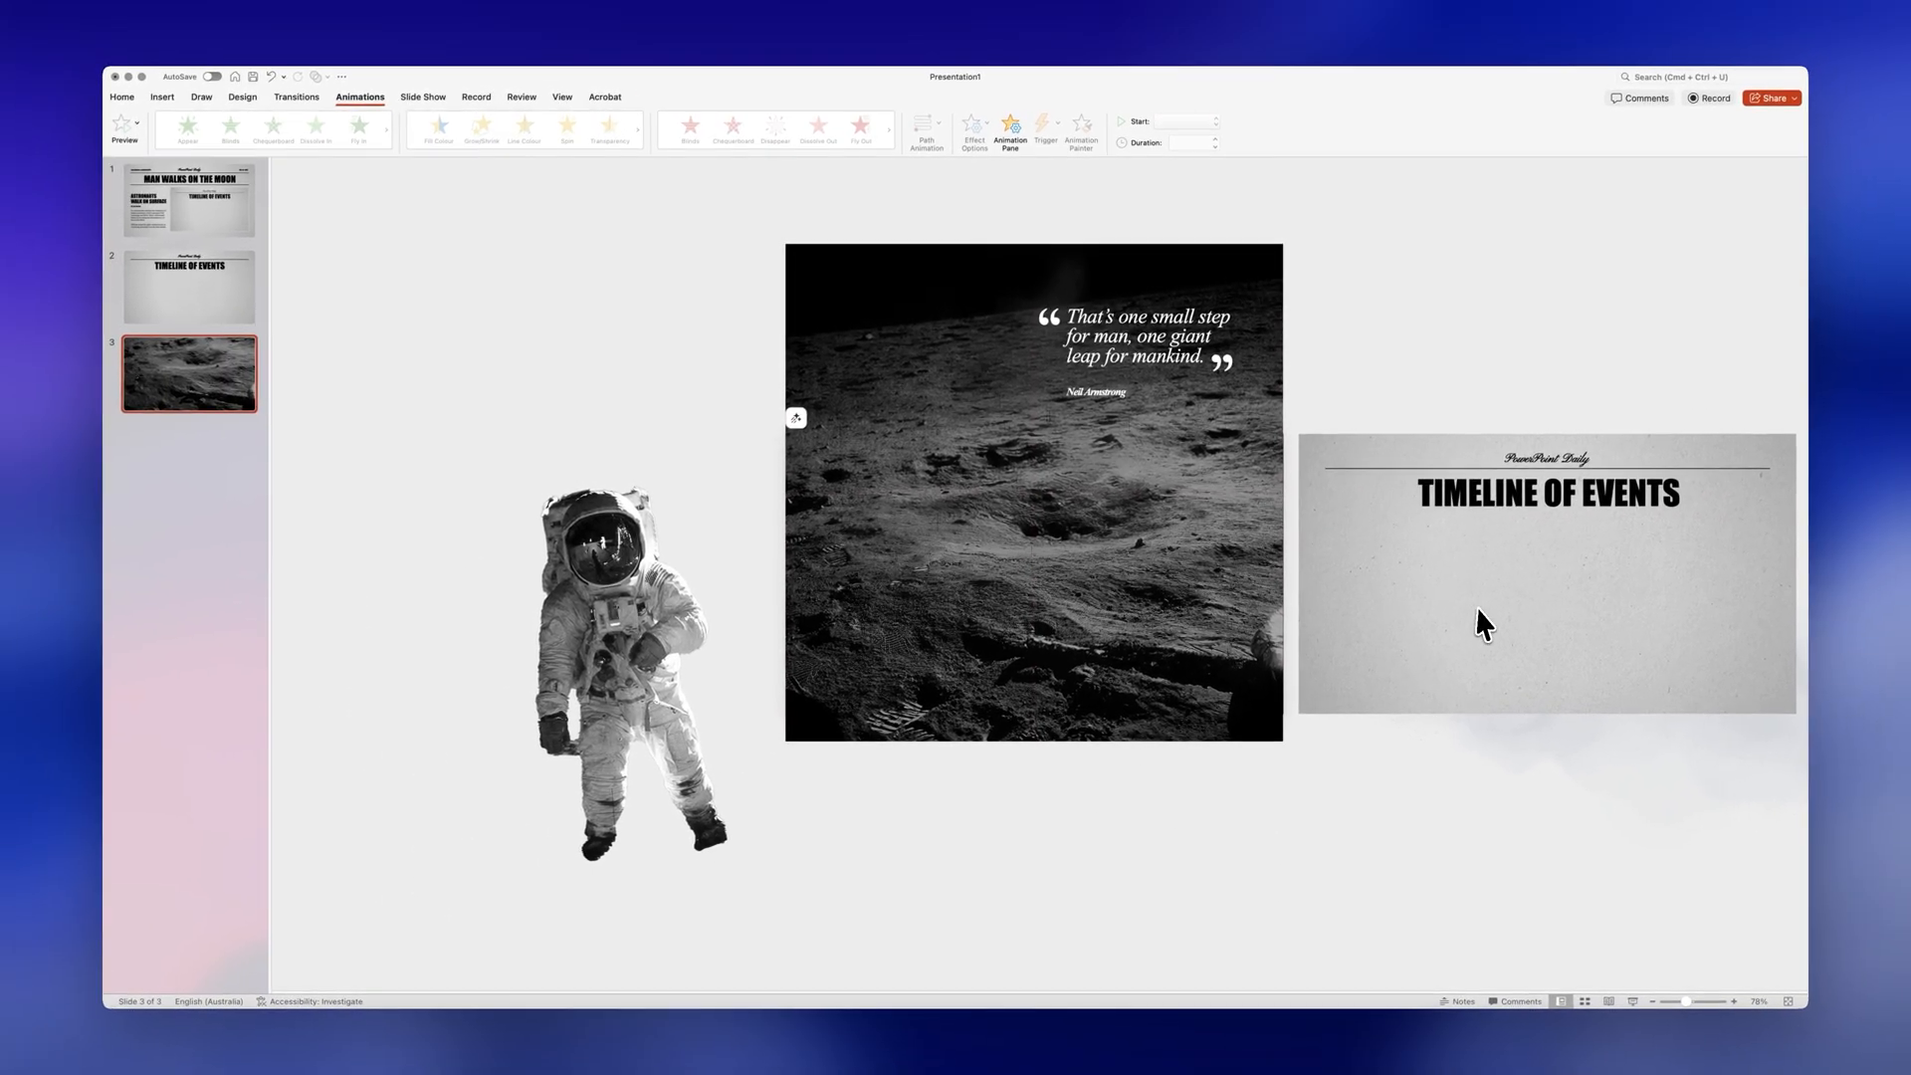
{"action": "left_click", "coordinate": [119, 91]}
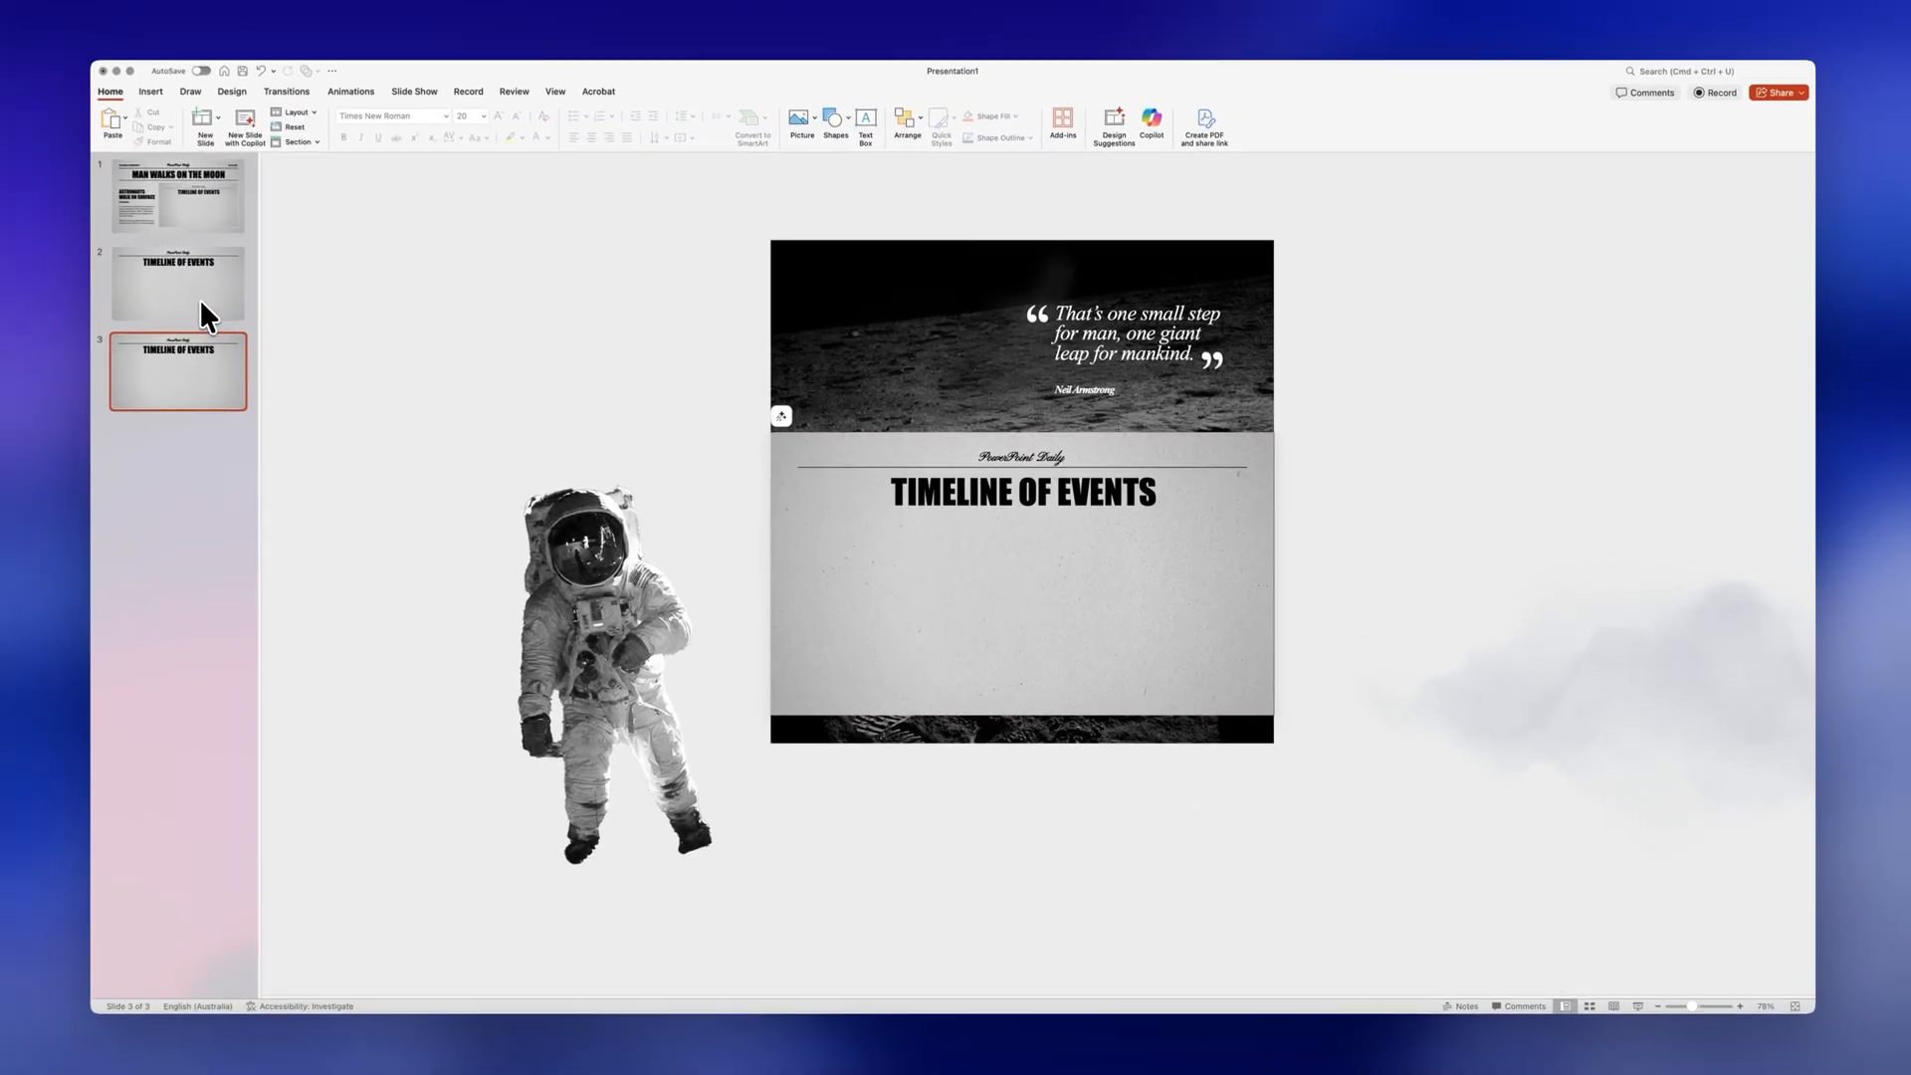
{"action": "left_click", "coordinate": [177, 286]}
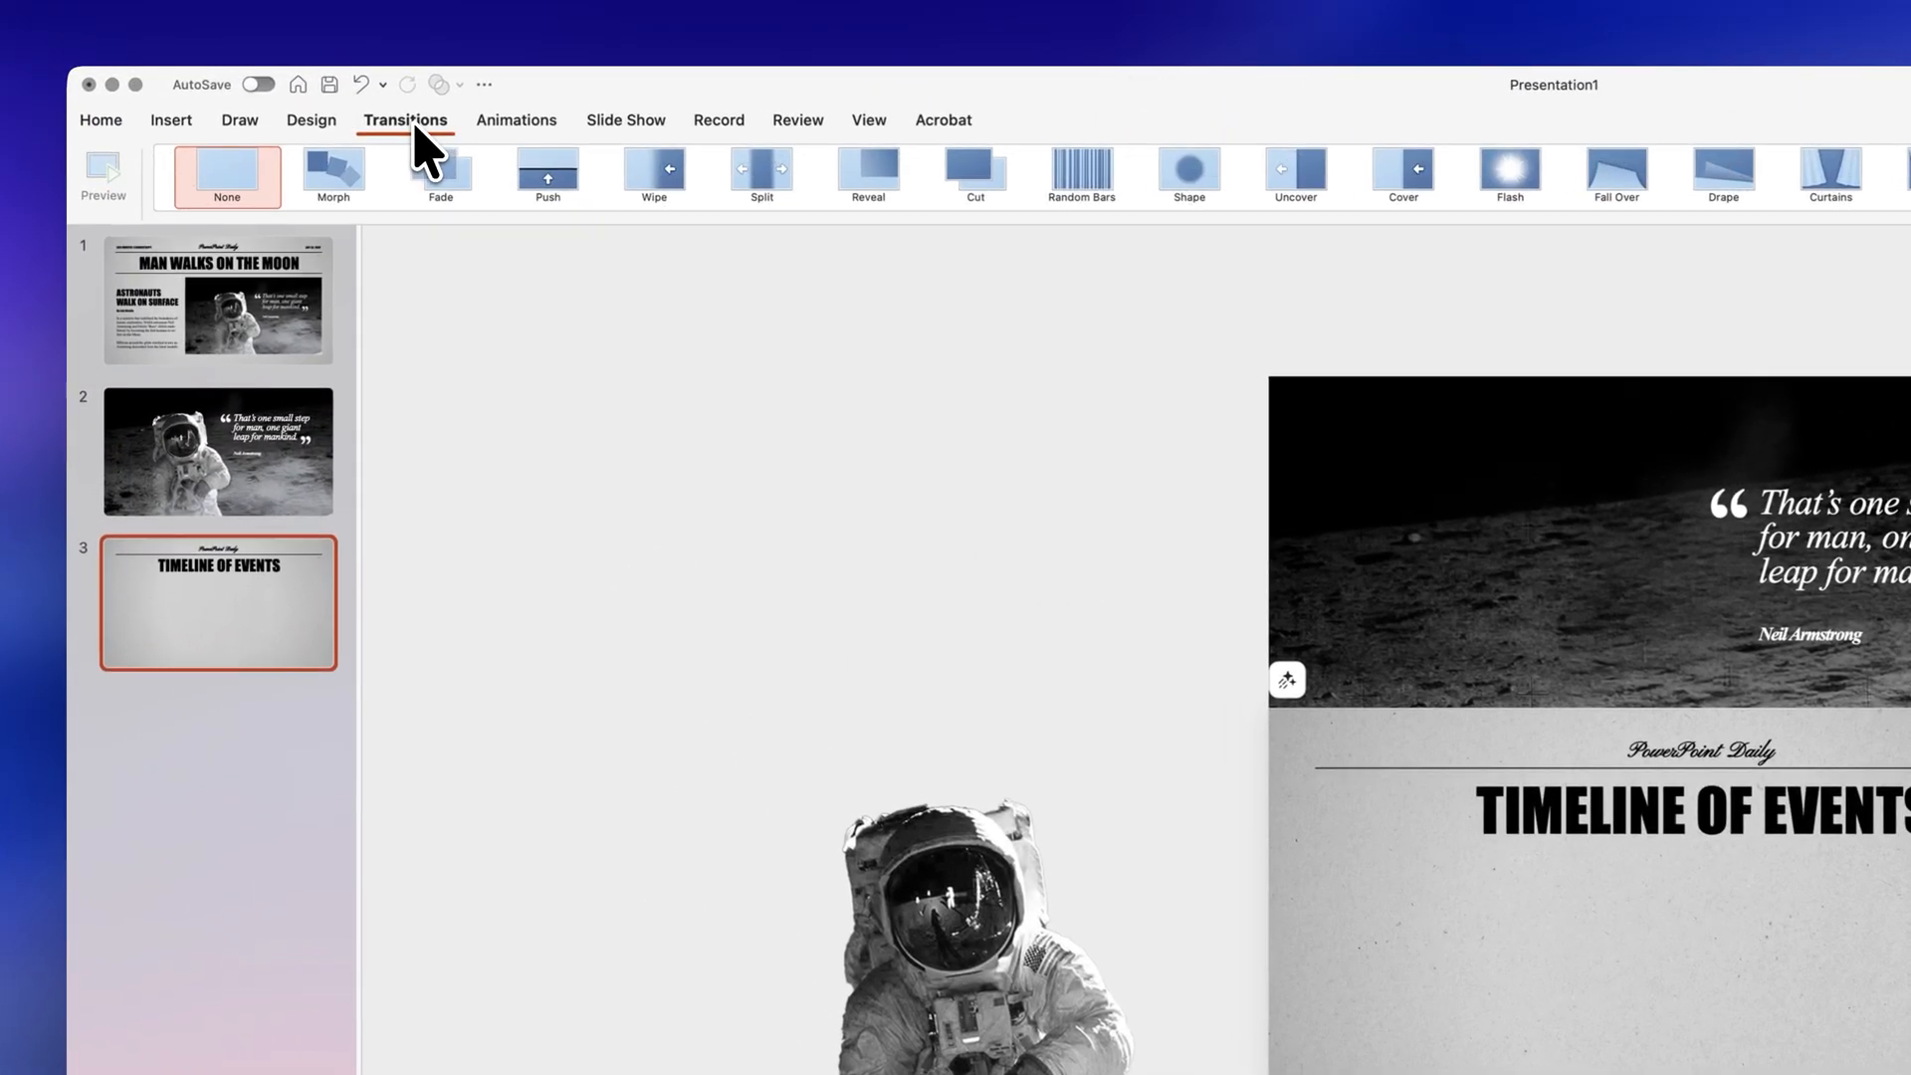
Step: Apply a slide transition to the Timeline of Events slide 3
{"action": "left_click", "coordinate": [308, 160]}
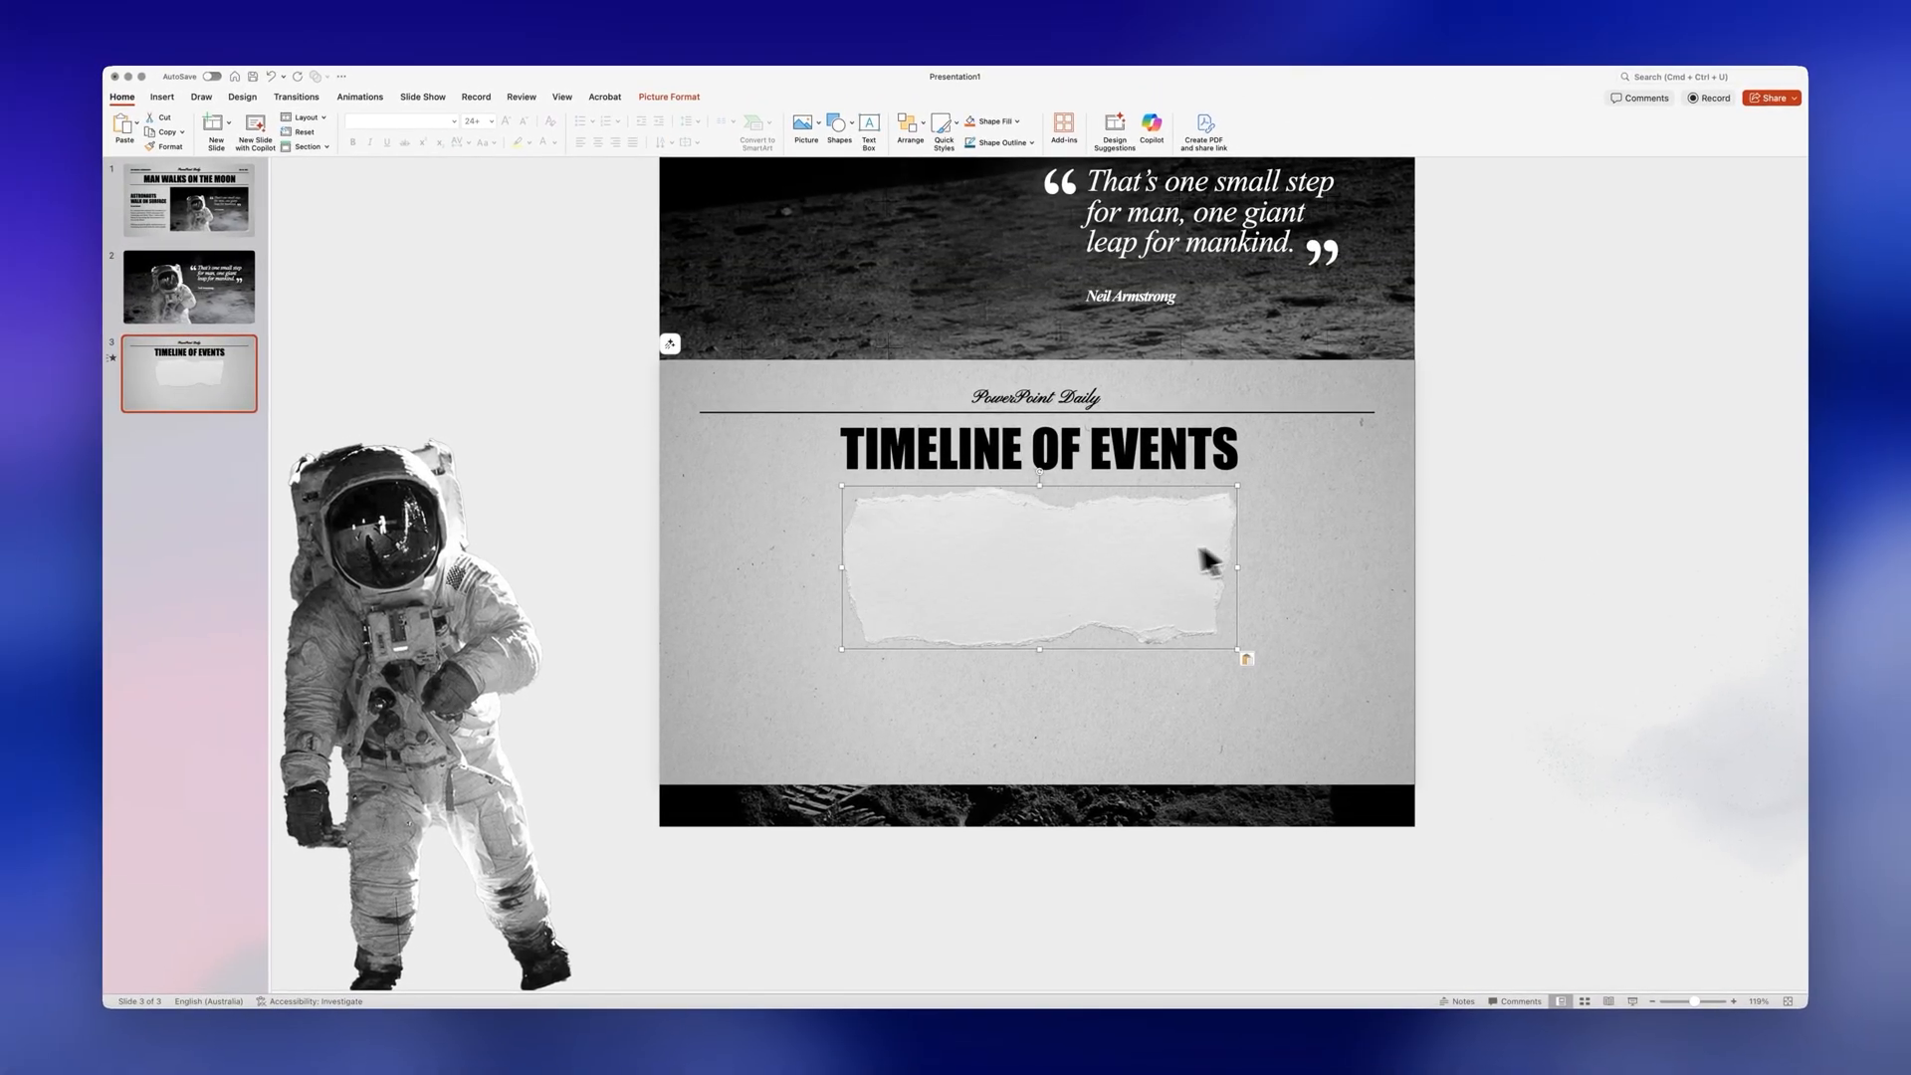
Step: Position the torn-paper card under the title and give it an outer shadow with adjusted blur
{"action": "left_click_drag", "start_coordinate": [1206, 558], "coordinate": [1059, 587]}
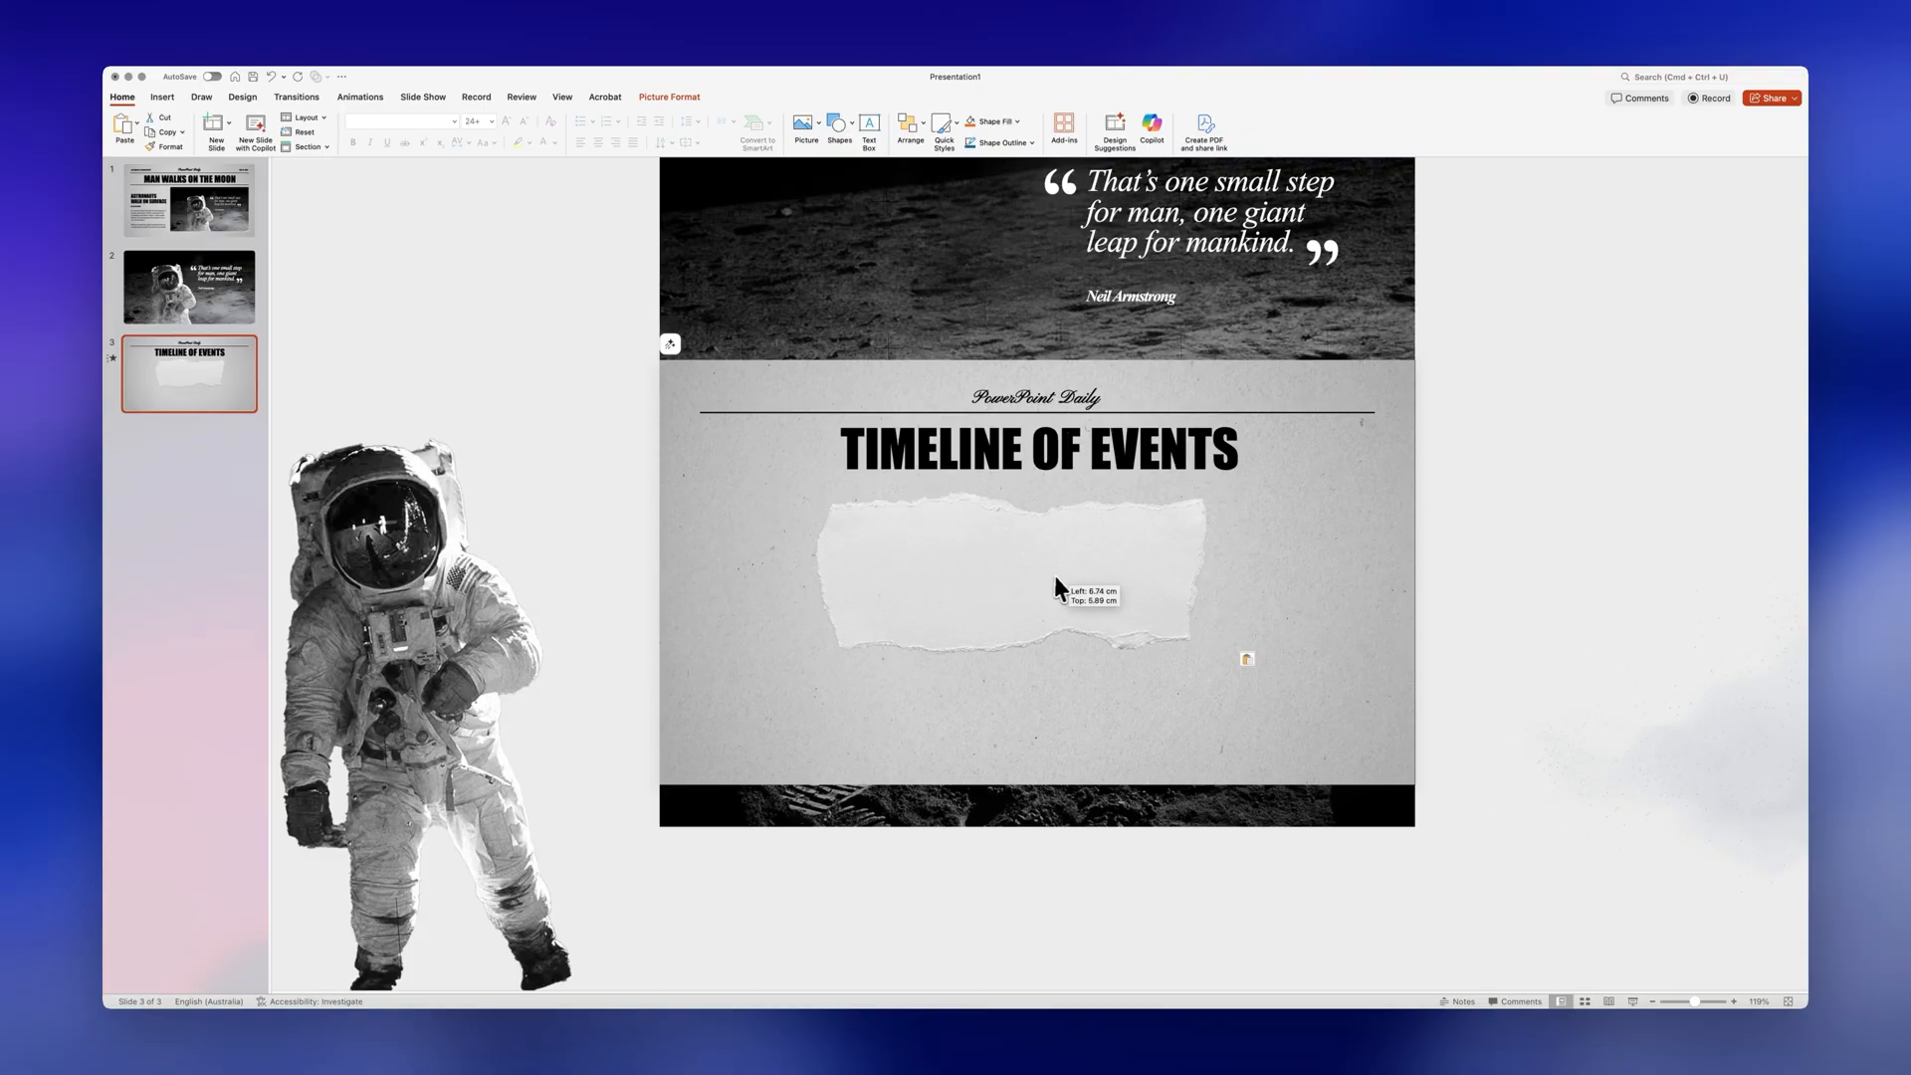
{"action": "left_click", "coordinate": [1060, 589]}
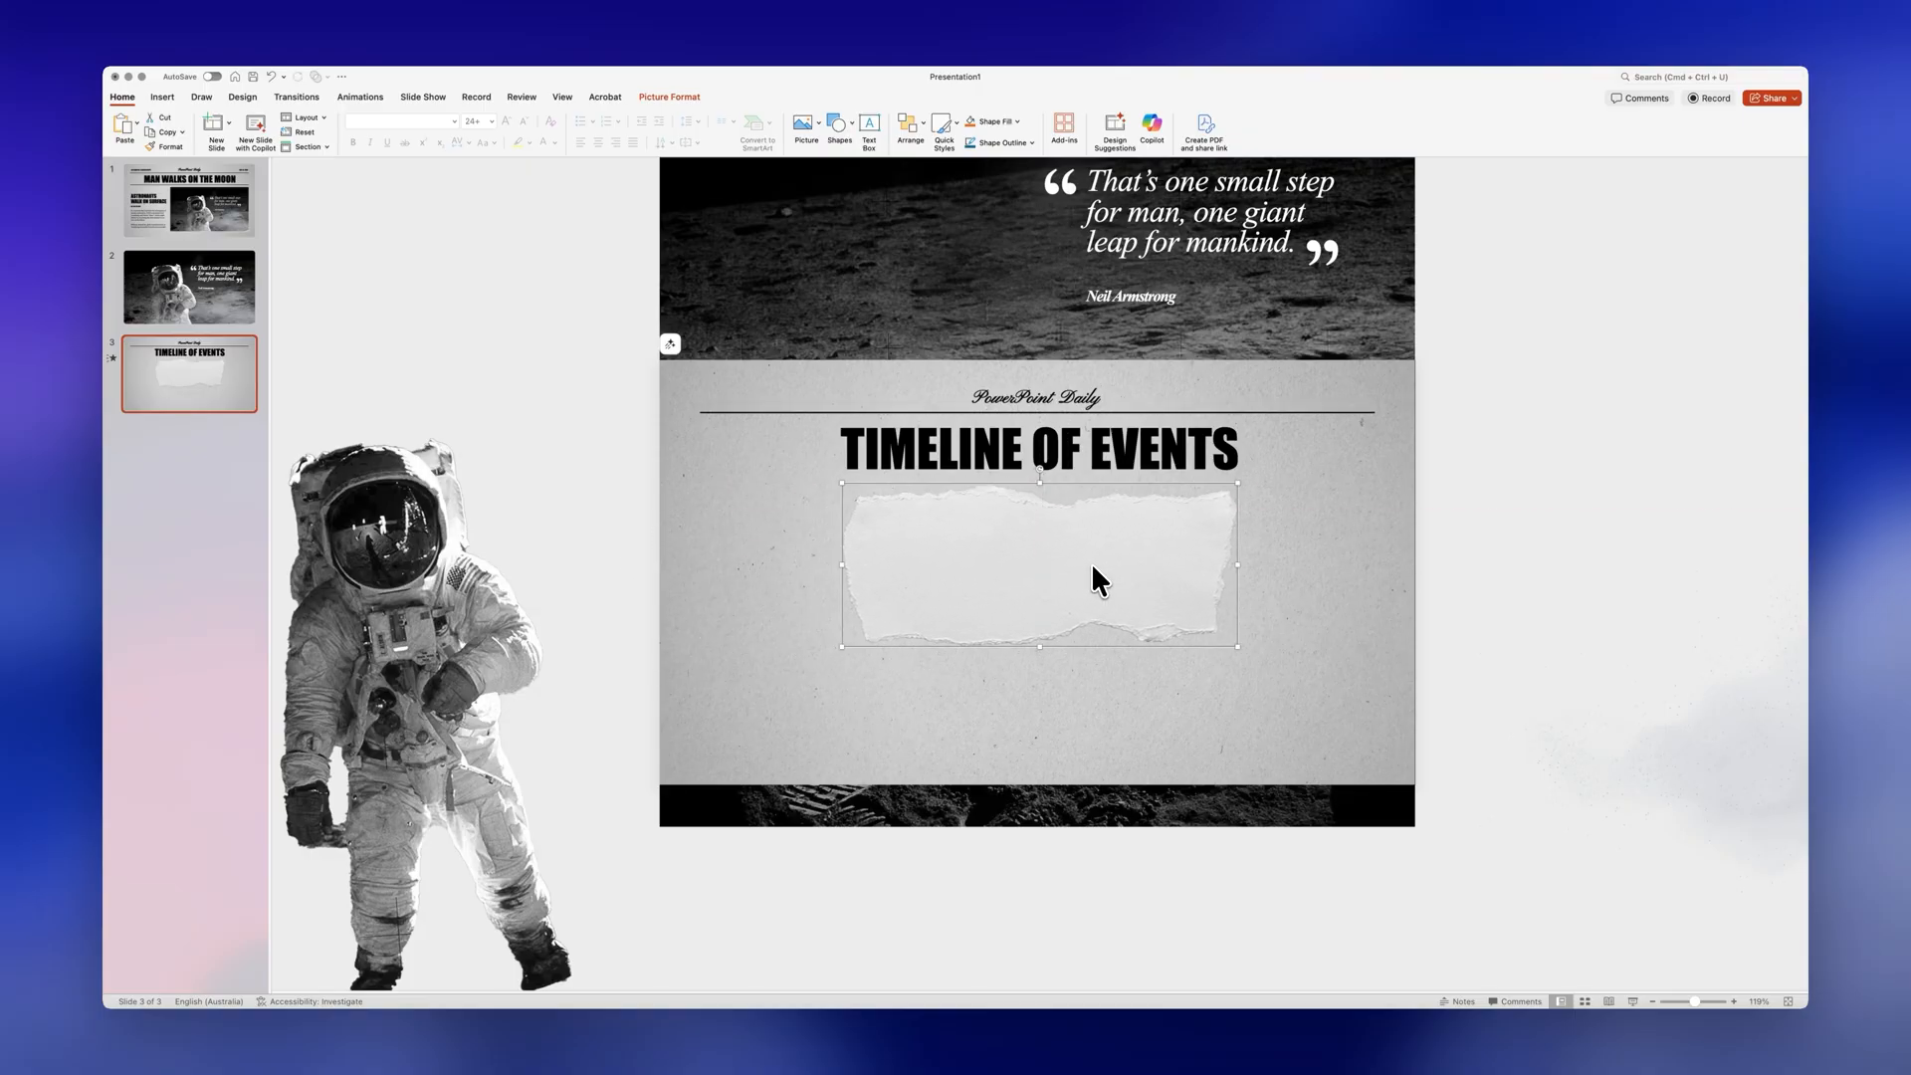
{"action": "right_click", "coordinate": [1098, 578]}
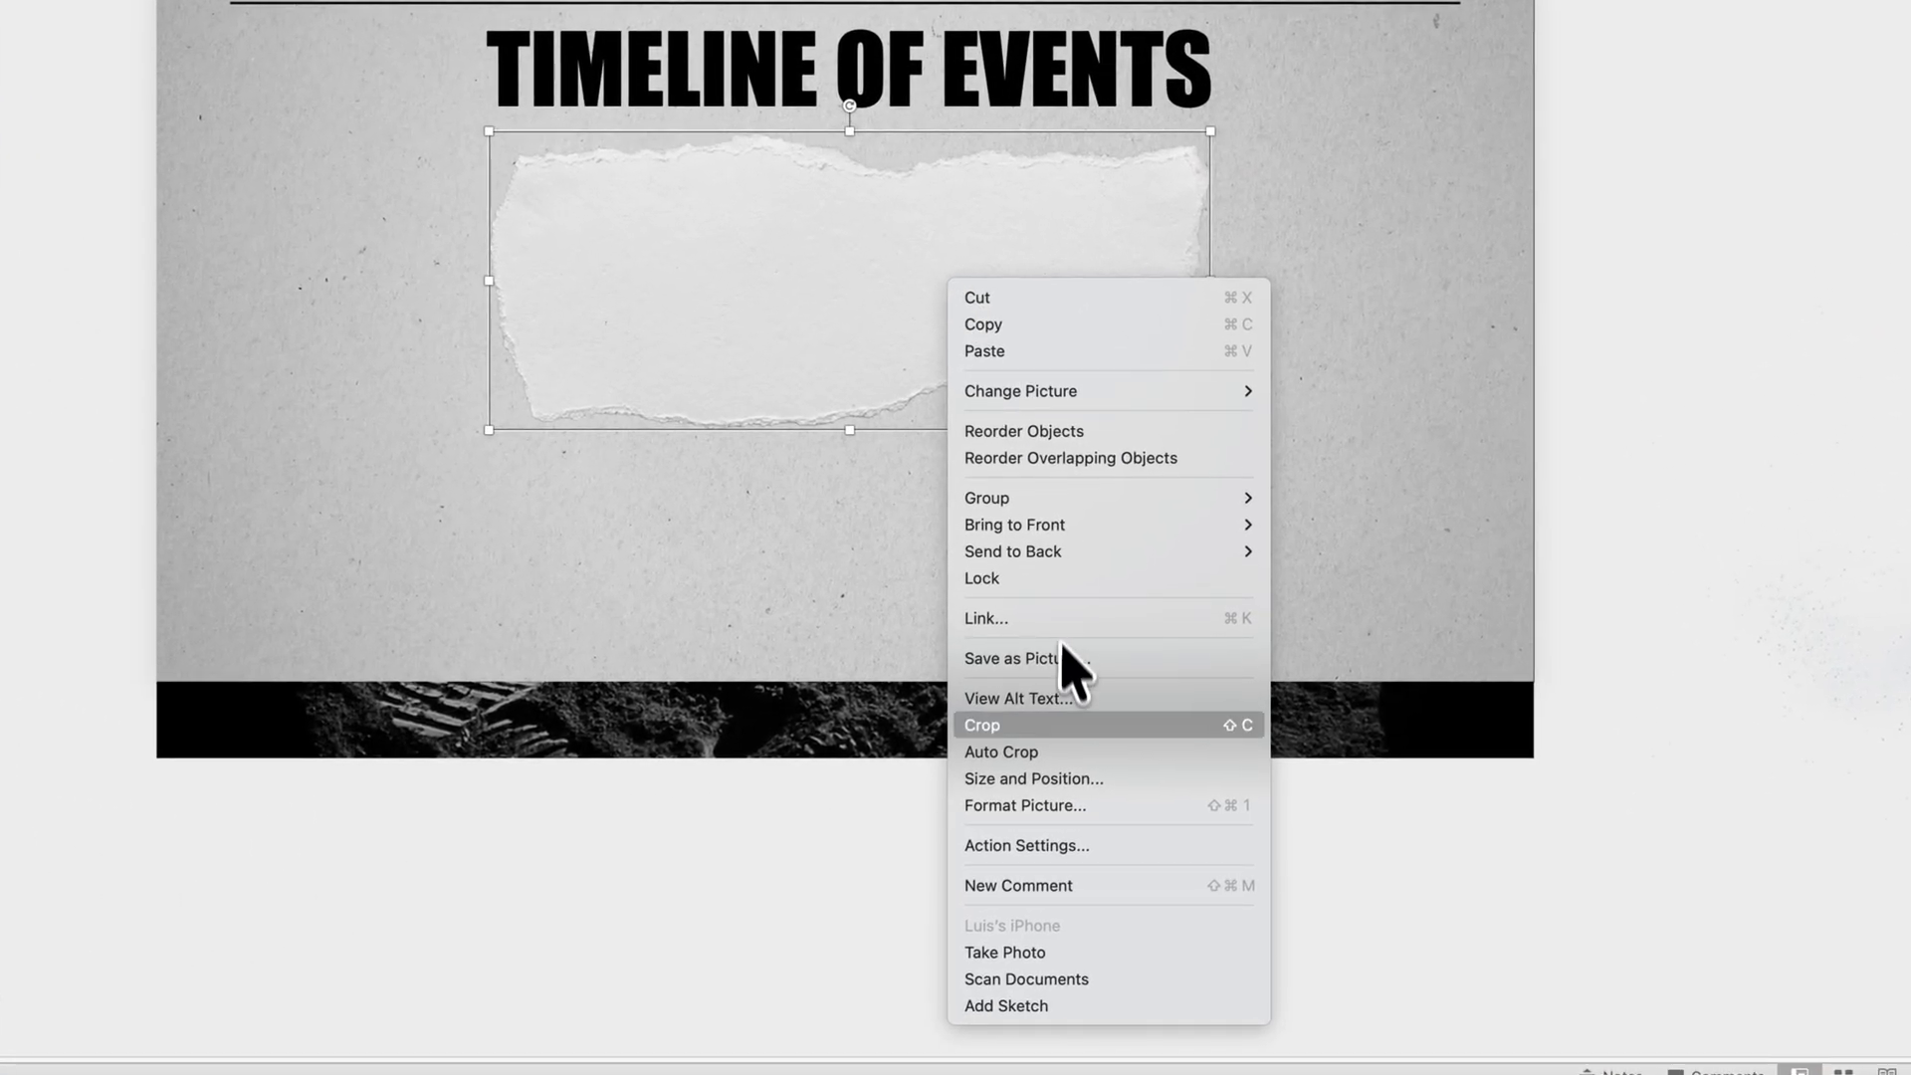
{"action": "left_click", "coordinate": [1025, 805]}
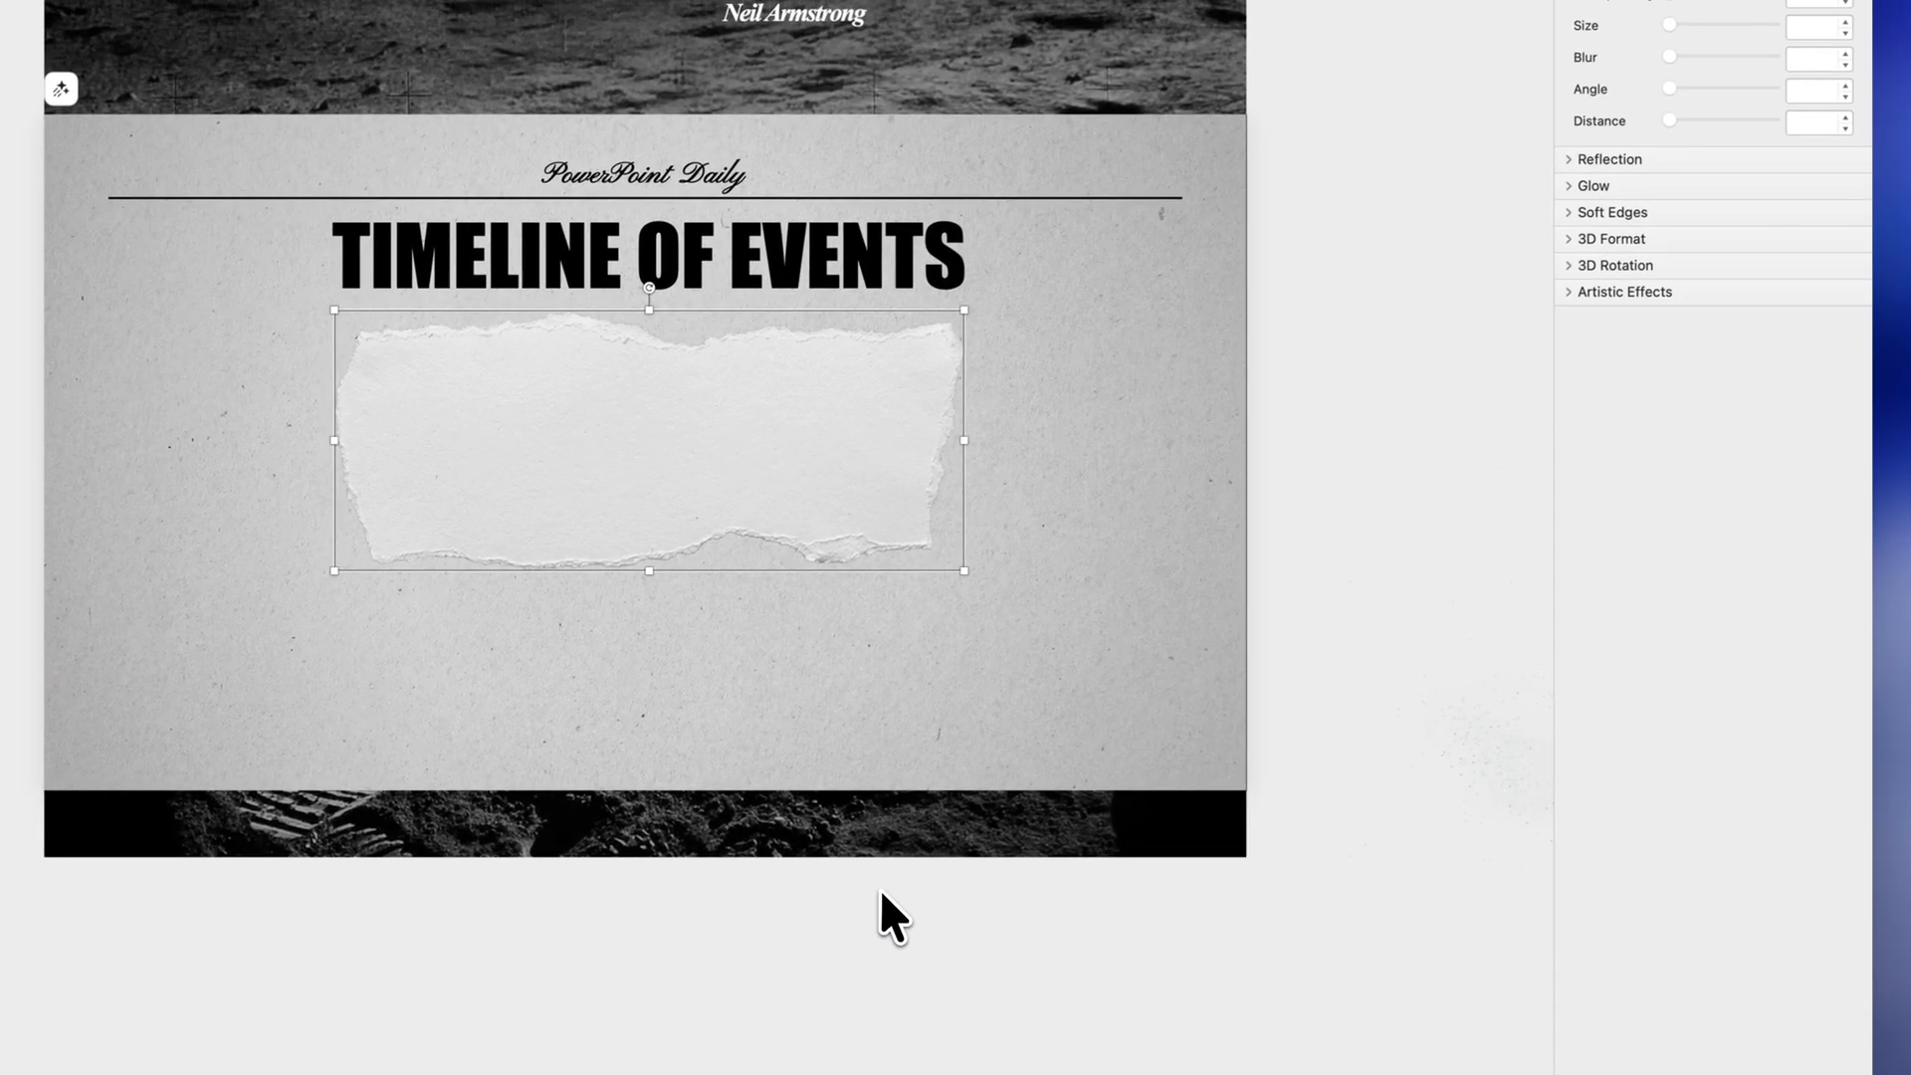
{"action": "left_click", "coordinate": [1799, 246]}
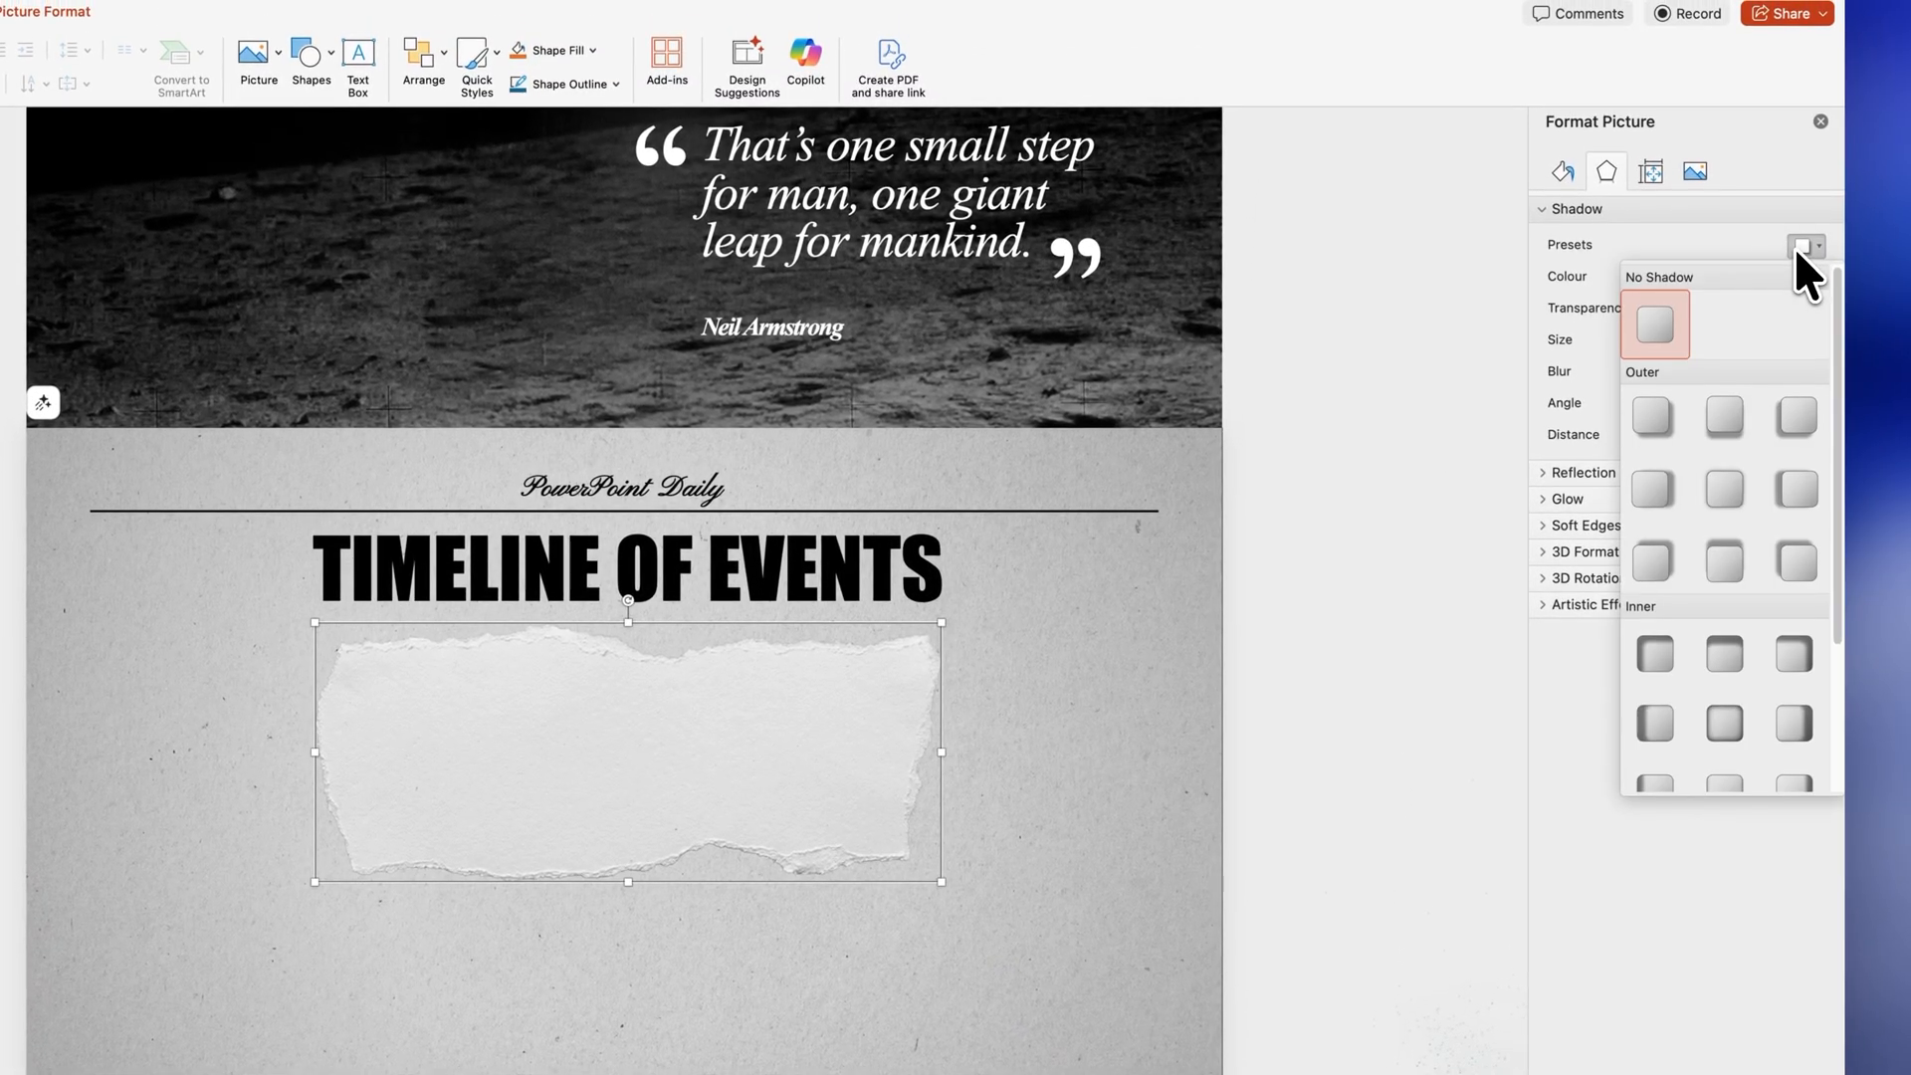
{"action": "left_click", "coordinate": [1652, 416]}
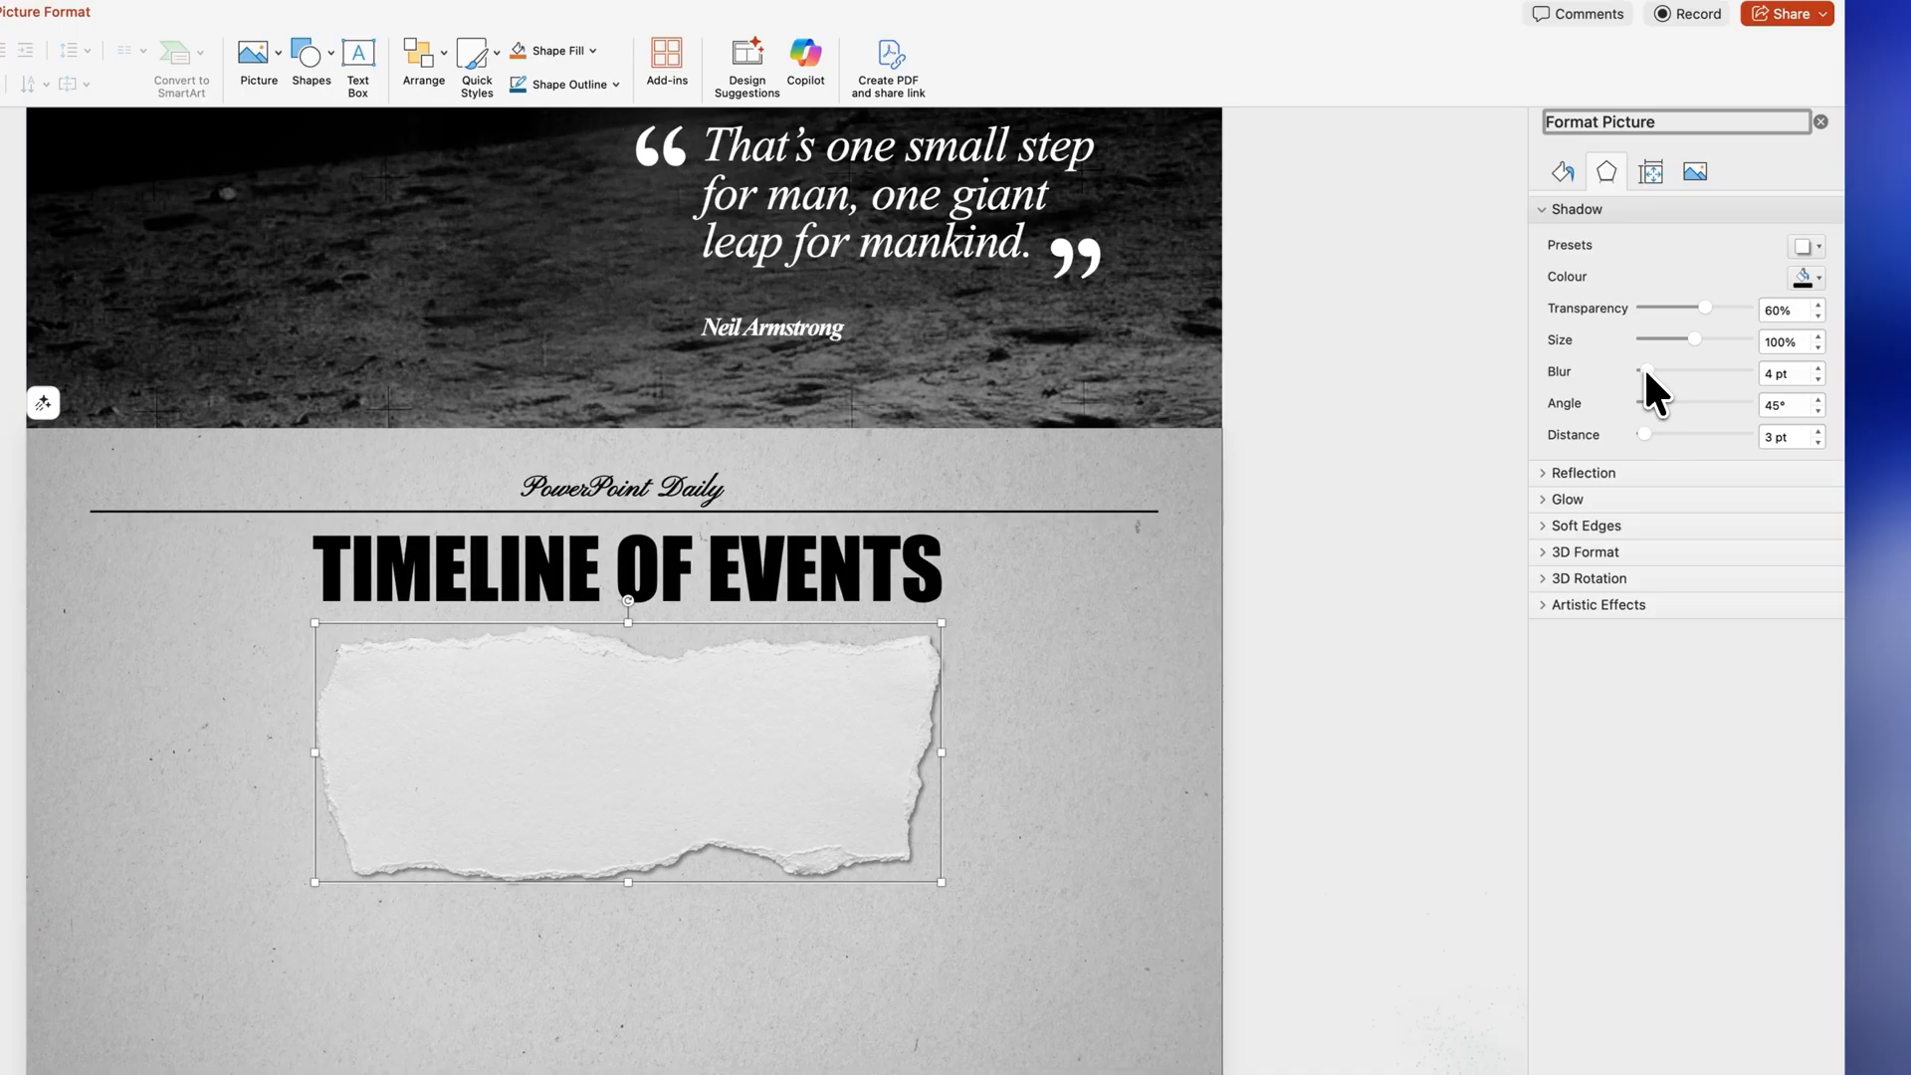
{"action": "left_click_drag", "start_coordinate": [1639, 373], "coordinate": [1657, 373]}
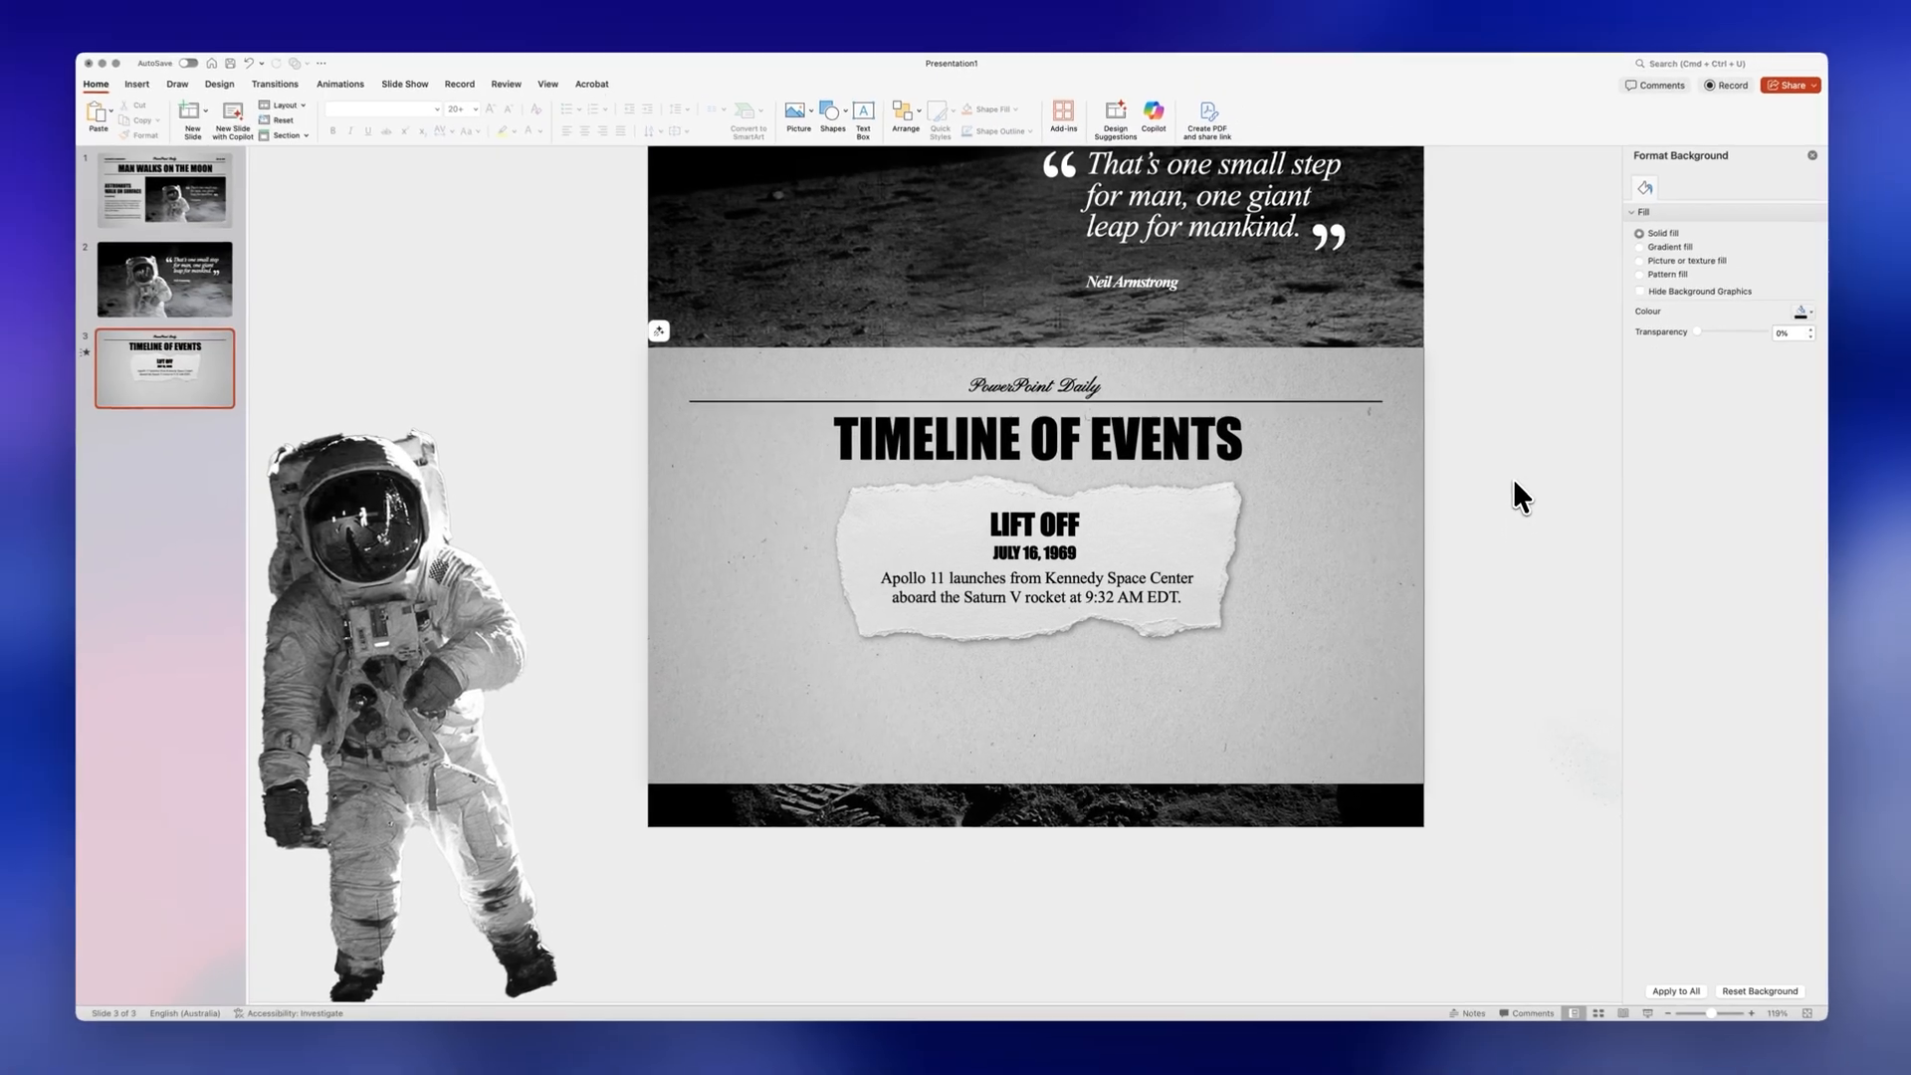
Step: Group the LIFT OFF torn-paper card together with its text boxes
{"action": "left_click", "coordinate": [1033, 521]}
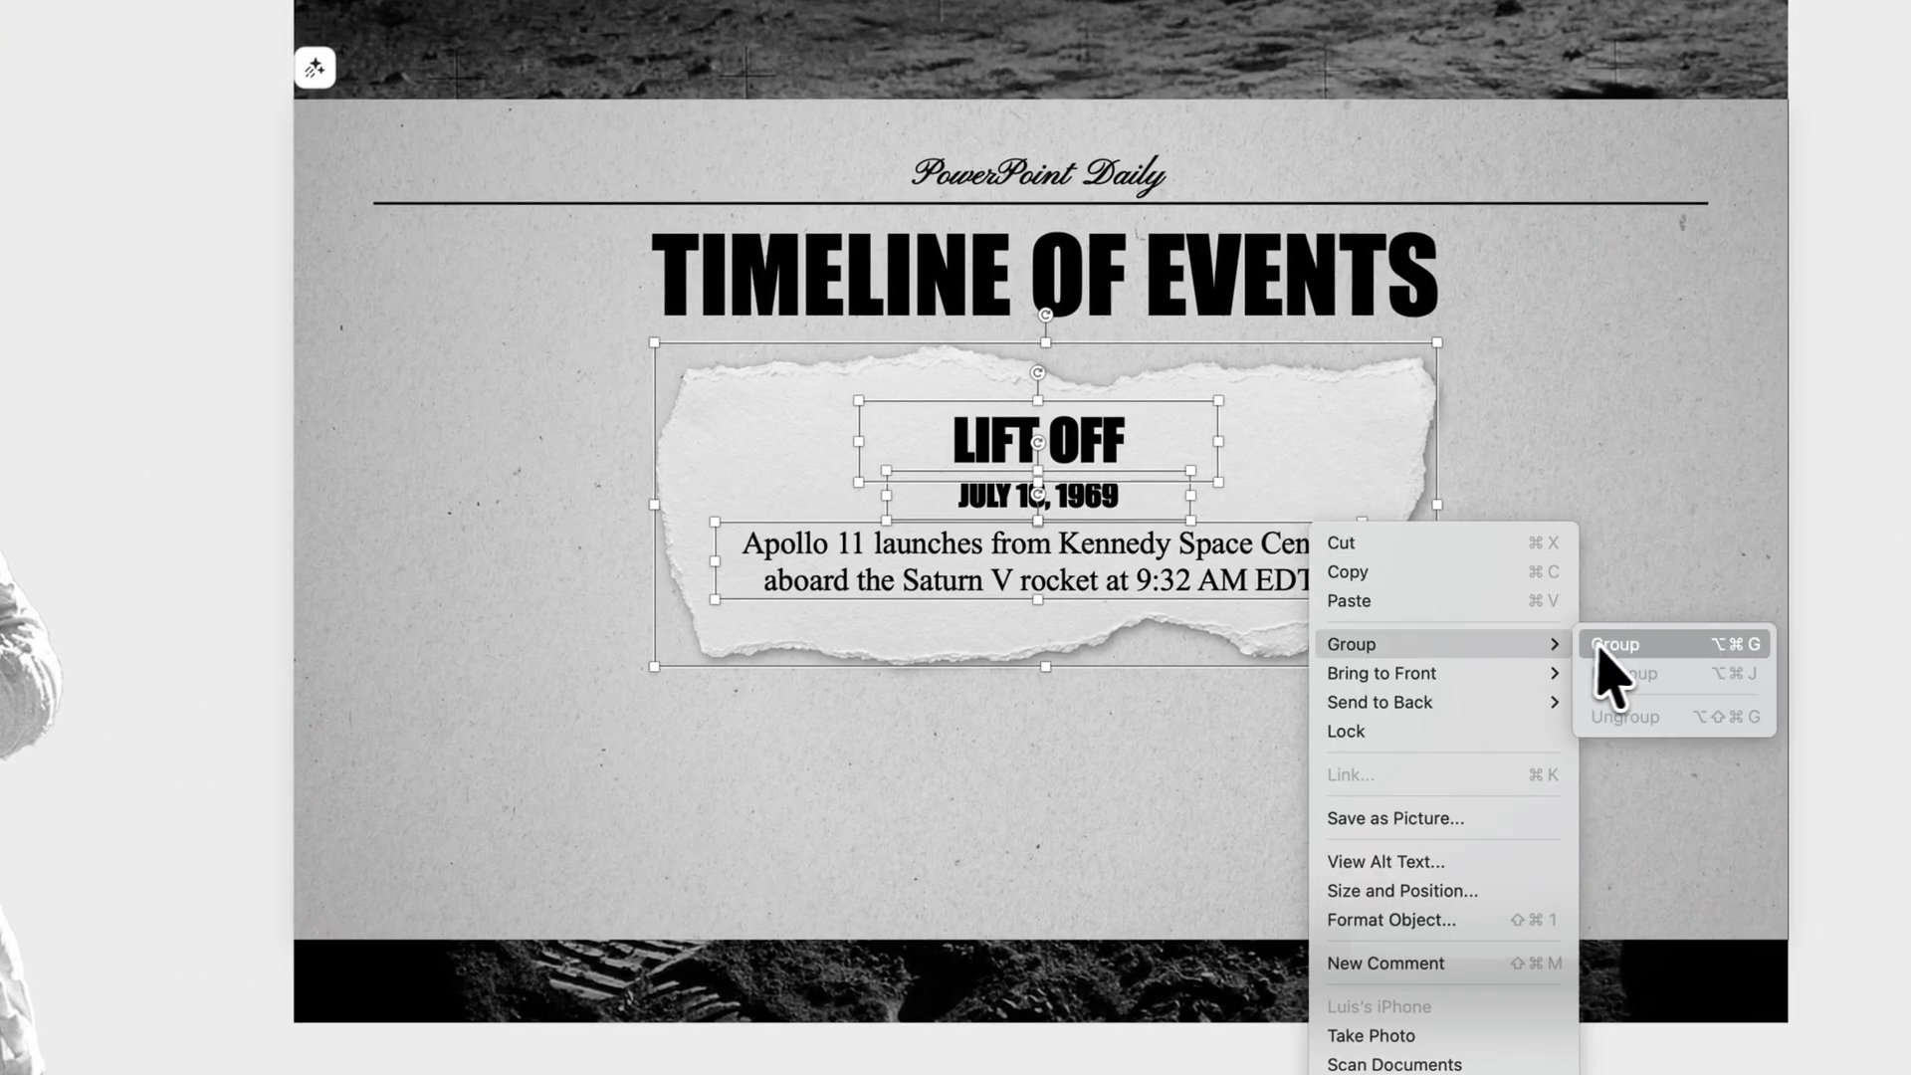
{"action": "left_click", "coordinate": [1615, 644]}
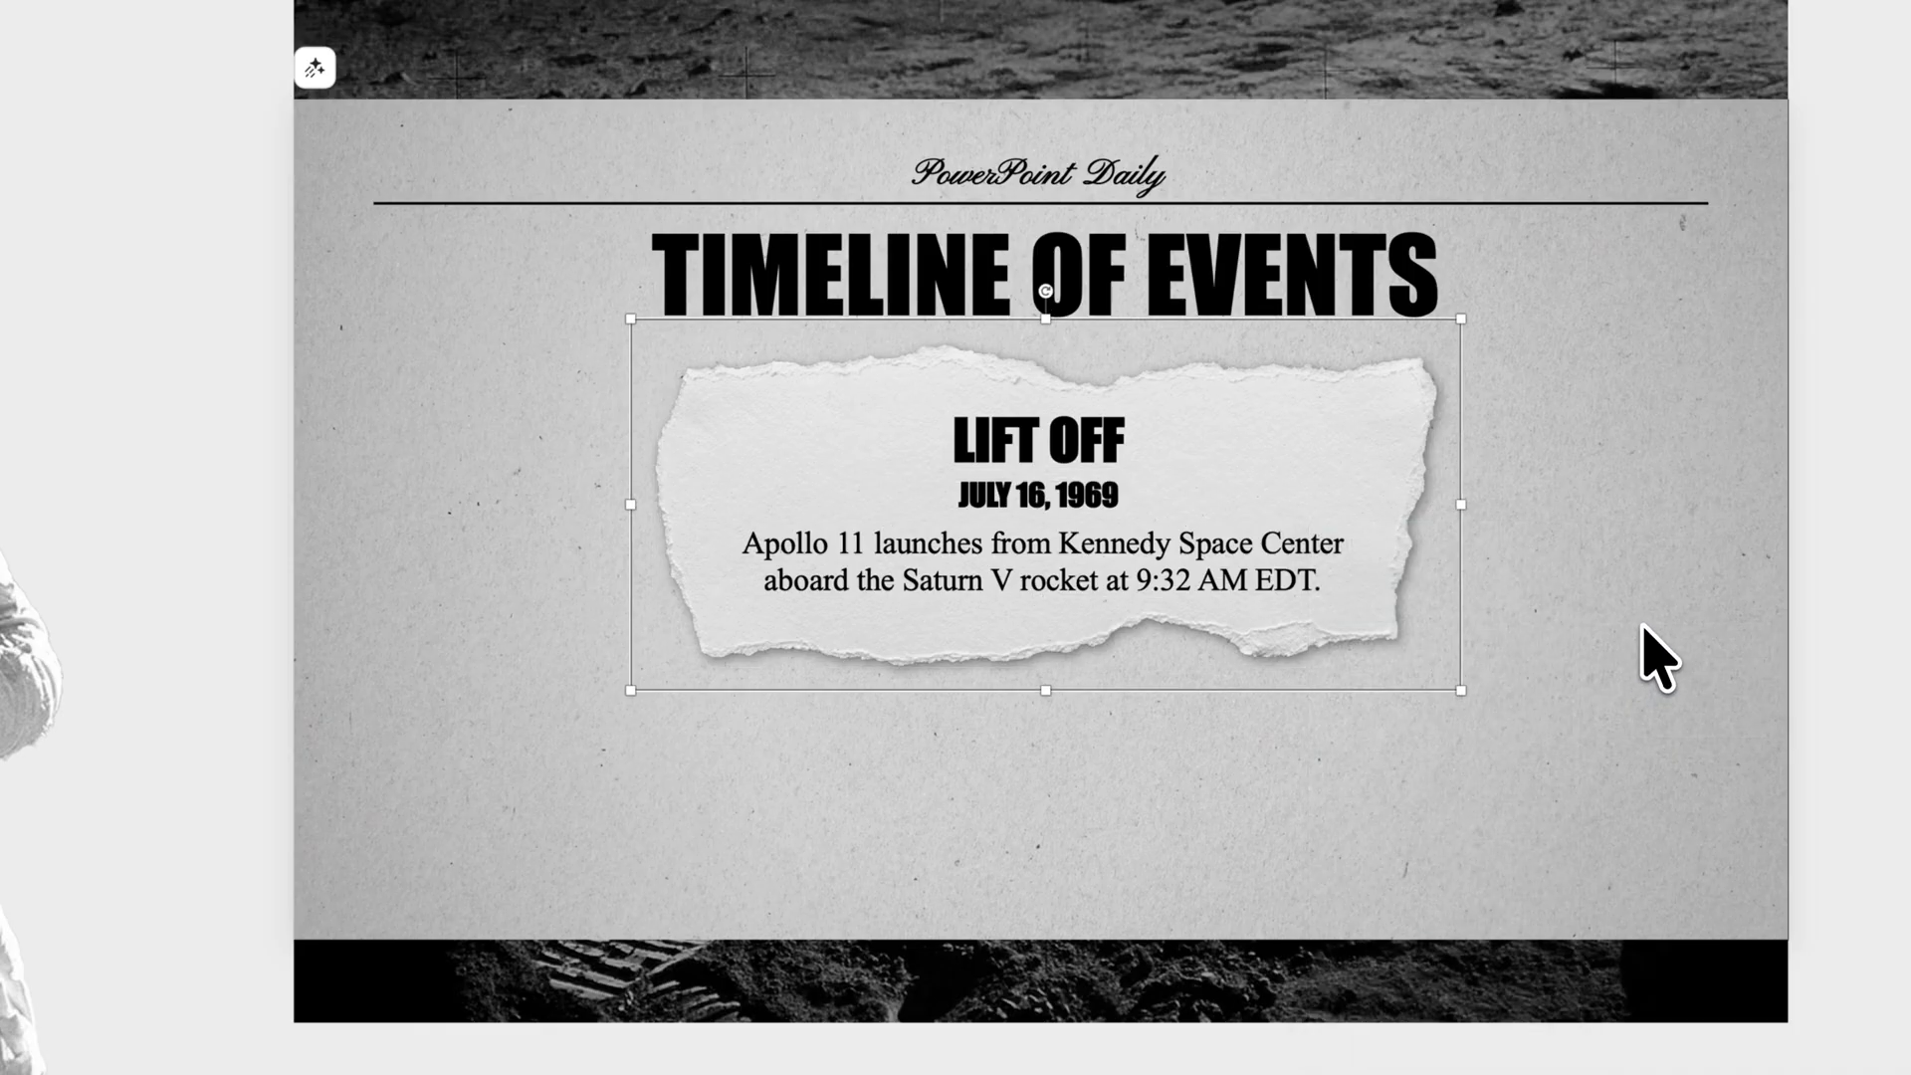
{"action": "mouse_move", "coordinate": [1330, 470]}
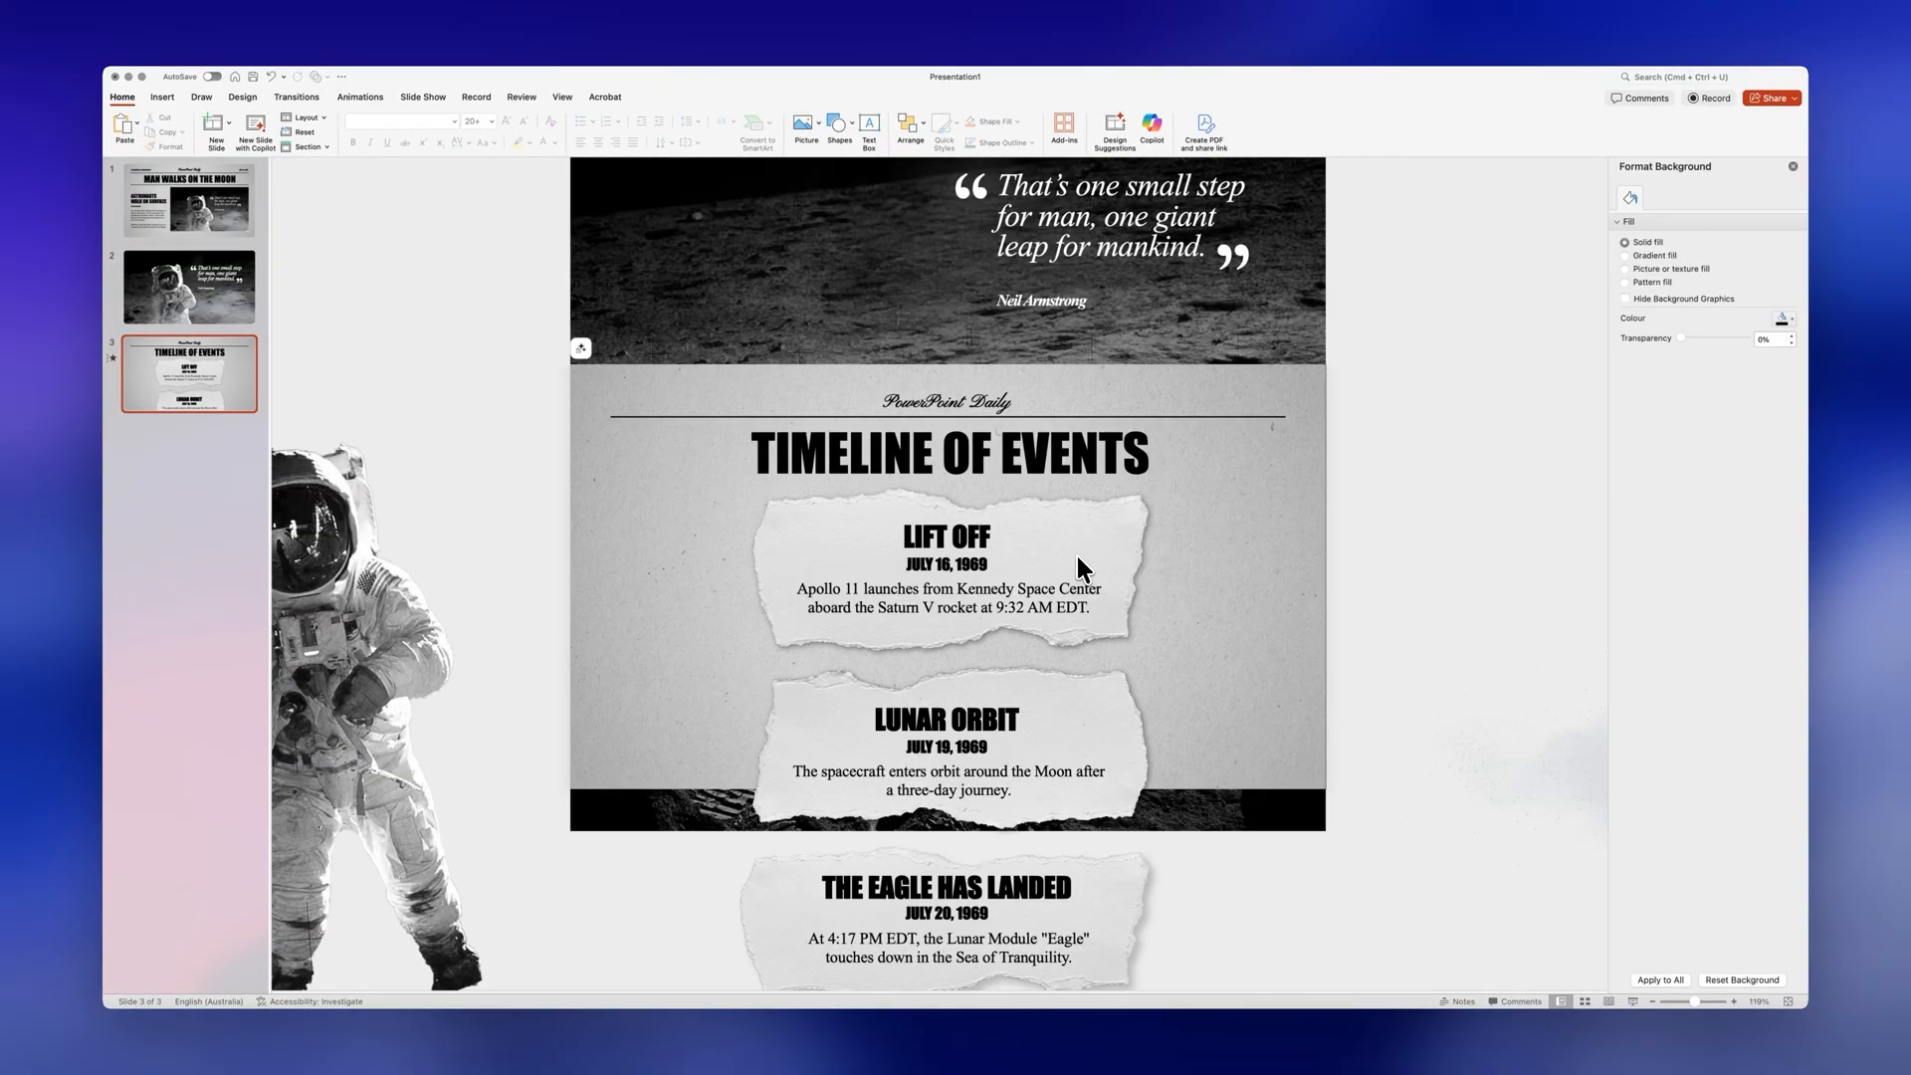
Step: Add entrance animations to the cards, set Start to With Previous, and preview with Play All
{"action": "left_click", "coordinate": [958, 587]}
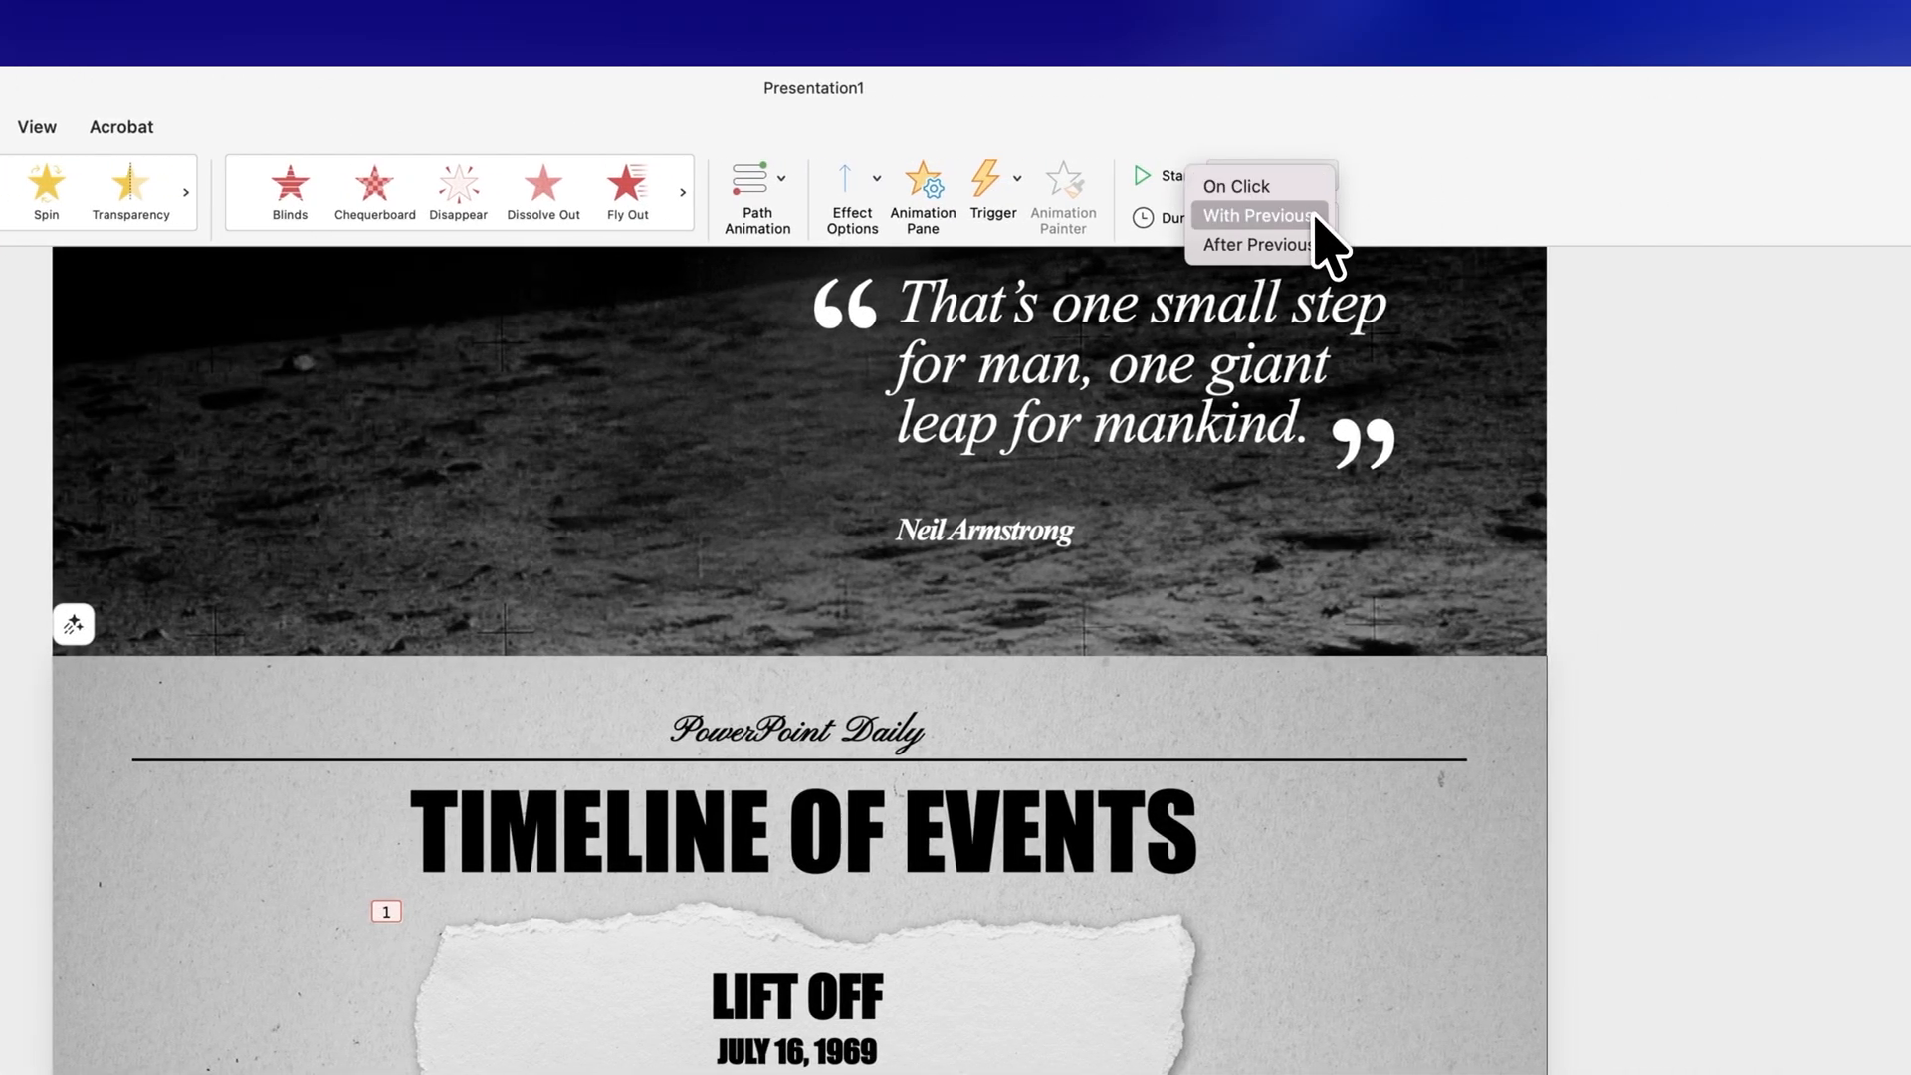
{"action": "left_click", "coordinate": [1256, 244]}
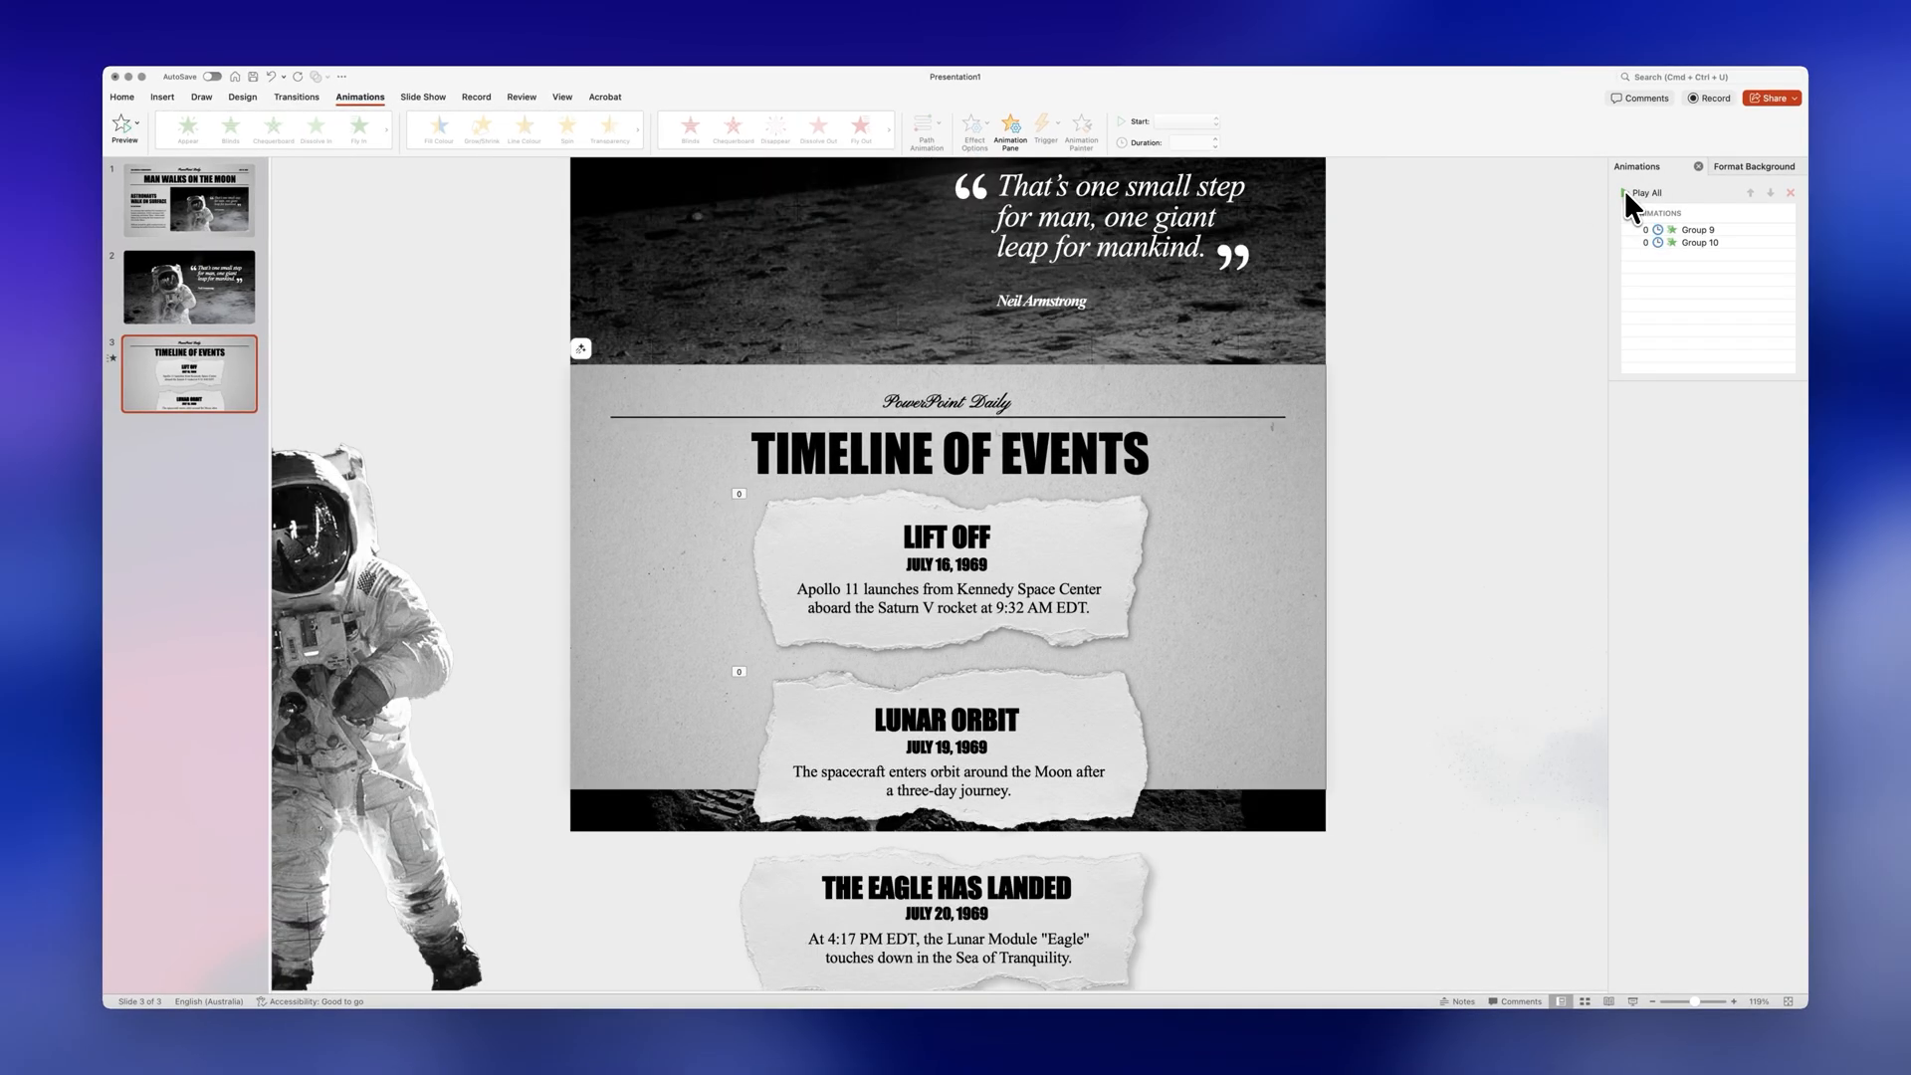
{"action": "left_click", "coordinate": [1625, 192]}
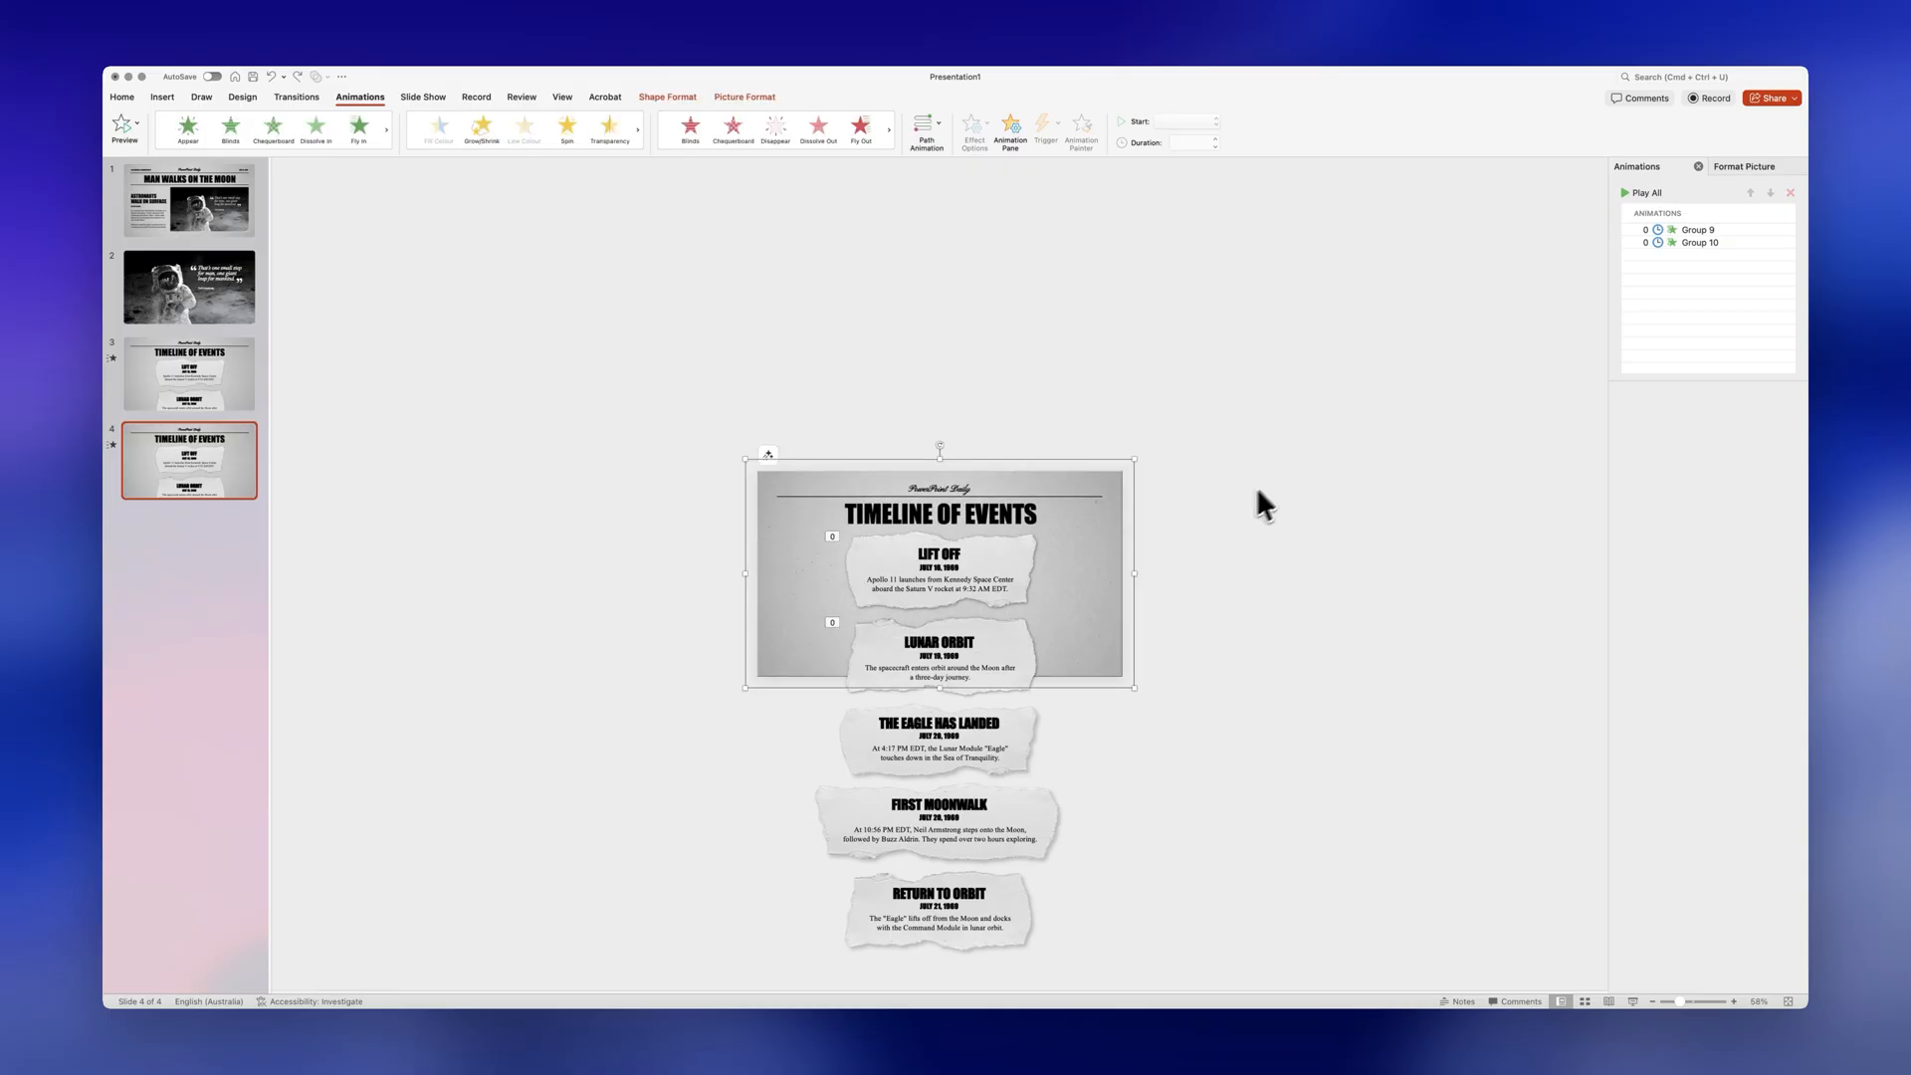
Step: Select and remove both card animations on the duplicated slide, then shift the card stack up
{"action": "left_click", "coordinate": [1696, 230]}
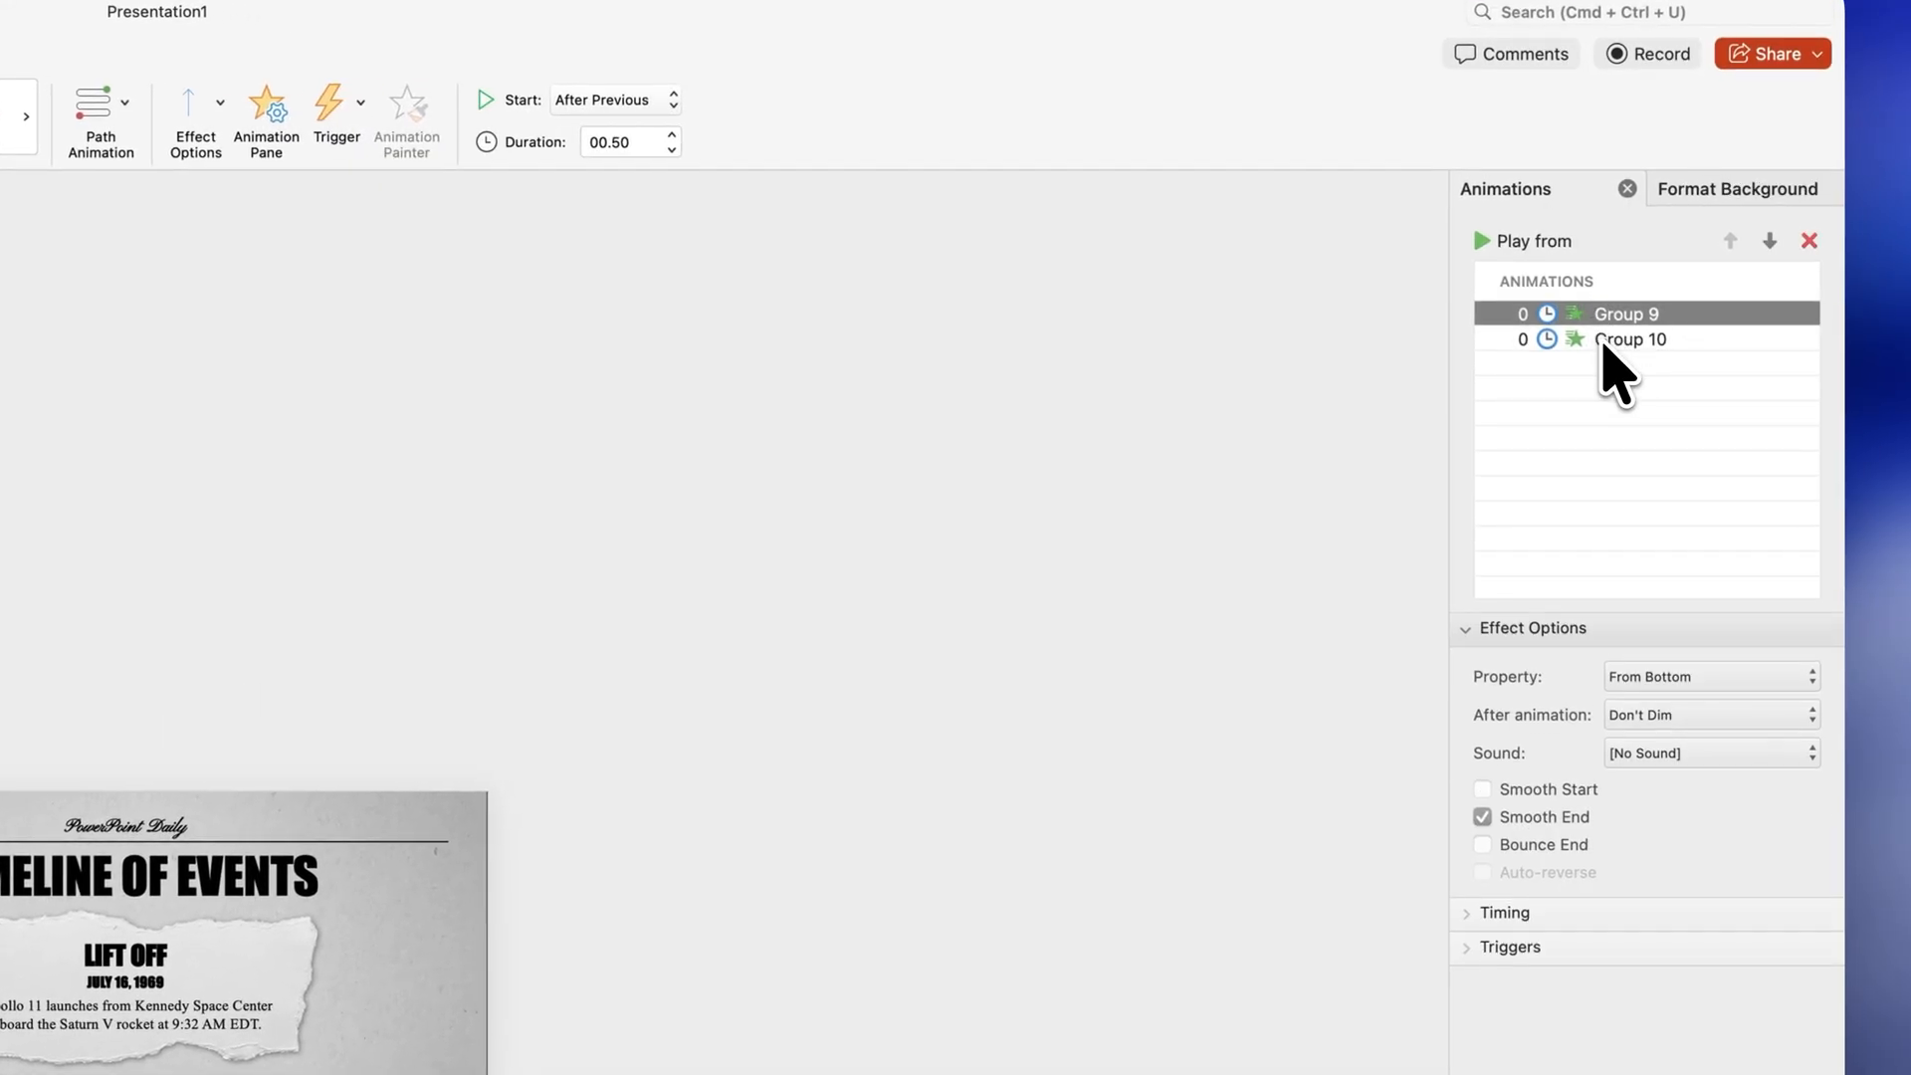
{"action": "left_click", "coordinate": [1808, 241]}
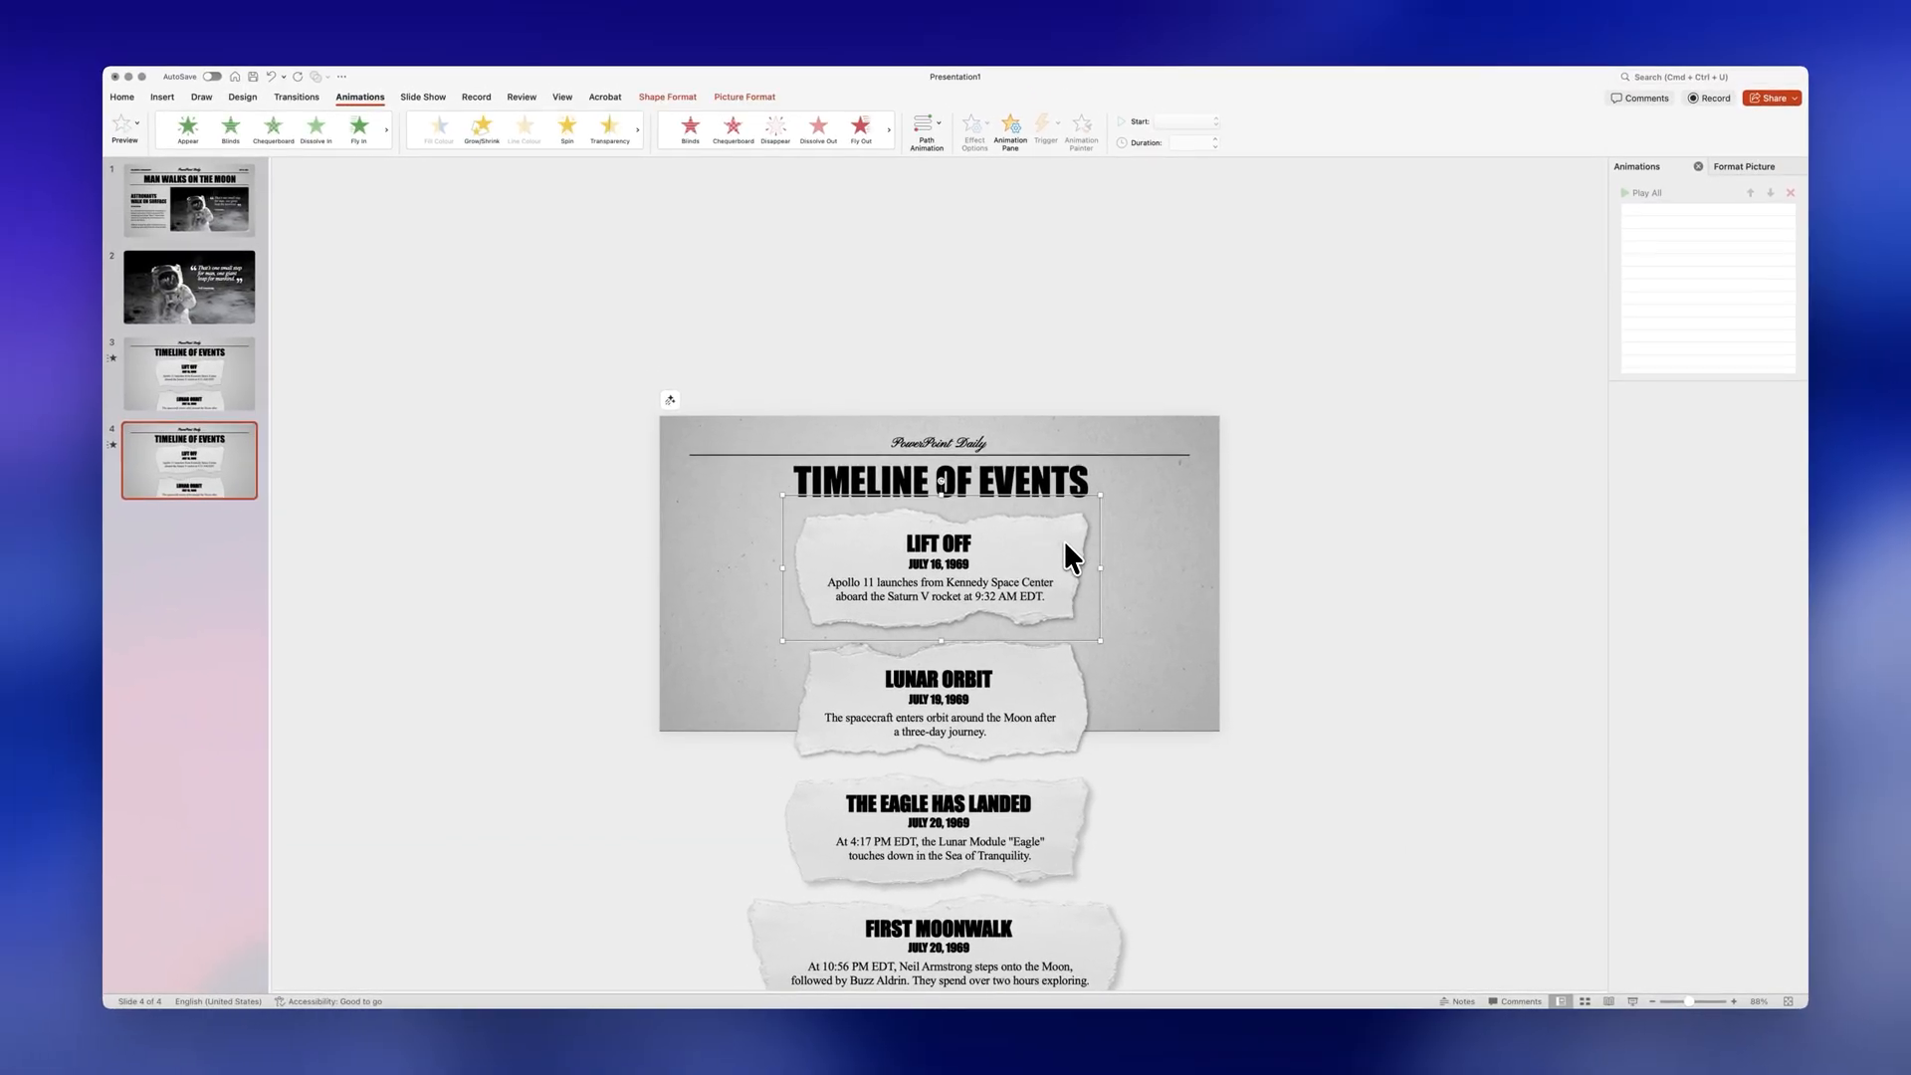
{"action": "left_click_drag", "start_coordinate": [939, 567], "coordinate": [439, 511]}
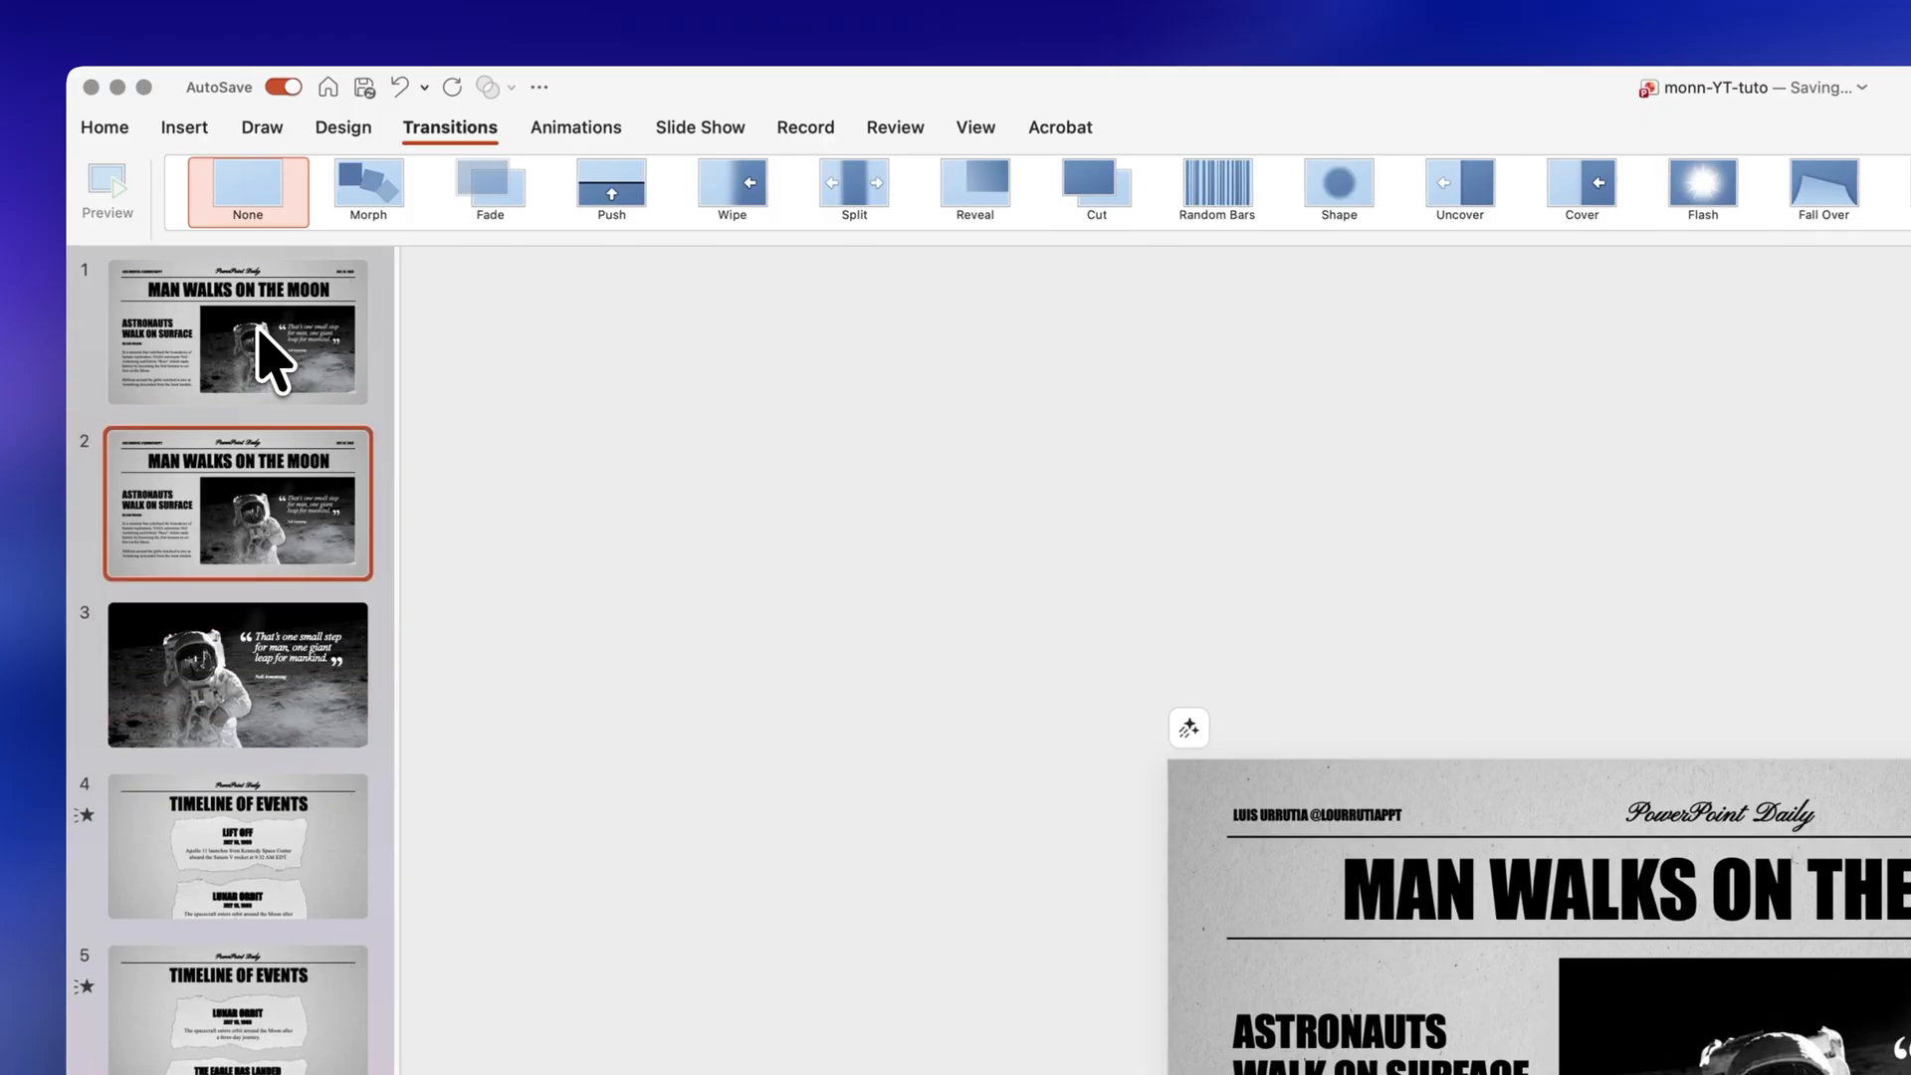
Step: Turn slide 1 black and give the following front-page slide a Morph transition
{"action": "left_click", "coordinate": [239, 334]}
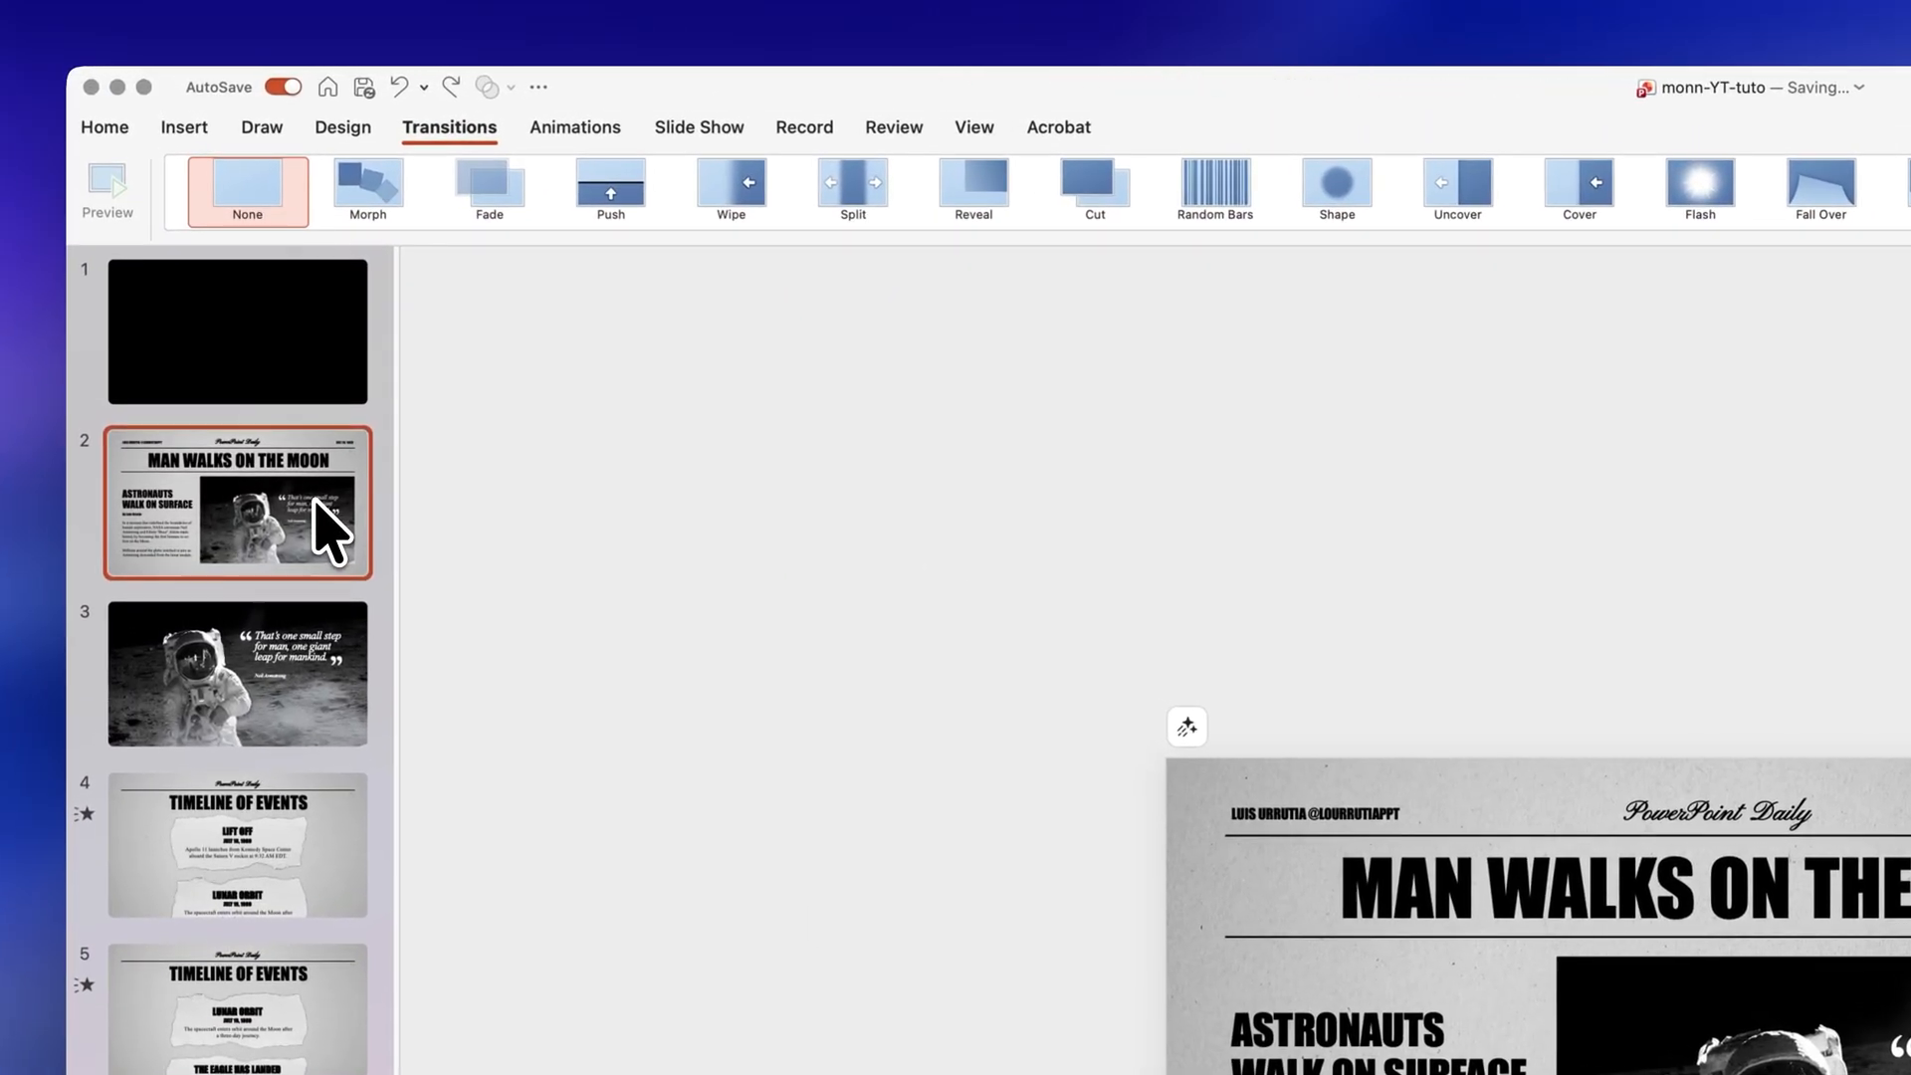
{"action": "left_click", "coordinate": [368, 182]}
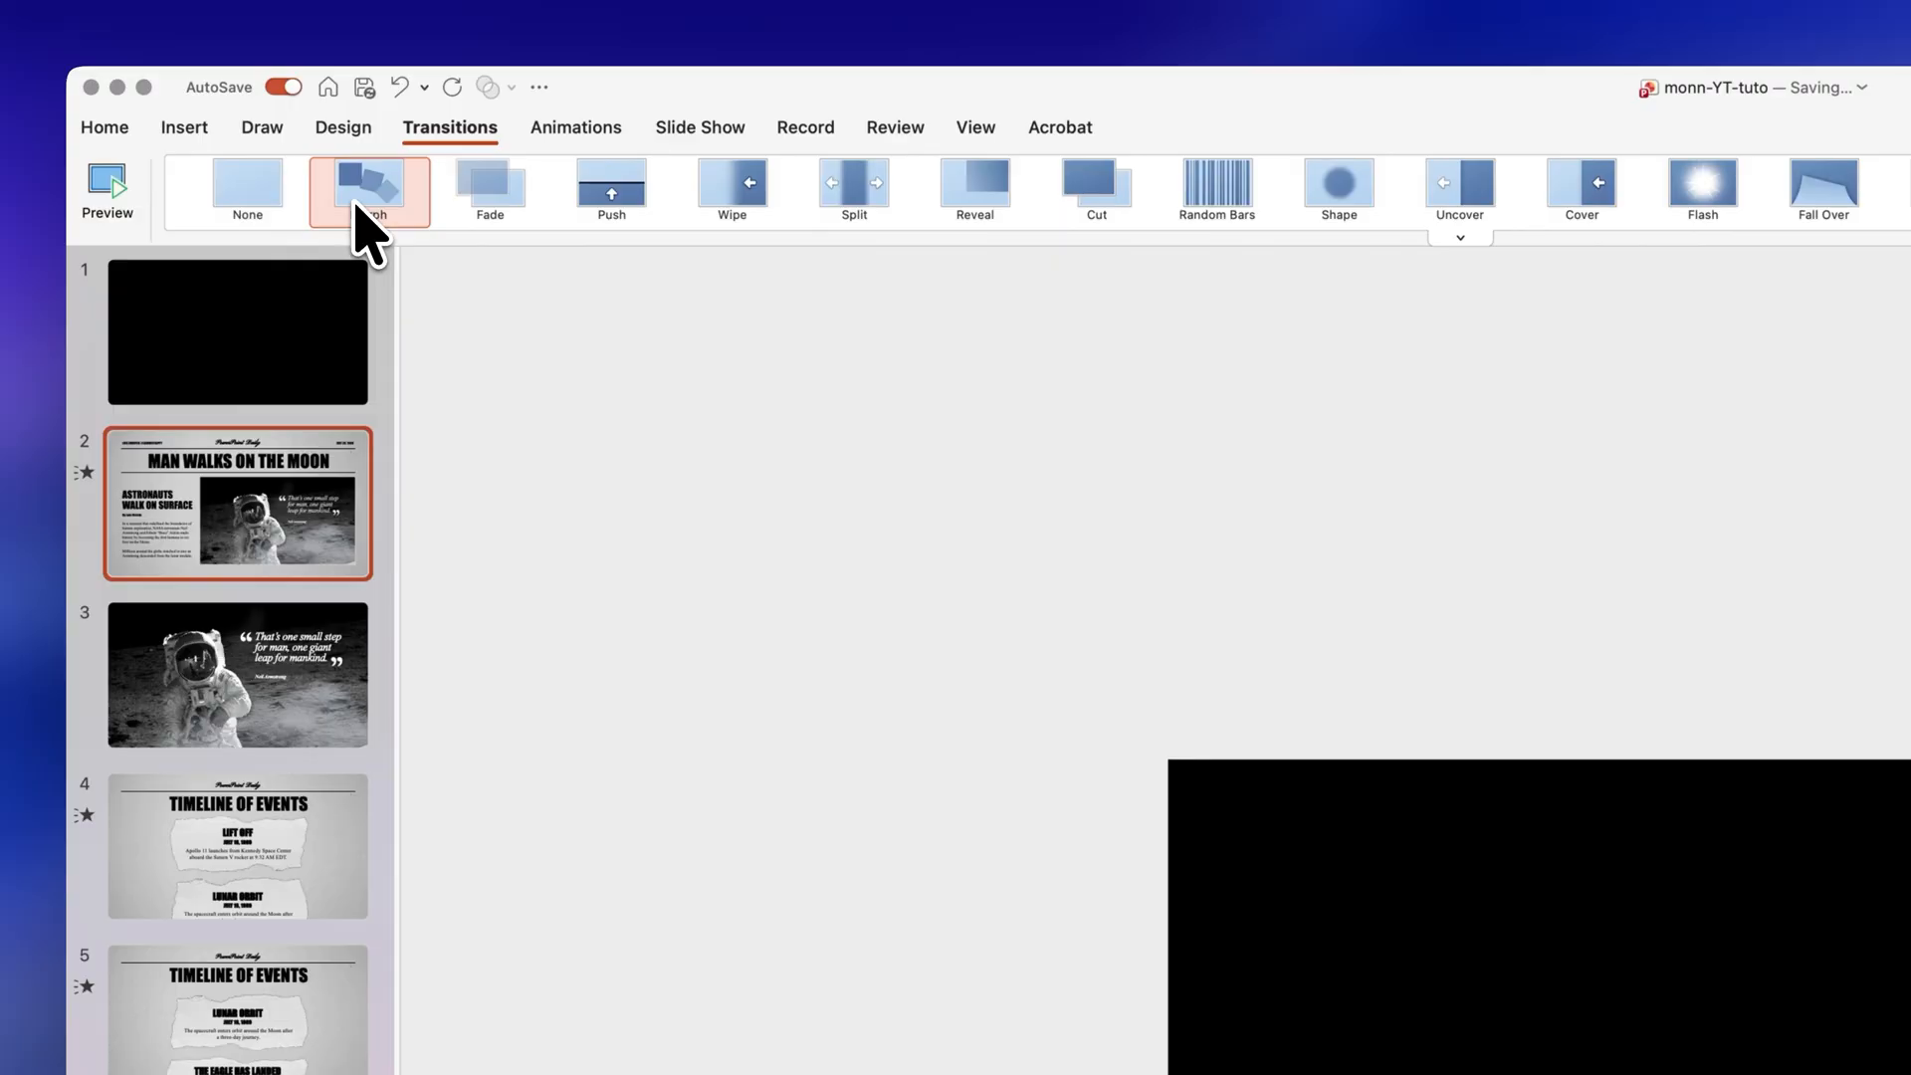